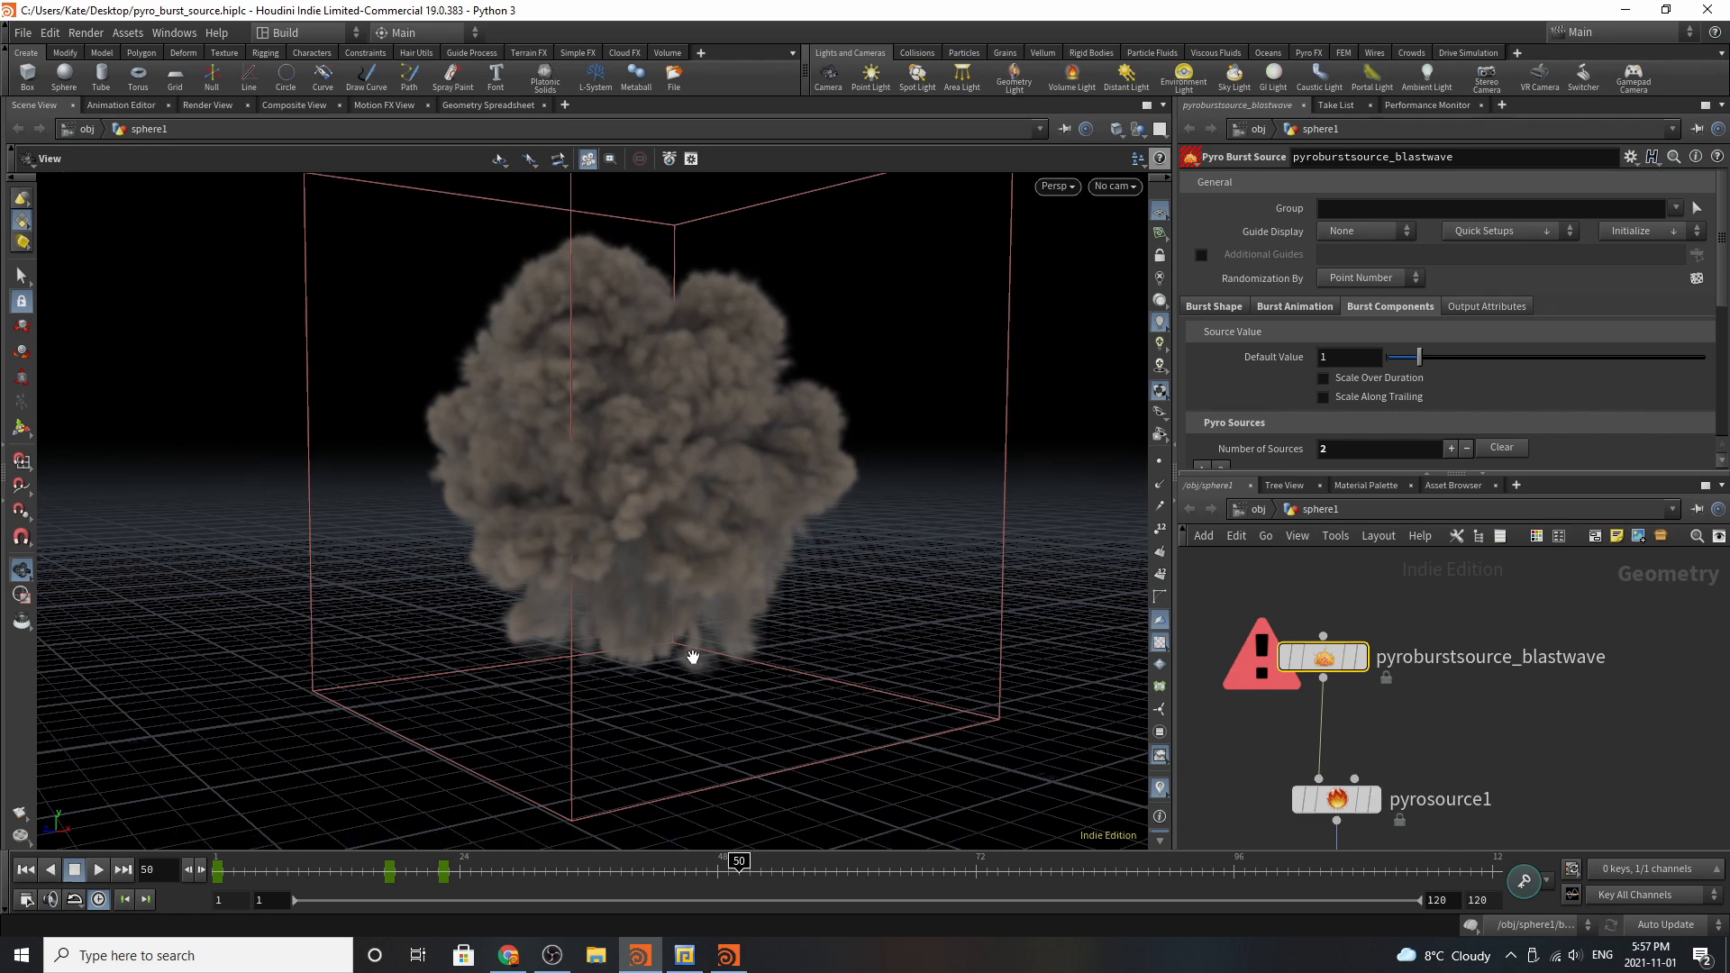
{"action": "mouse_move", "coordinate": [712, 694]}
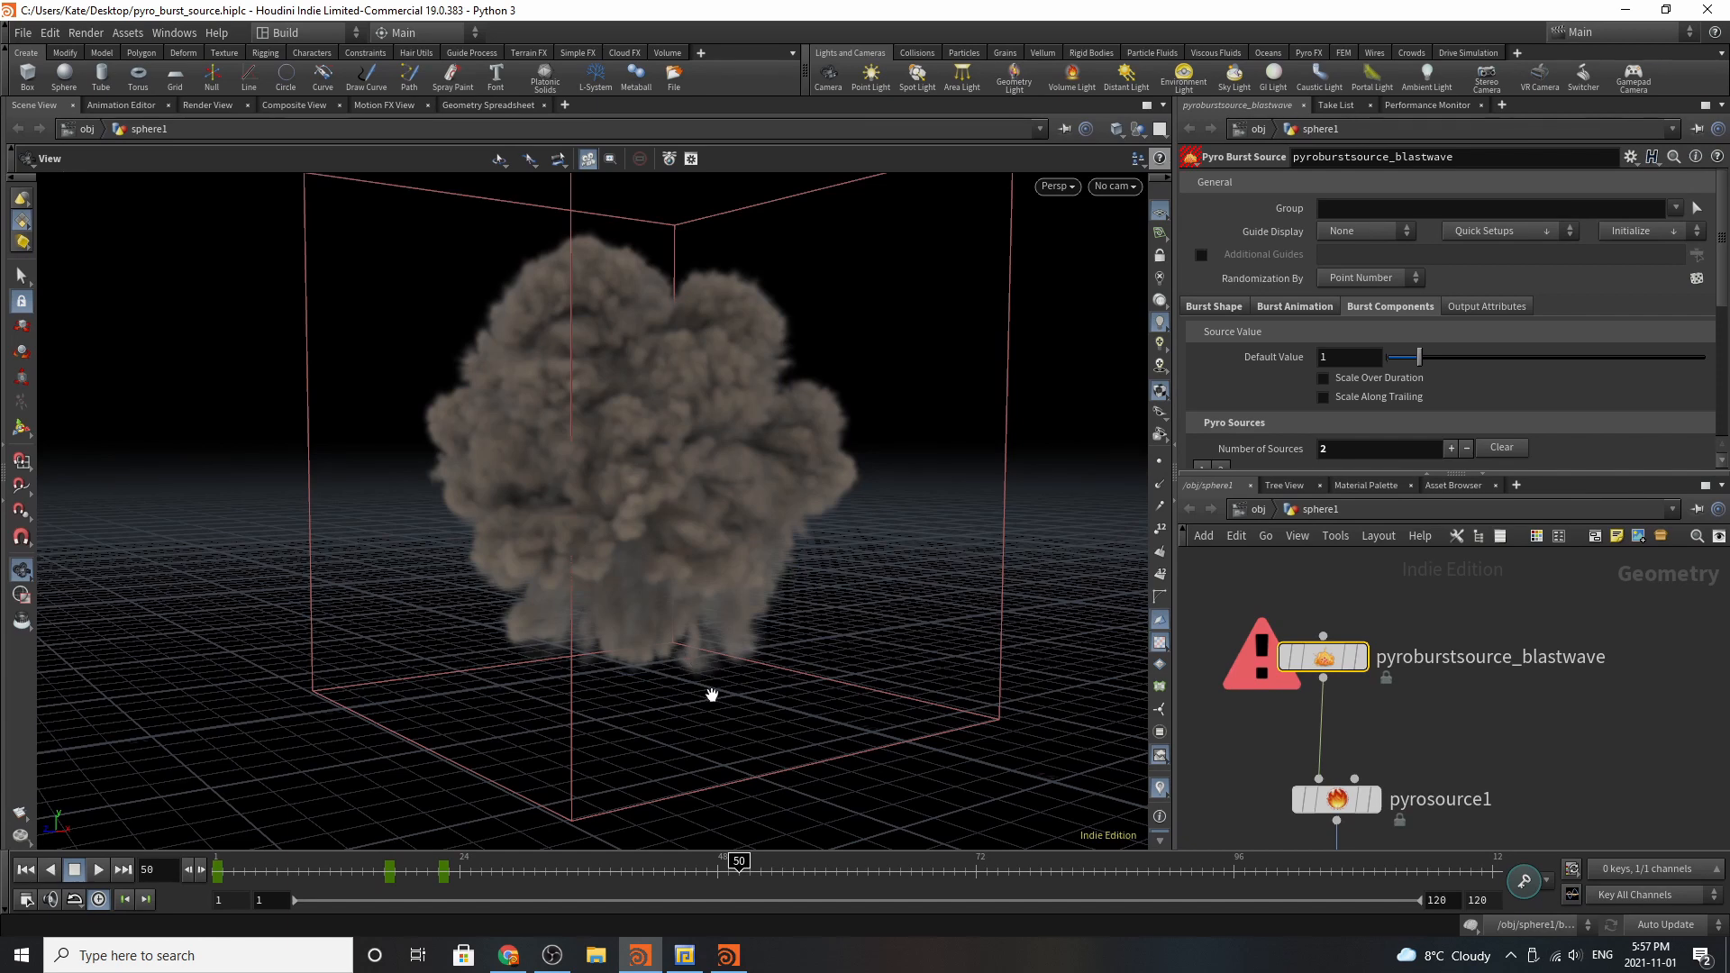
{"action": "mouse_move", "coordinate": [770, 723]}
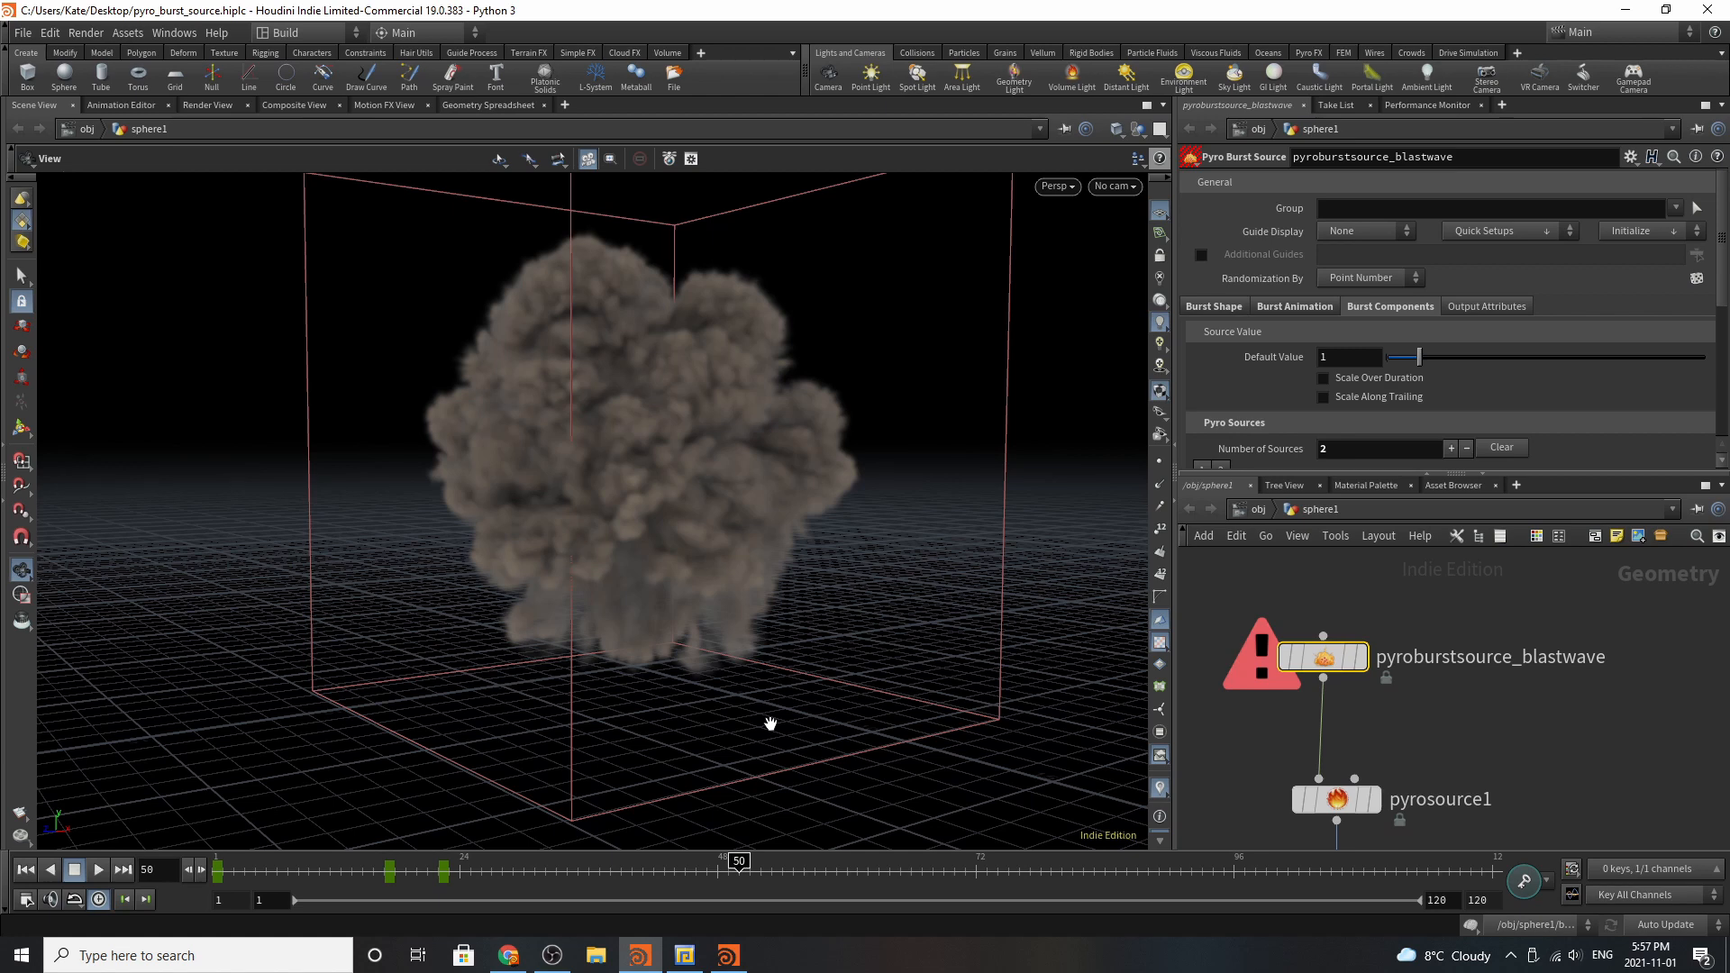
{"action": "mouse_move", "coordinate": [796, 685]}
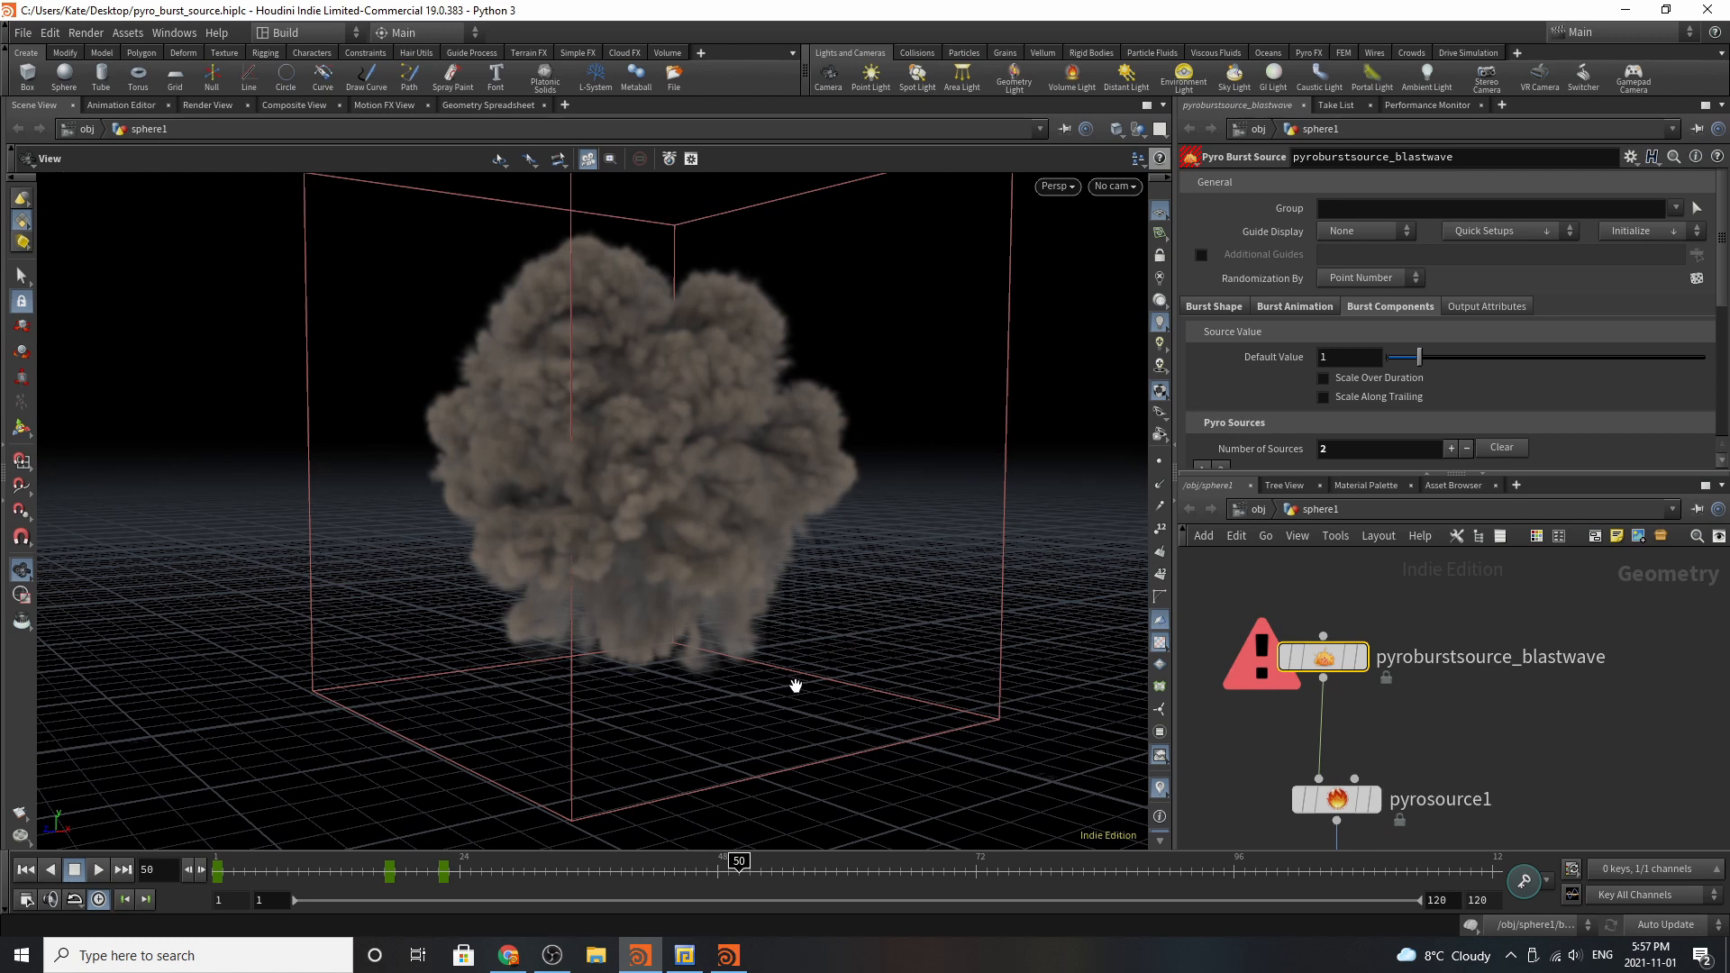
{"action": "mouse_move", "coordinate": [776, 837]}
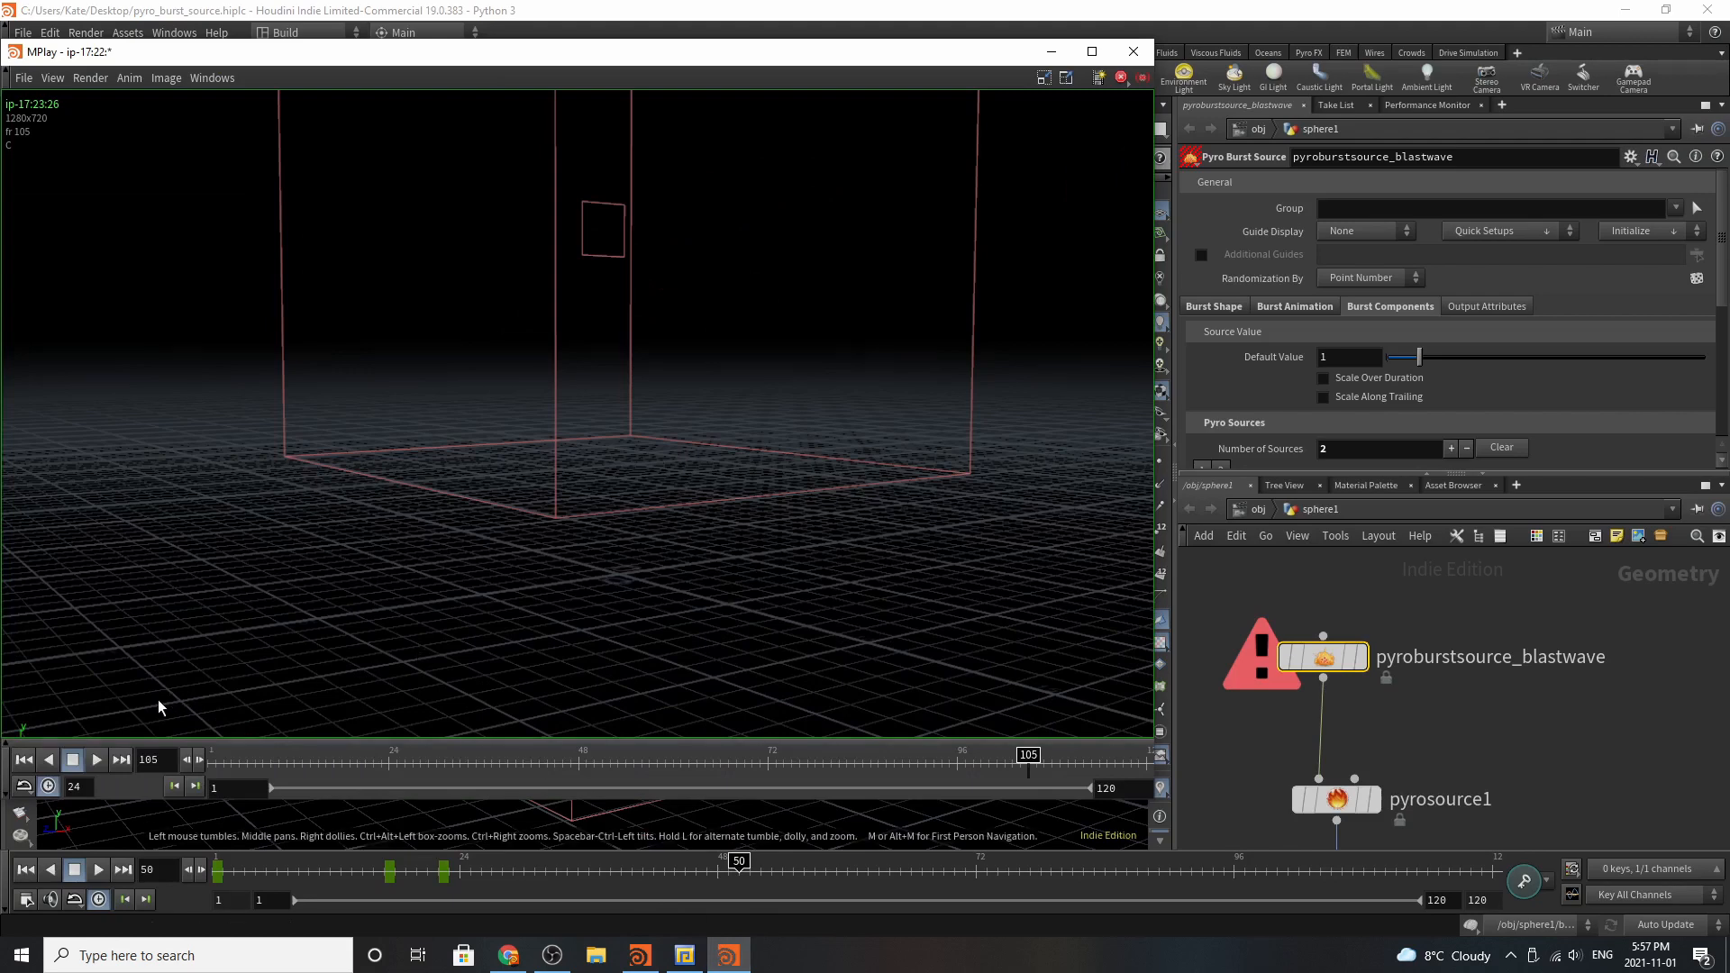
Play the smoke flipbook, scrub back to an early puff frame, and resume playback.
{"action": "left_click", "coordinate": [95, 759]}
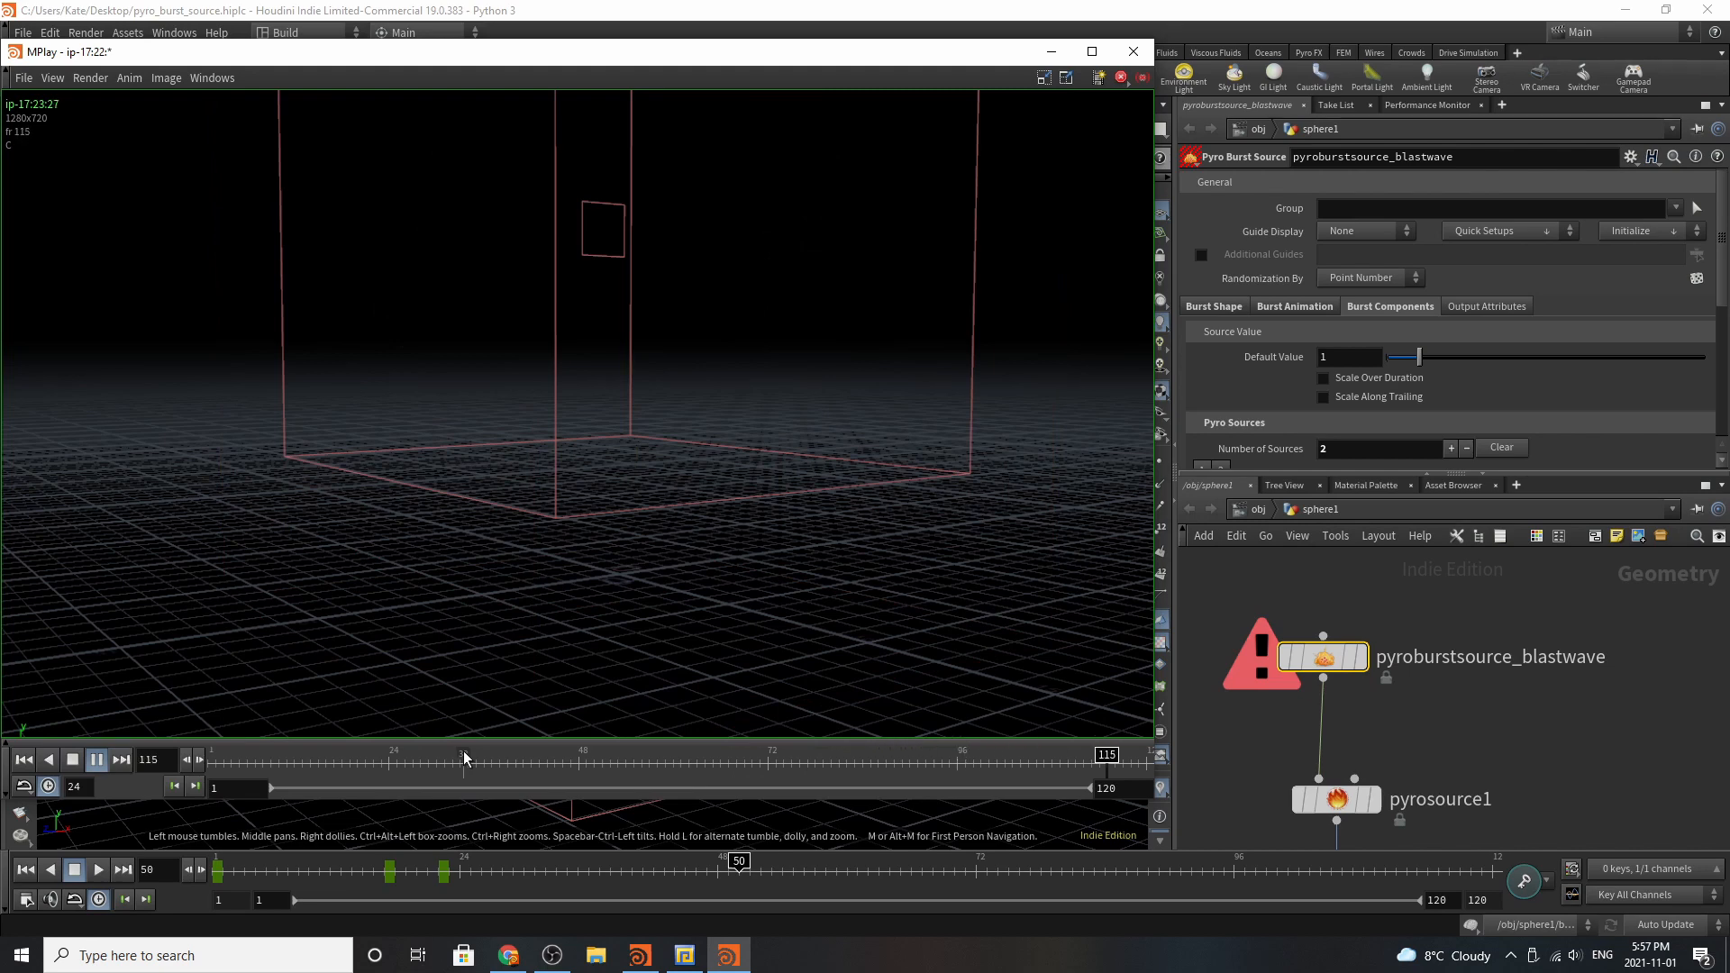
{"action": "left_click_drag", "start_coordinate": [1107, 755], "coordinate": [540, 755]}
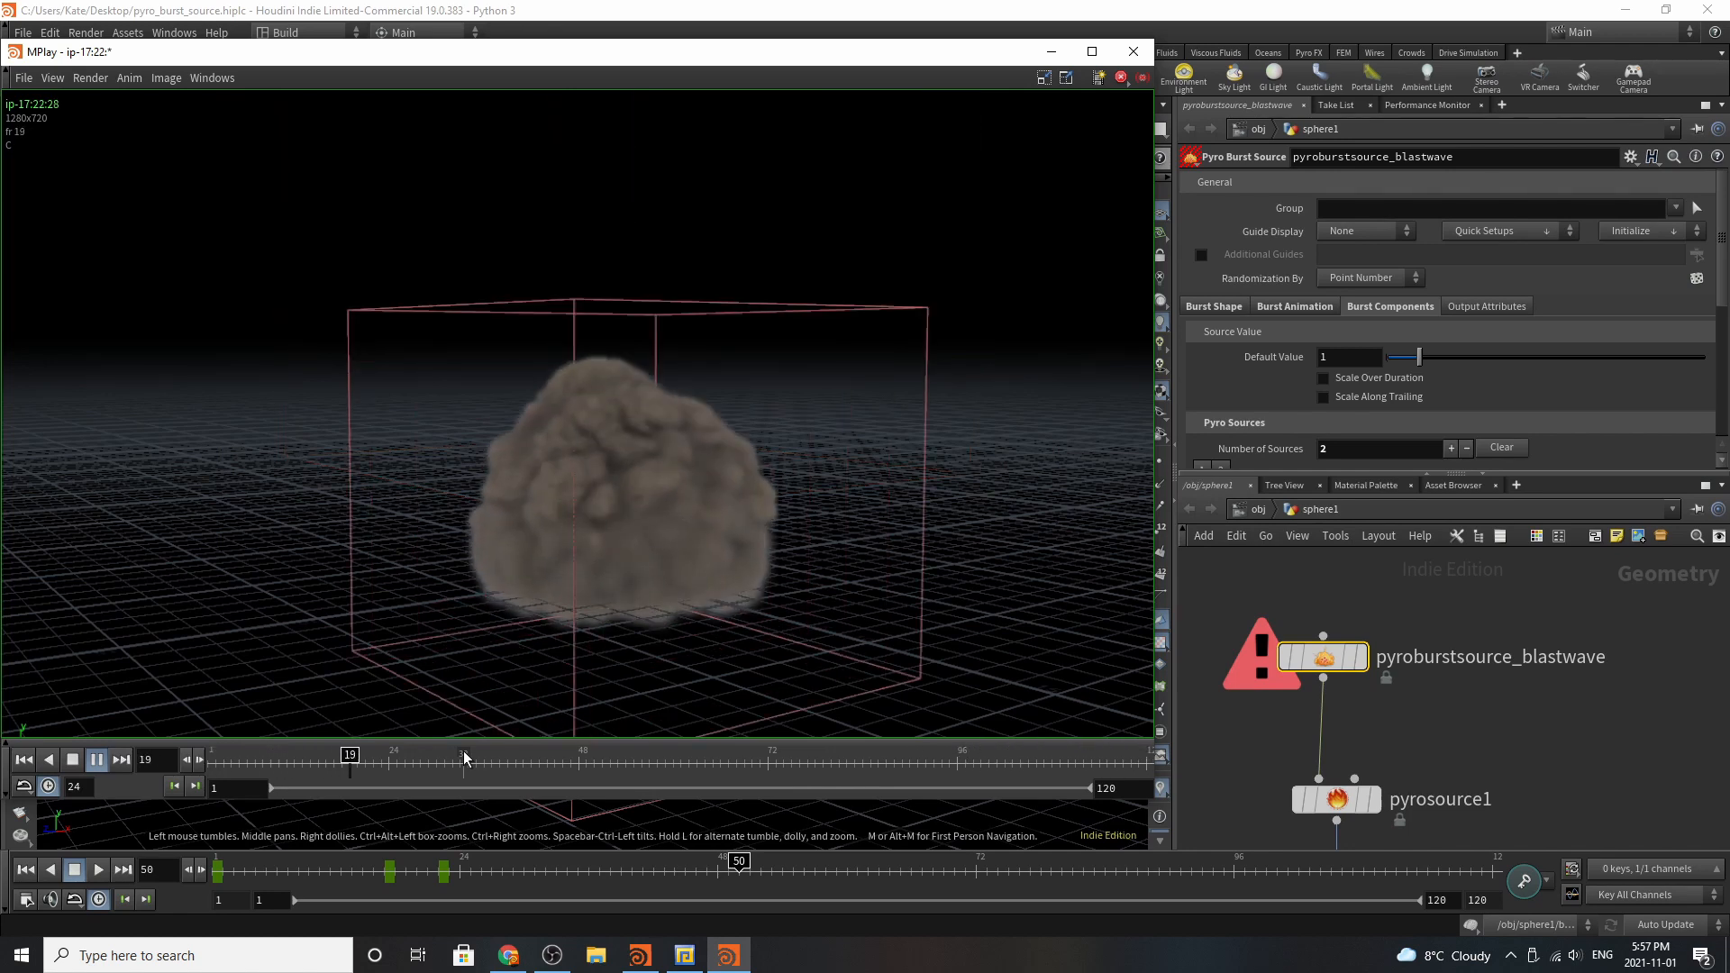
{"action": "left_click", "coordinate": [96, 759]}
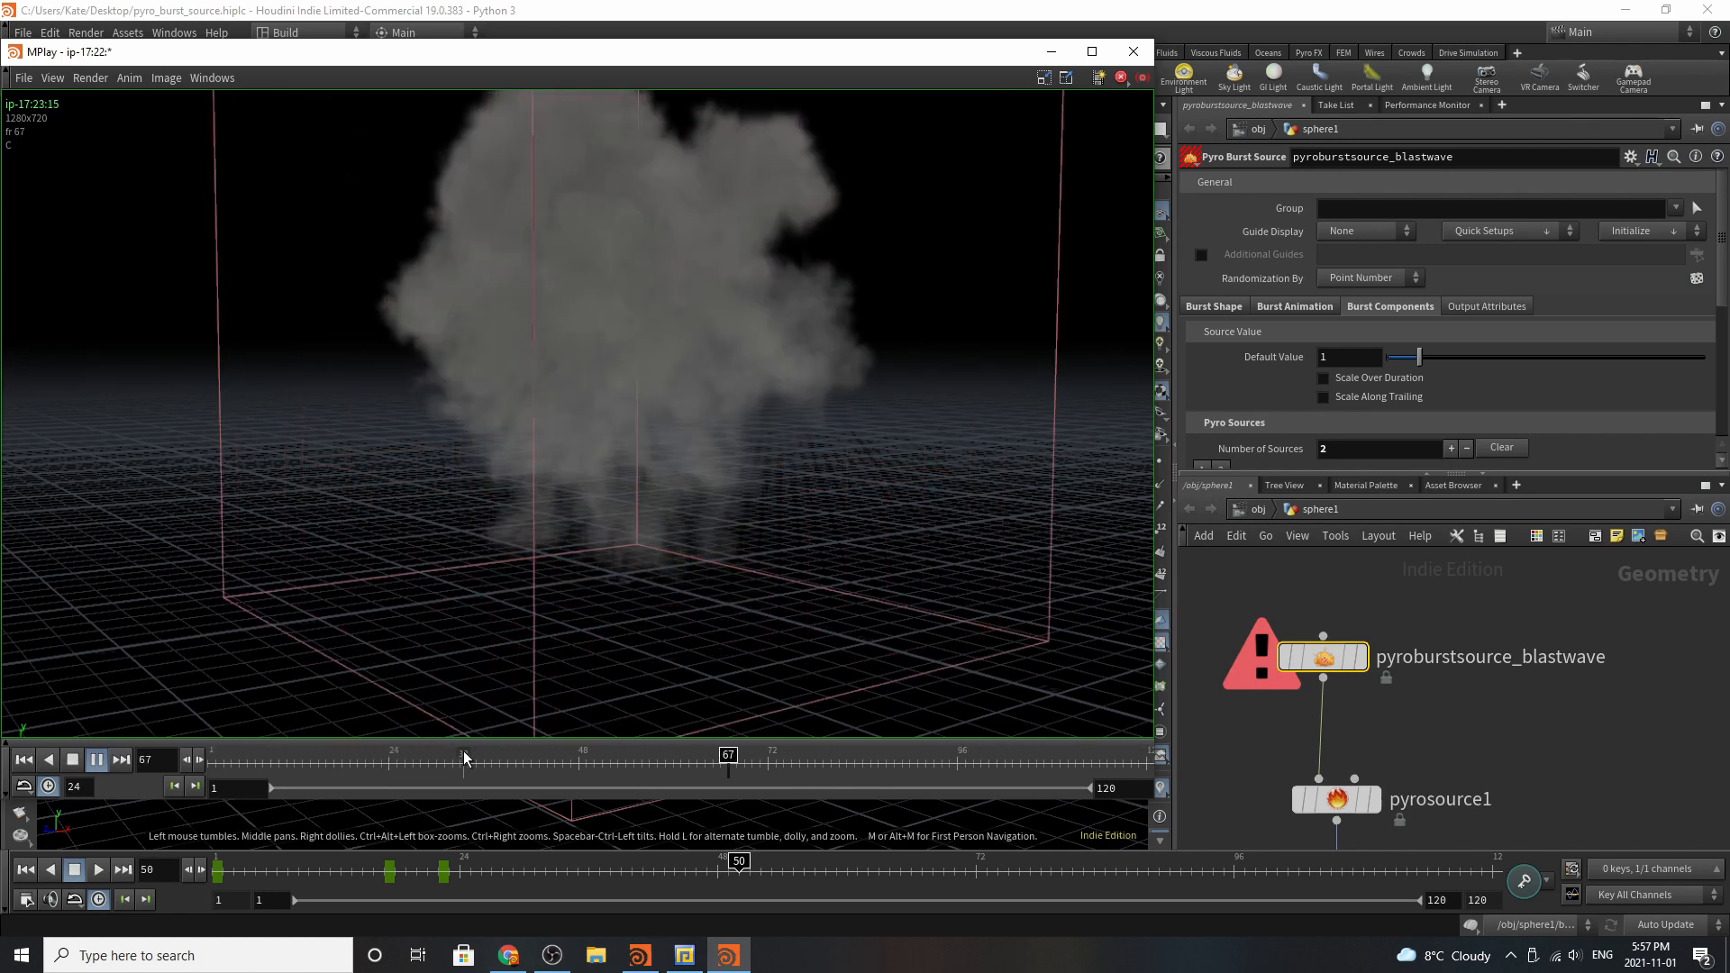
Show the Pyro Burst Source help page, play its explosion video, and scroll to Overview.
{"action": "left_click", "coordinate": [507, 955]}
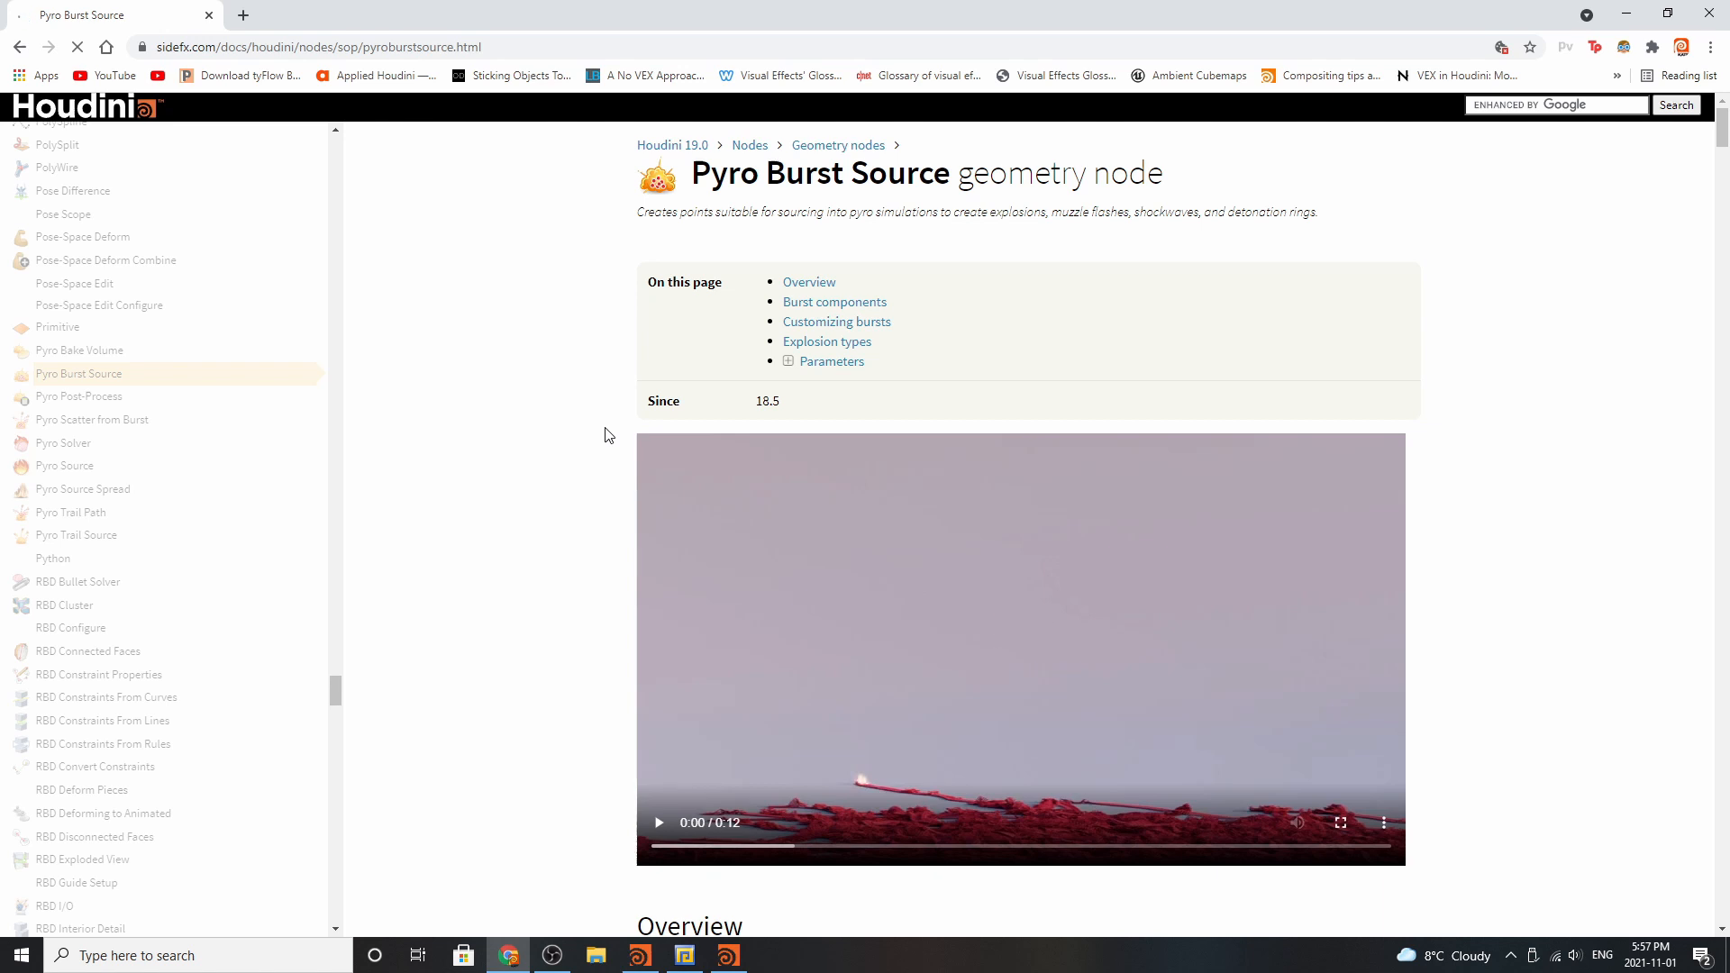
{"action": "mouse_move", "coordinate": [738, 575]}
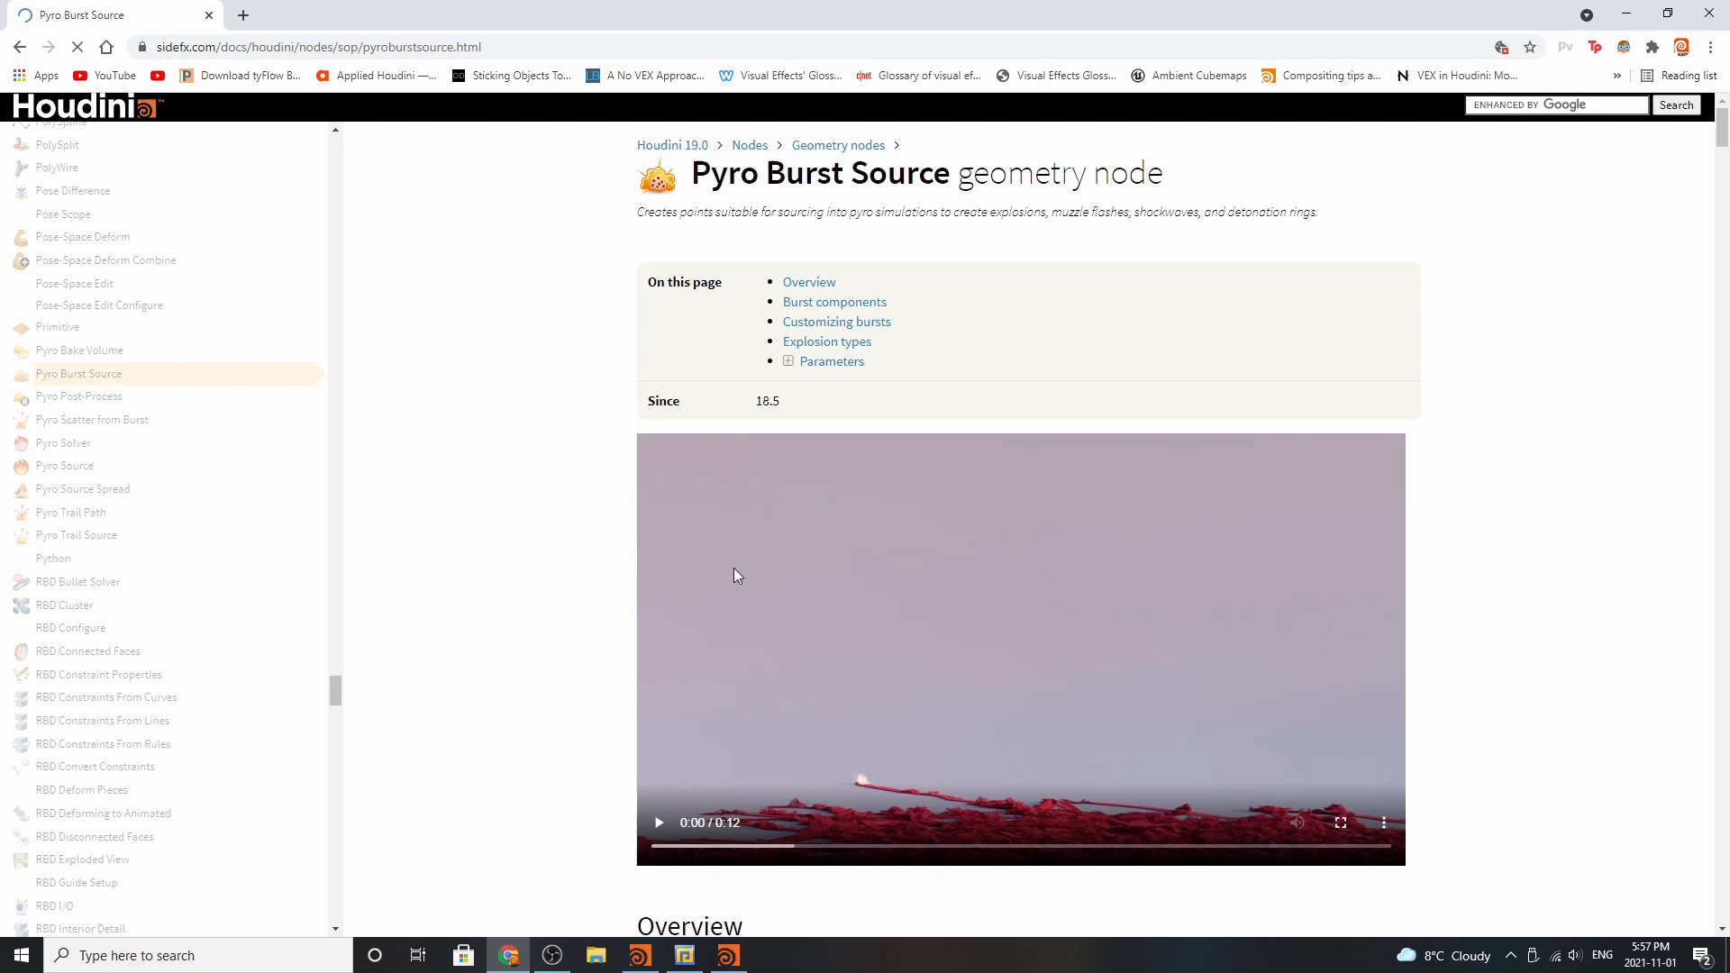
{"action": "scroll", "scroll_direction": "down", "scroll_amount": 3}
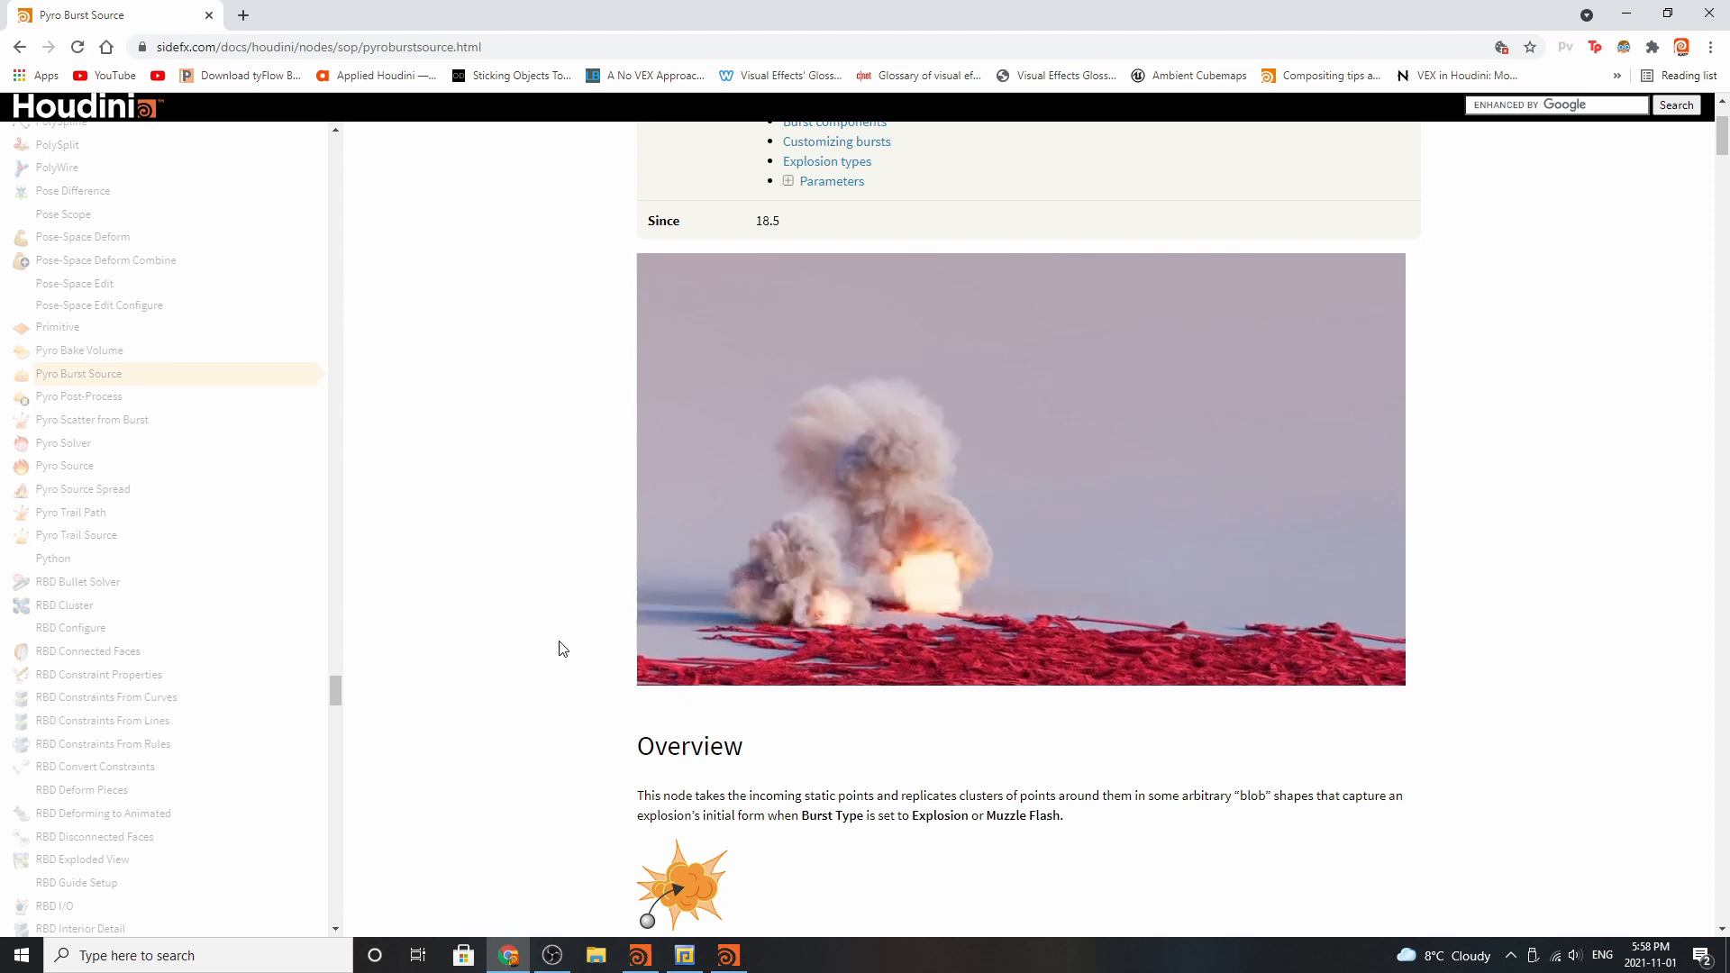
{"action": "left_click", "coordinate": [1021, 468]}
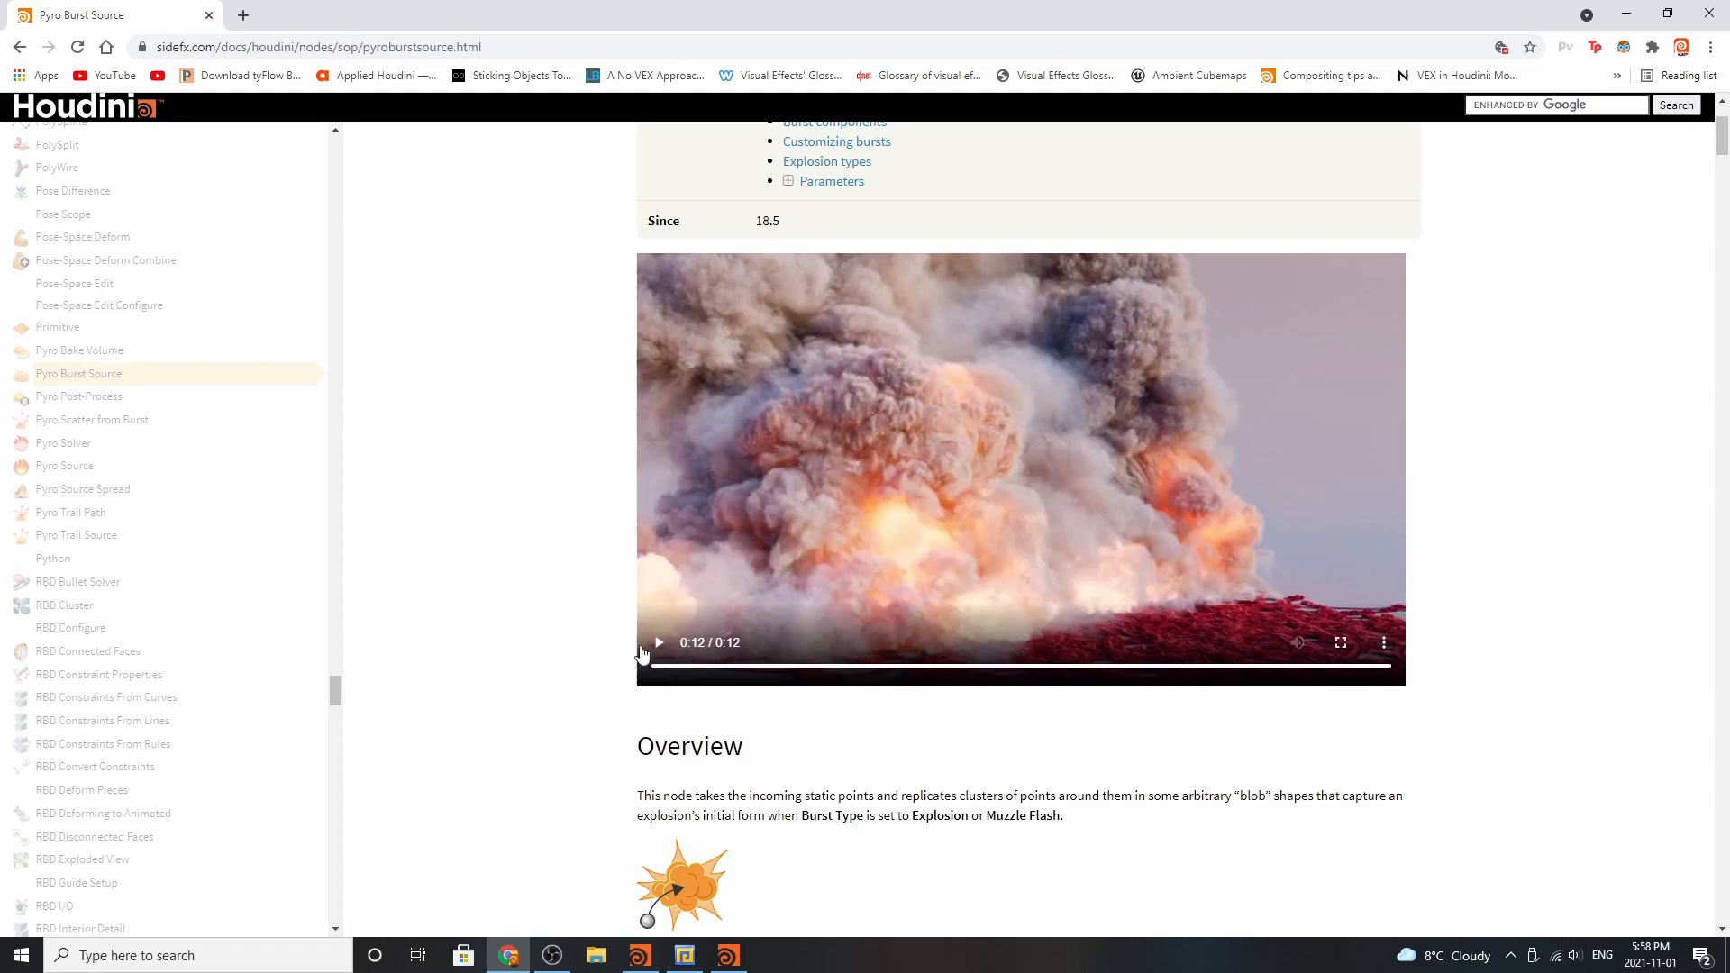
{"action": "scroll", "scroll_direction": "down", "scroll_amount": 3}
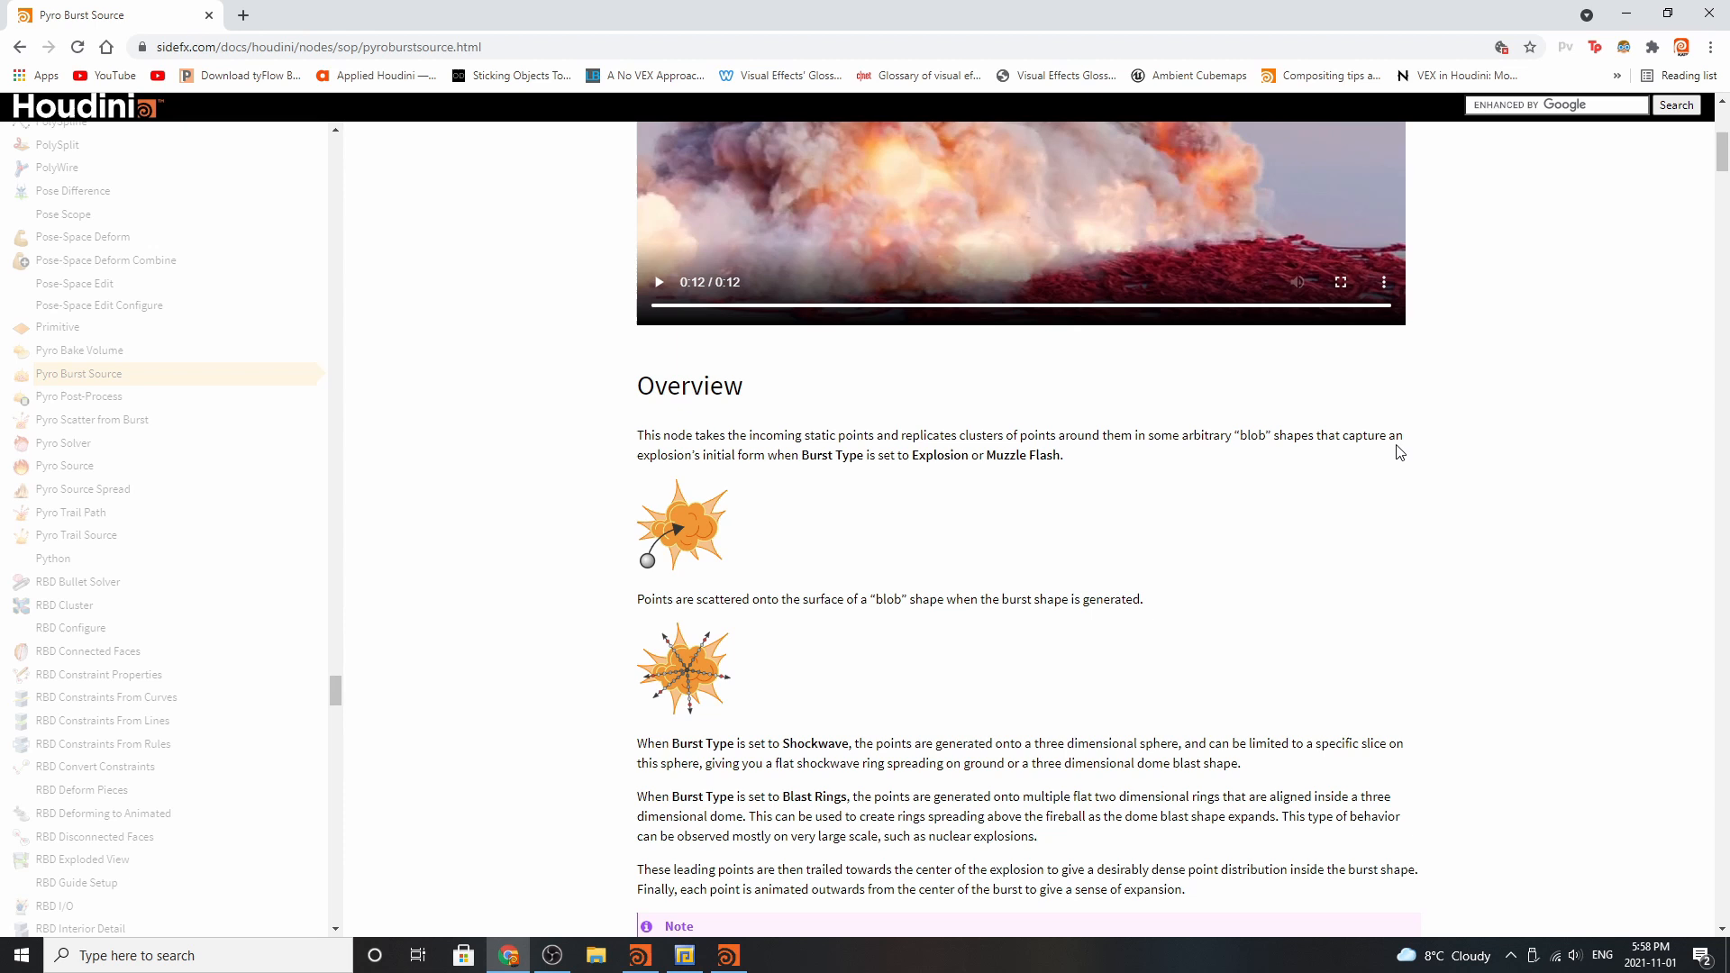
{"action": "mouse_move", "coordinate": [787, 453]}
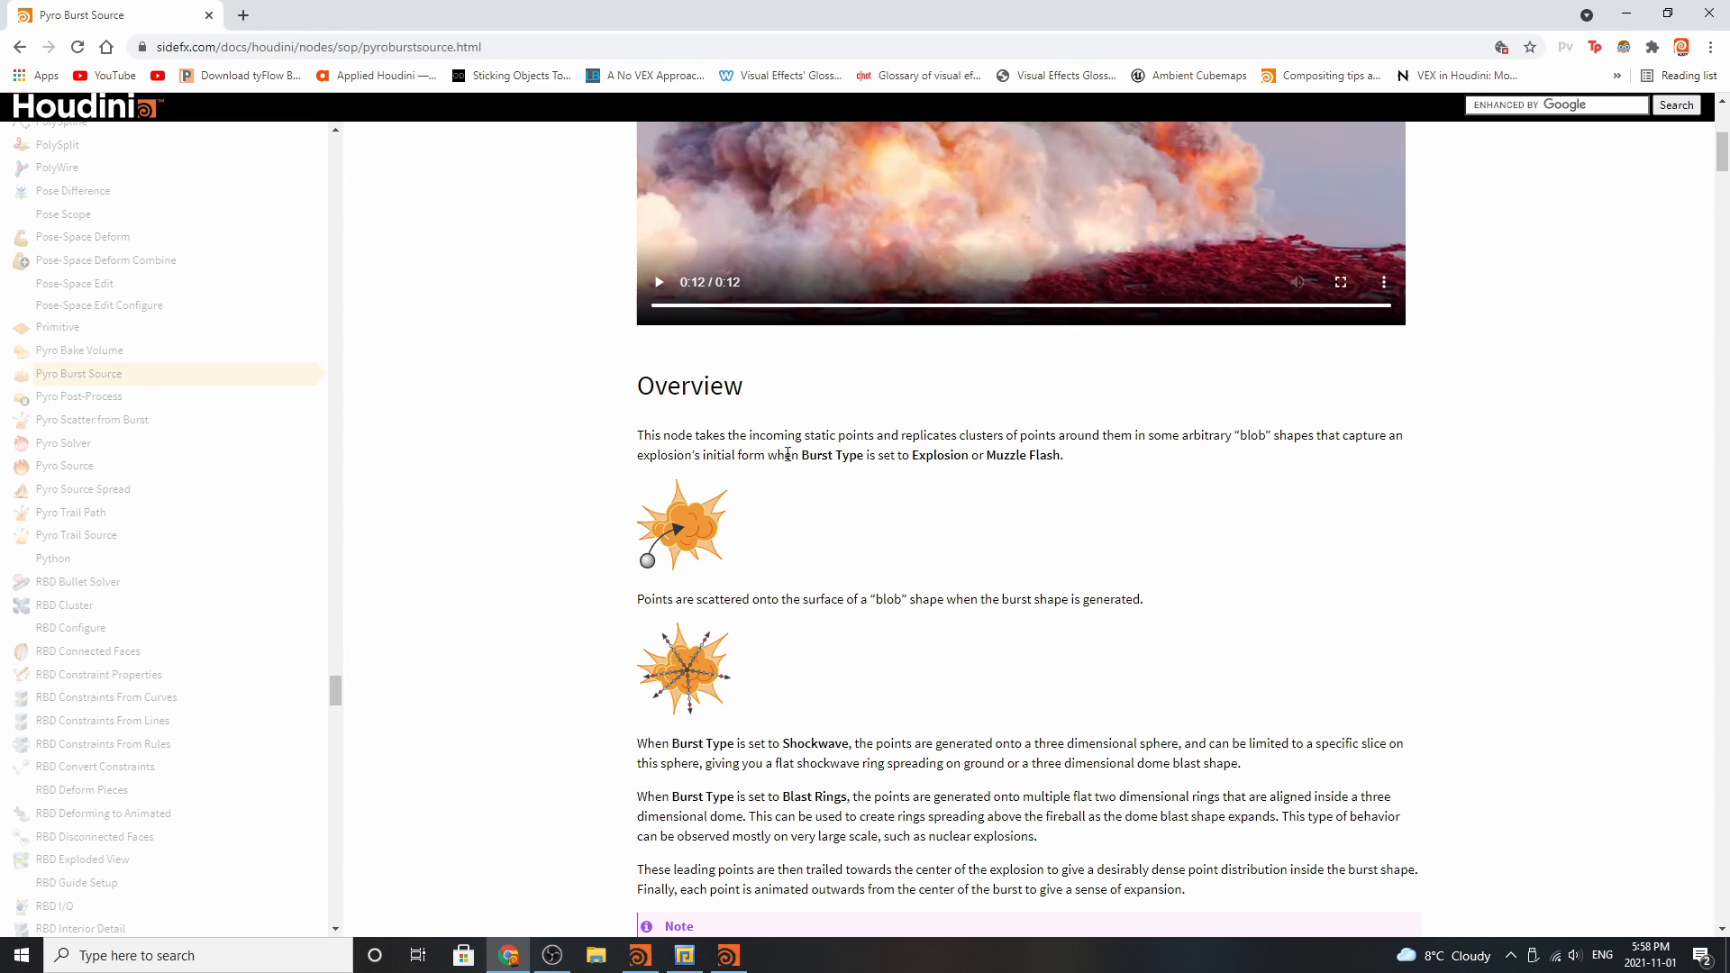
{"action": "mouse_move", "coordinate": [871, 475]}
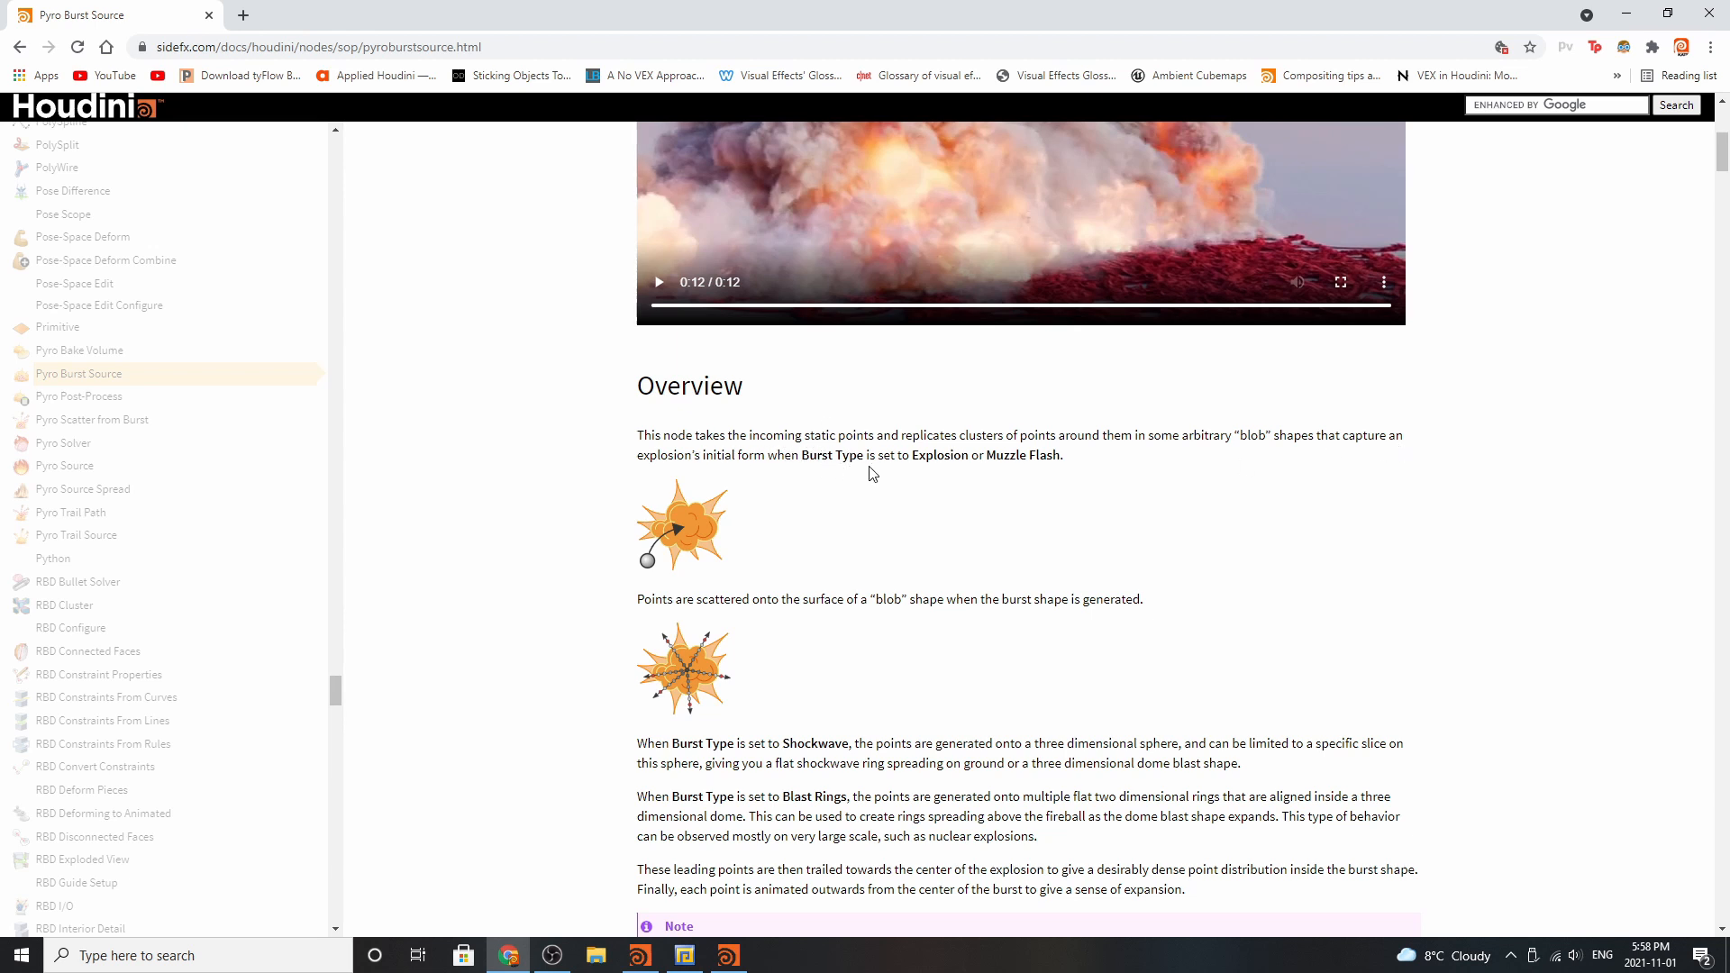
{"action": "mouse_move", "coordinate": [921, 519]}
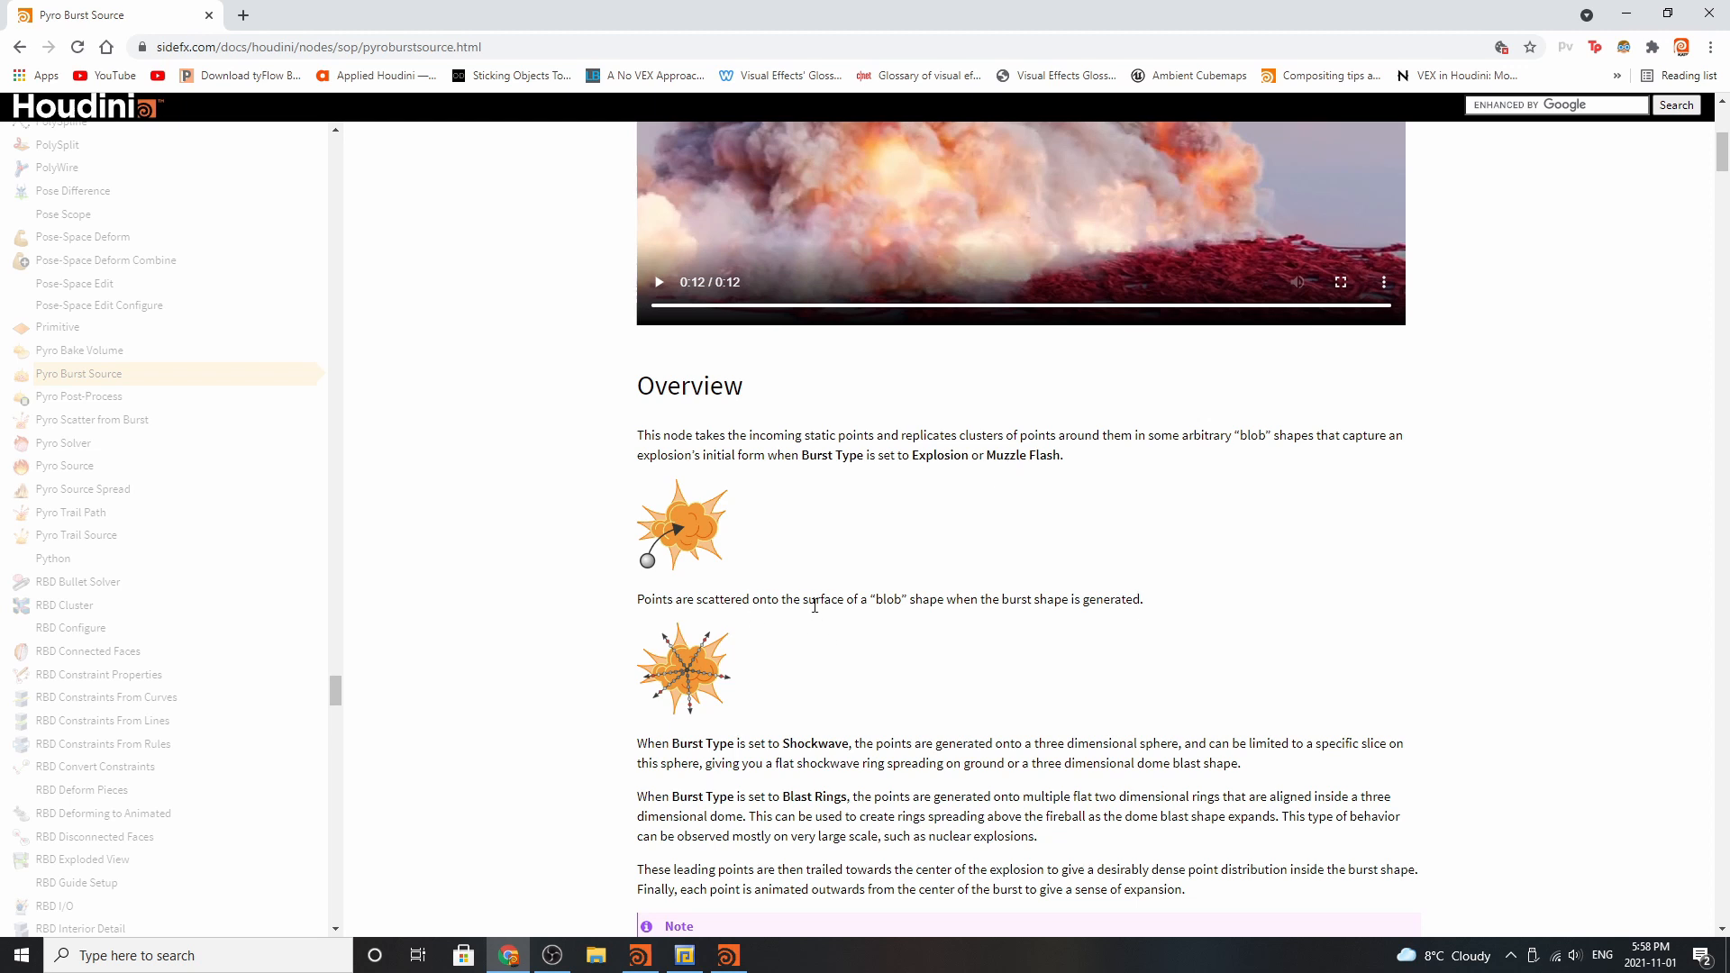
{"action": "mouse_move", "coordinate": [910, 606]}
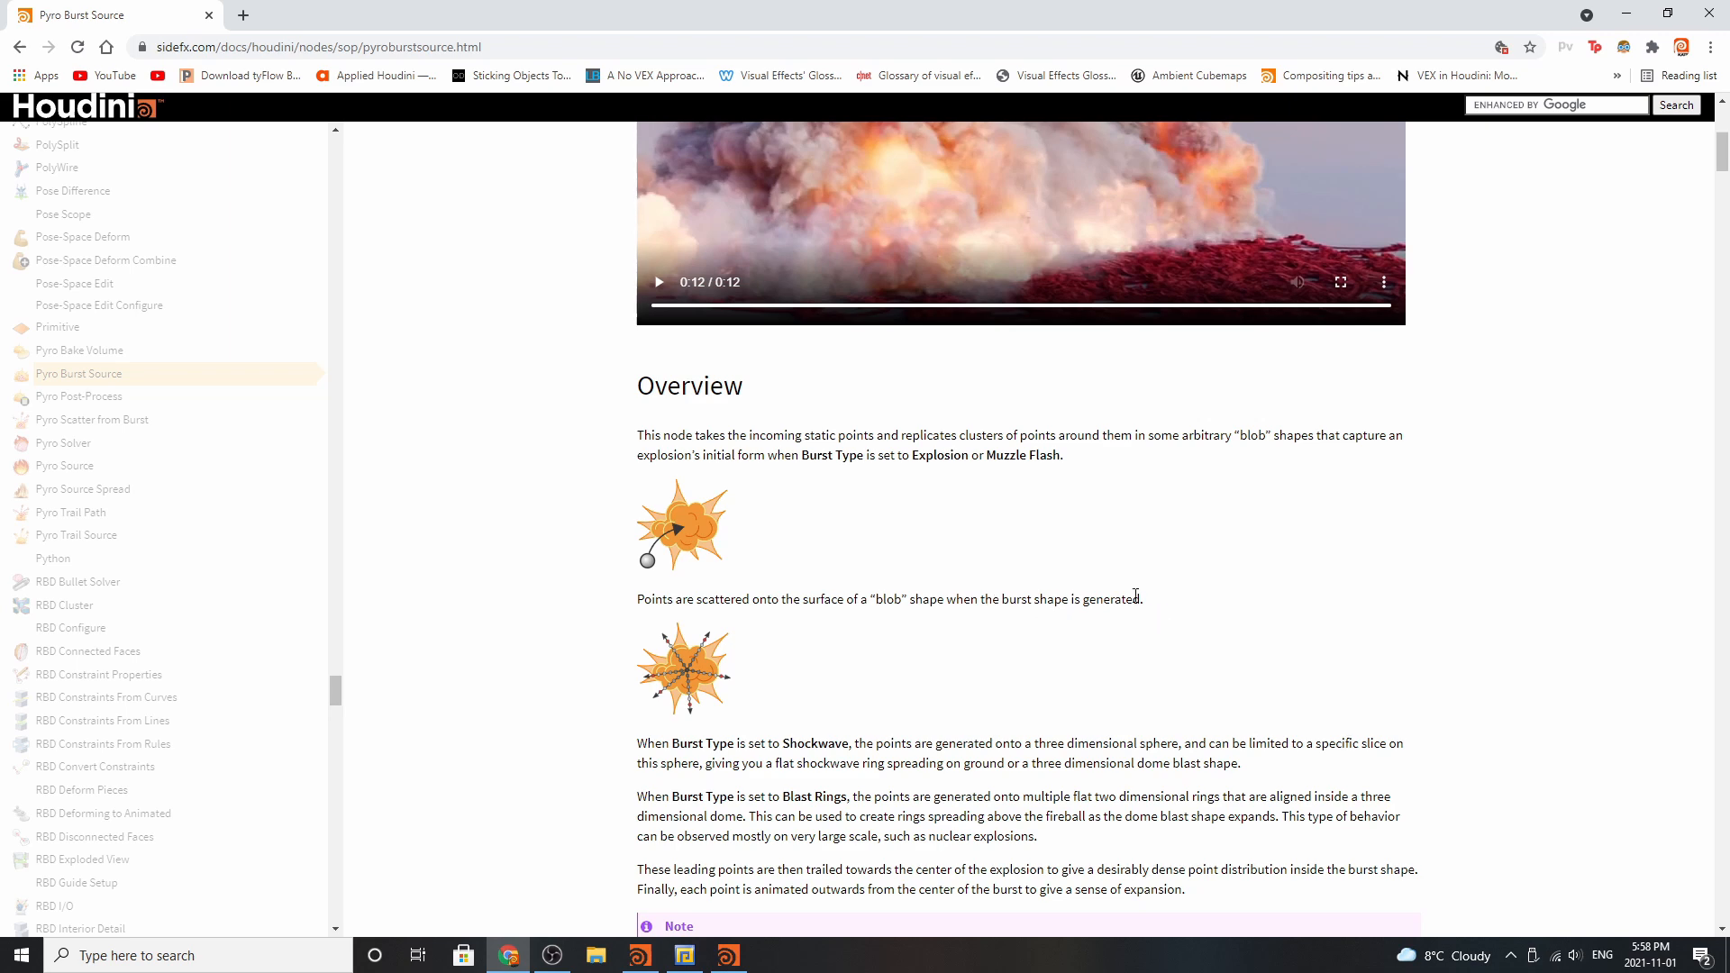
{"action": "scroll", "scroll_direction": "down", "scroll_amount": 3}
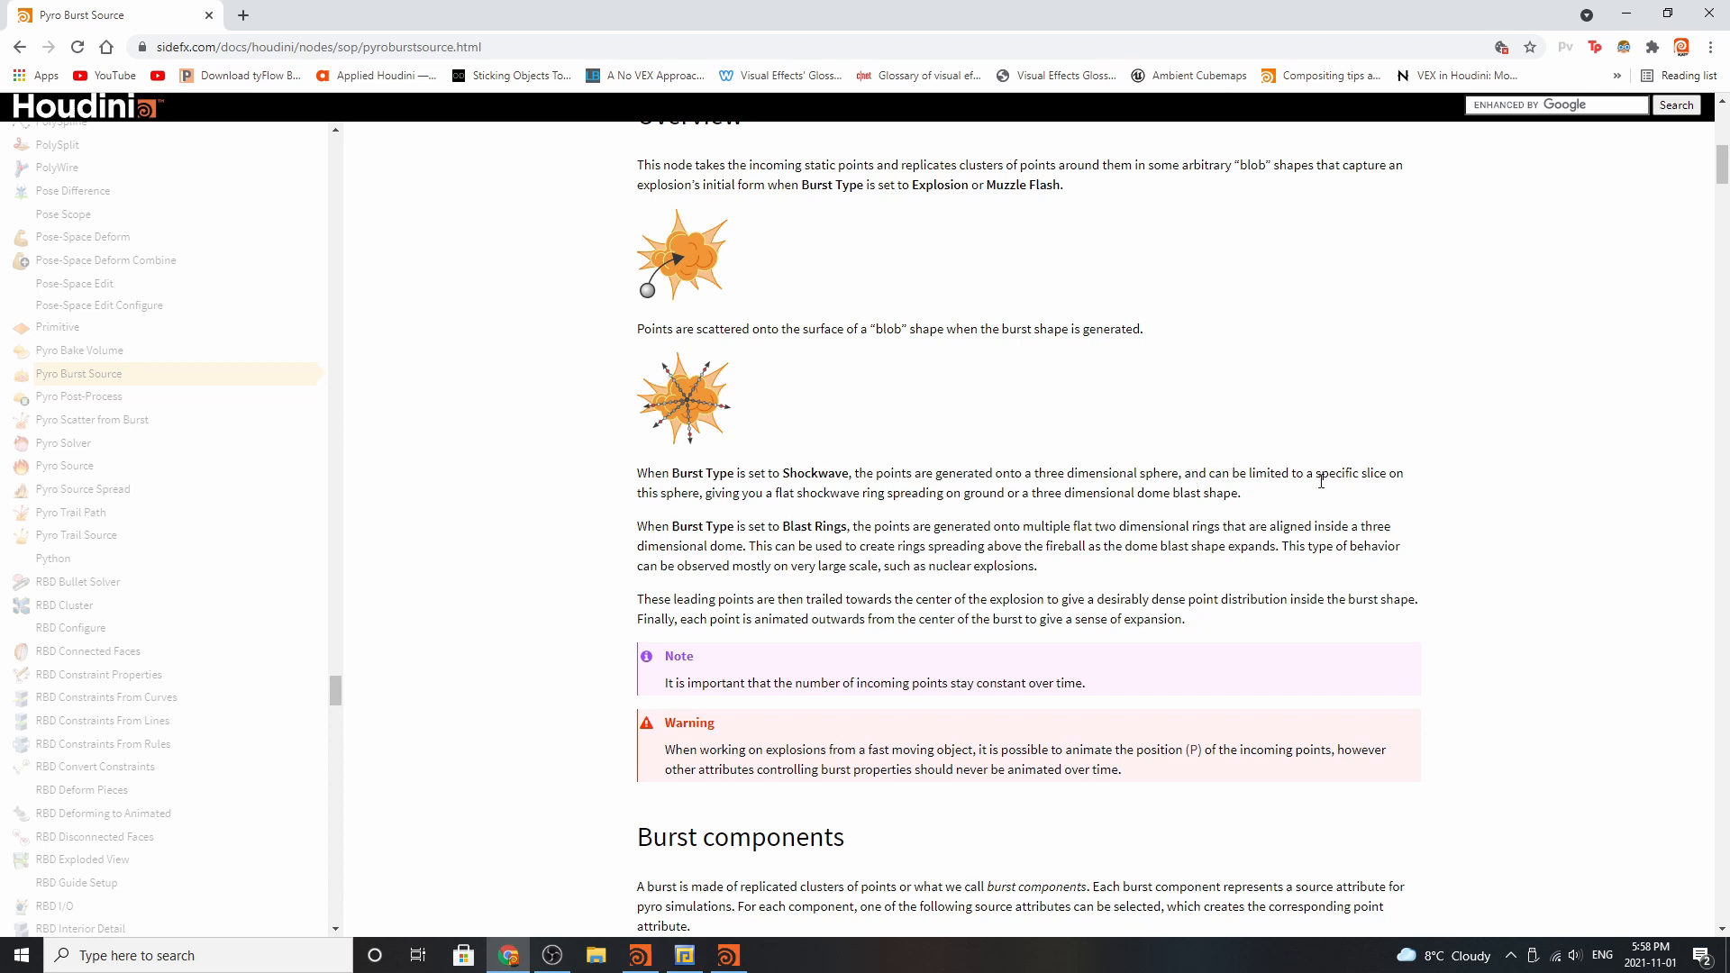
{"action": "mouse_move", "coordinate": [812, 488]}
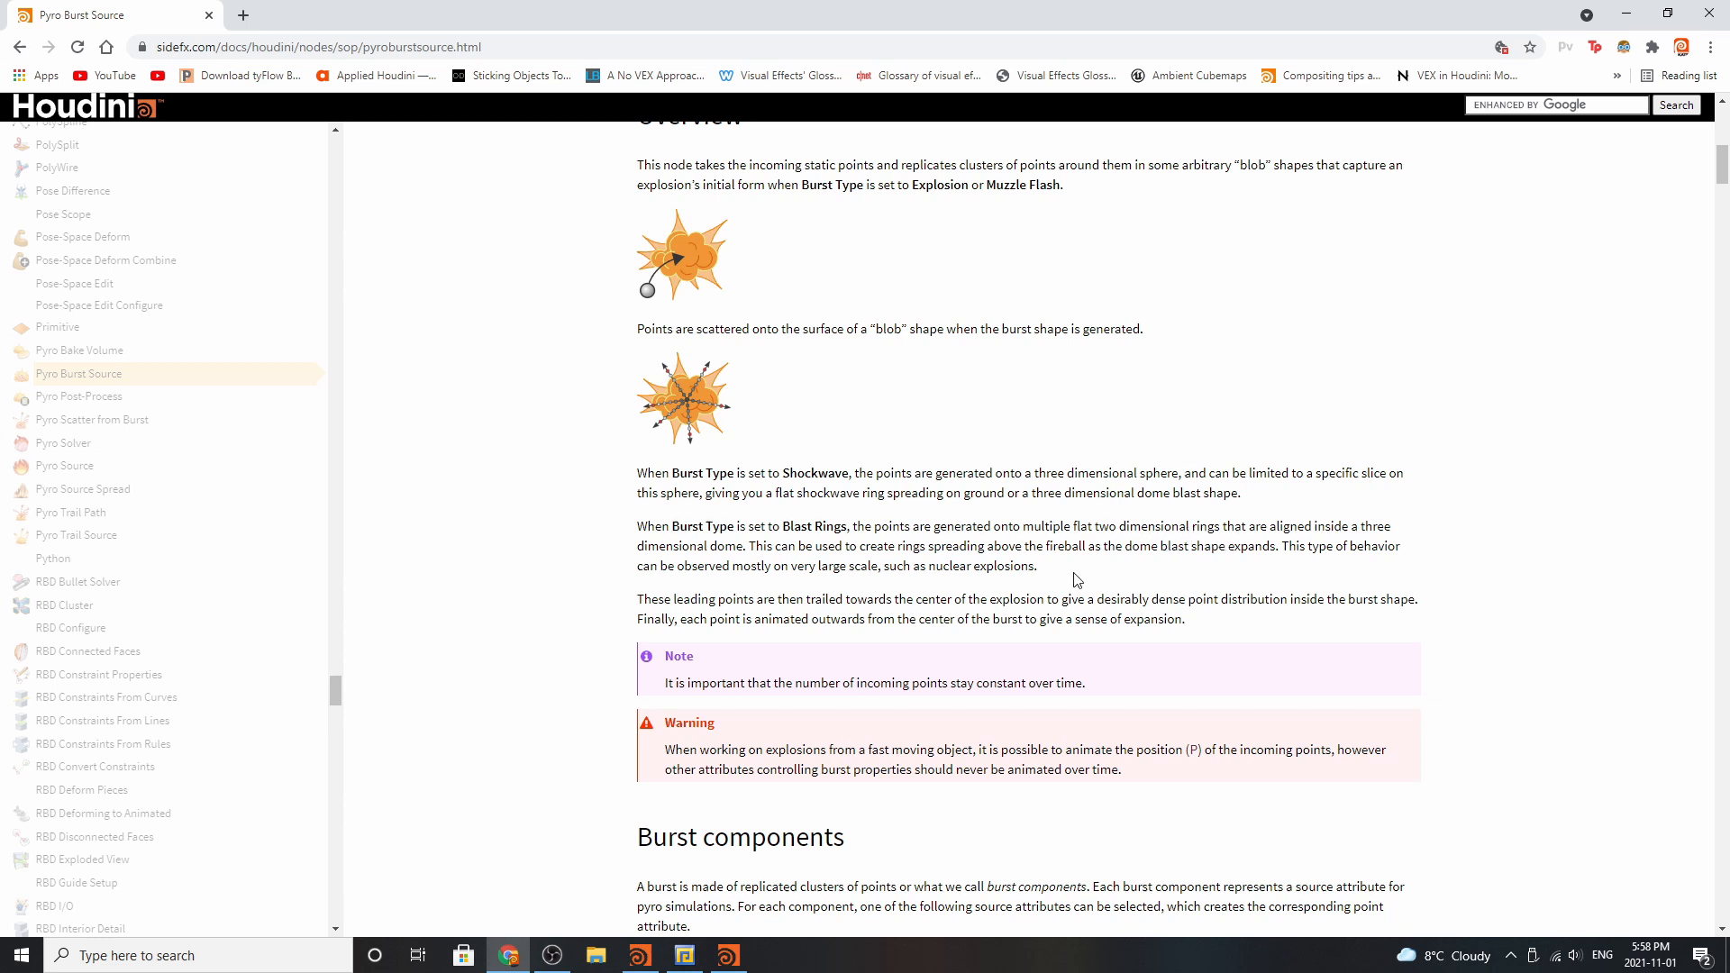
{"action": "mouse_move", "coordinate": [1159, 552]}
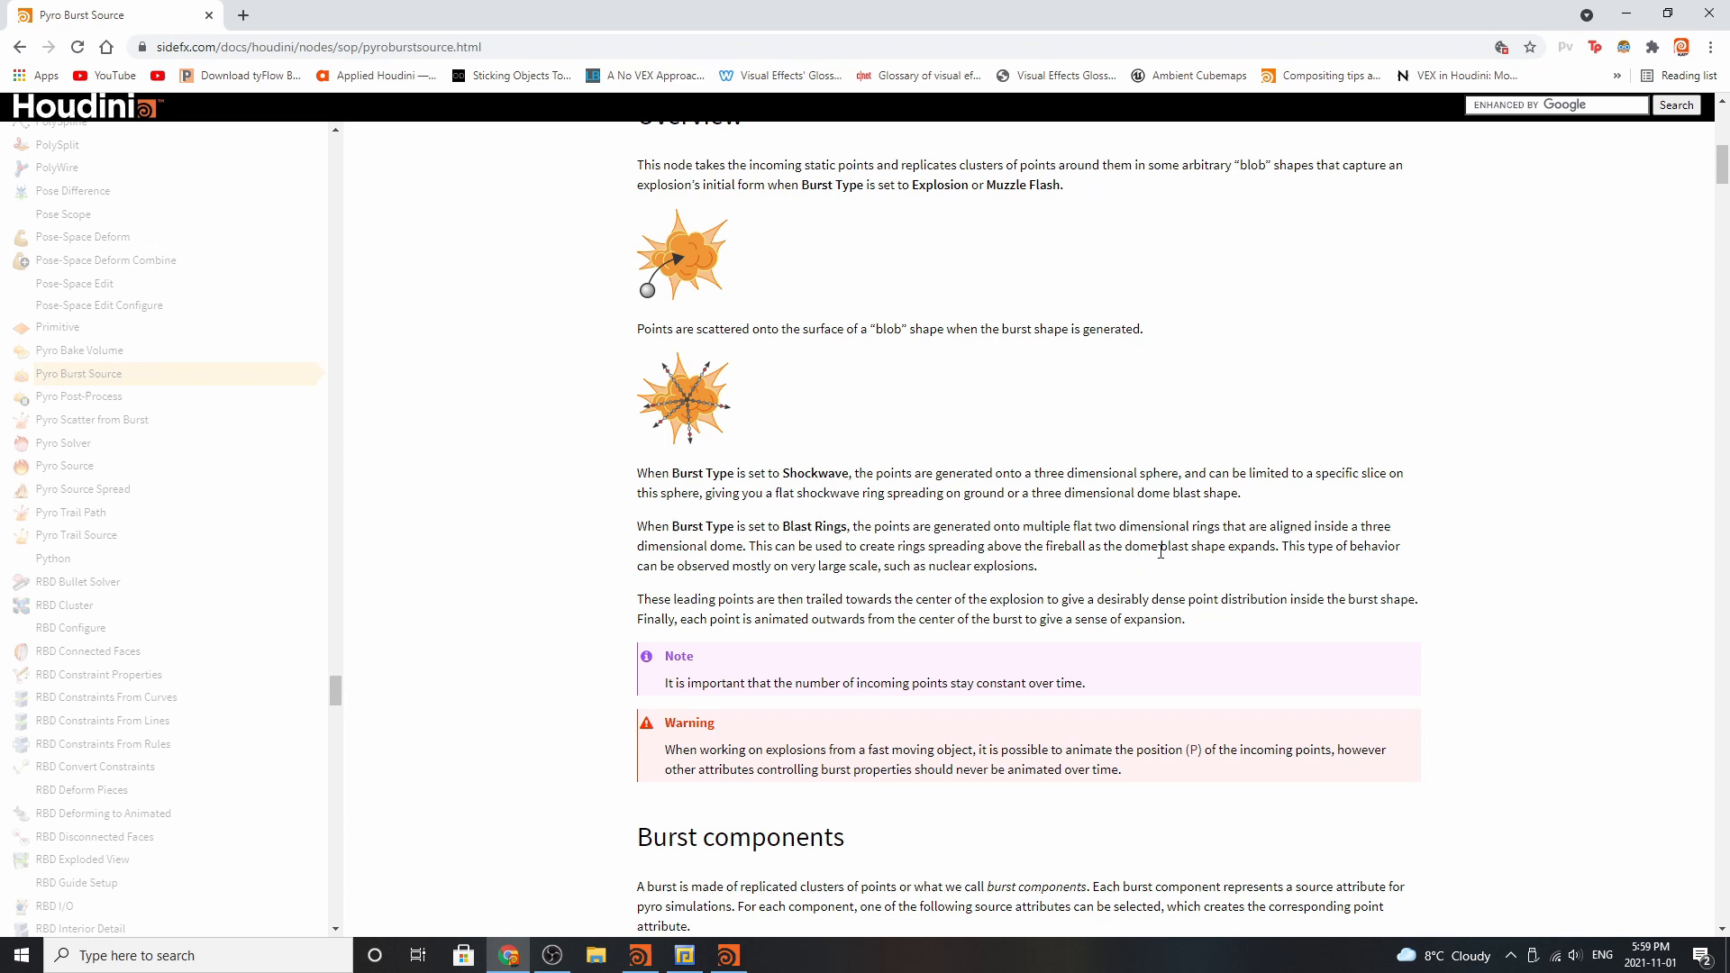
{"action": "mouse_move", "coordinate": [1207, 565]}
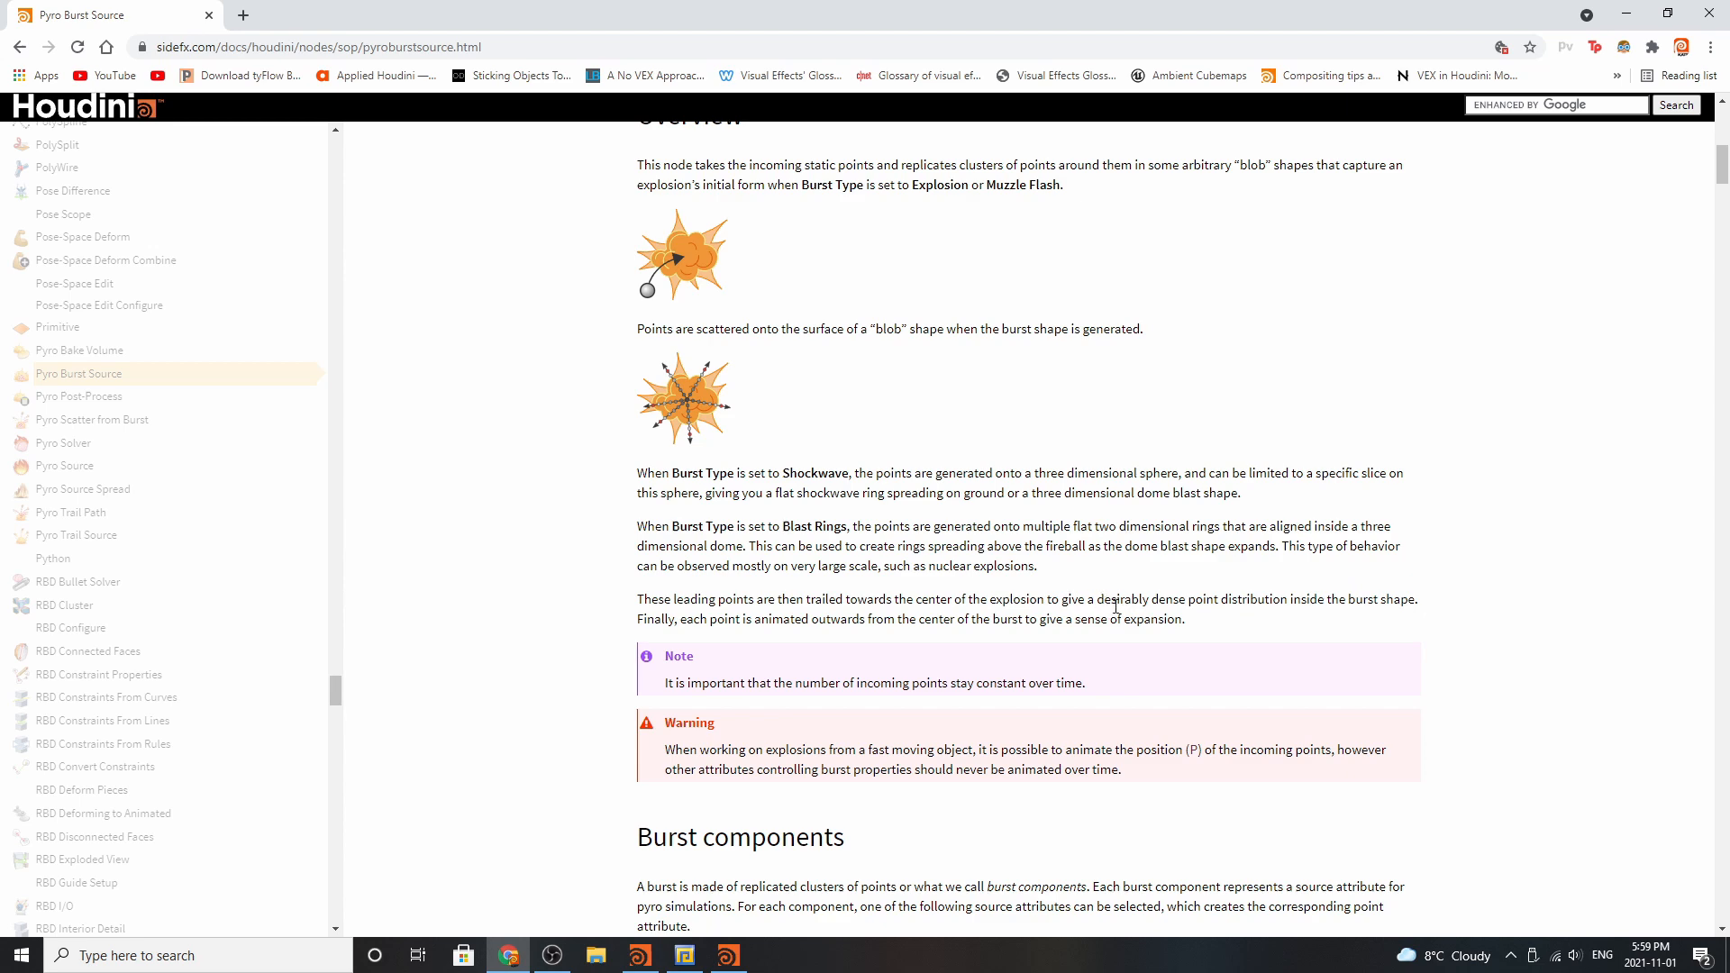
{"action": "mouse_move", "coordinate": [1100, 582]}
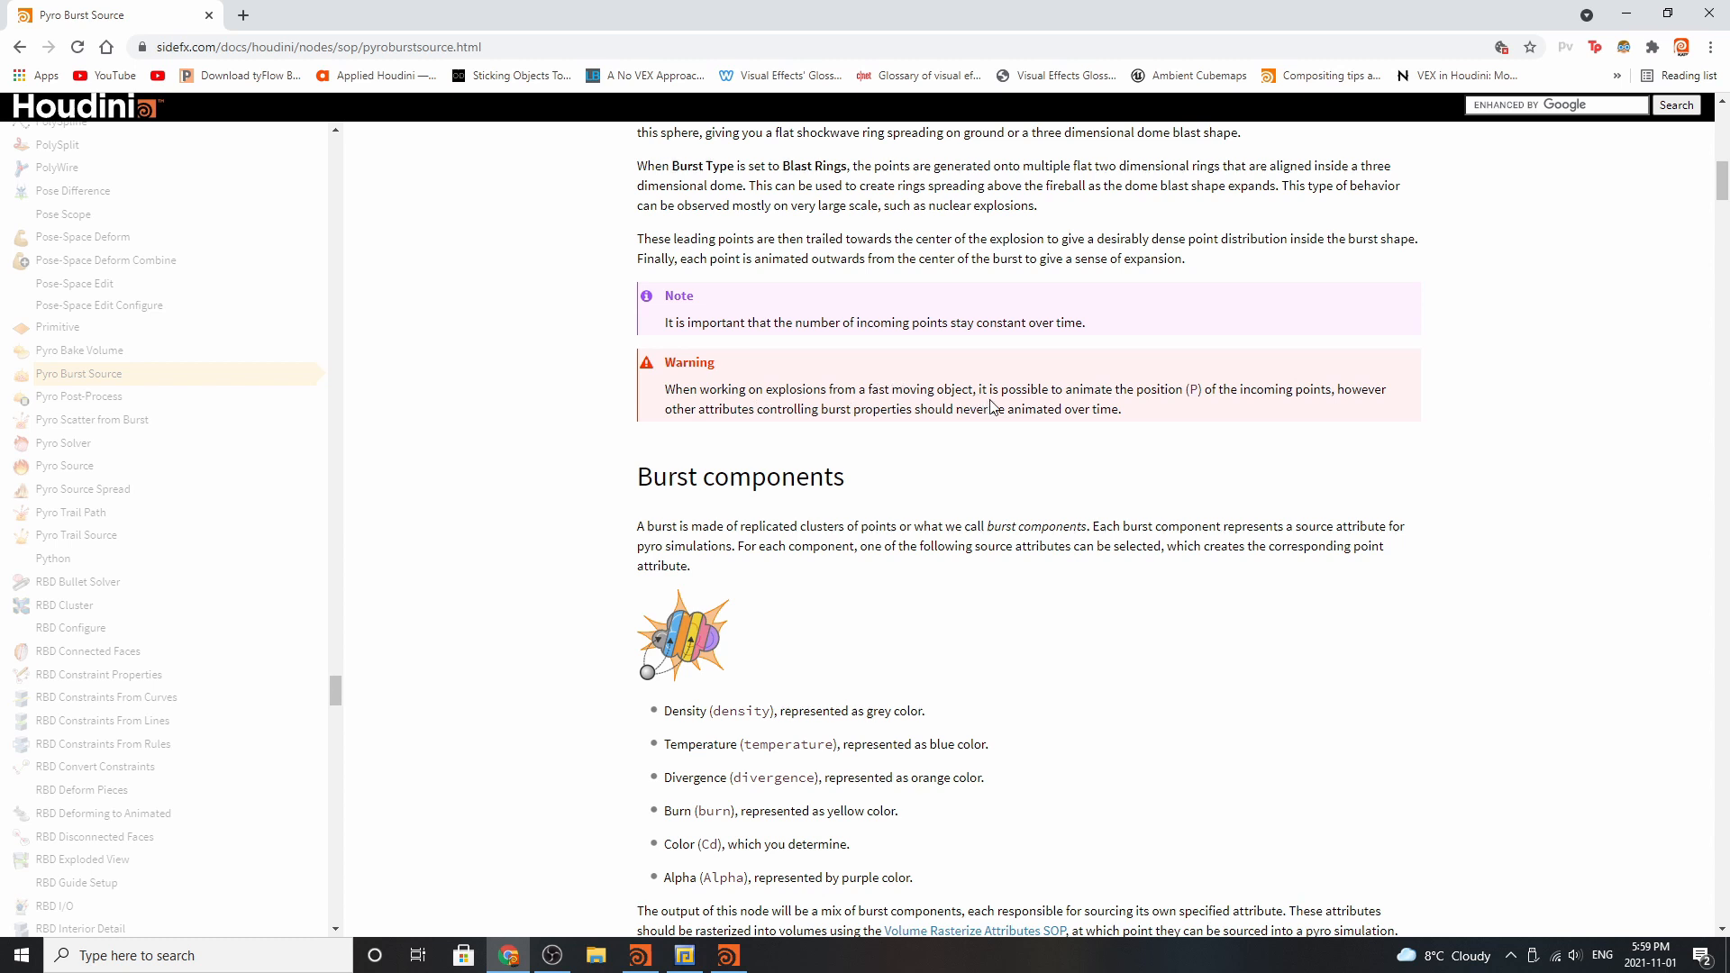
{"action": "mouse_move", "coordinate": [1262, 413]}
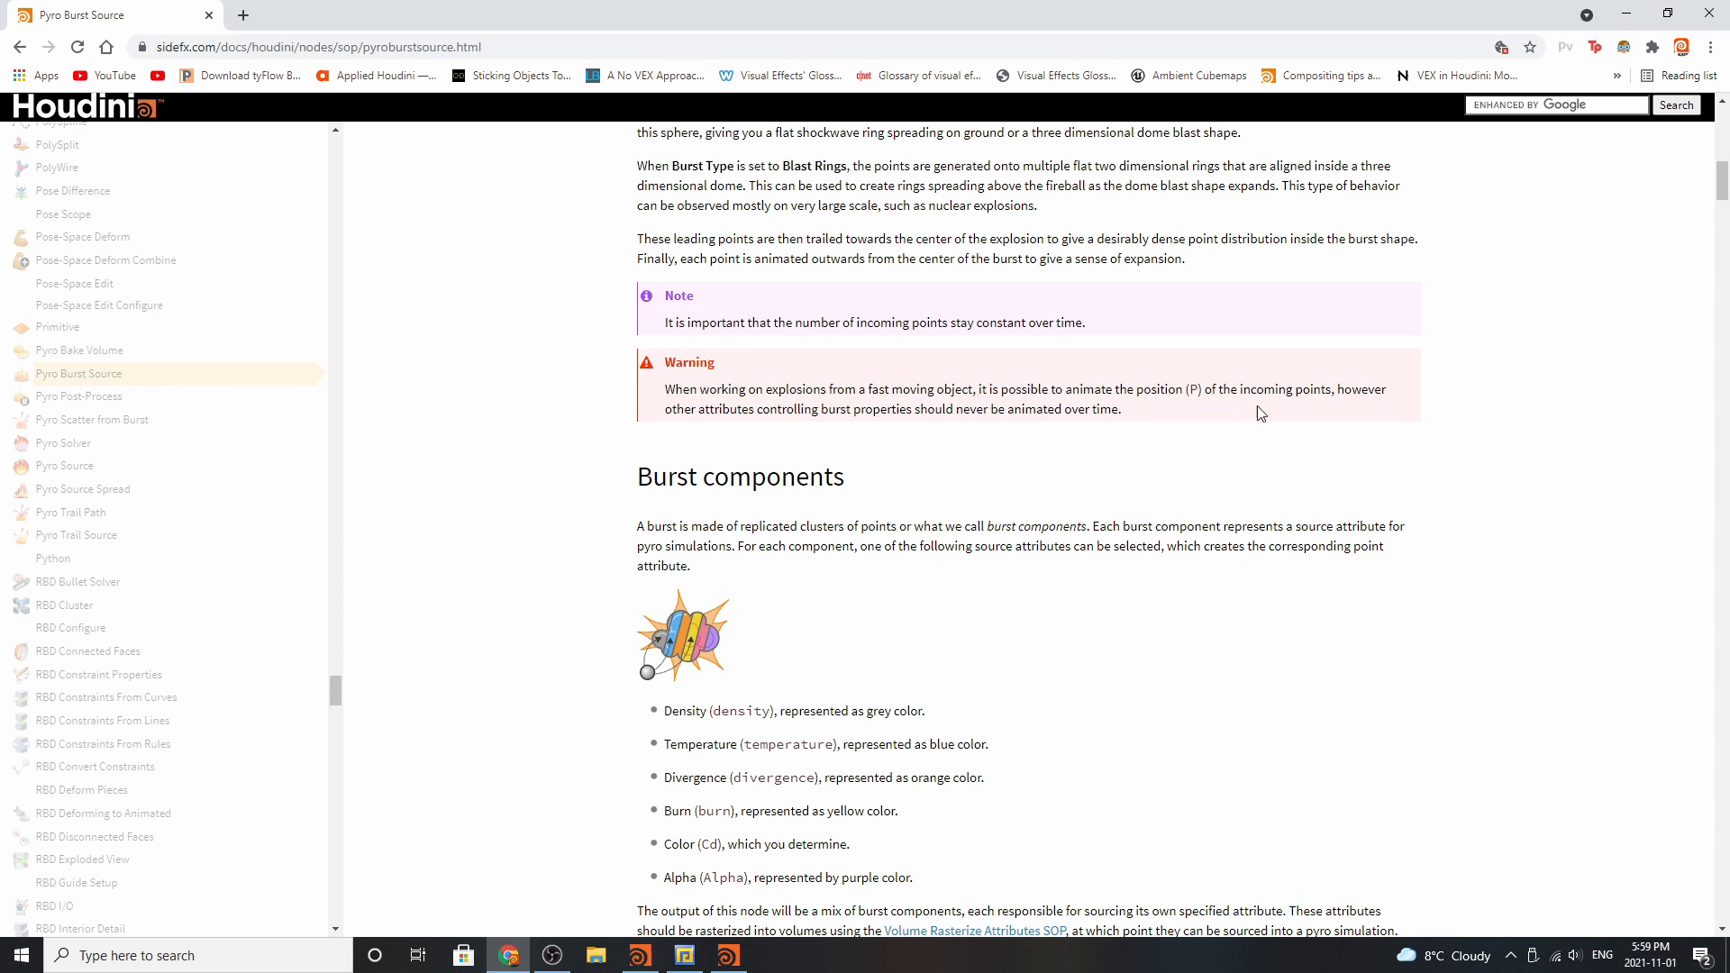
{"action": "mouse_move", "coordinate": [742, 429]}
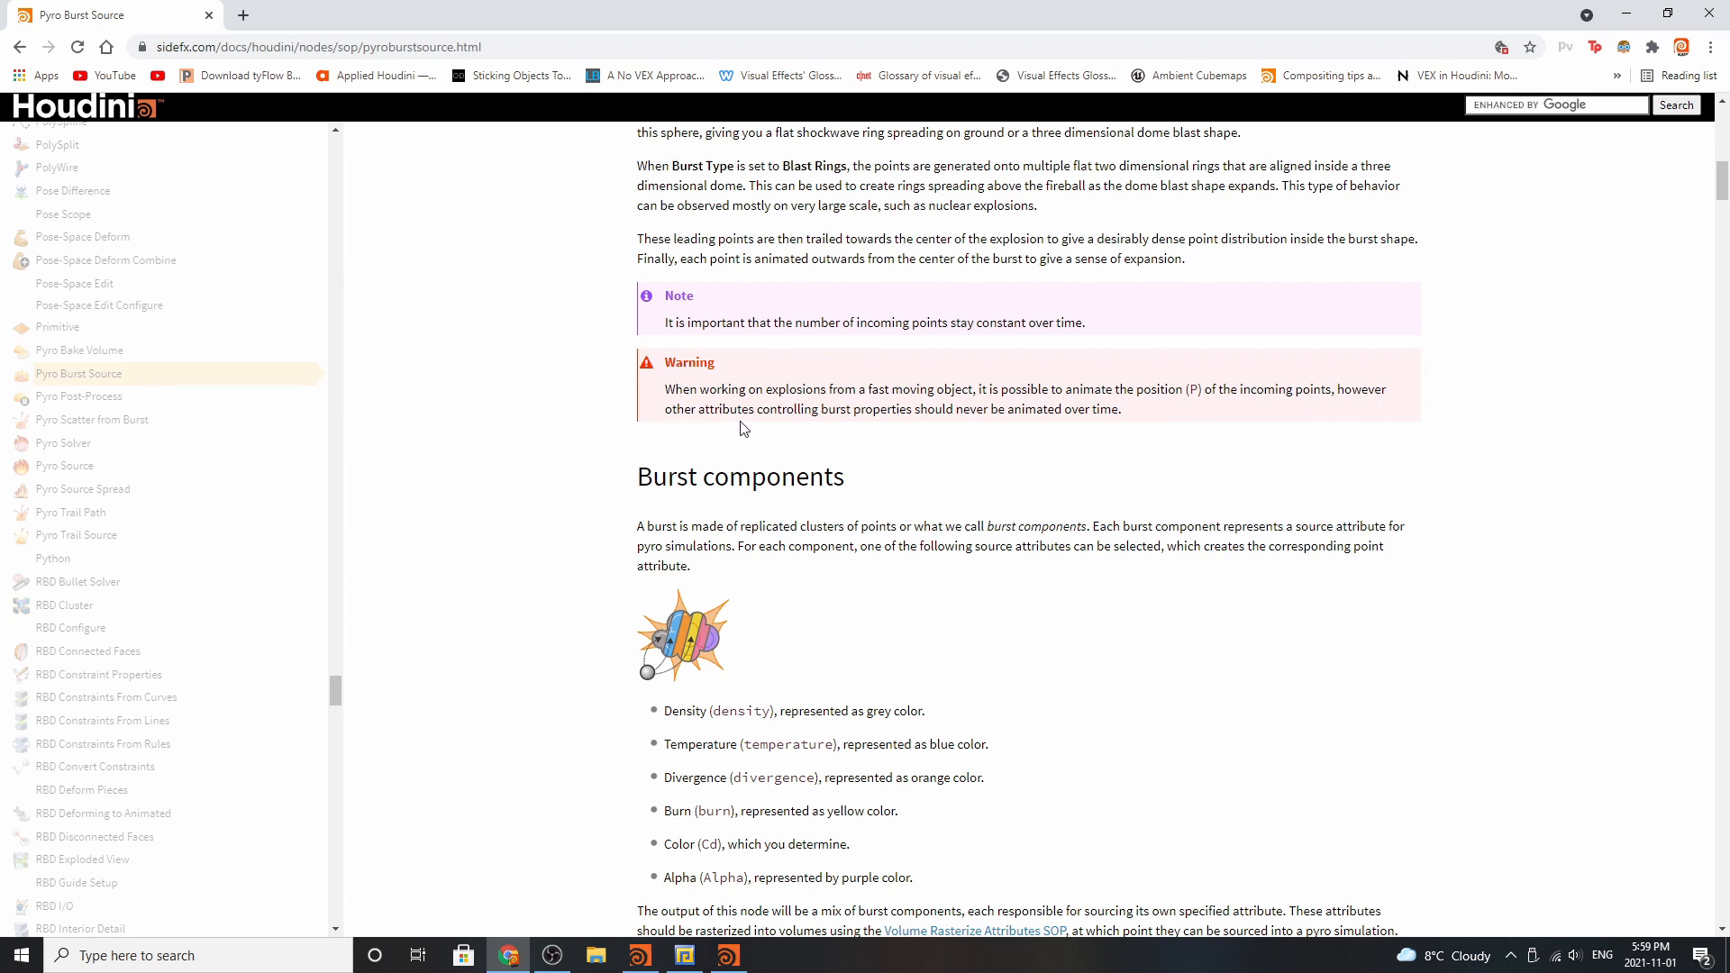
{"action": "mouse_move", "coordinate": [978, 428]}
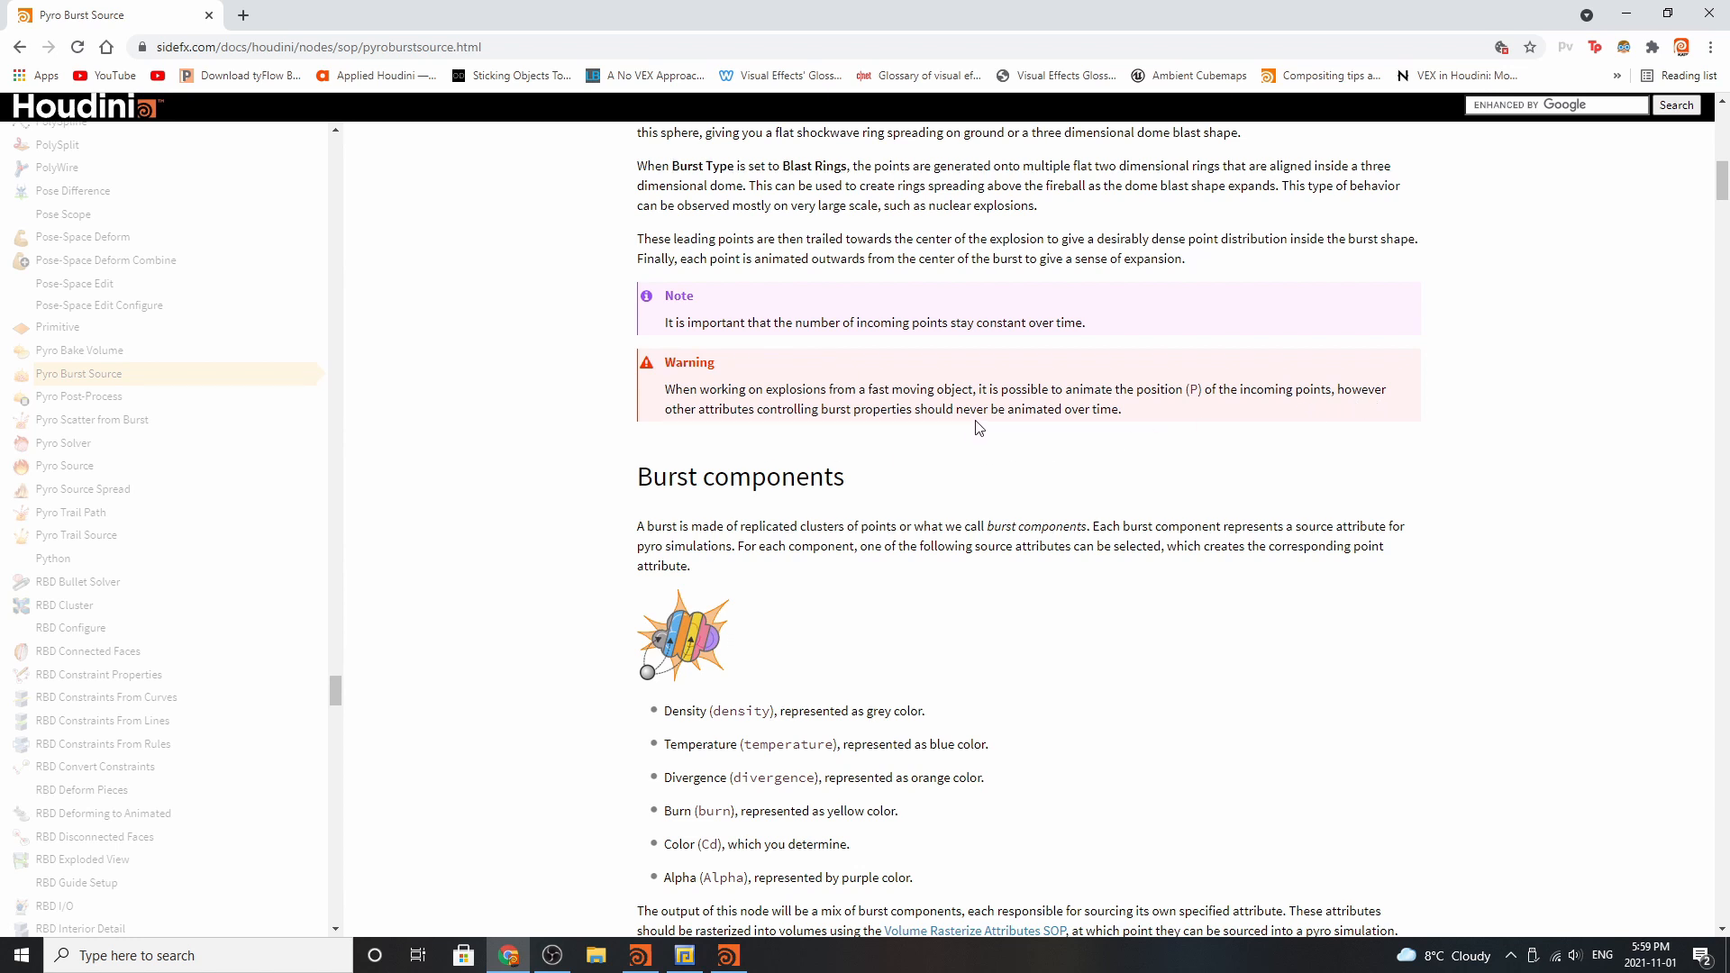
{"action": "mouse_move", "coordinate": [1092, 429]}
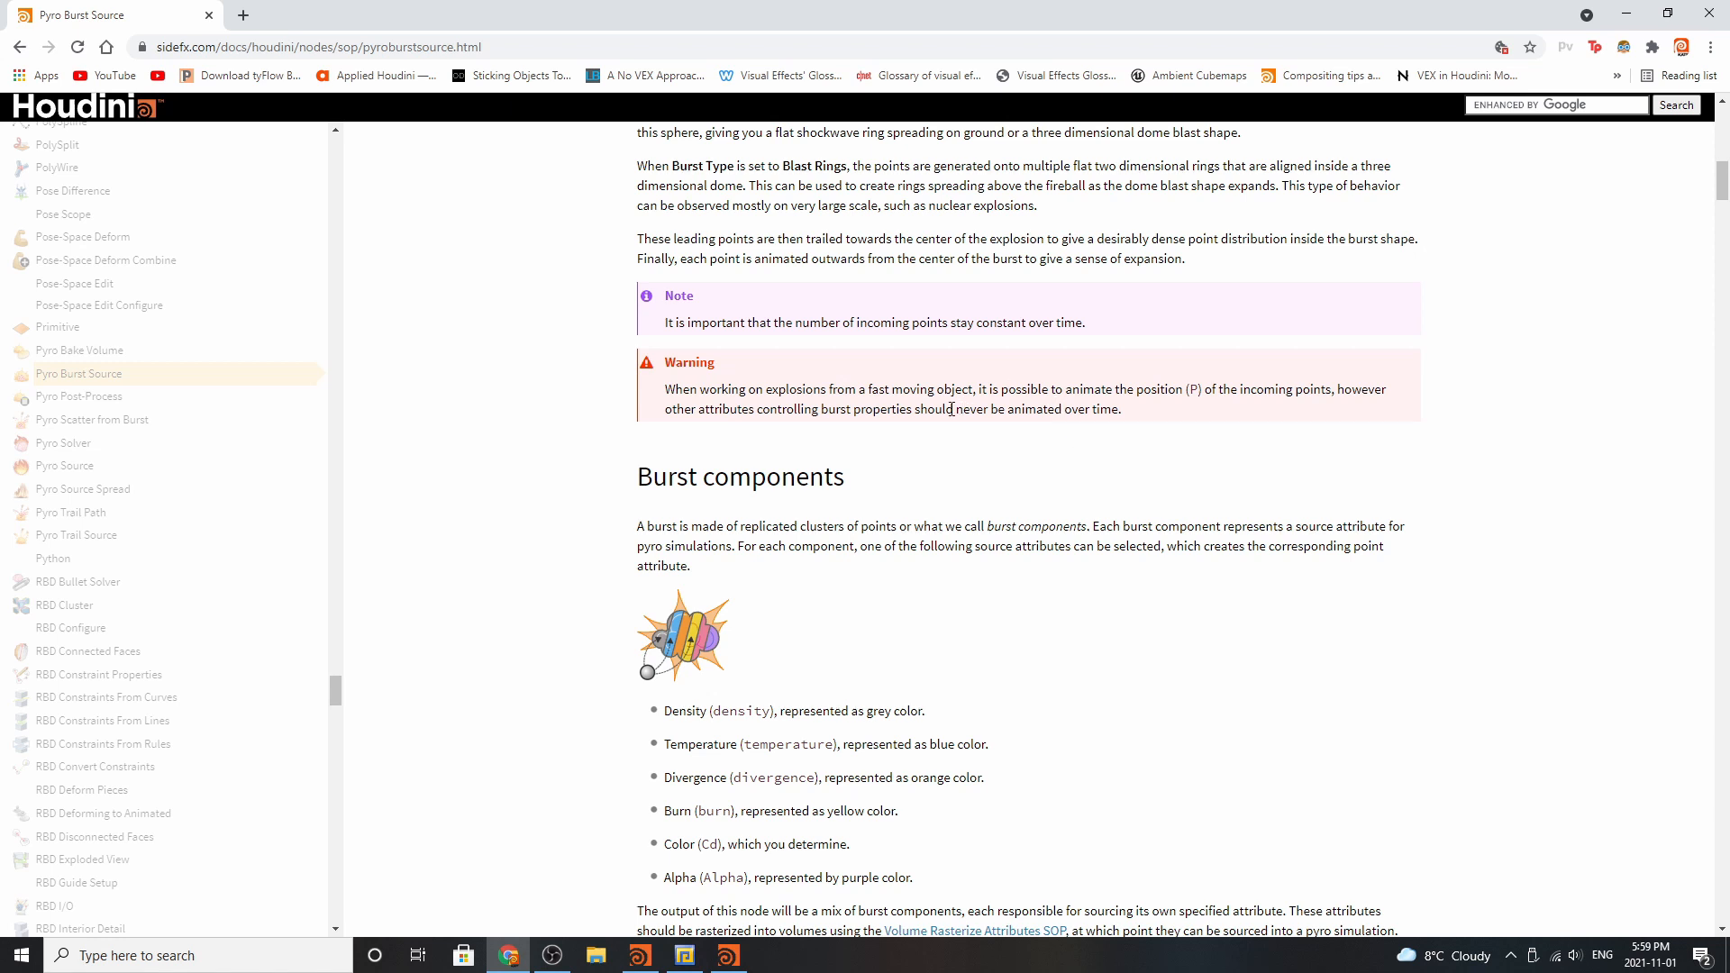
{"action": "mouse_move", "coordinate": [757, 379]}
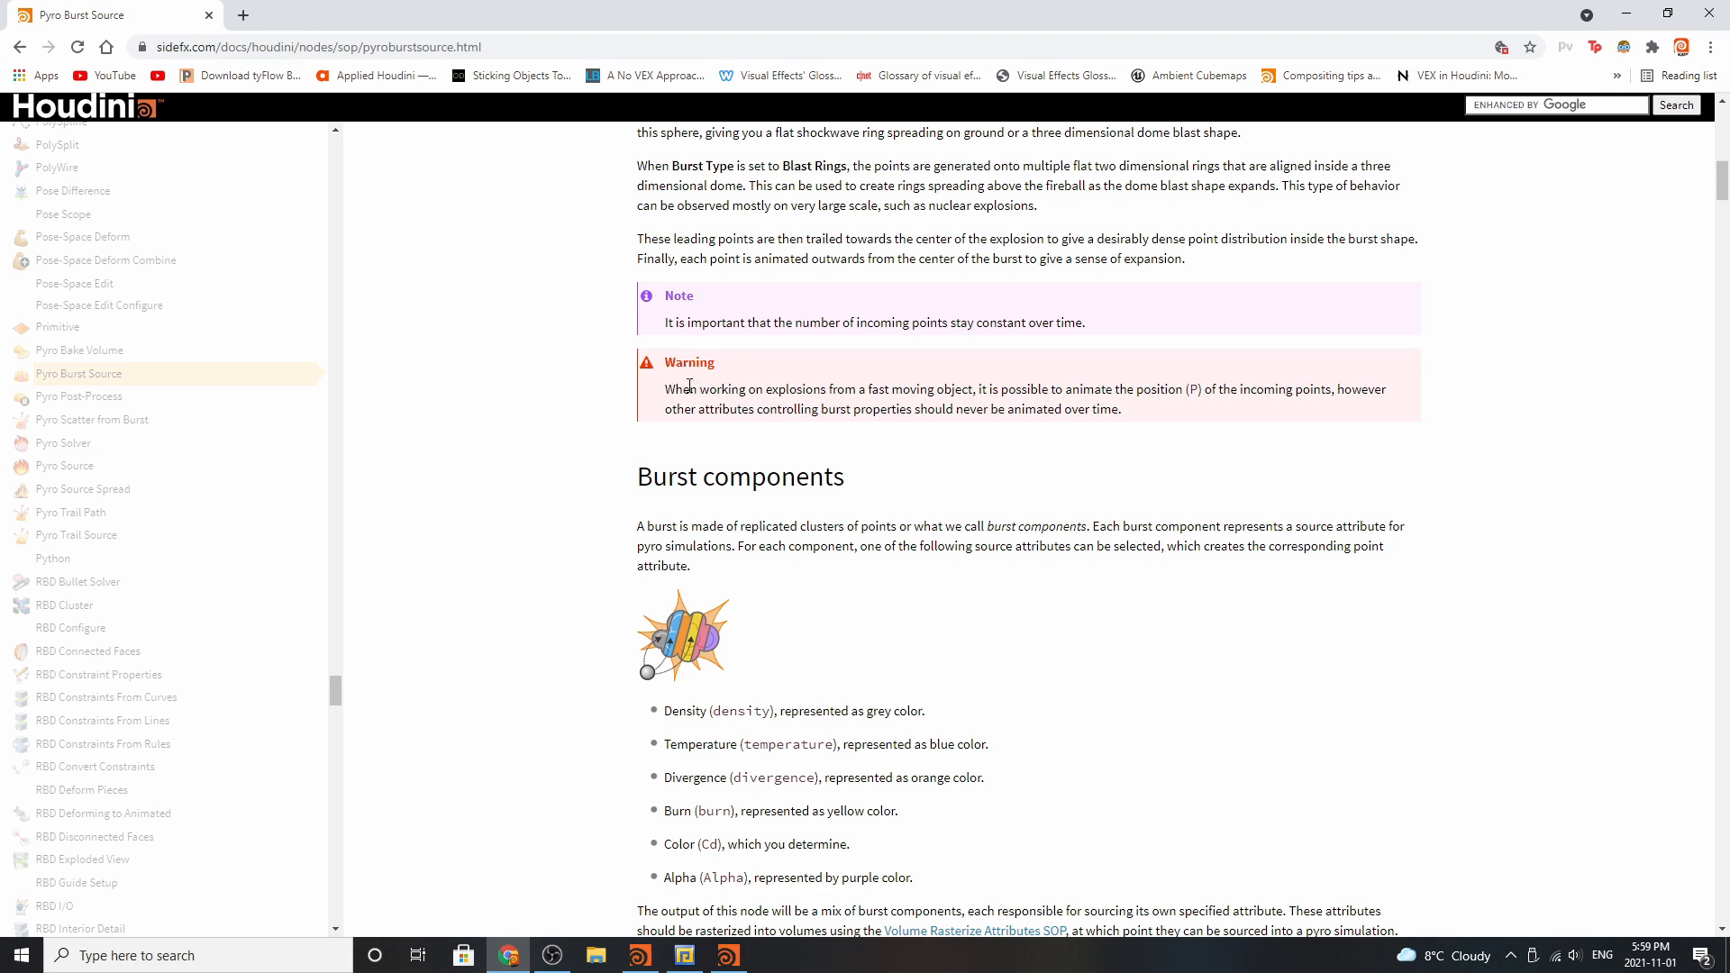
{"action": "mouse_move", "coordinate": [722, 491]}
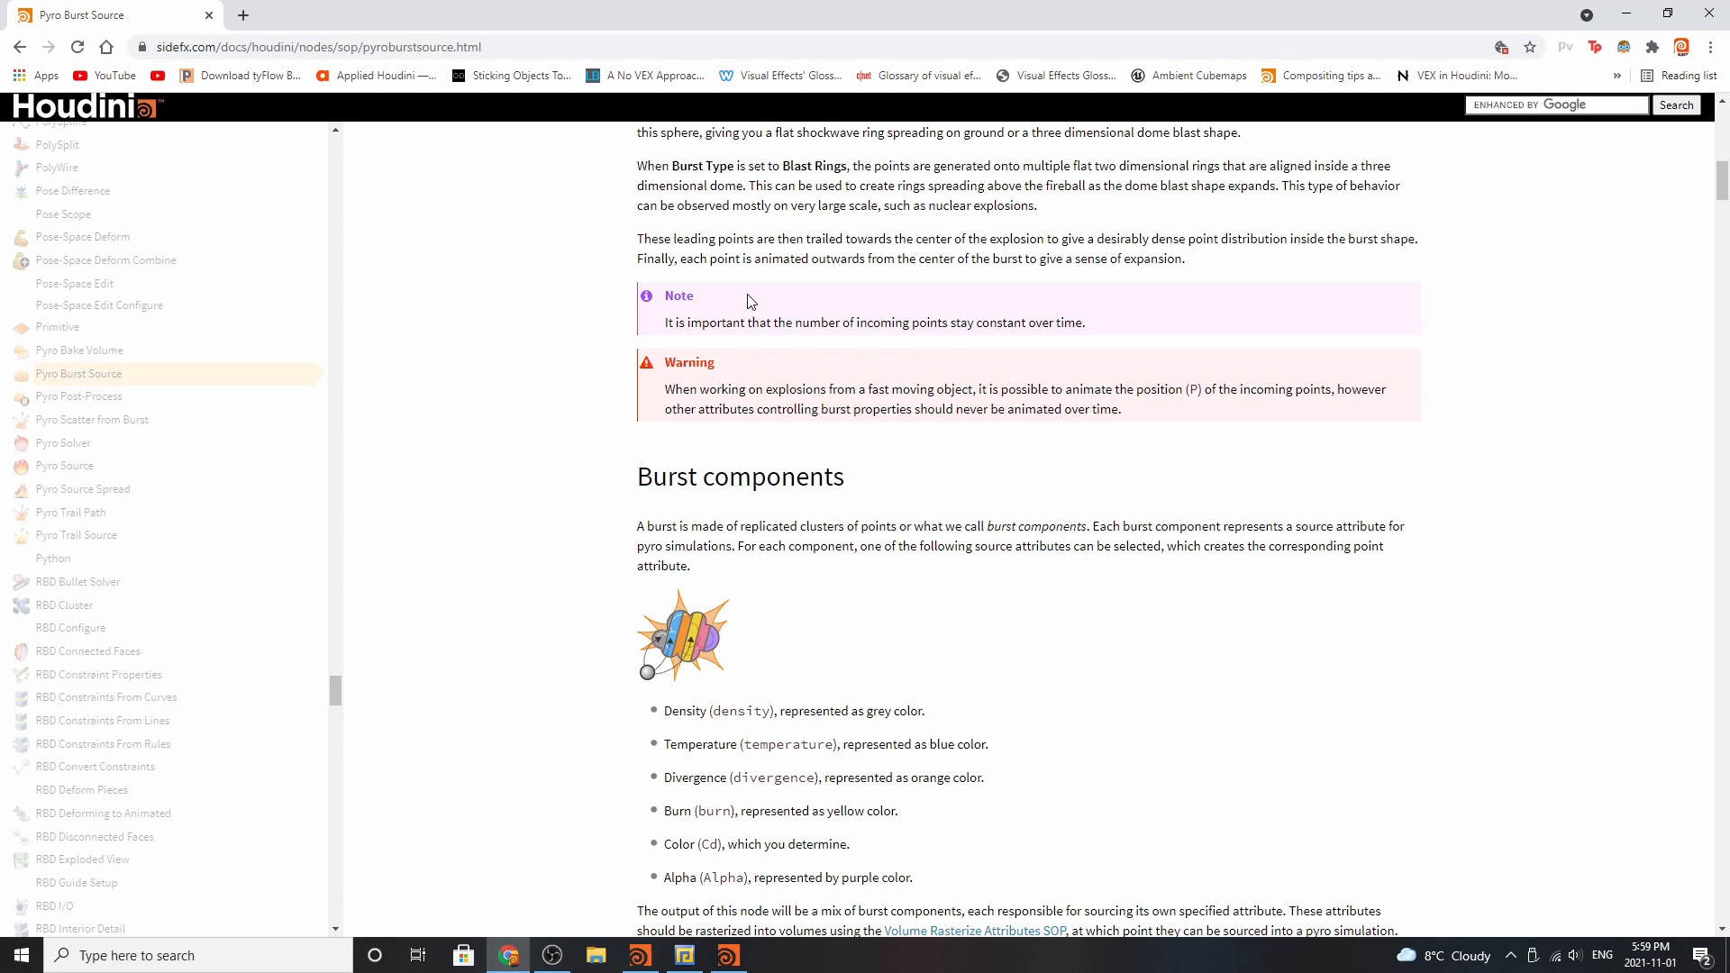
{"action": "mouse_move", "coordinate": [974, 506]}
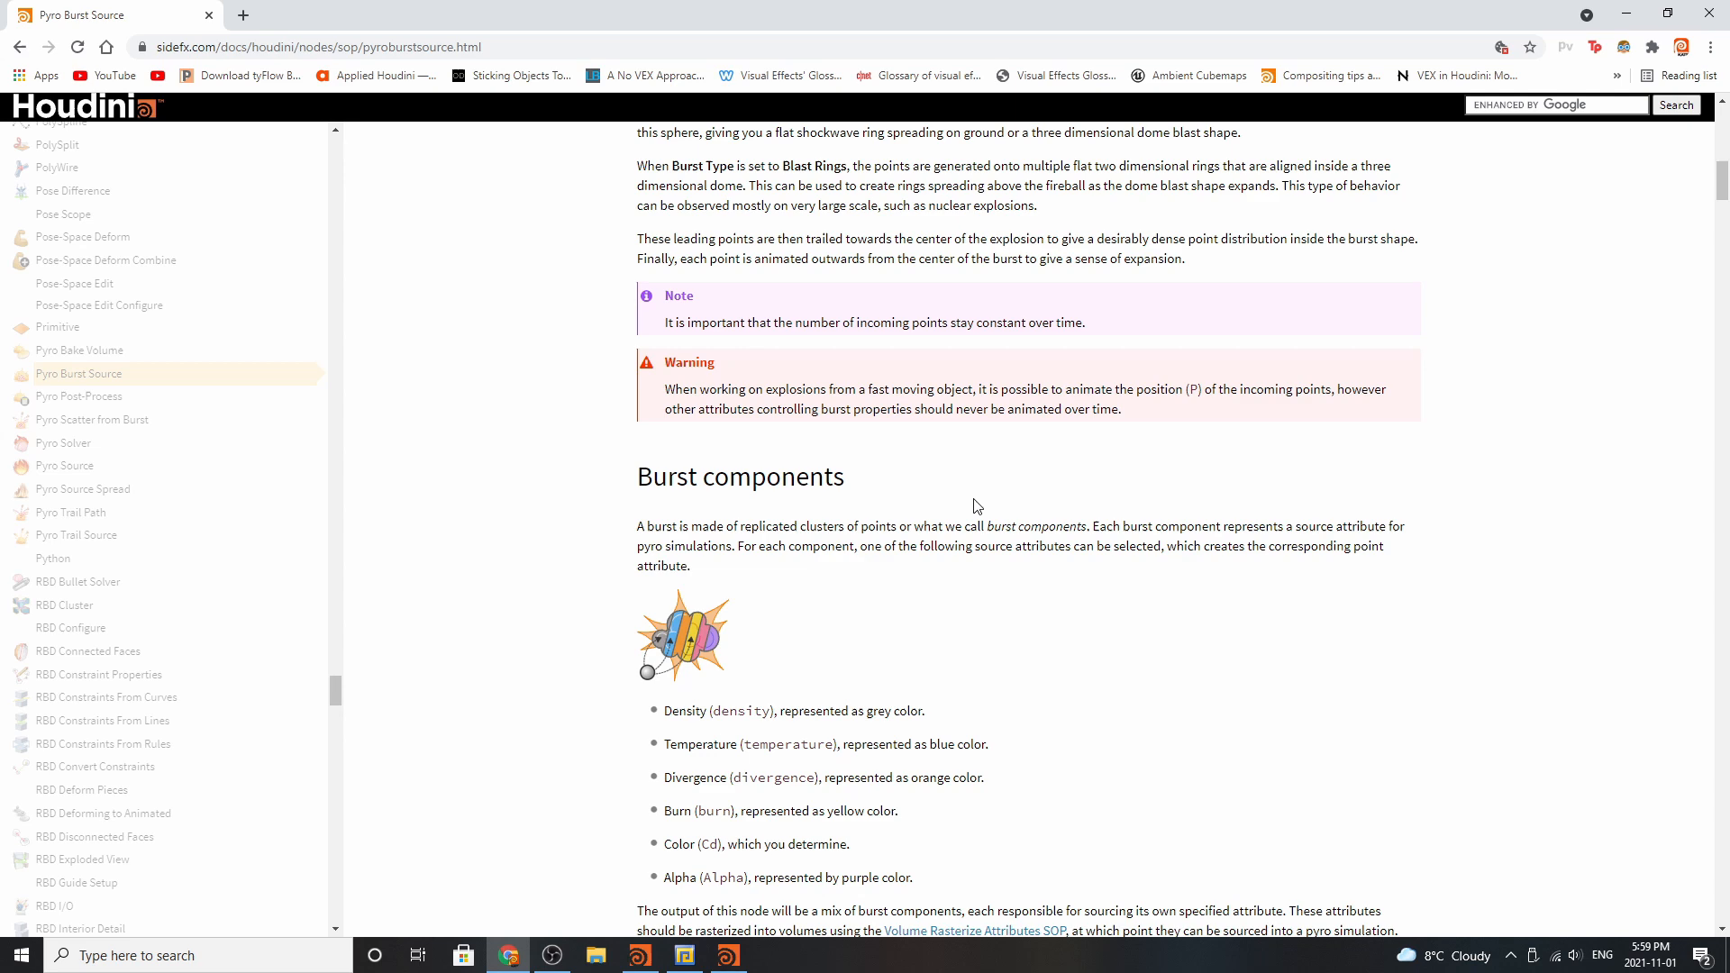
{"action": "scroll", "scroll_direction": "down", "scroll_amount": 3}
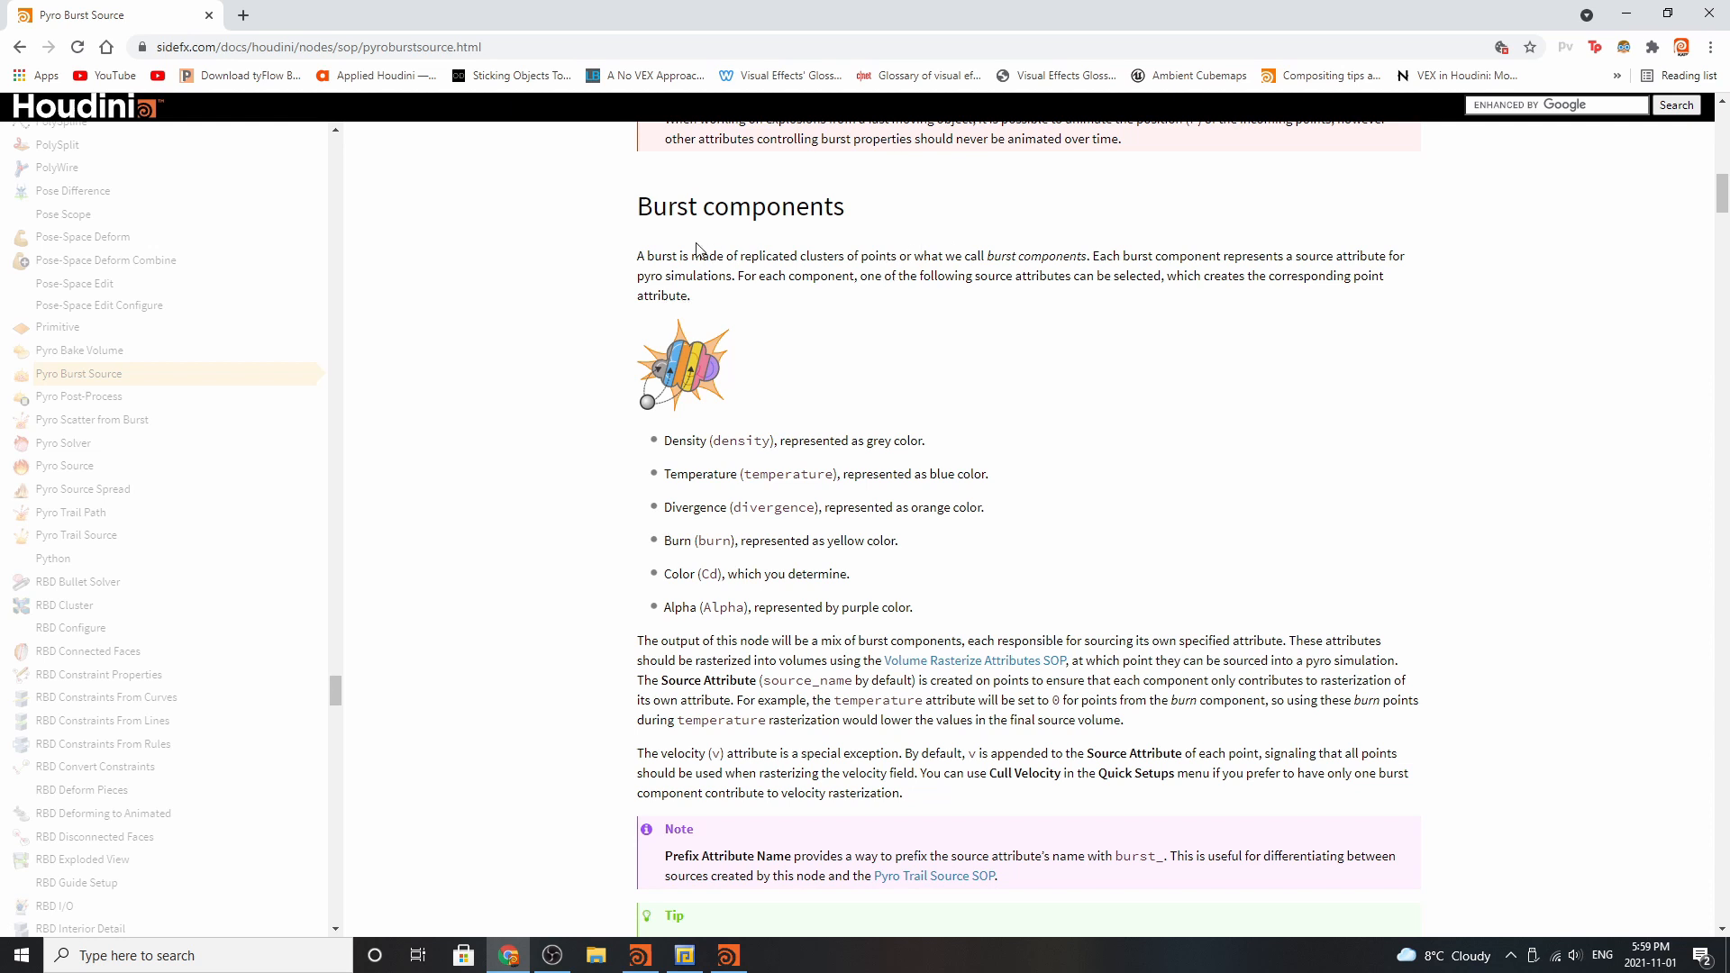
{"action": "mouse_move", "coordinate": [734, 442]}
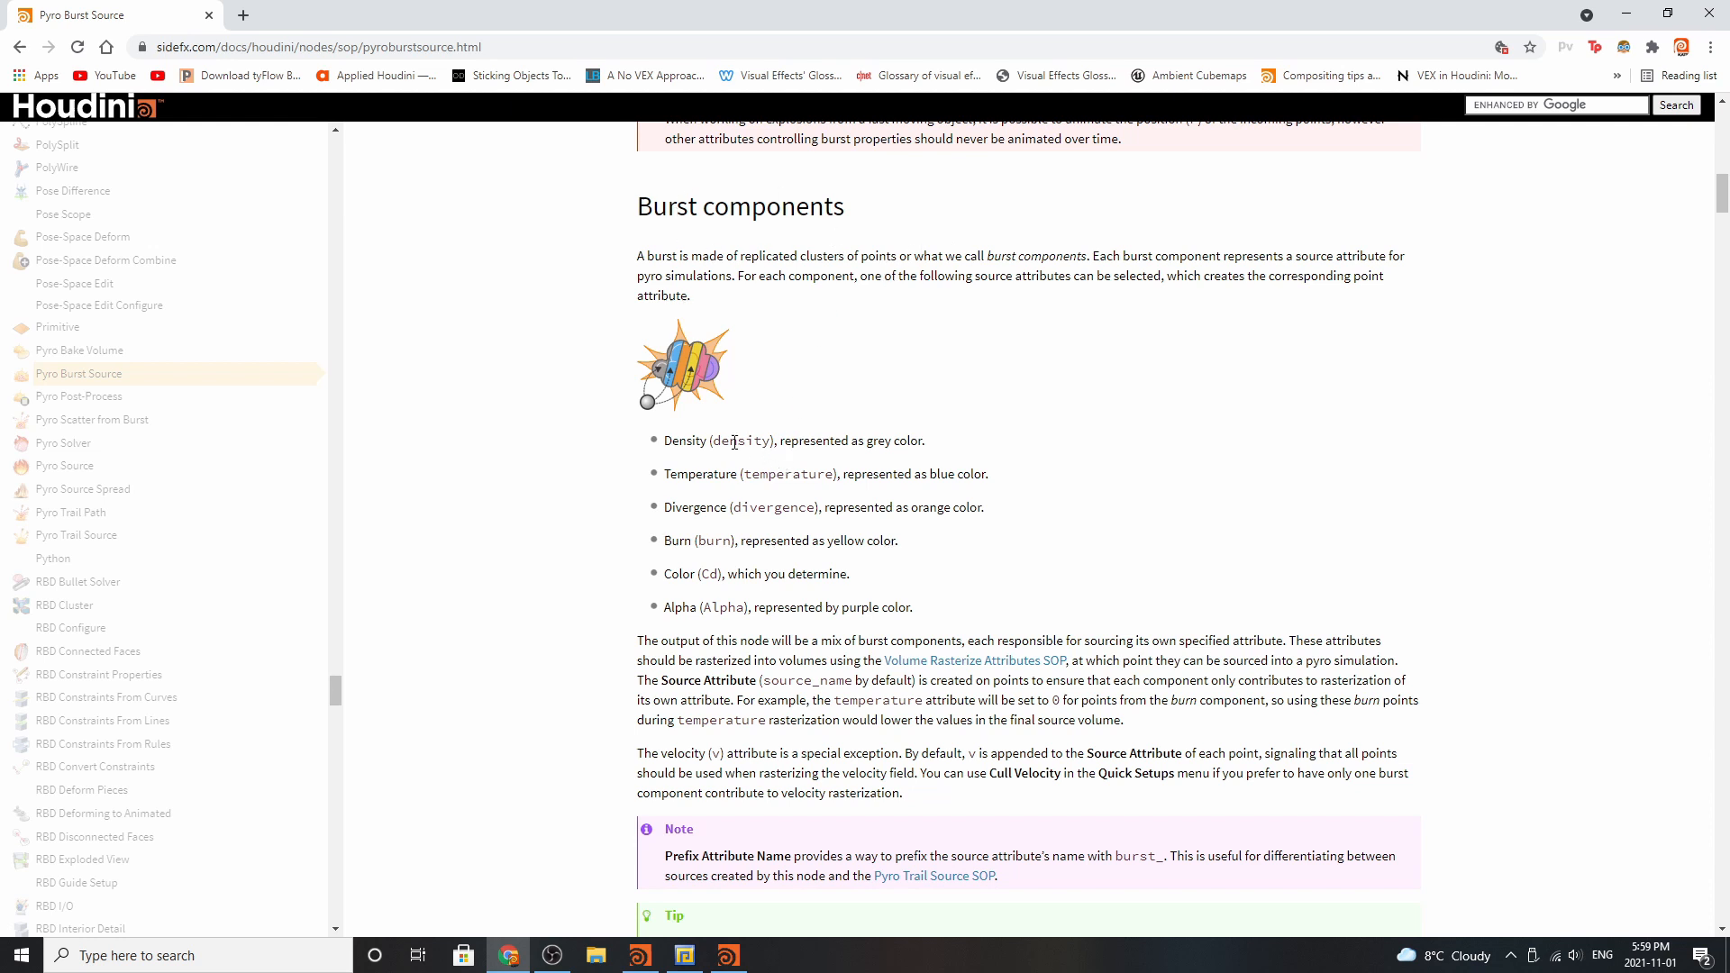
{"action": "mouse_move", "coordinate": [709, 571]}
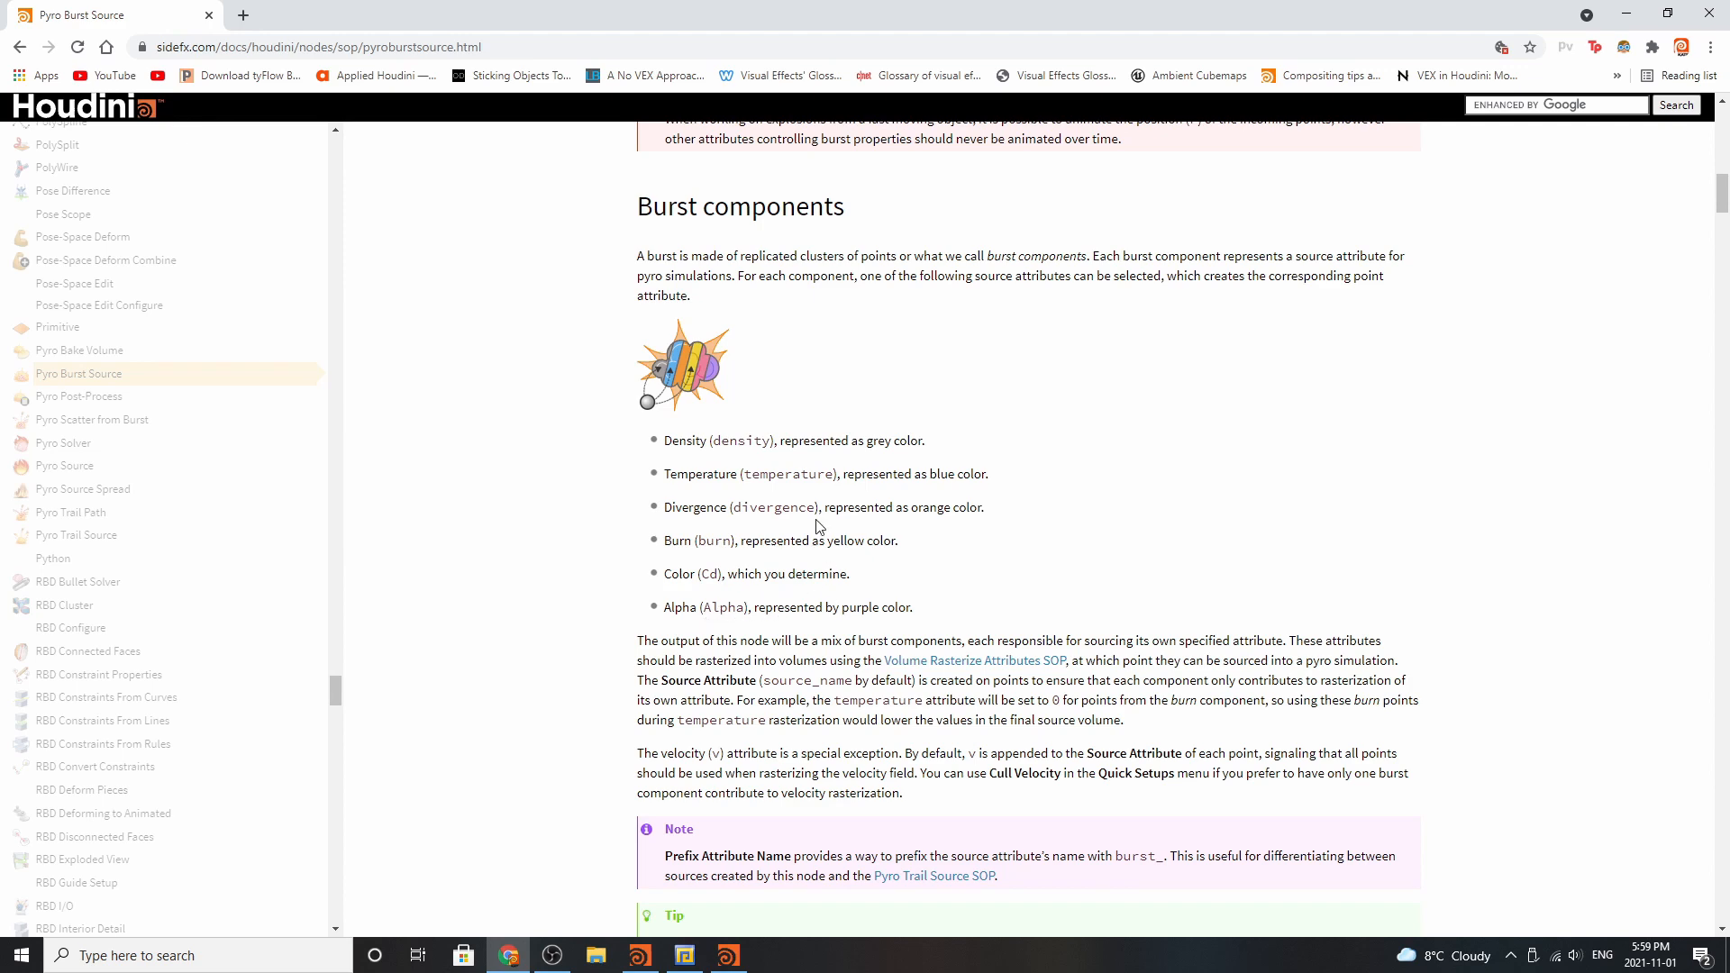
{"action": "scroll", "scroll_direction": "down", "scroll_amount": 3}
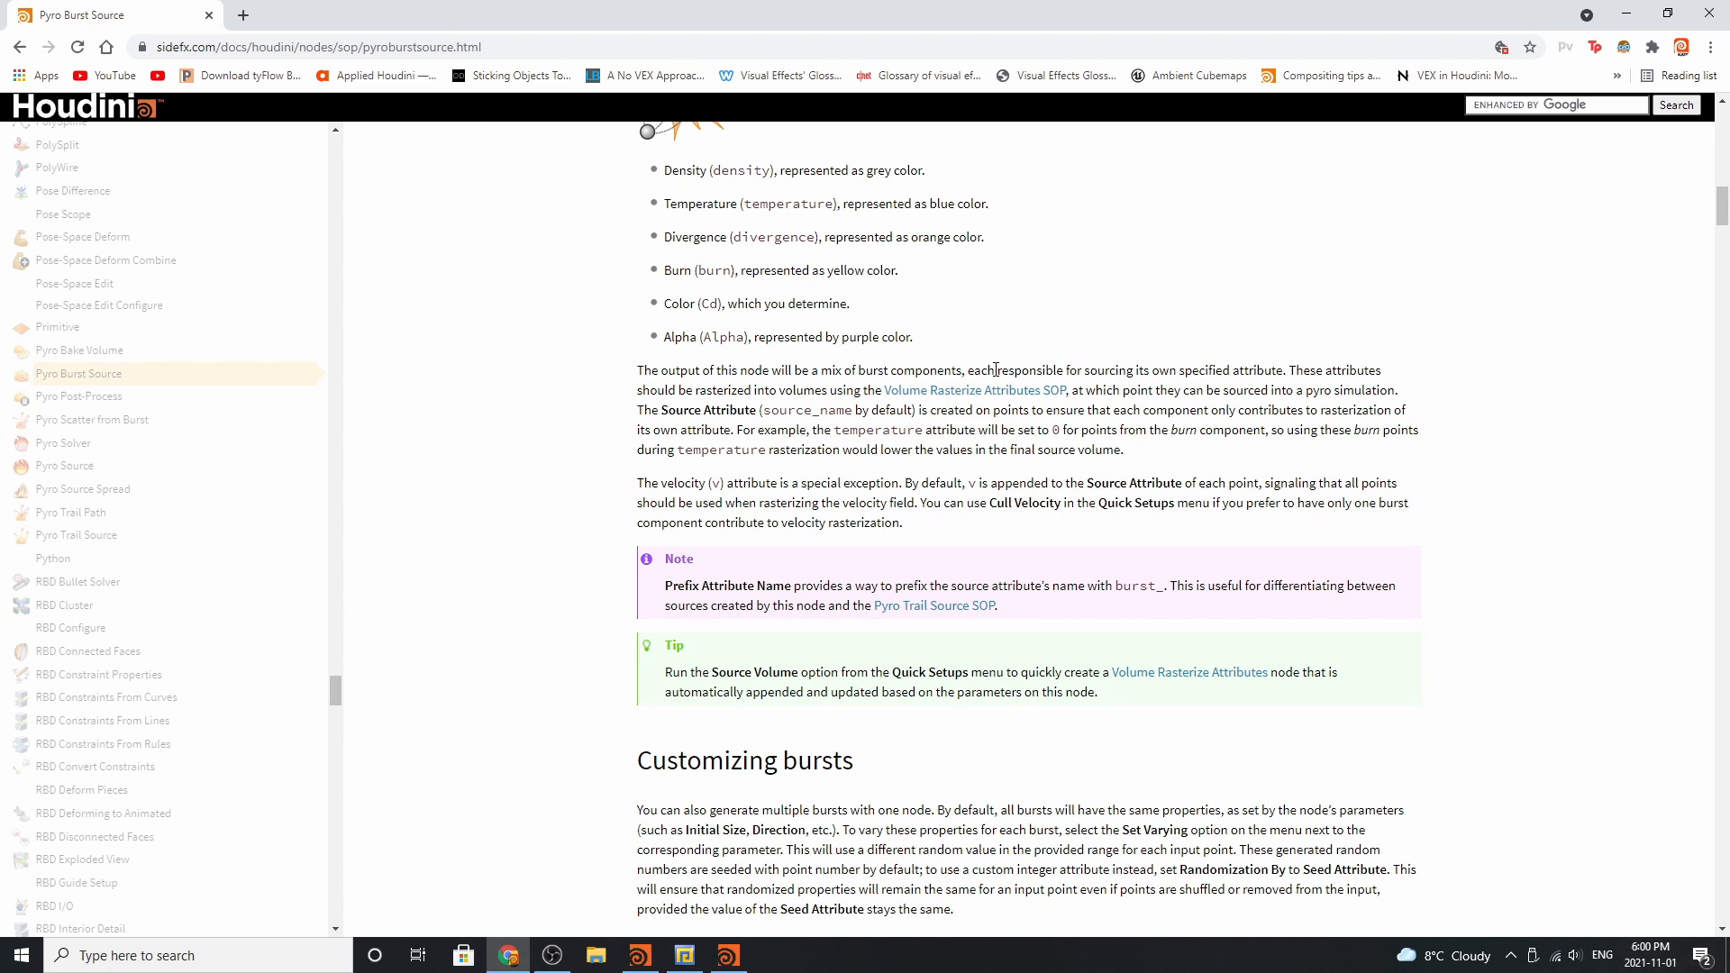
{"action": "mouse_move", "coordinate": [1214, 375]}
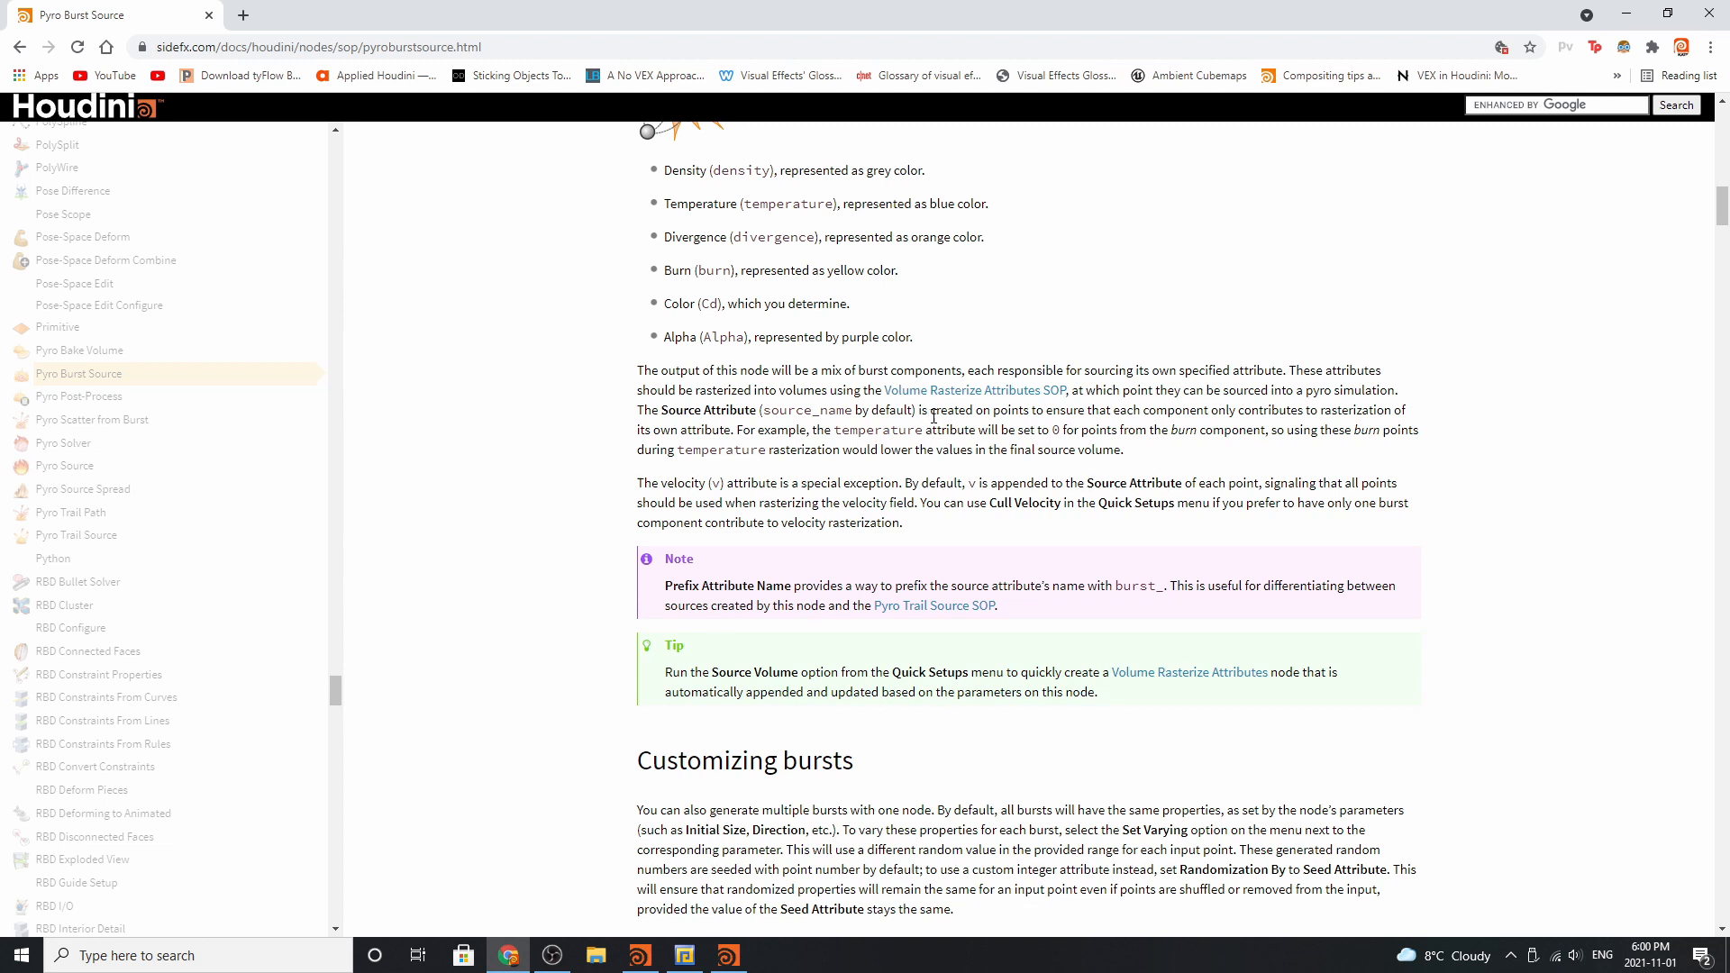
{"action": "mouse_move", "coordinate": [974, 389]}
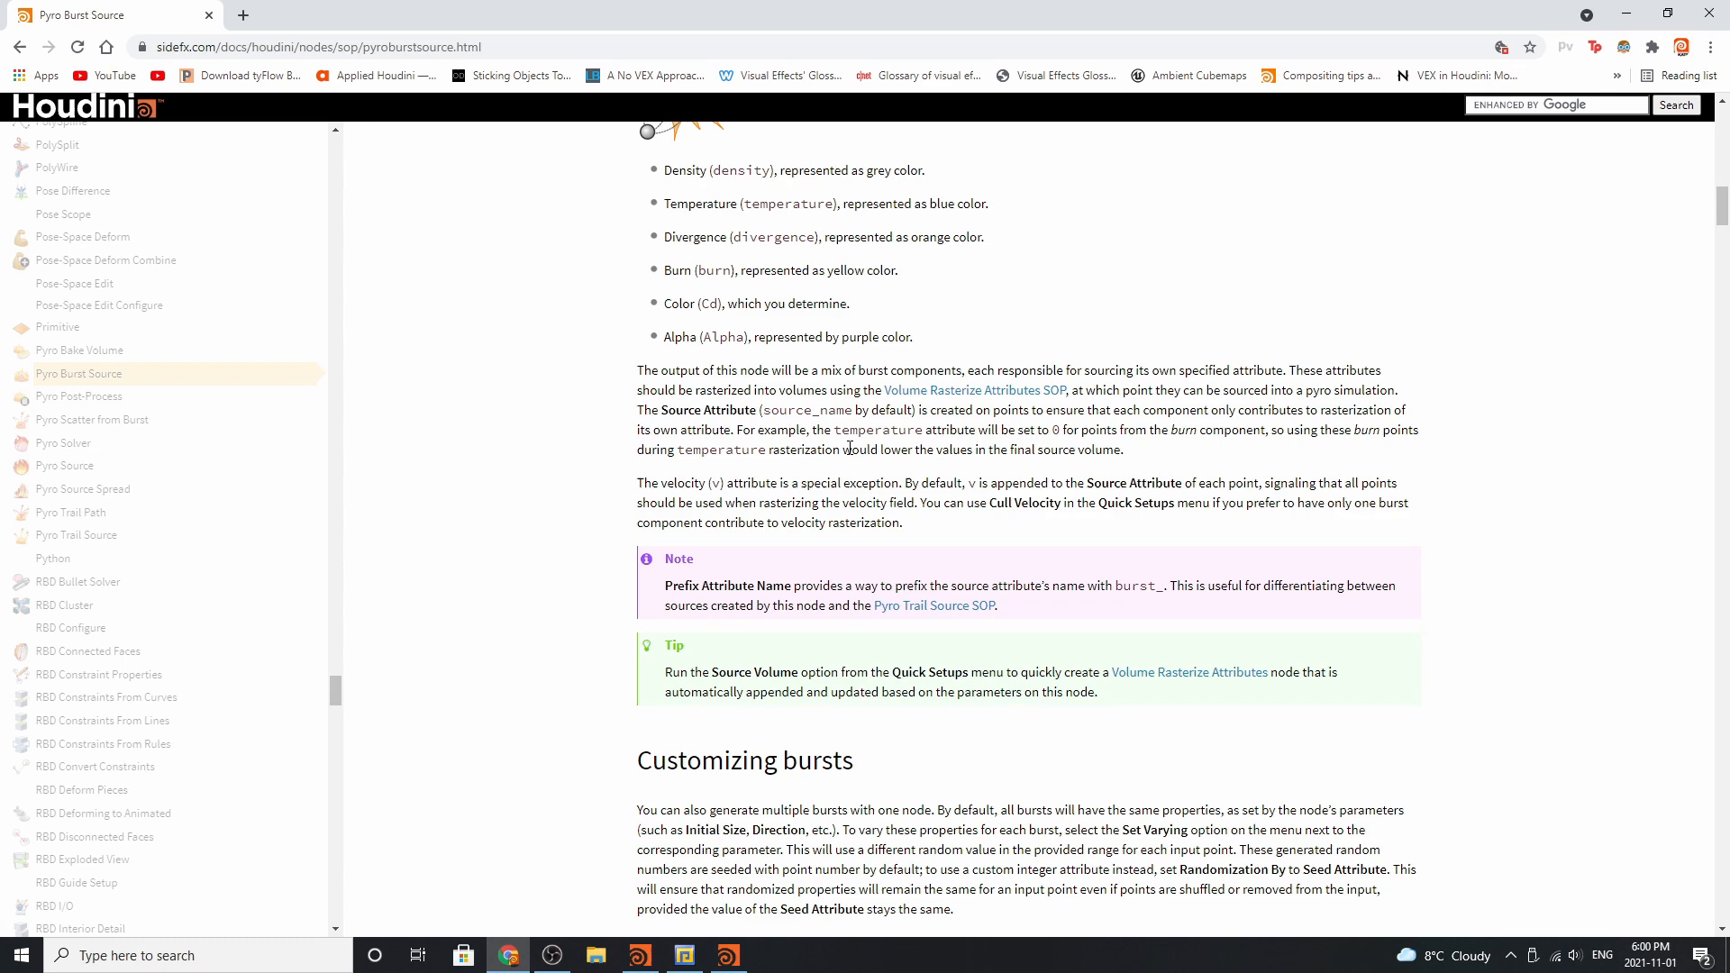
{"action": "scroll", "scroll_direction": "down", "scroll_amount": 3}
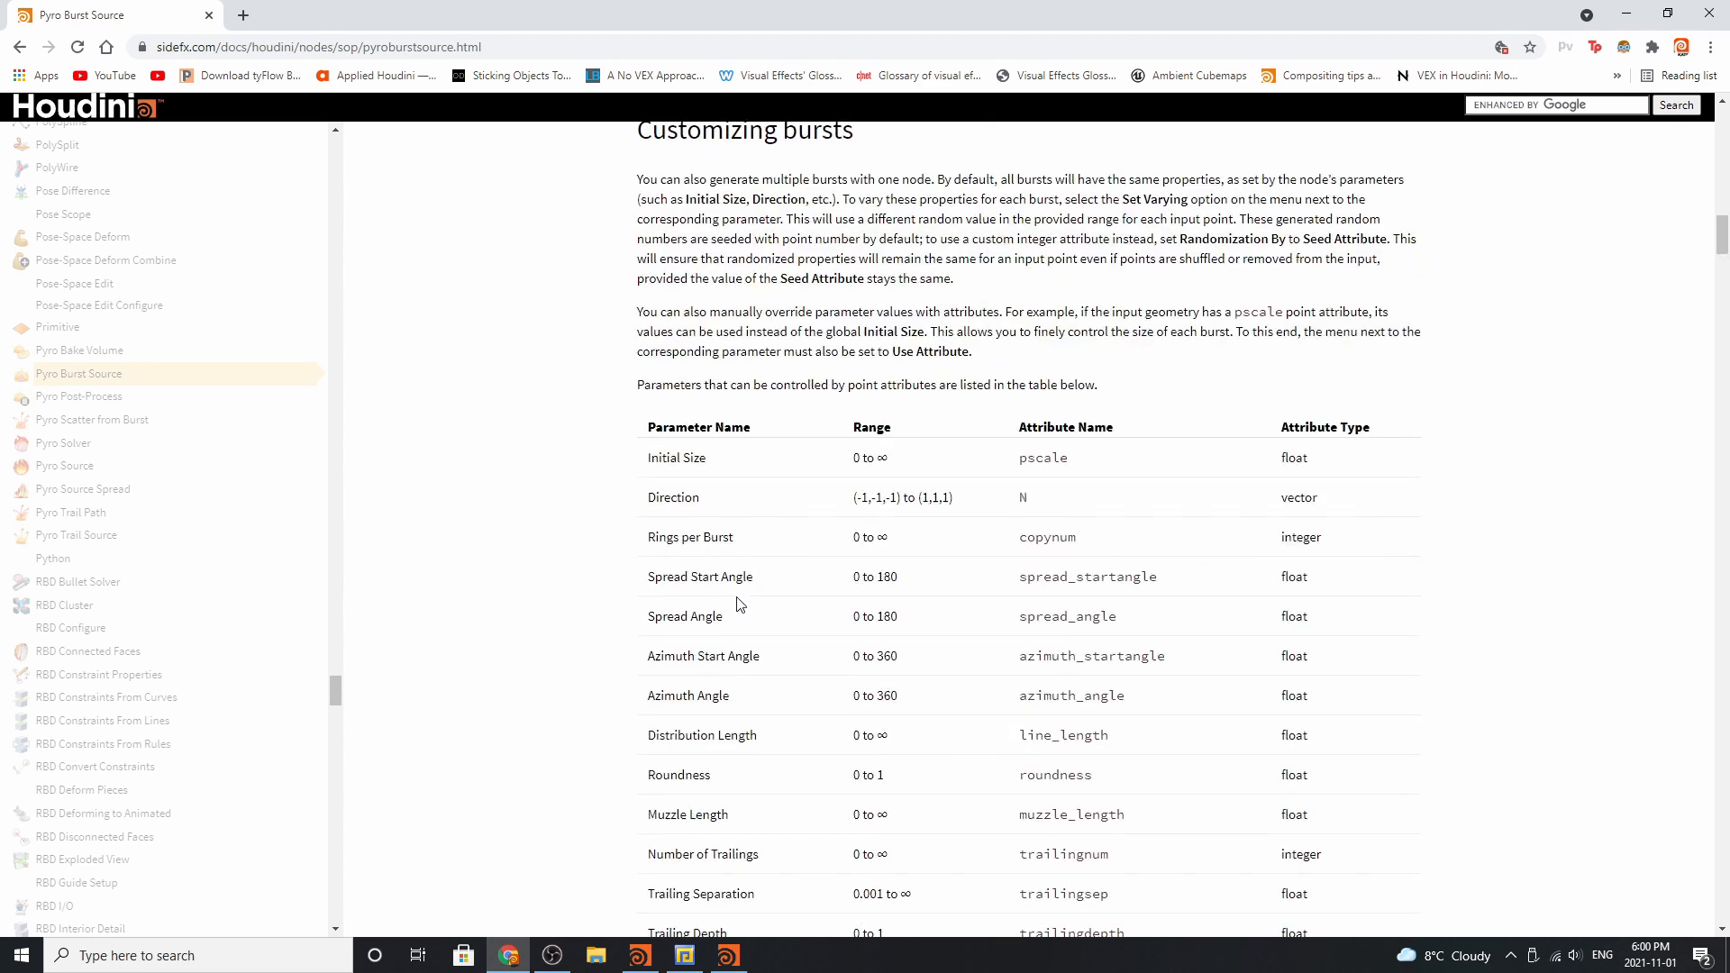
{"action": "mouse_move", "coordinate": [739, 498]}
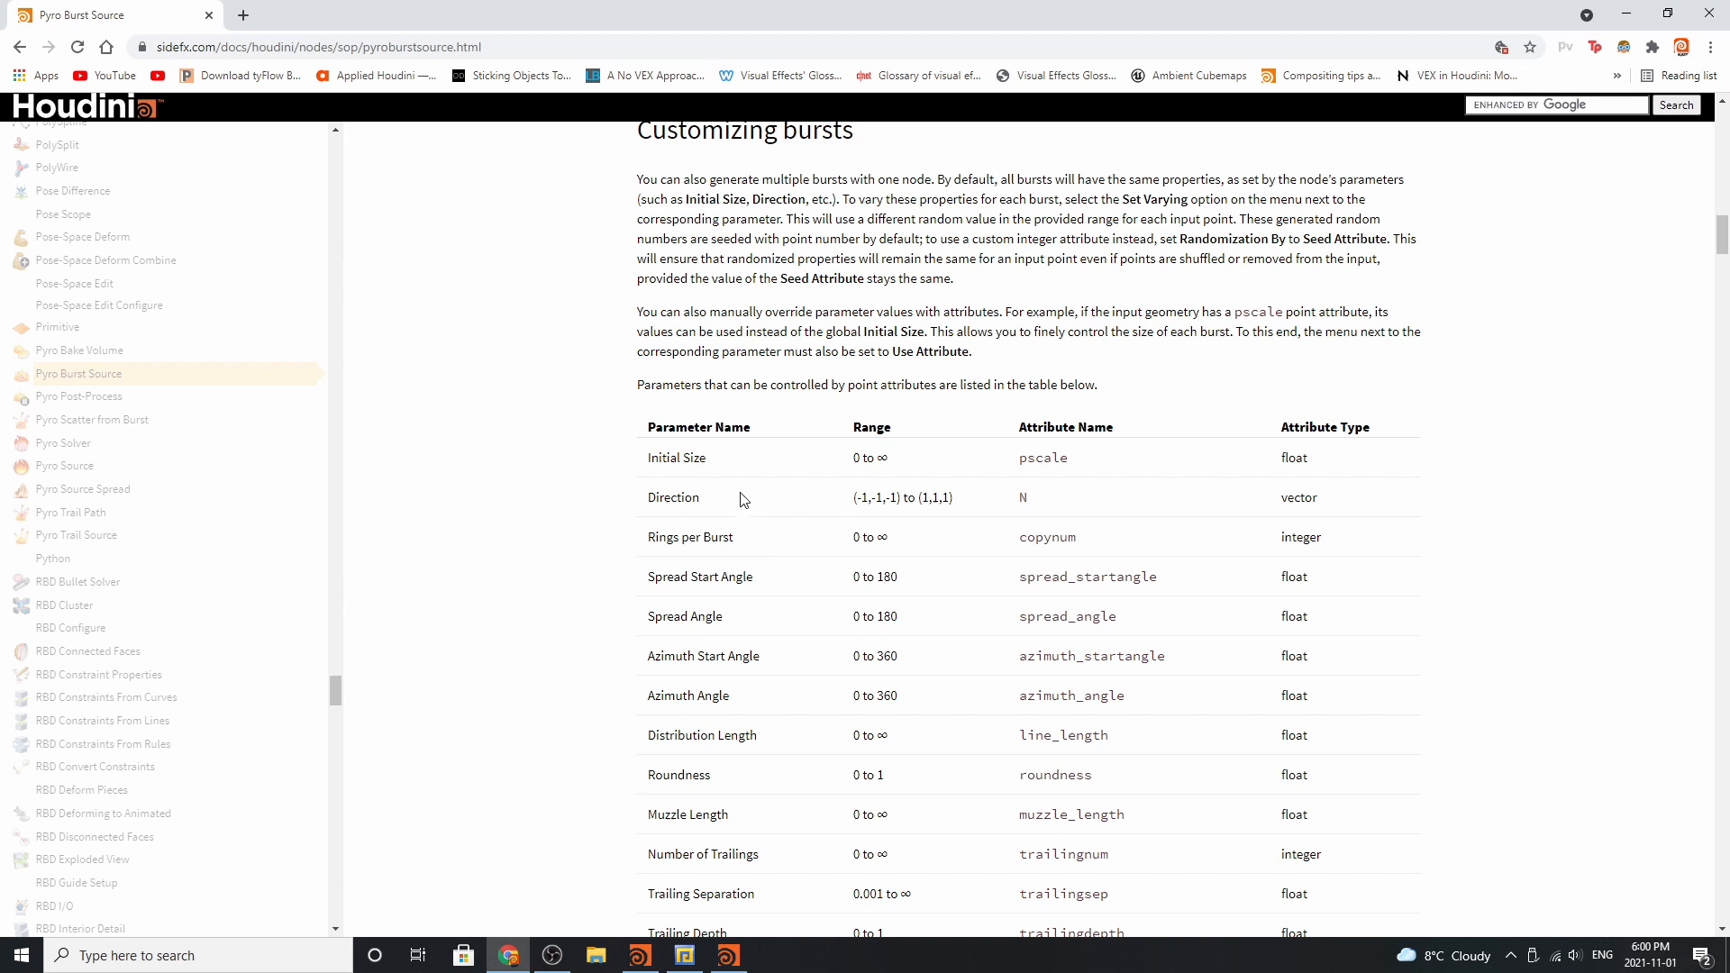
{"action": "mouse_move", "coordinate": [762, 546]}
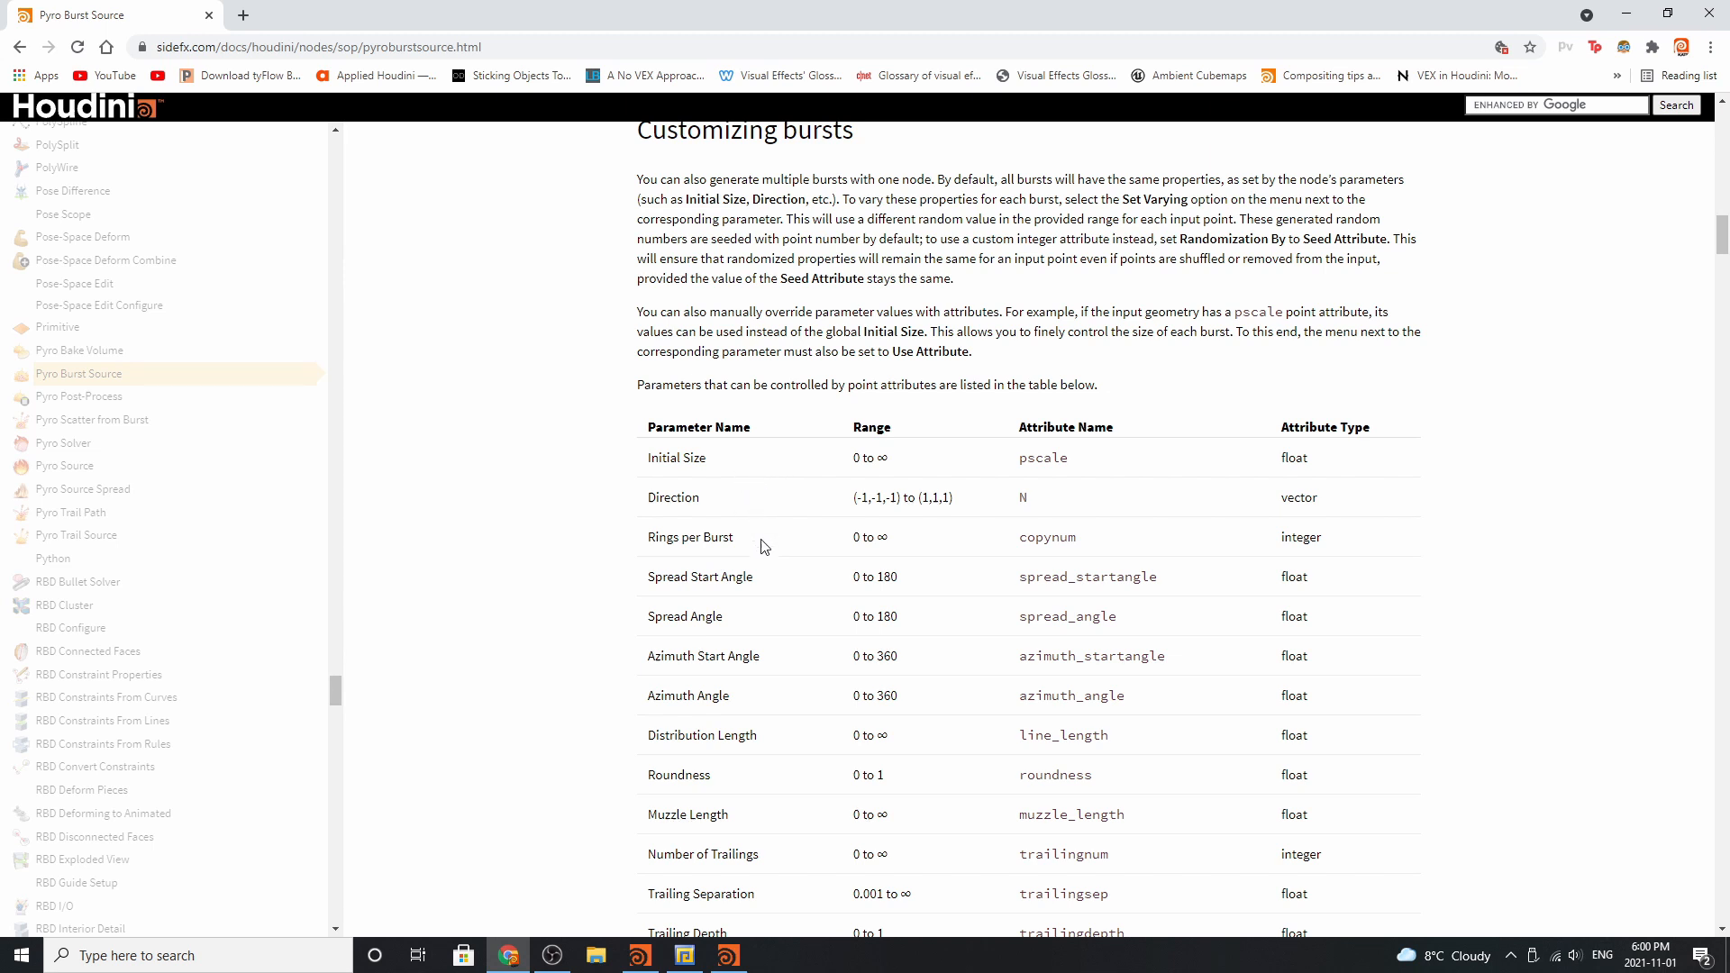
{"action": "mouse_move", "coordinate": [1112, 695]}
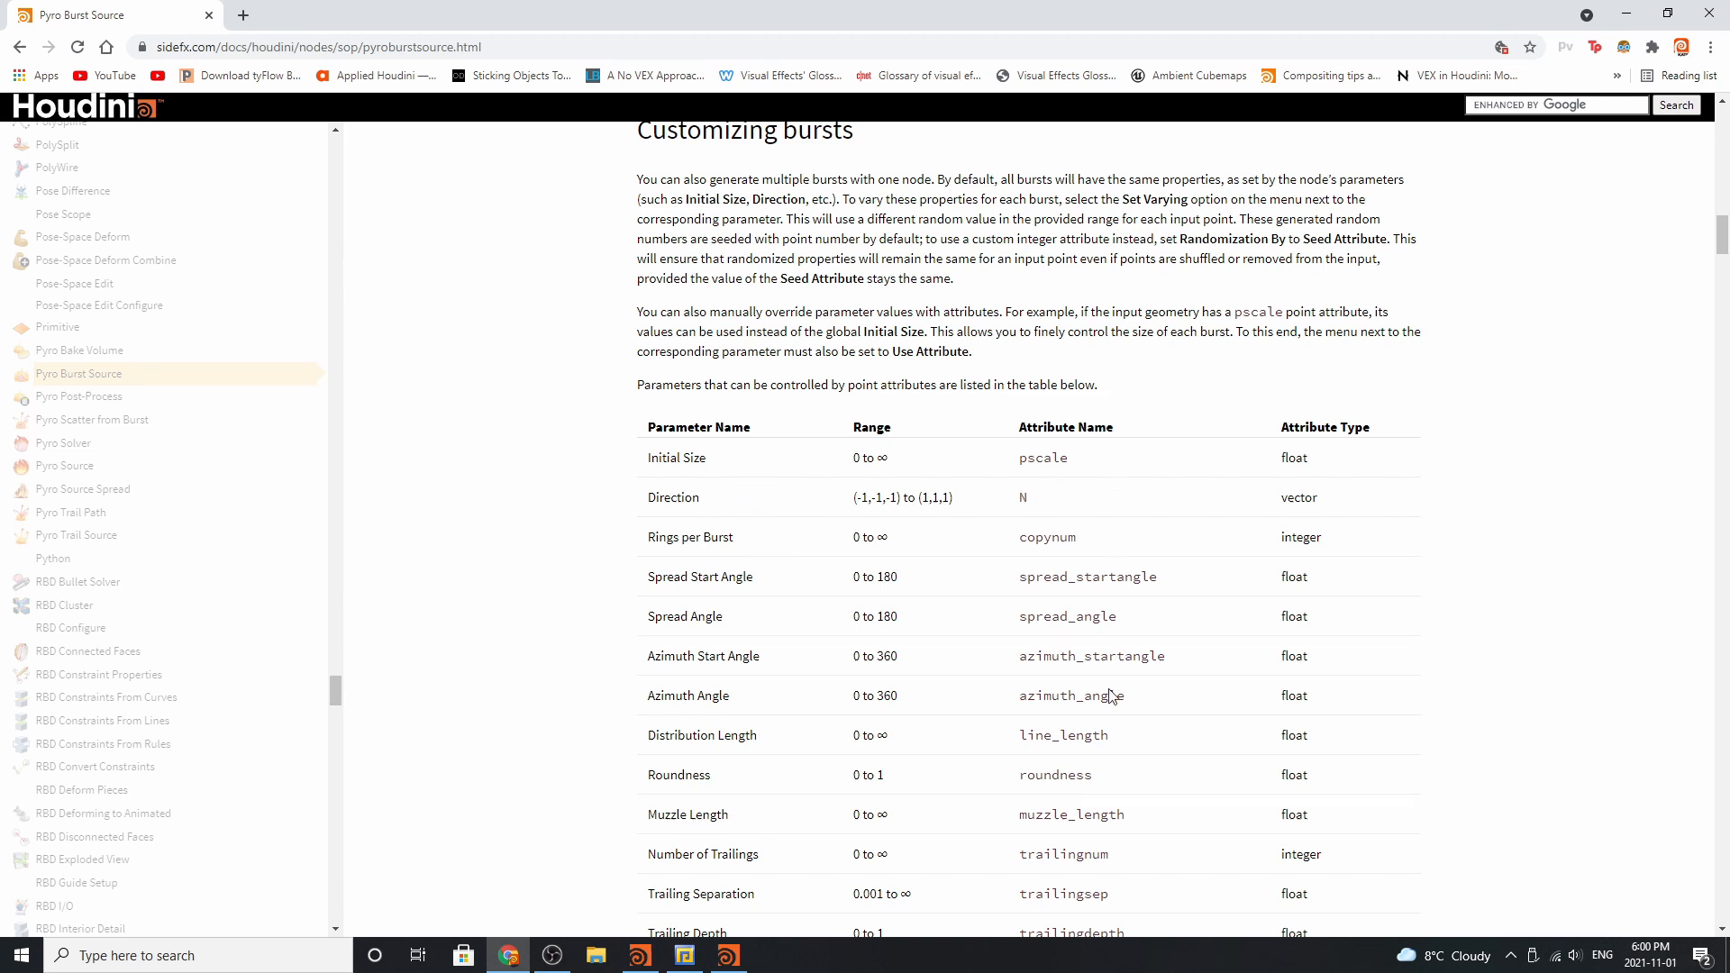
{"action": "scroll", "scroll_direction": "down", "scroll_amount": 3}
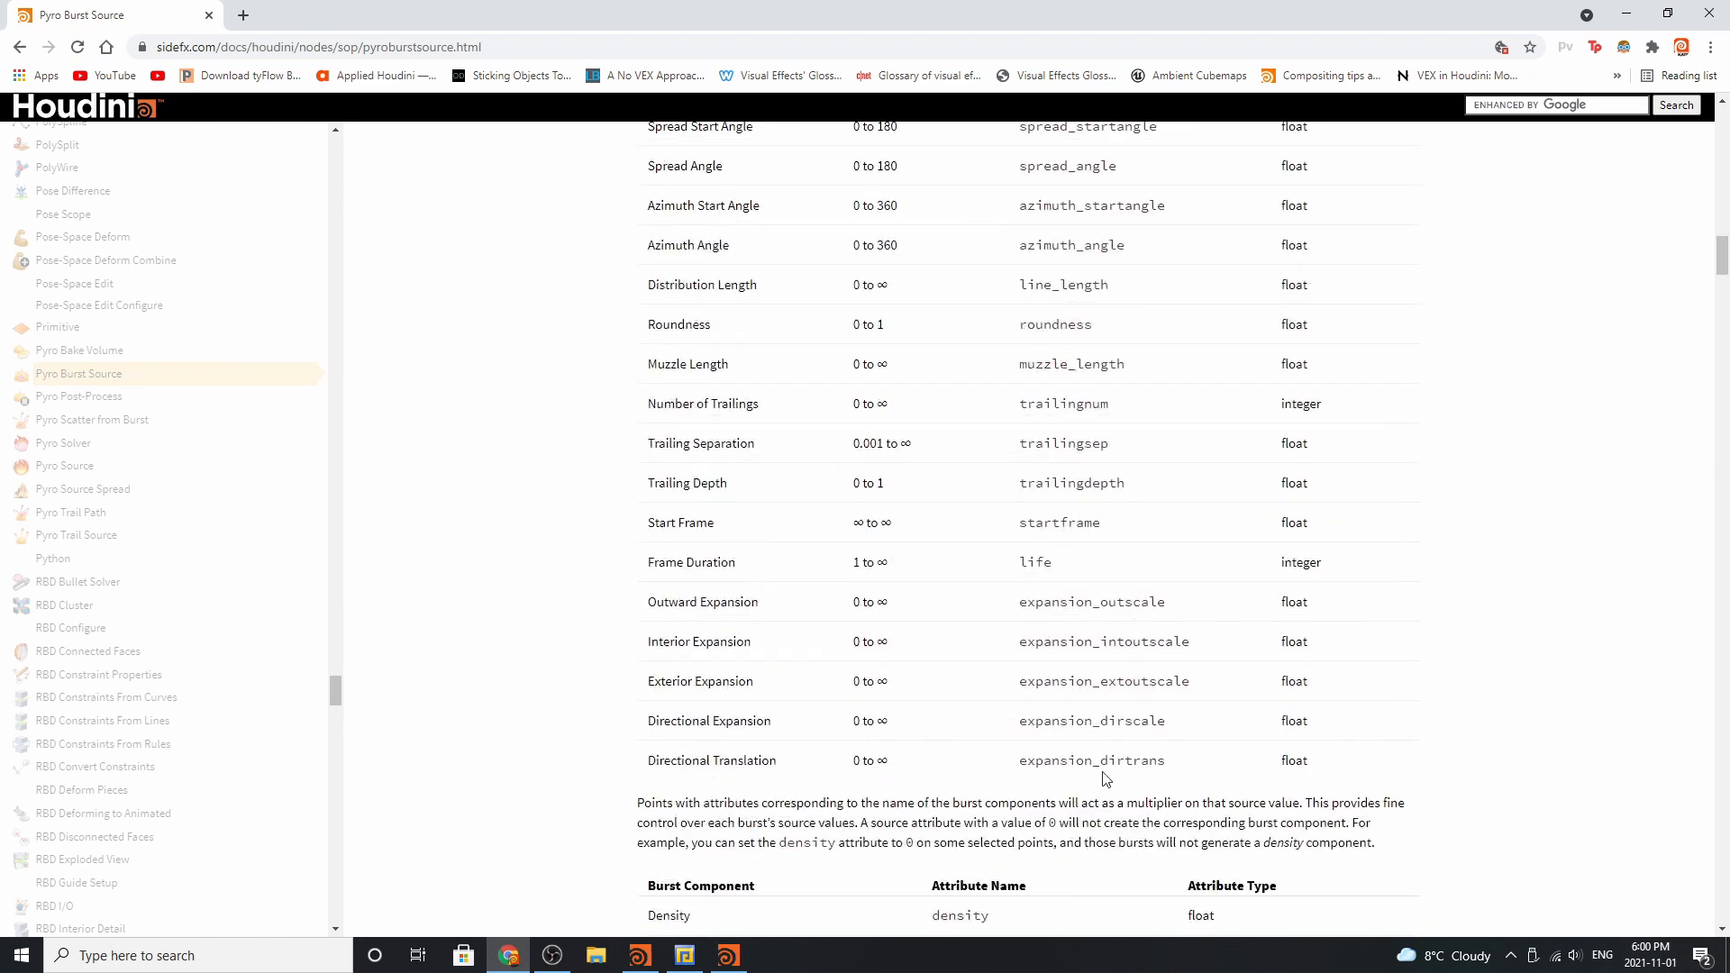
{"action": "mouse_move", "coordinate": [1077, 523]}
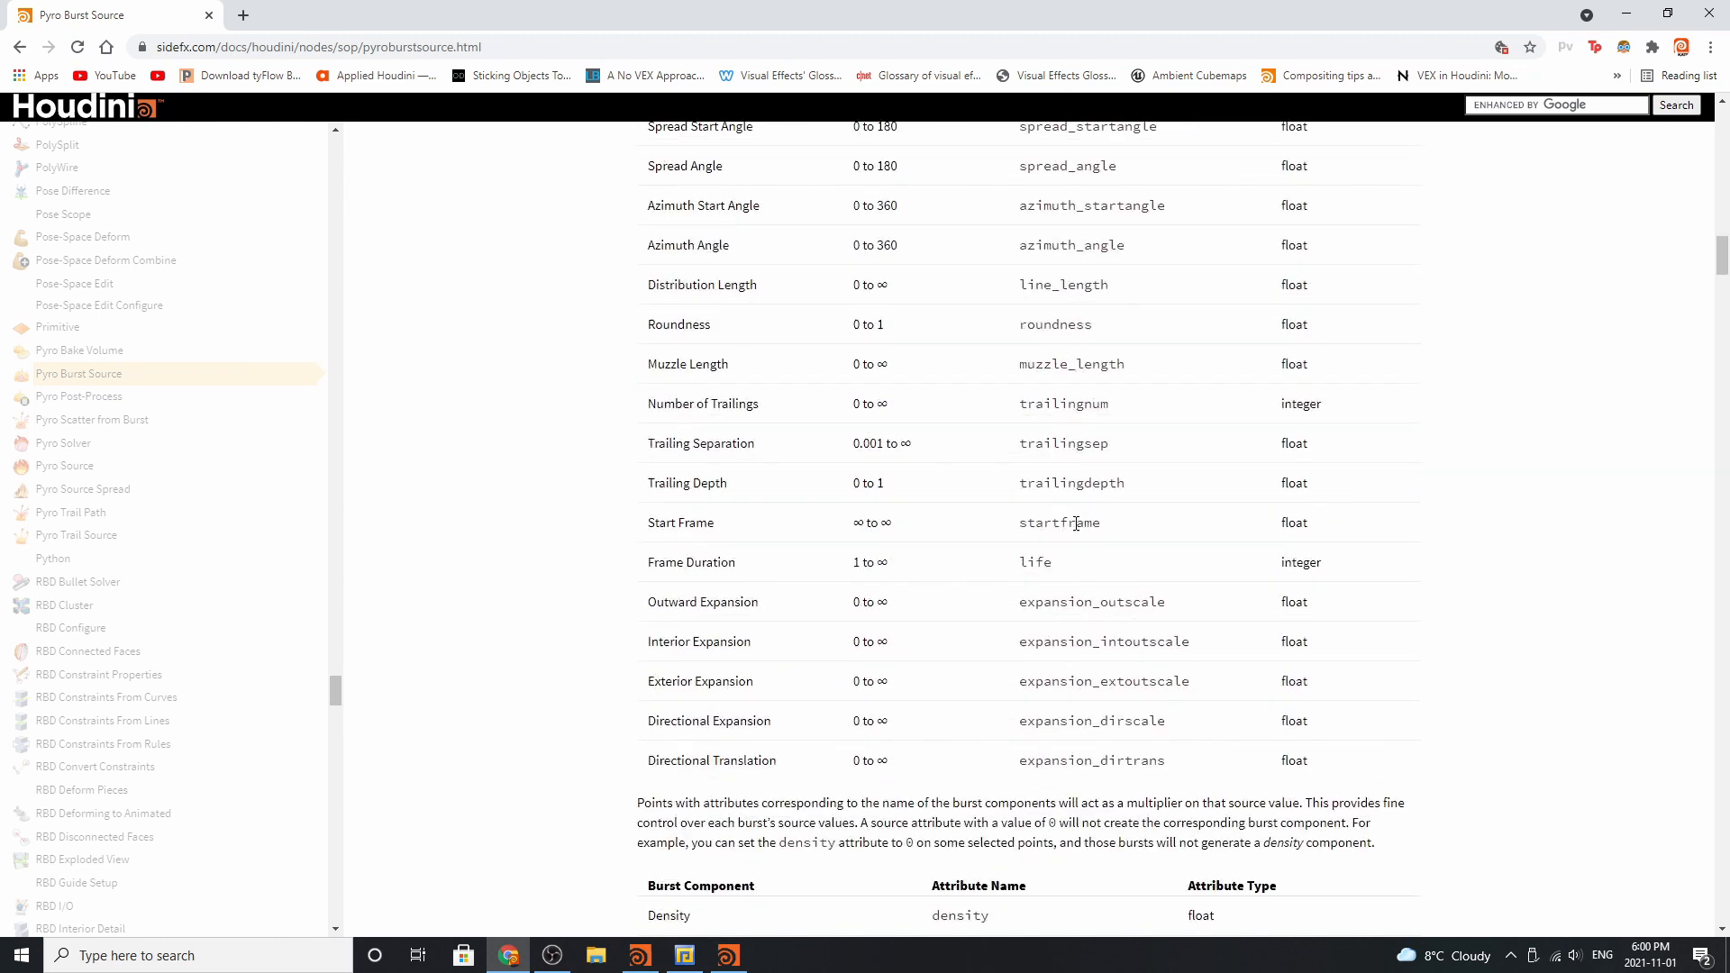
{"action": "scroll", "scroll_direction": "down", "scroll_amount": 3}
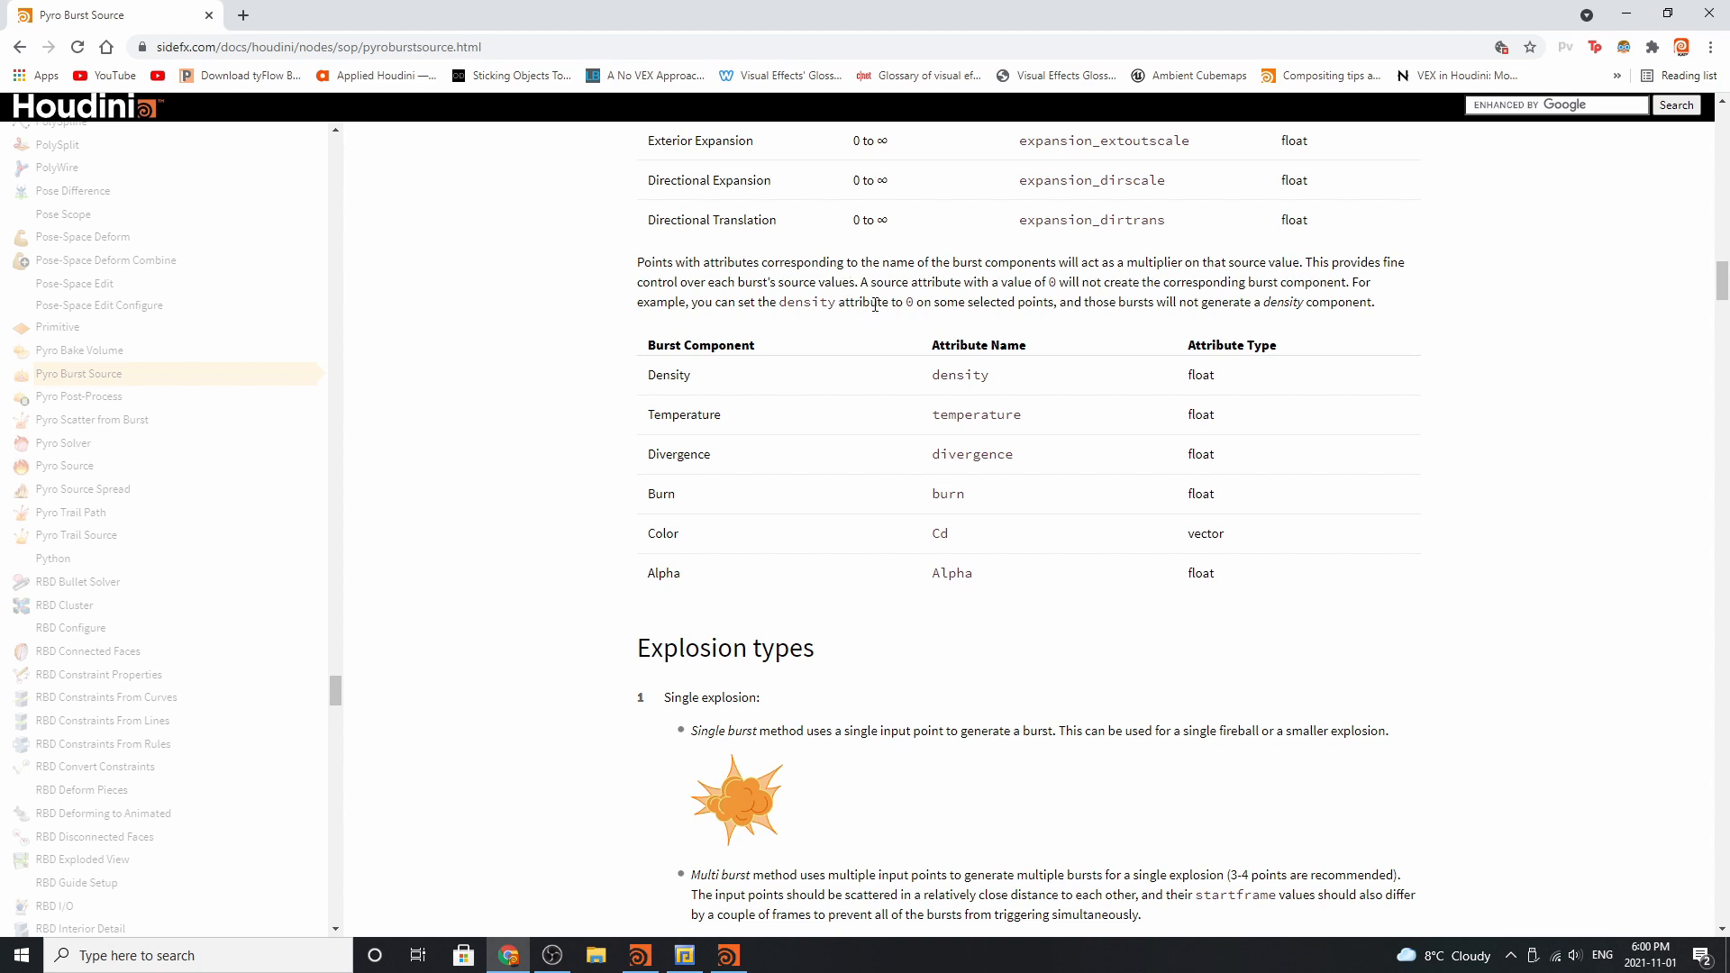
{"action": "scroll", "scroll_direction": "down", "scroll_amount": 3}
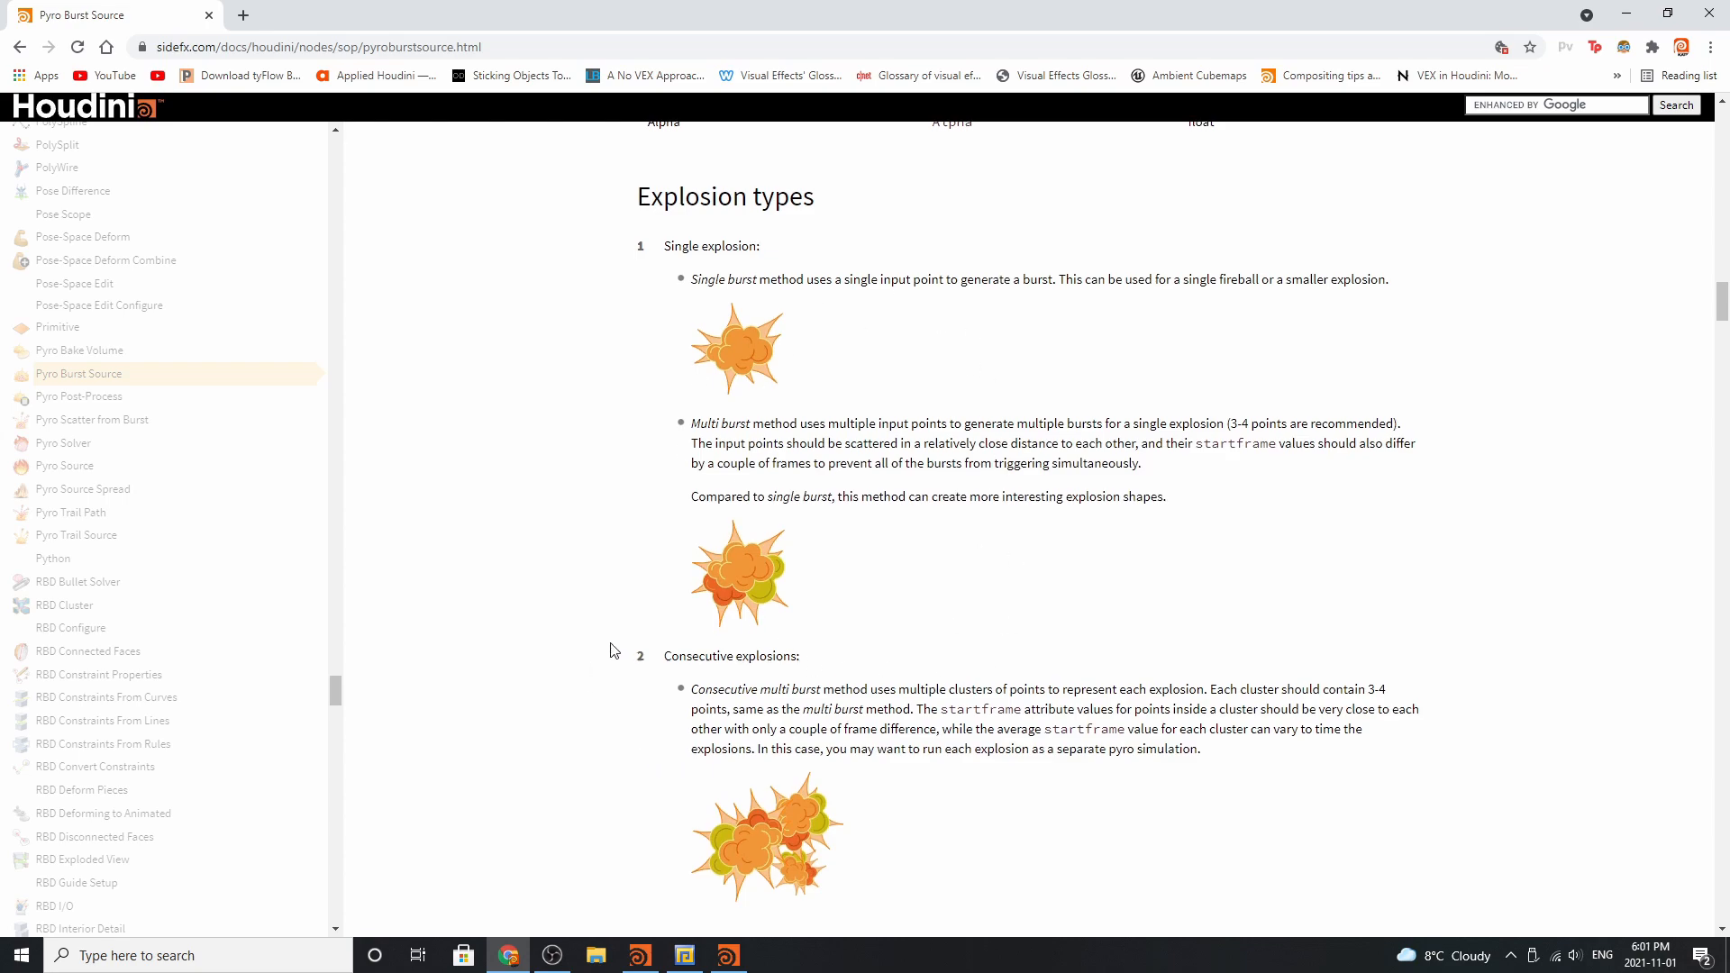
{"action": "scroll", "scroll_direction": "down", "scroll_amount": 3}
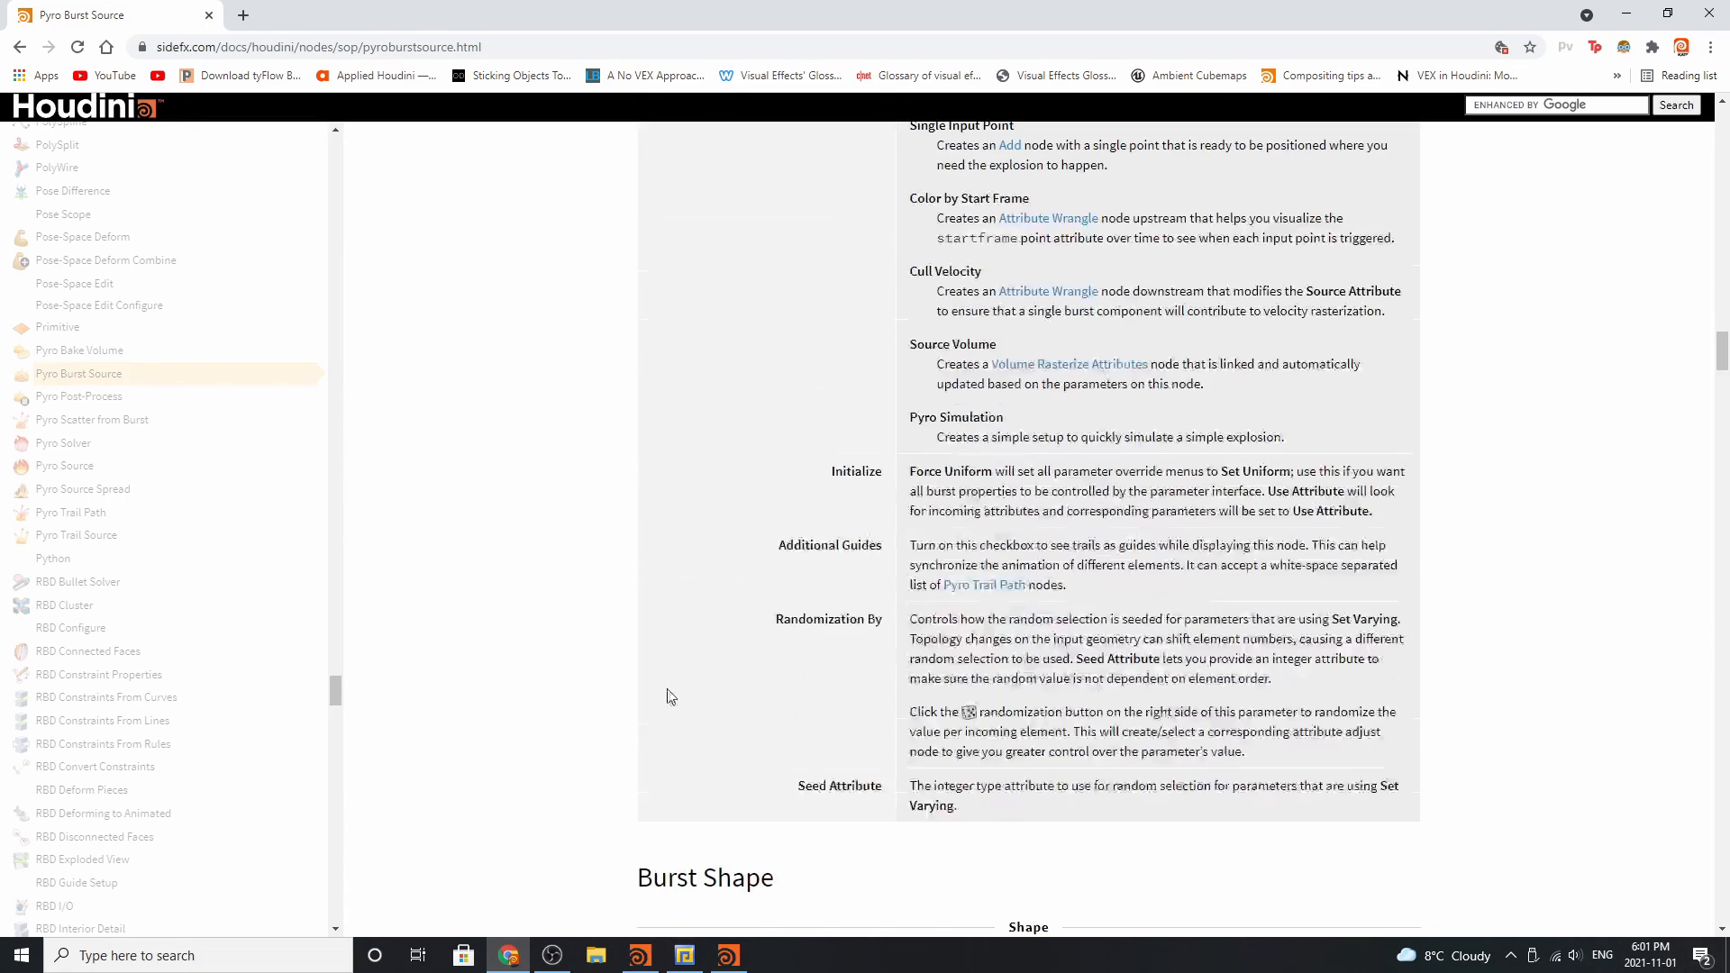
{"action": "scroll", "scroll_direction": "down", "scroll_amount": 3}
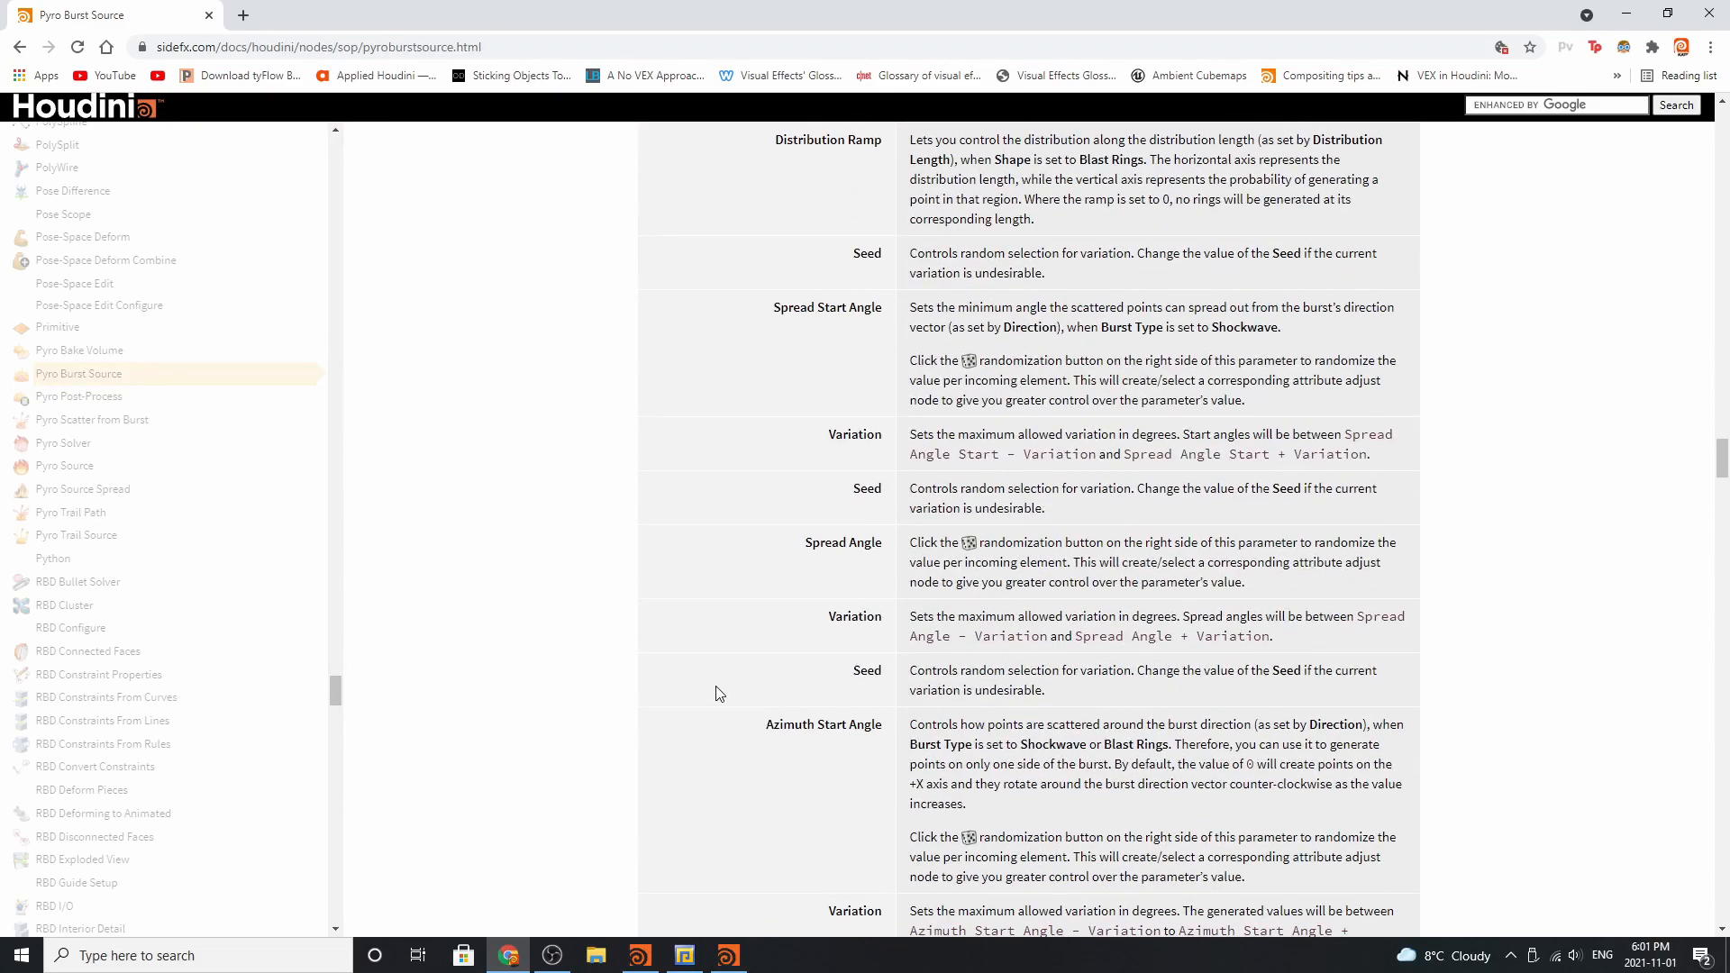
{"action": "scroll", "scroll_direction": "down", "scroll_amount": 3}
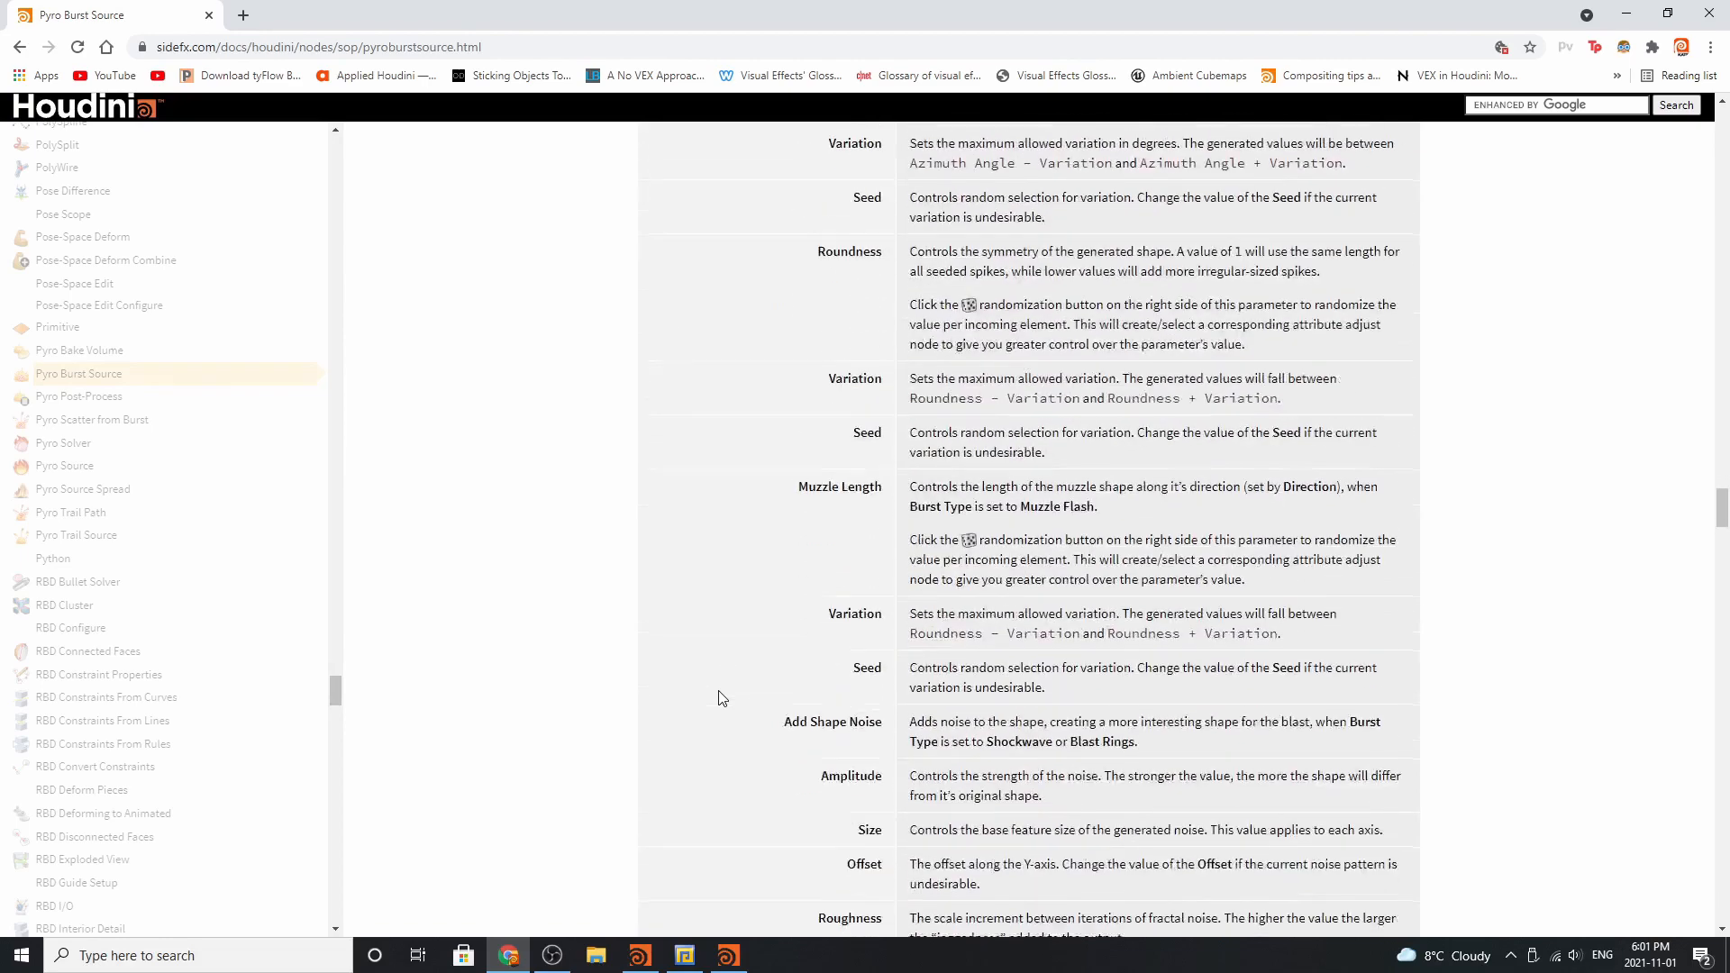
{"action": "scroll", "scroll_direction": "down", "scroll_amount": 3}
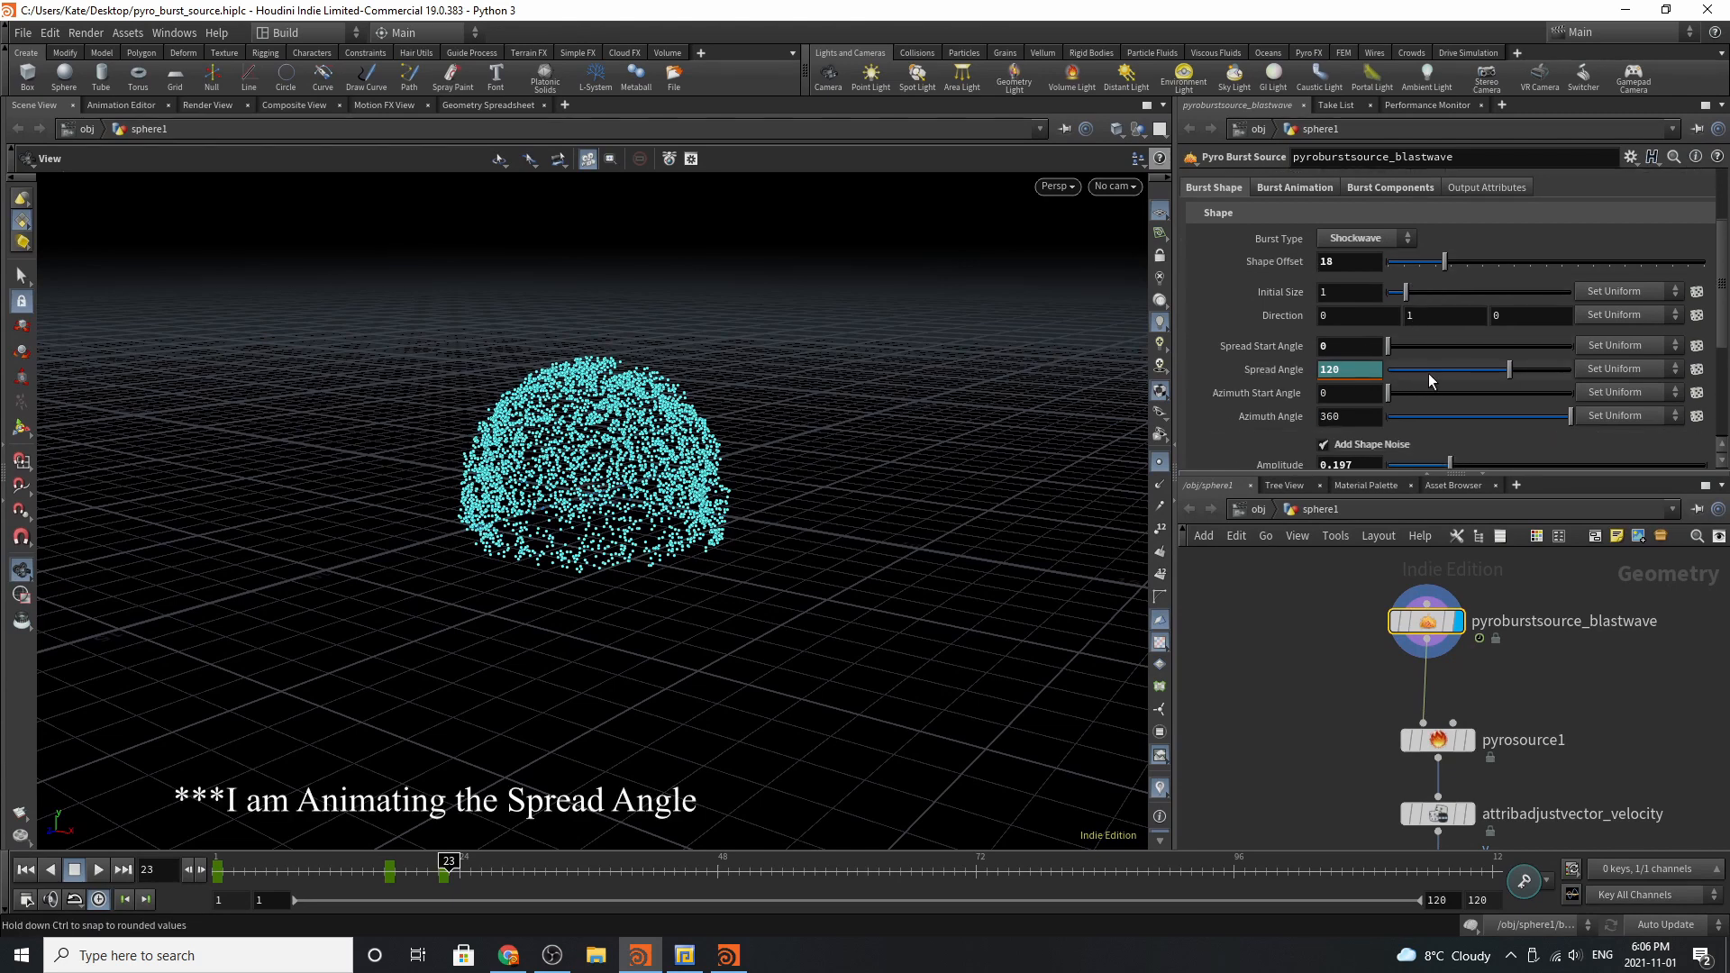
Play the burst from frame 1, stop, then scrub from the early dome to frame 31.
{"action": "scroll", "scroll_direction": "down", "scroll_amount": 3}
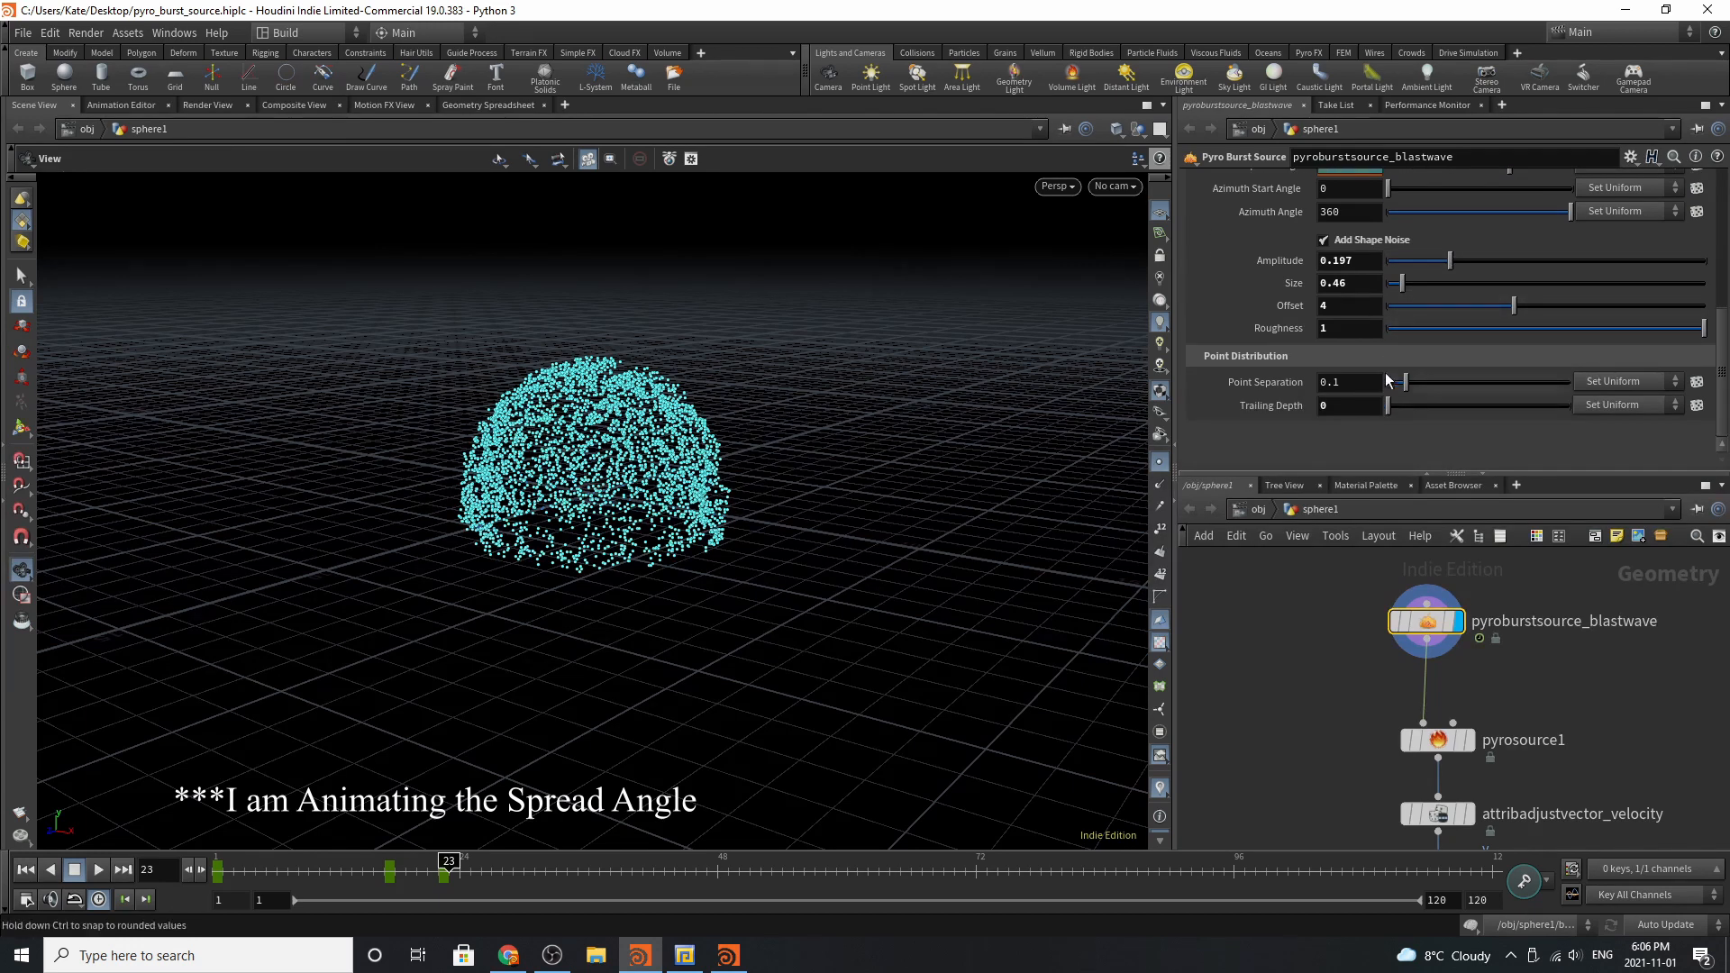
{"action": "left_click", "coordinate": [25, 870]}
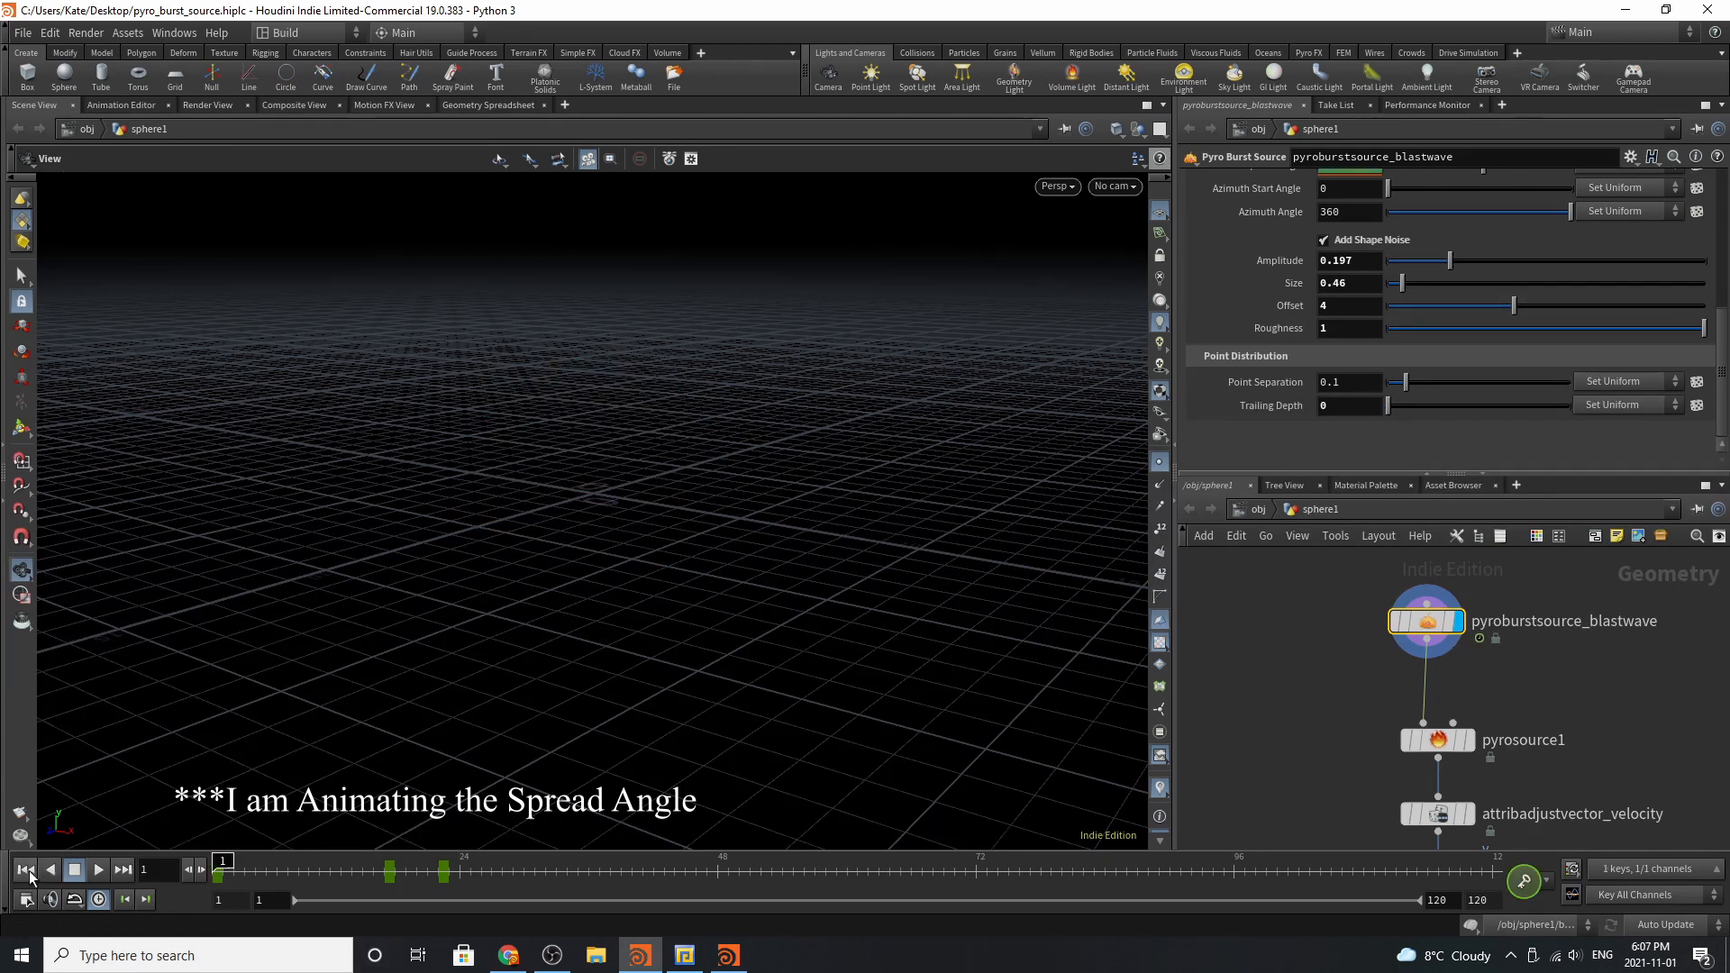
{"action": "left_click", "coordinate": [98, 870]}
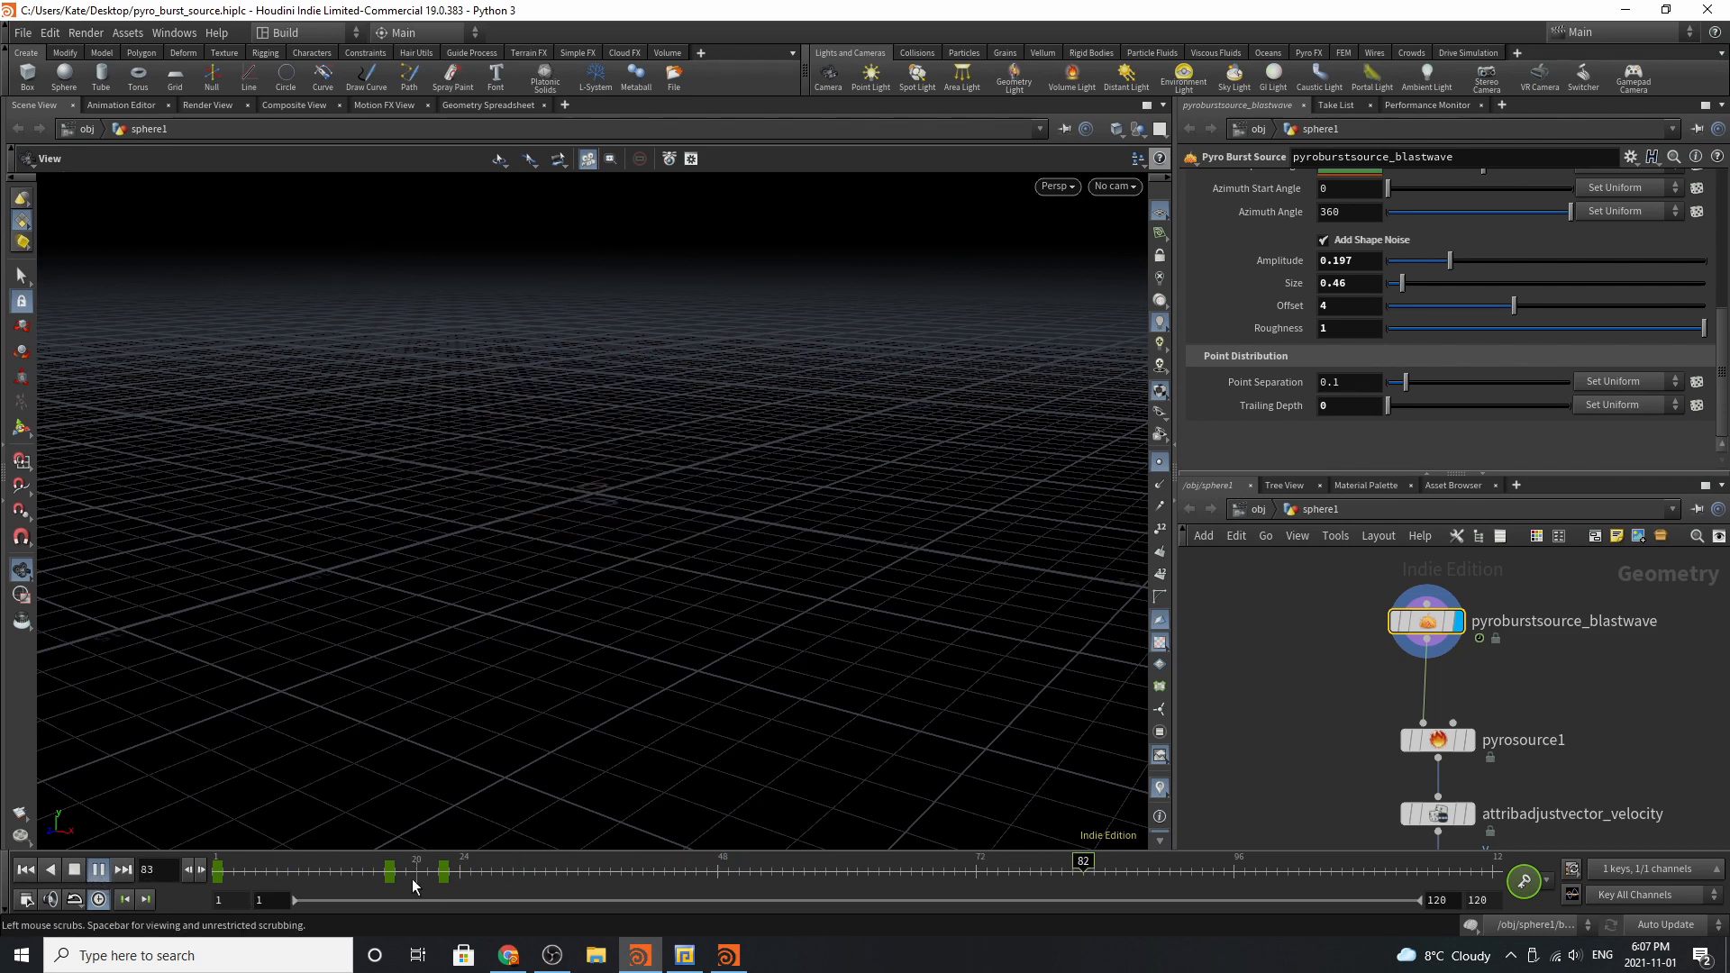
{"action": "left_click", "coordinate": [96, 870]}
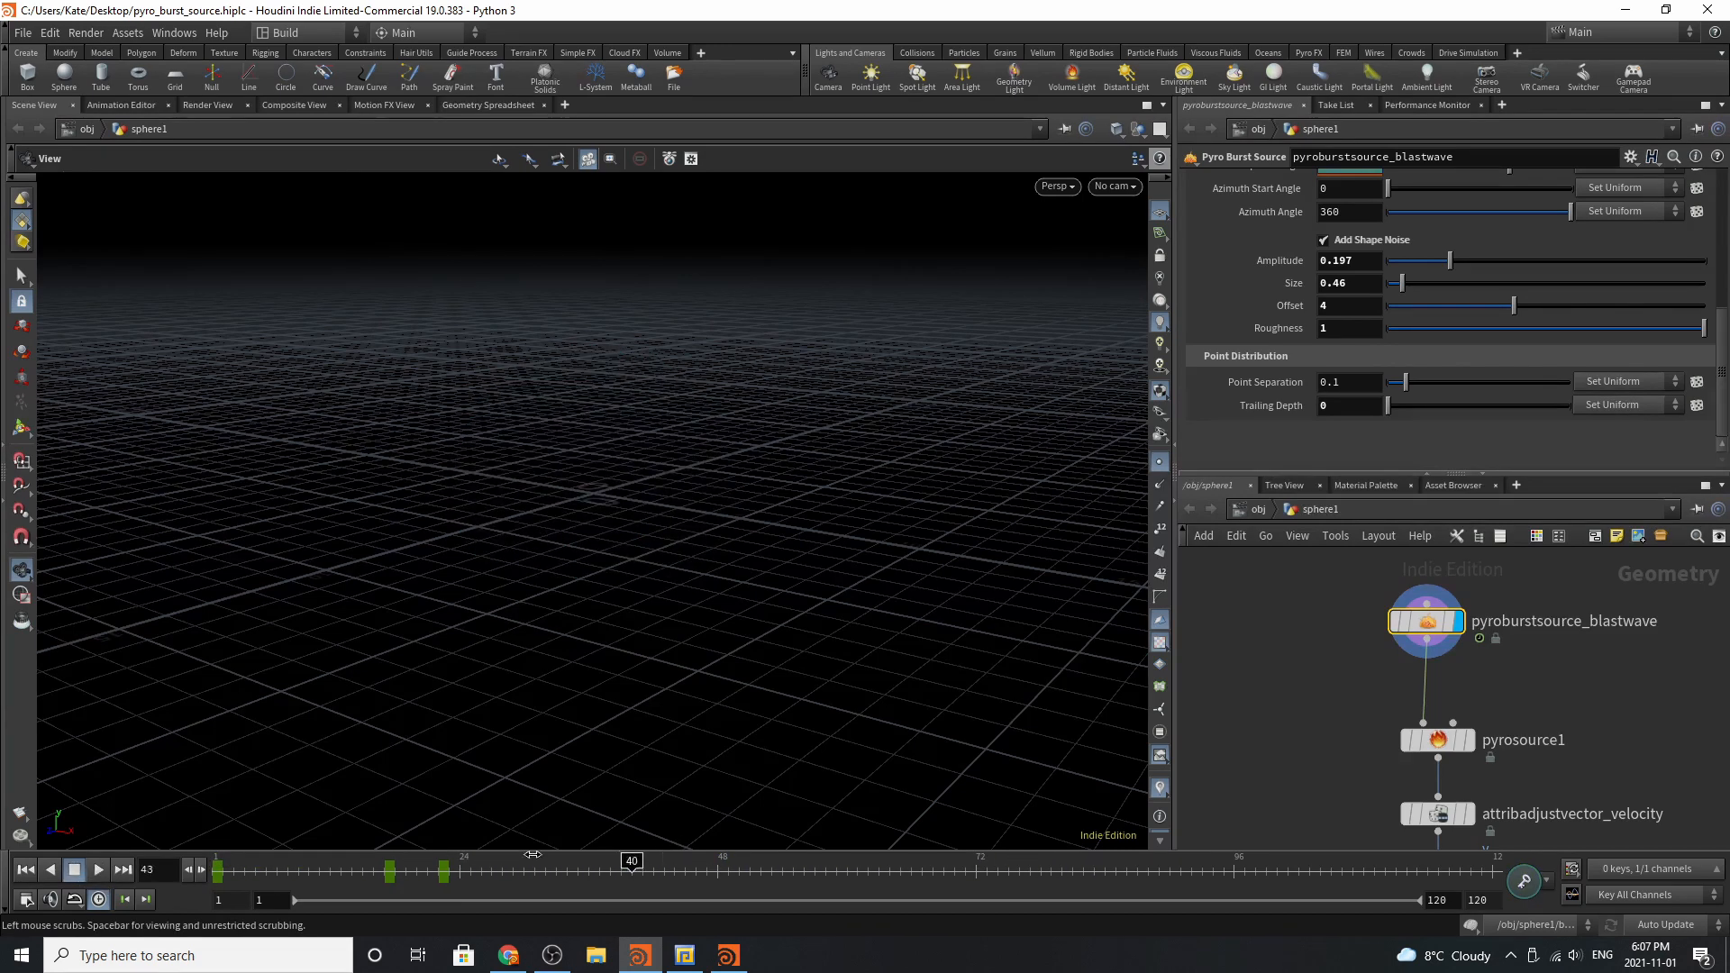
{"action": "left_click_drag", "start_coordinate": [631, 860], "coordinate": [362, 861]}
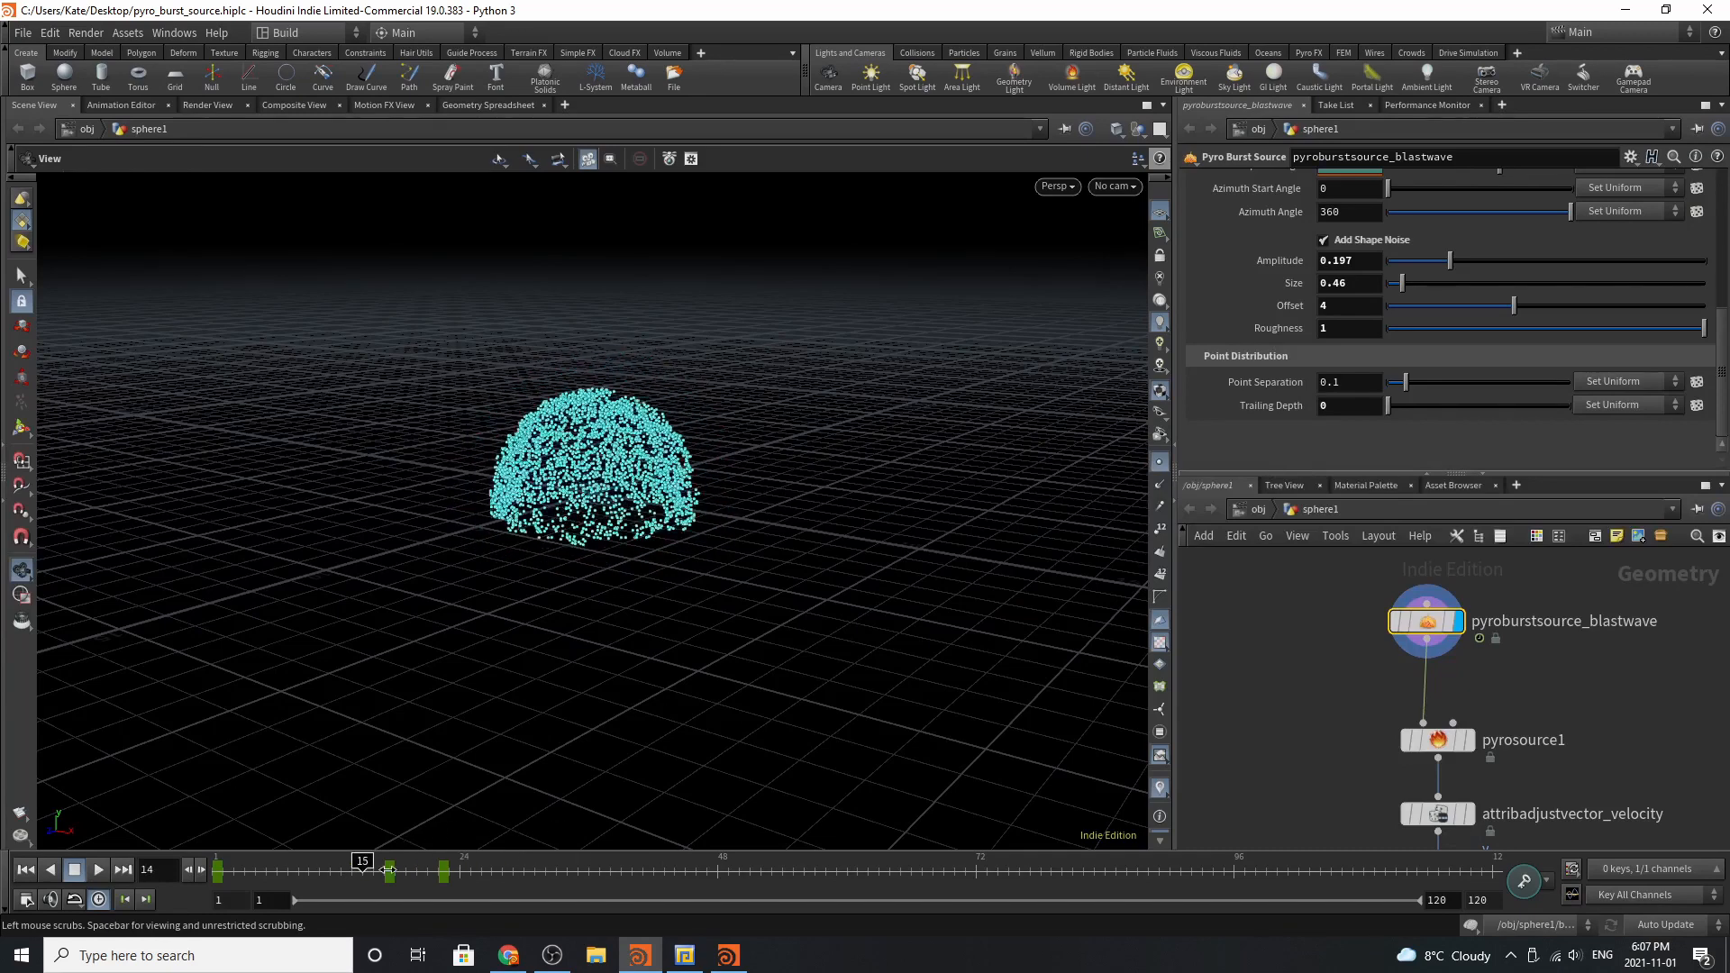
{"action": "left_click_drag", "start_coordinate": [389, 871], "coordinate": [532, 872]}
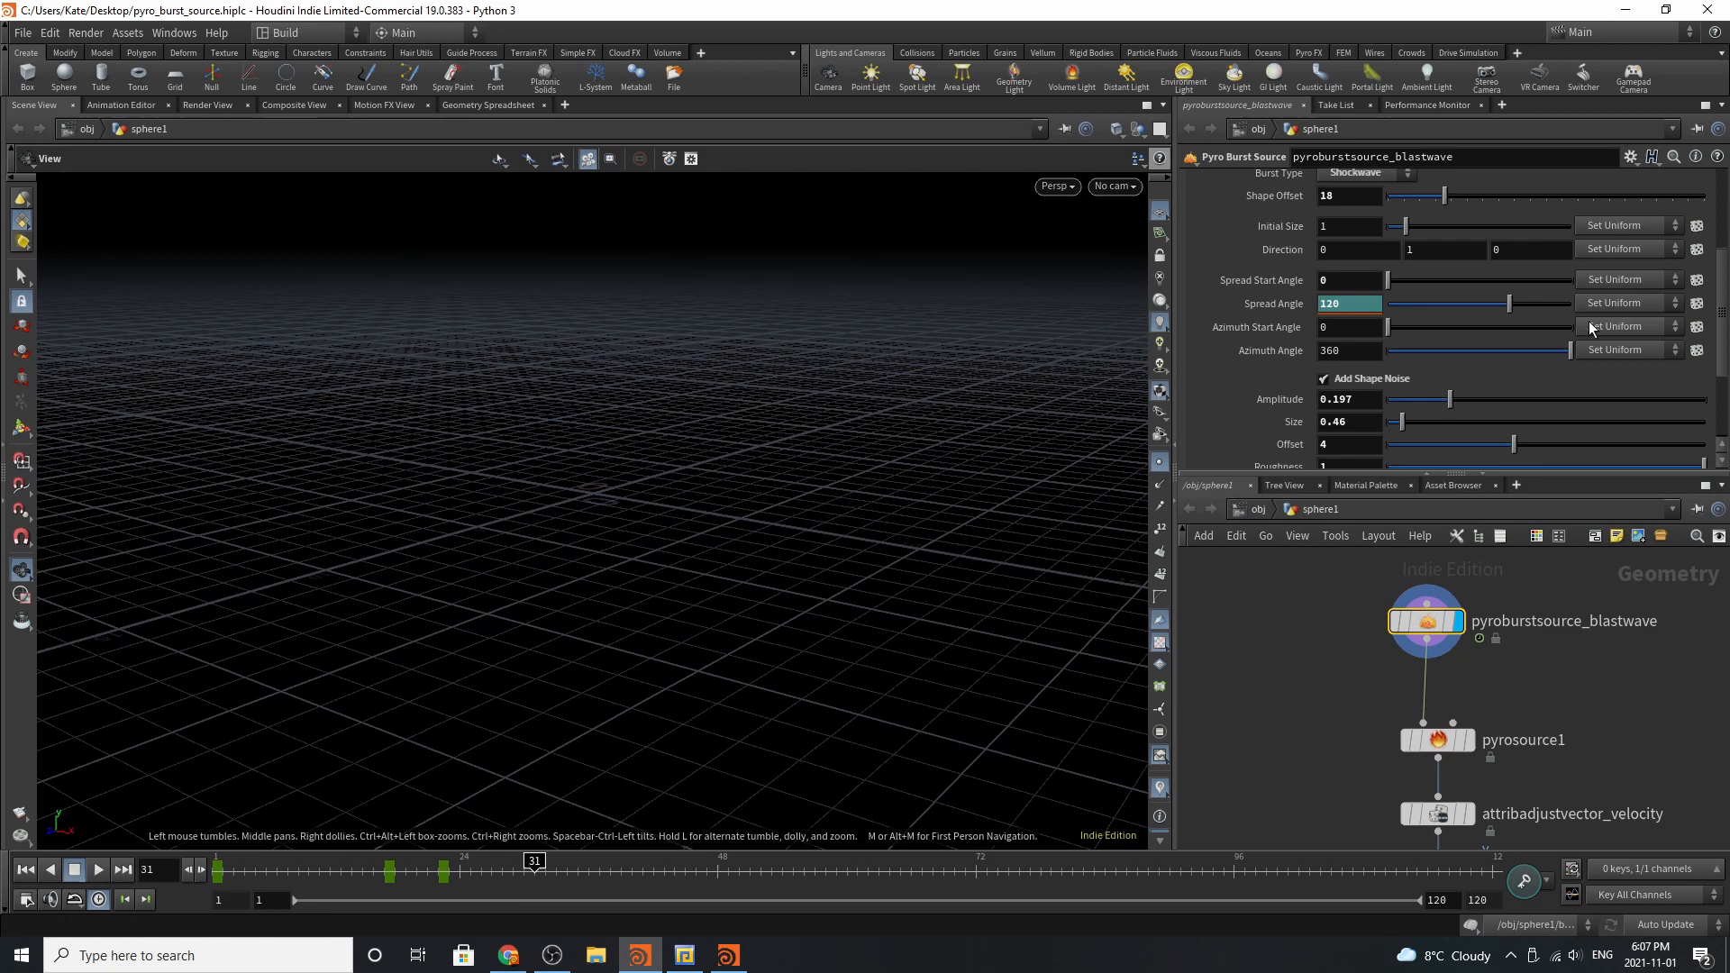
Show the burst timing settings and scrub from an early frame to frame 30.
{"action": "left_click", "coordinate": [1294, 200]}
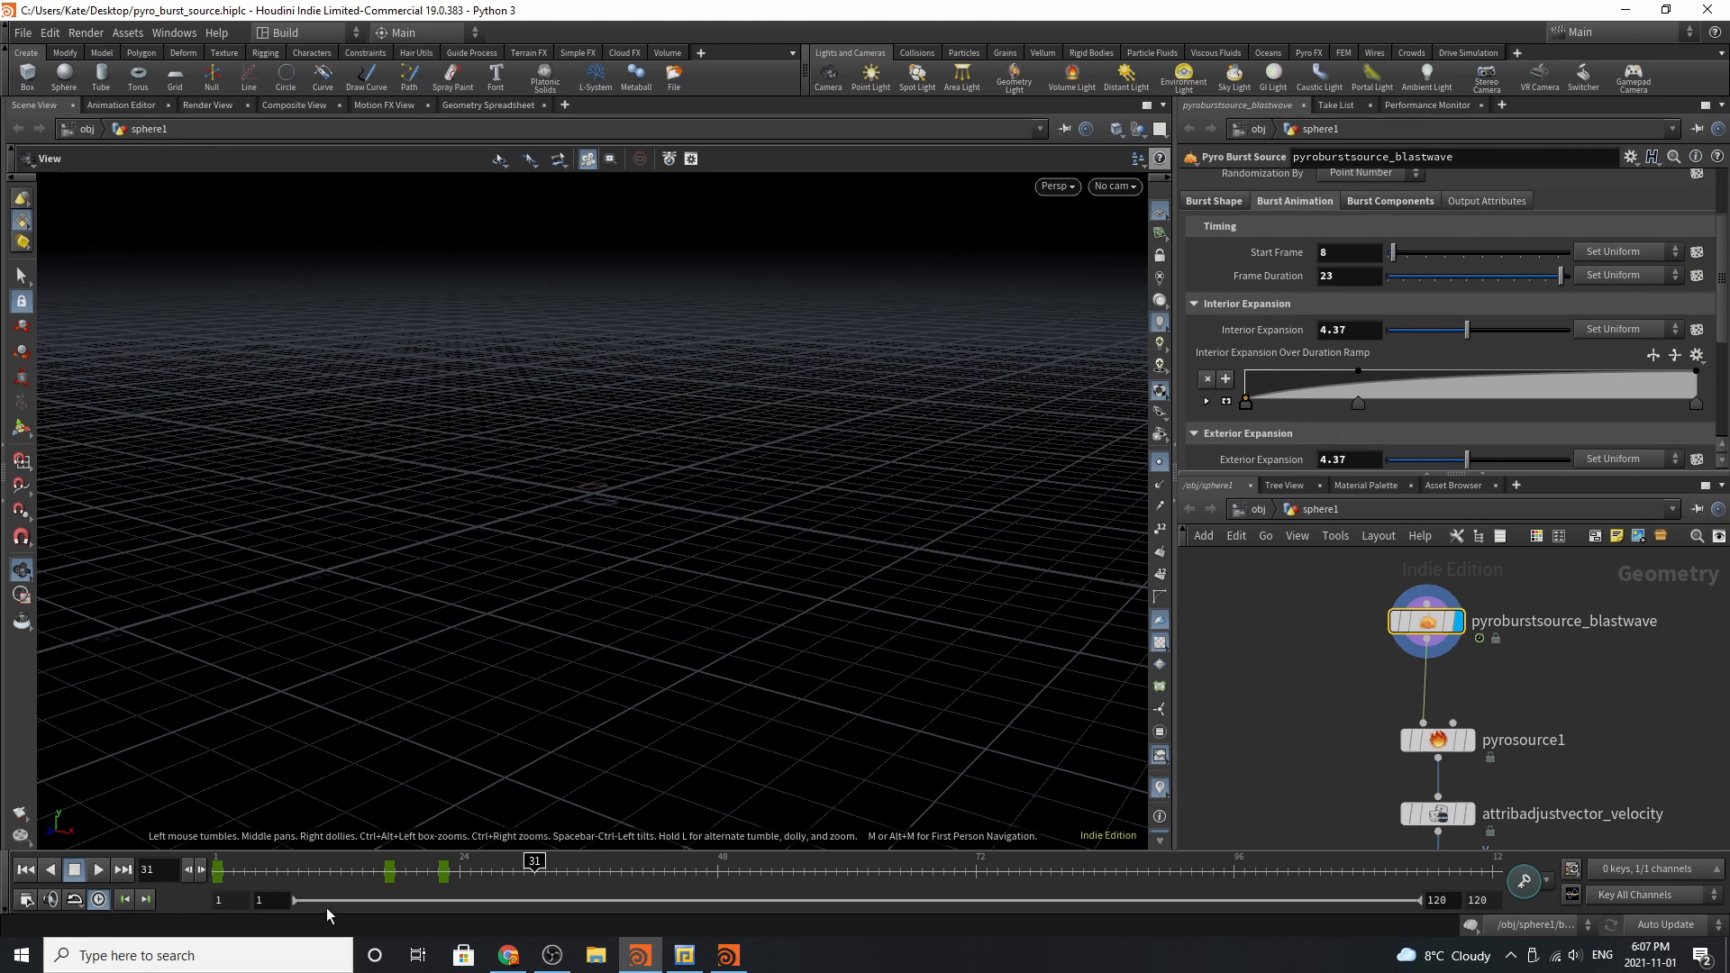
{"action": "left_click_drag", "start_coordinate": [533, 860], "coordinate": [309, 859]}
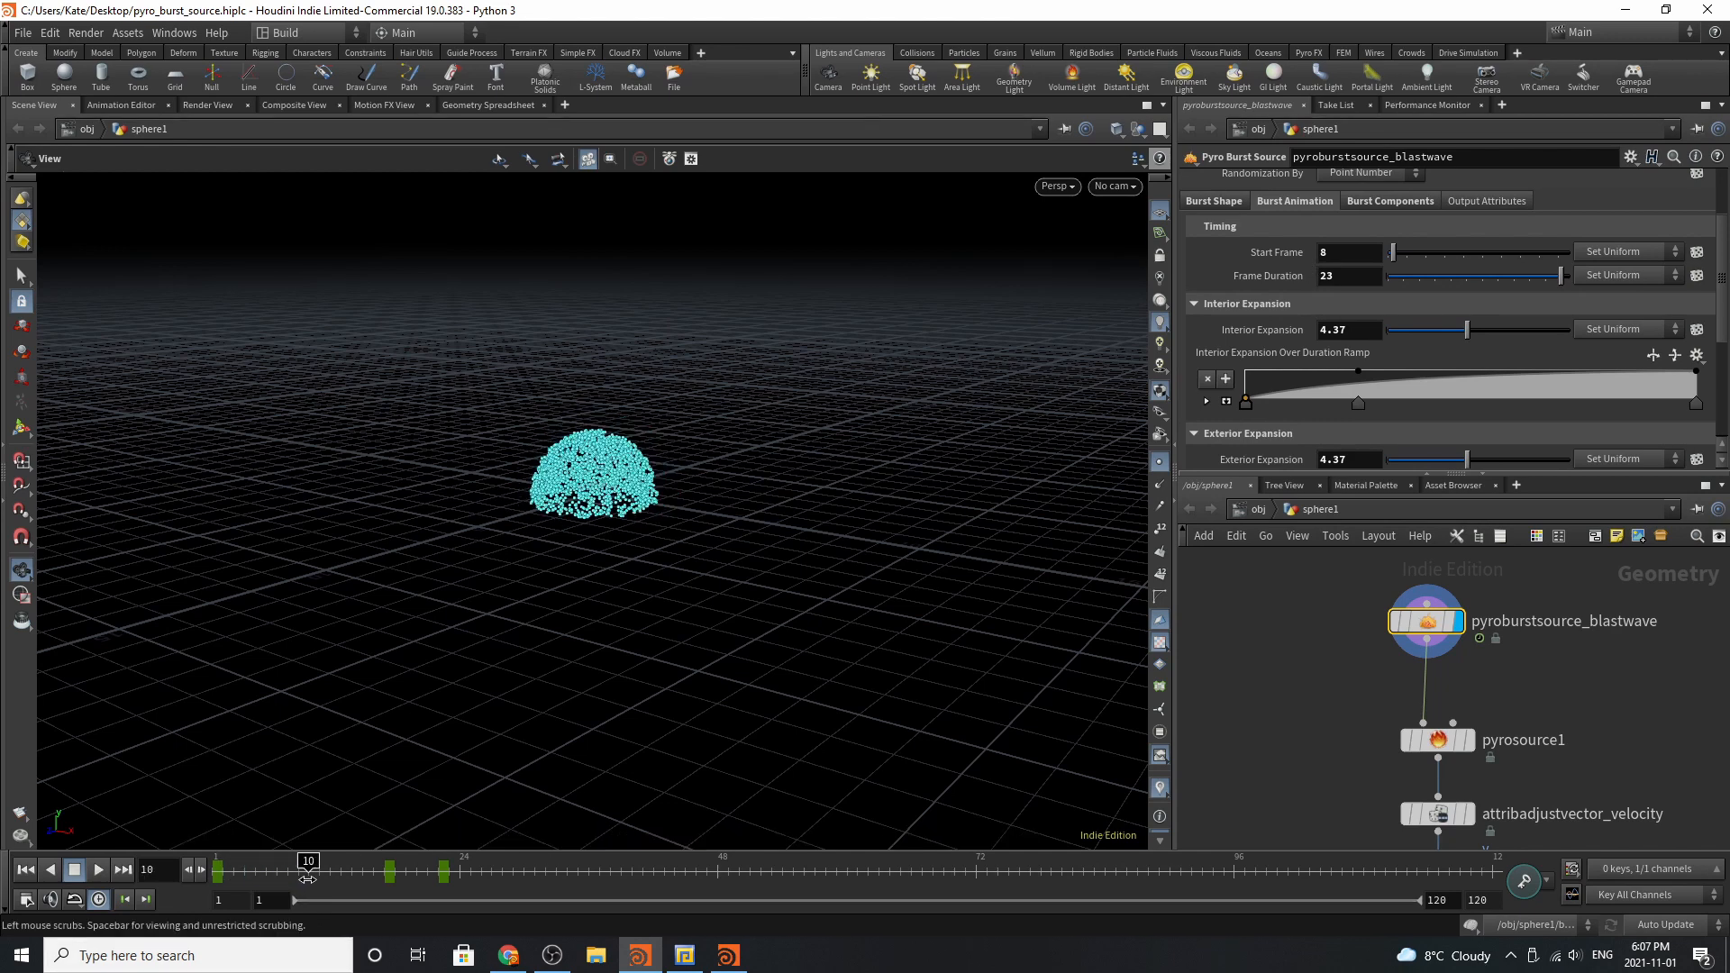
{"action": "left_click_drag", "start_coordinate": [309, 862], "coordinate": [482, 861]}
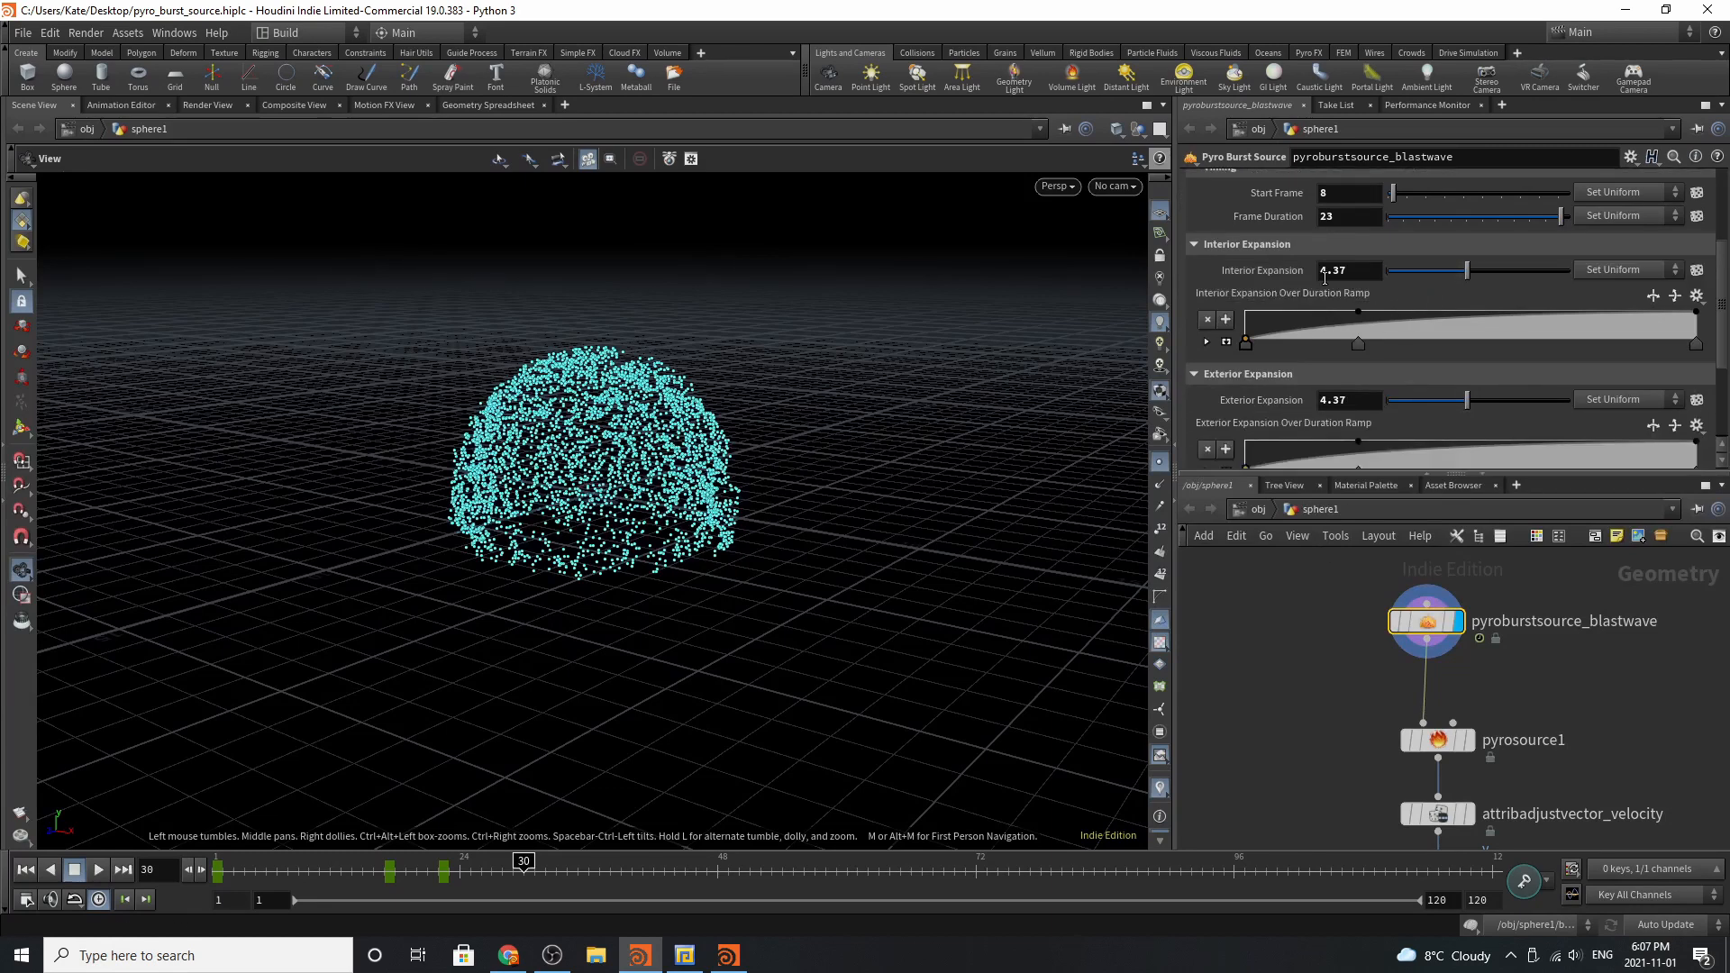
Add a key to Translation Over Duration Ramp and drag it later in the duration.
{"action": "scroll", "scroll_direction": "down", "scroll_amount": 3}
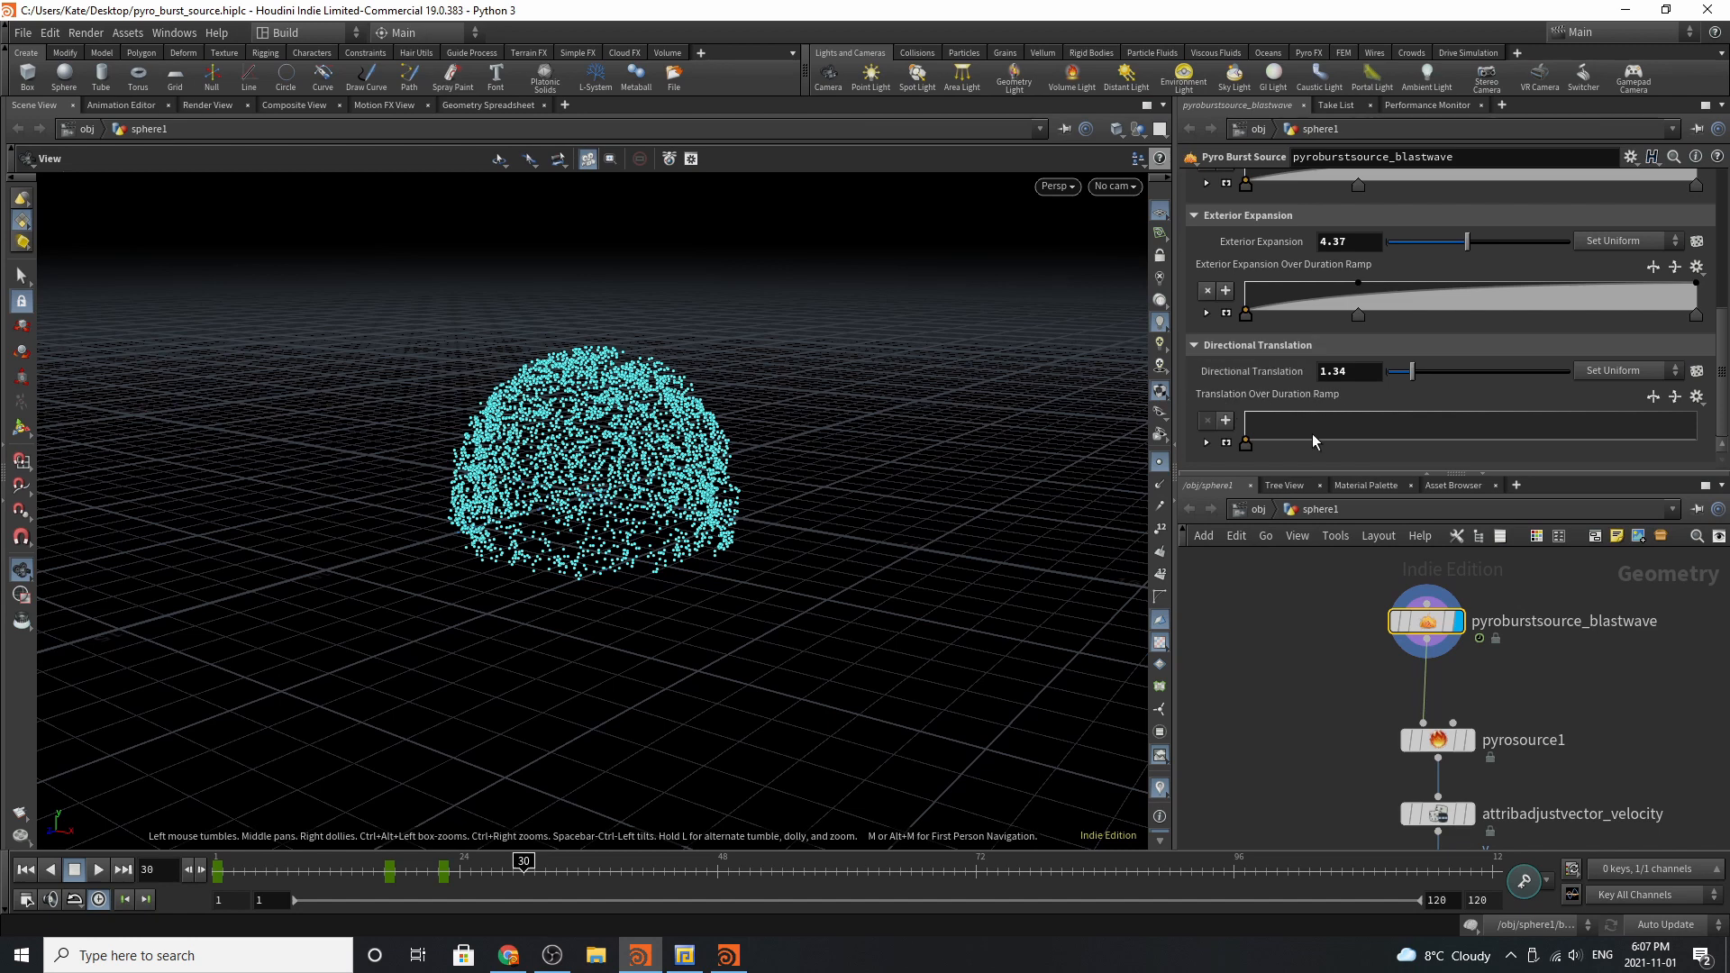
{"action": "right_click", "coordinate": [1347, 371]}
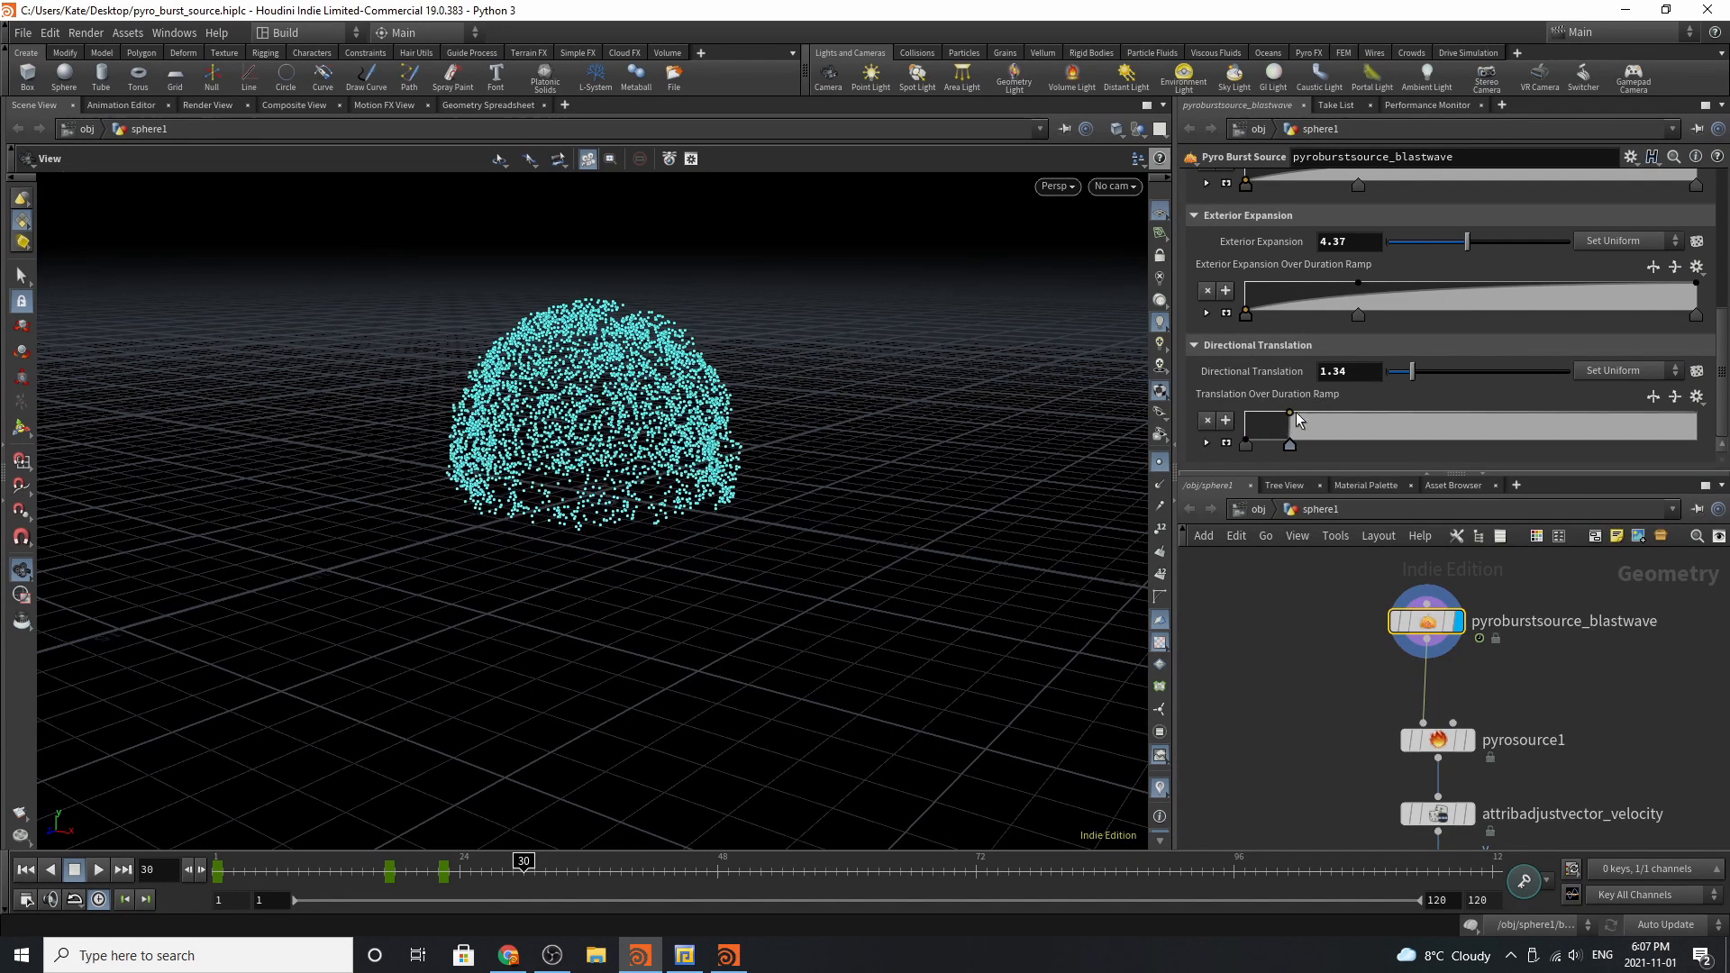
{"action": "left_click_drag", "start_coordinate": [1245, 425], "coordinate": [1336, 424]}
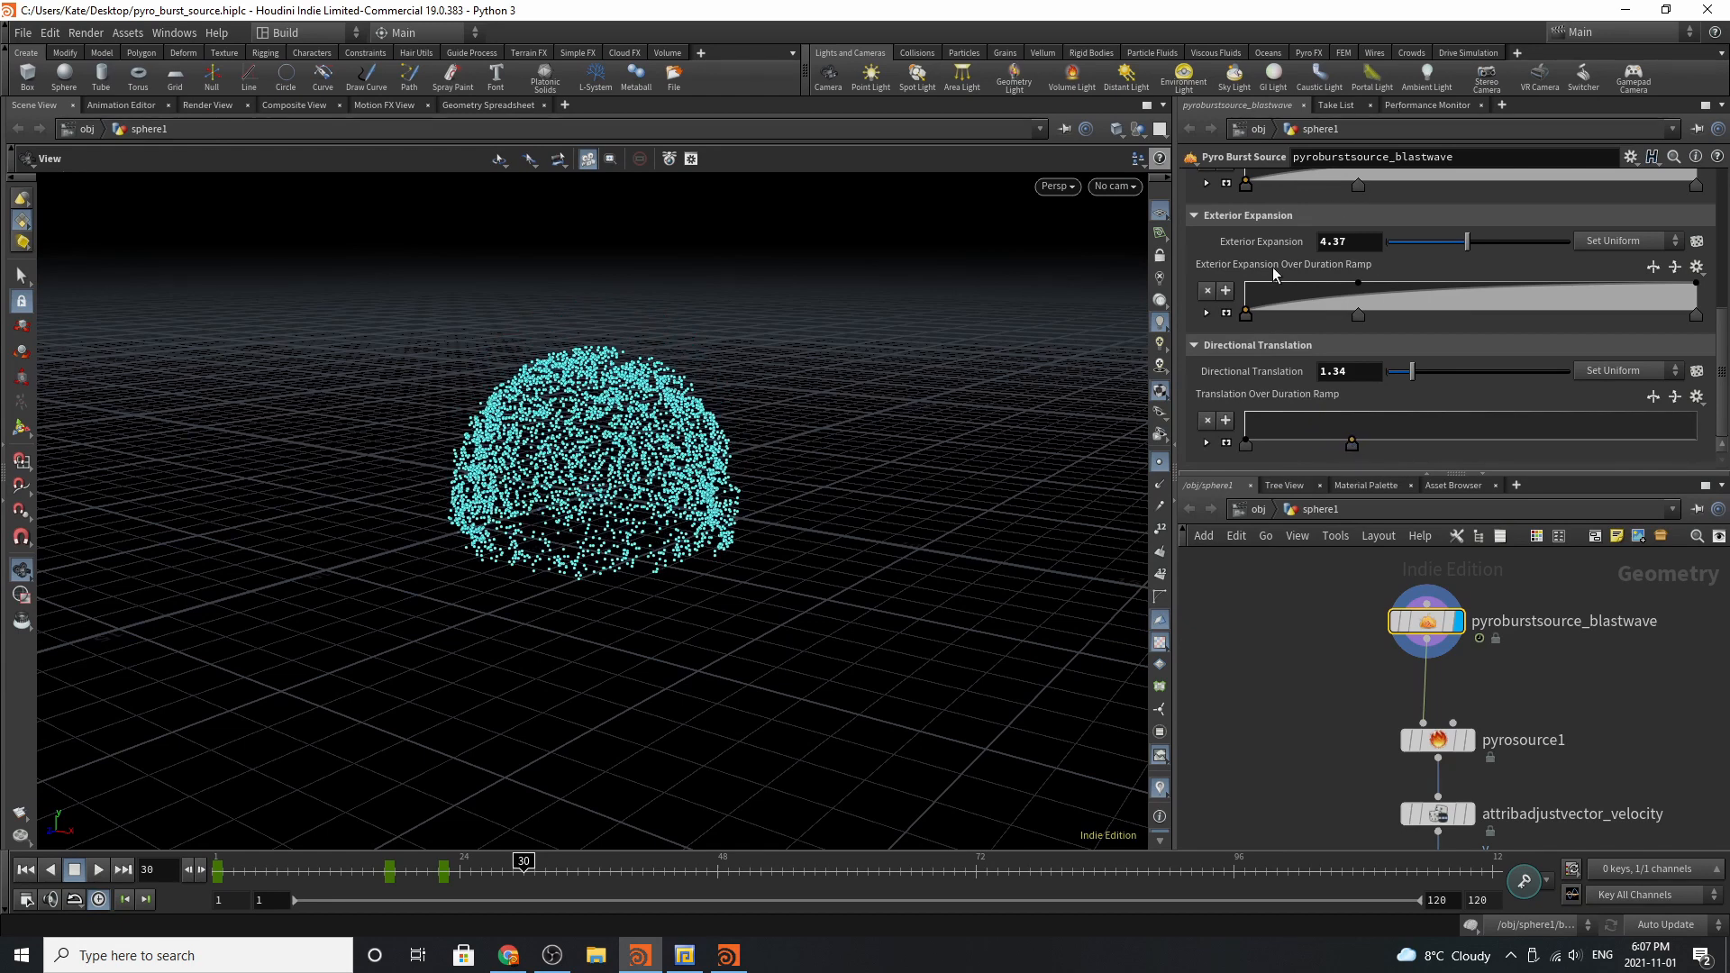
{"action": "left_click", "coordinate": [1390, 299]}
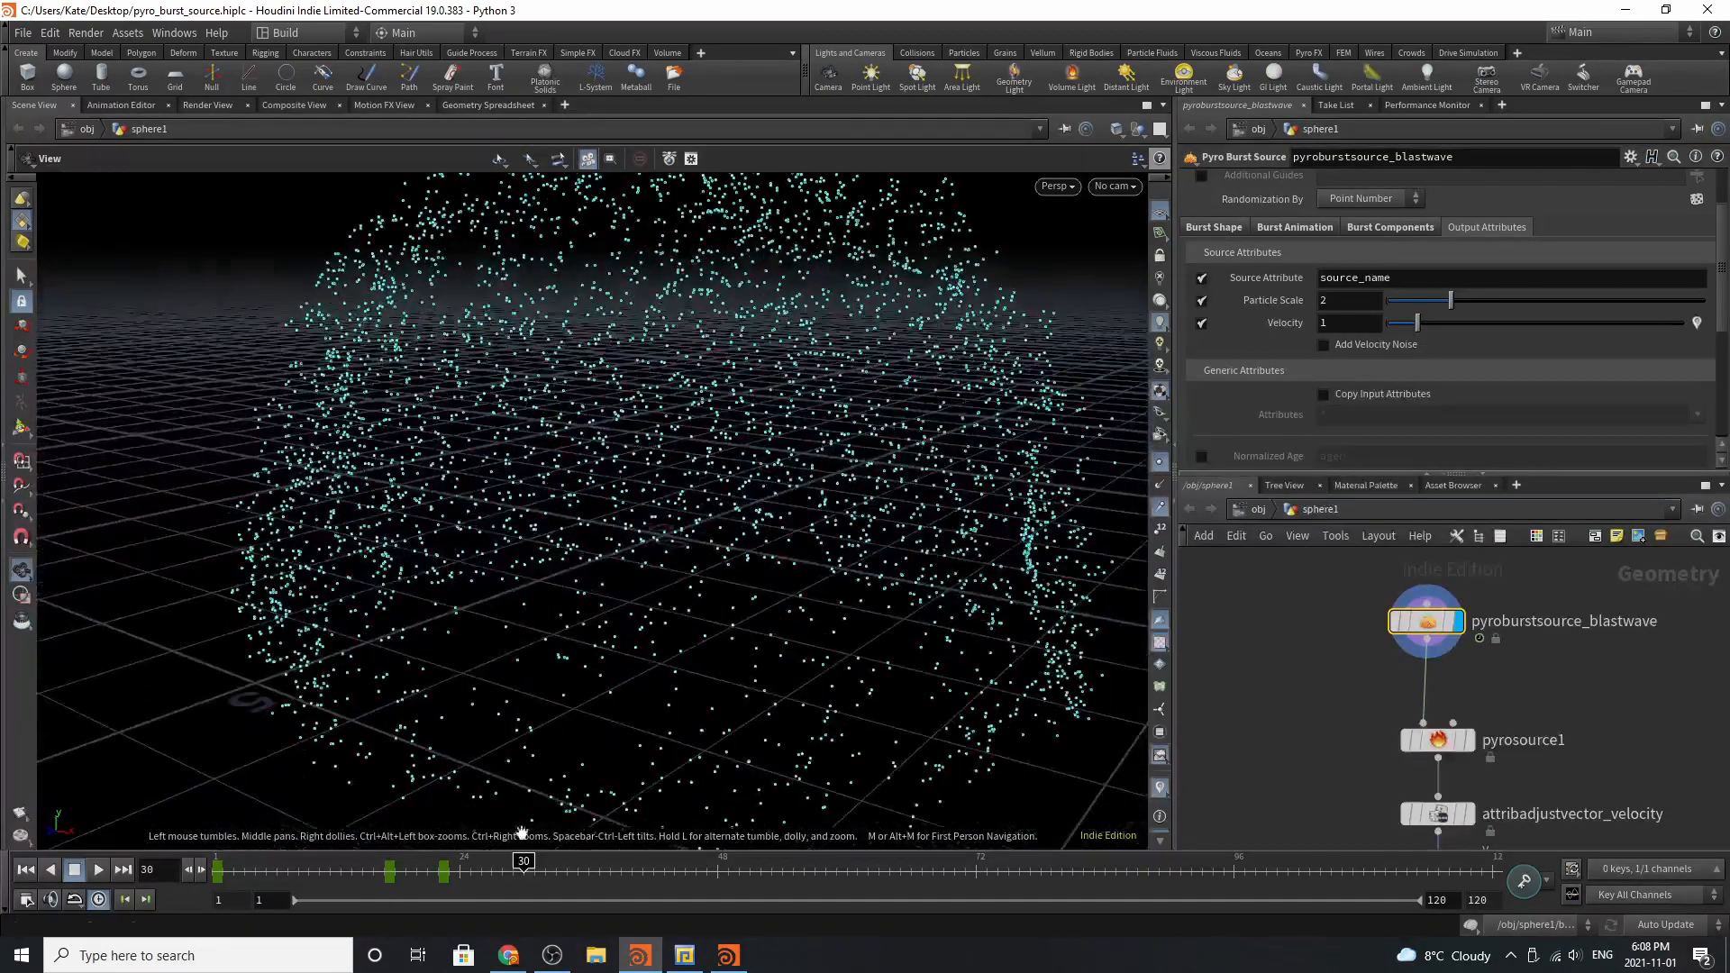
Scrub the burst to frames 13–17, orbit the points, and toggle Add Velocity Noise.
{"action": "left_click_drag", "start_coordinate": [520, 861], "coordinate": [340, 861]}
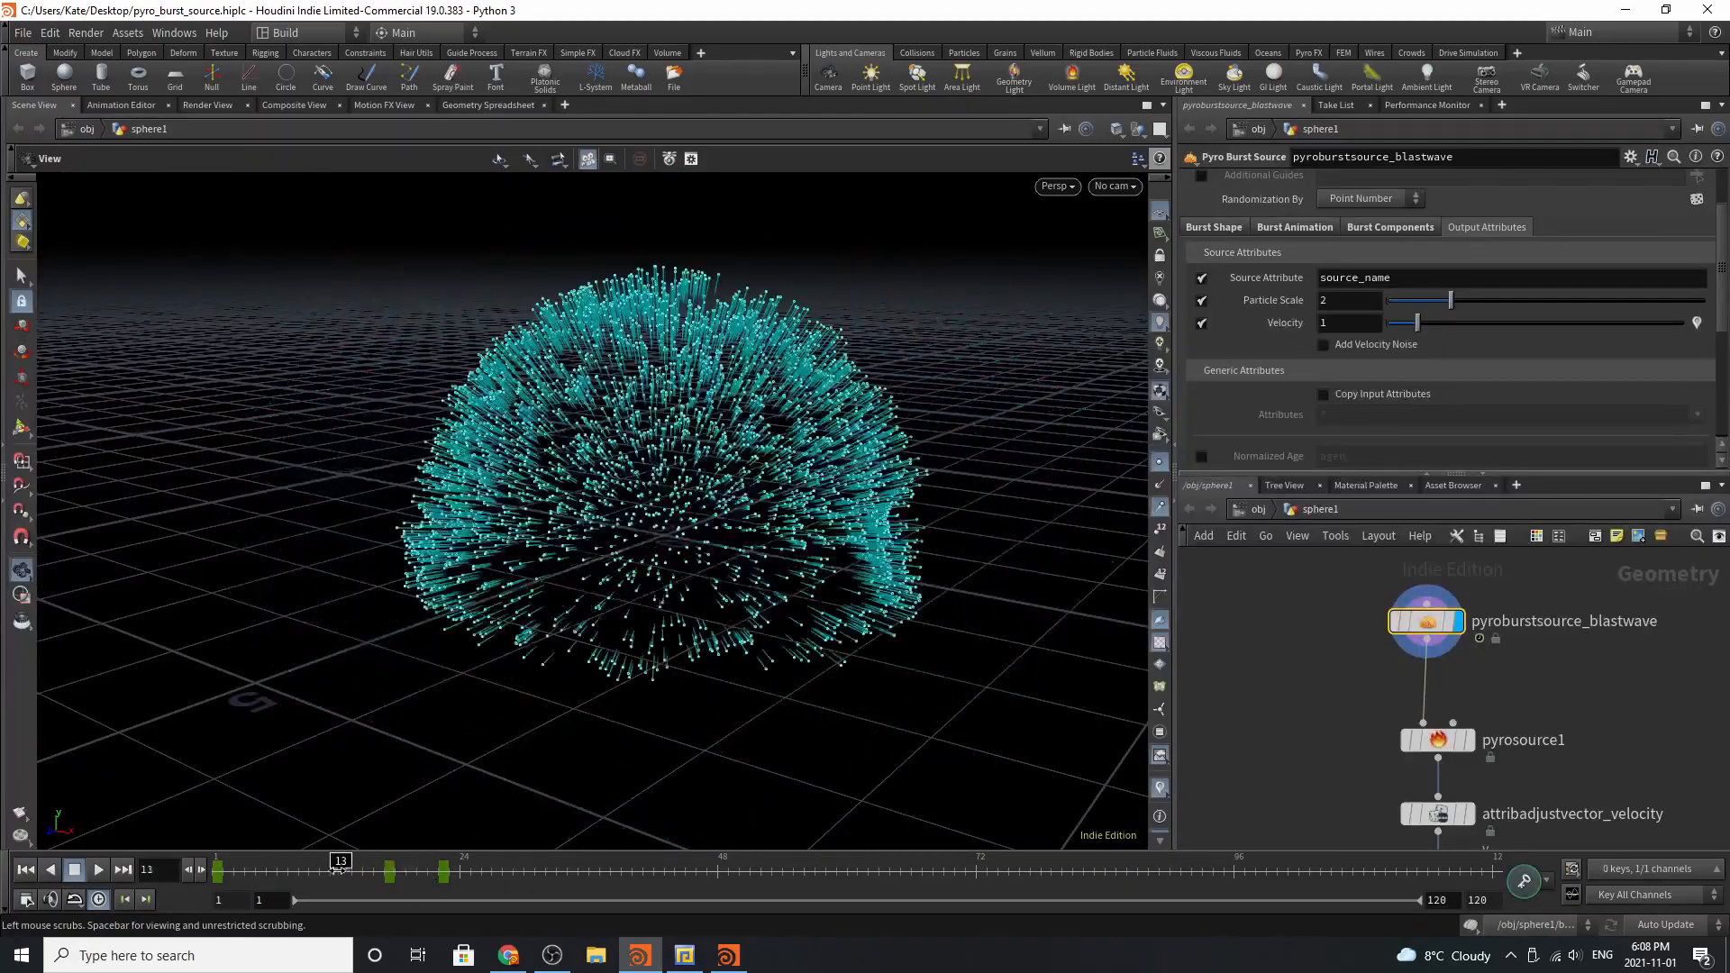
{"action": "left_click_drag", "start_coordinate": [340, 871], "coordinate": [384, 871]}
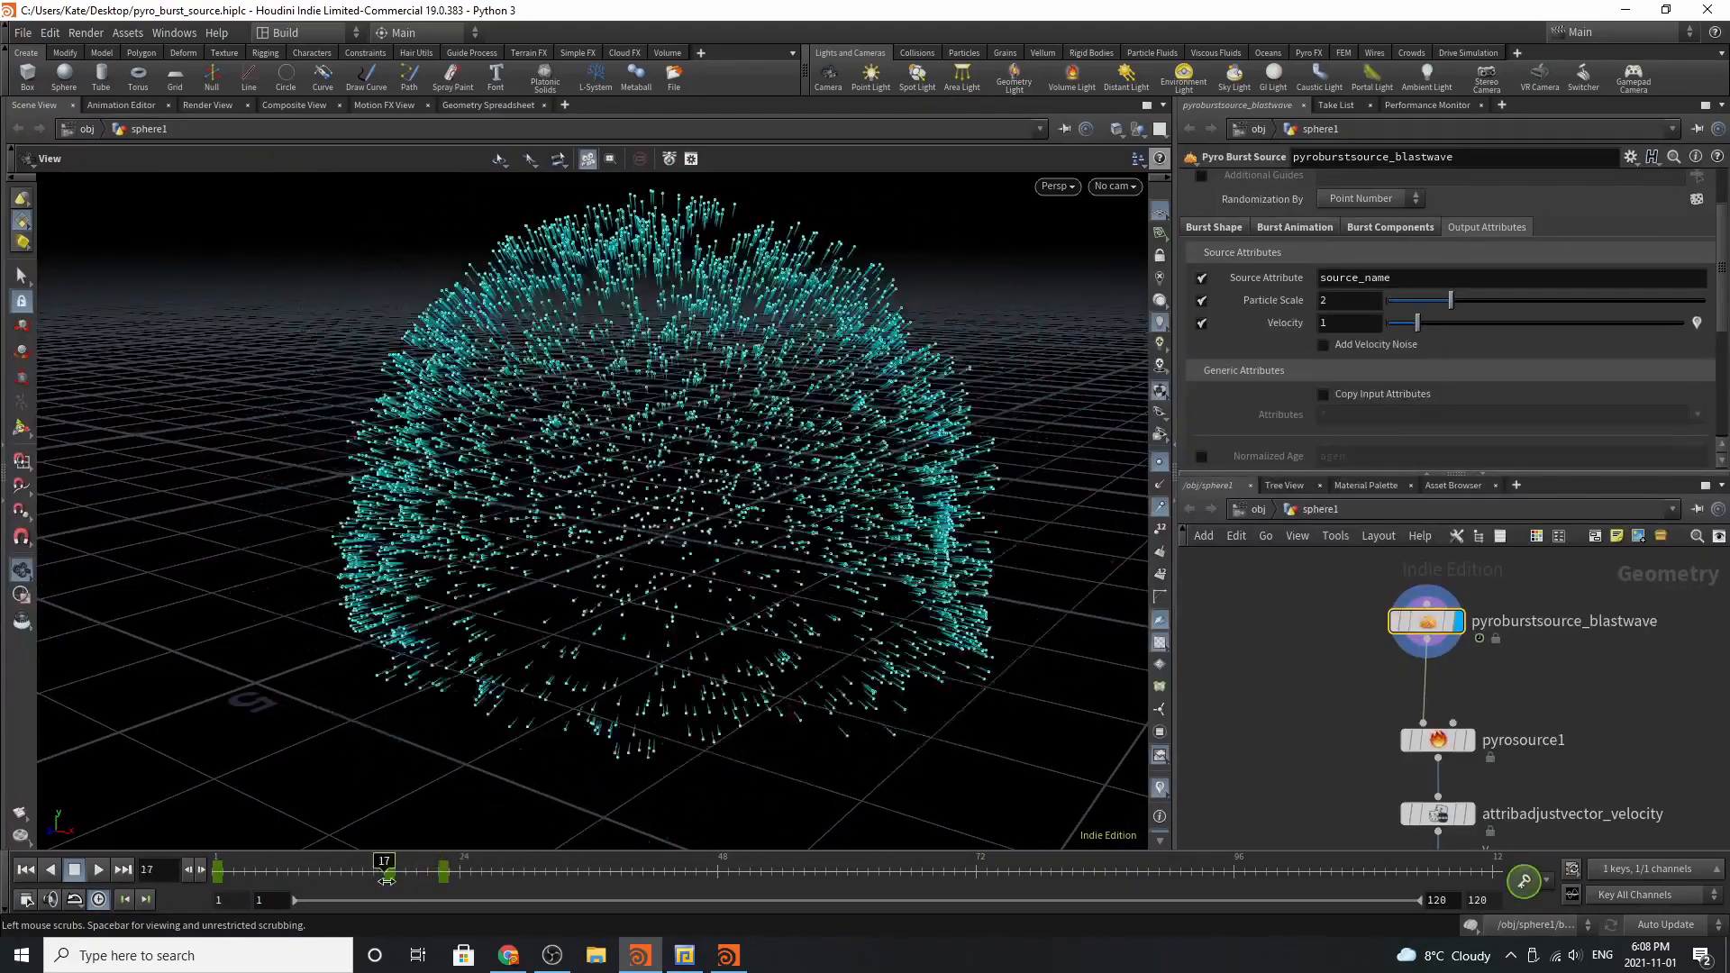
{"action": "left_click_drag", "start_coordinate": [385, 860], "coordinate": [277, 859]}
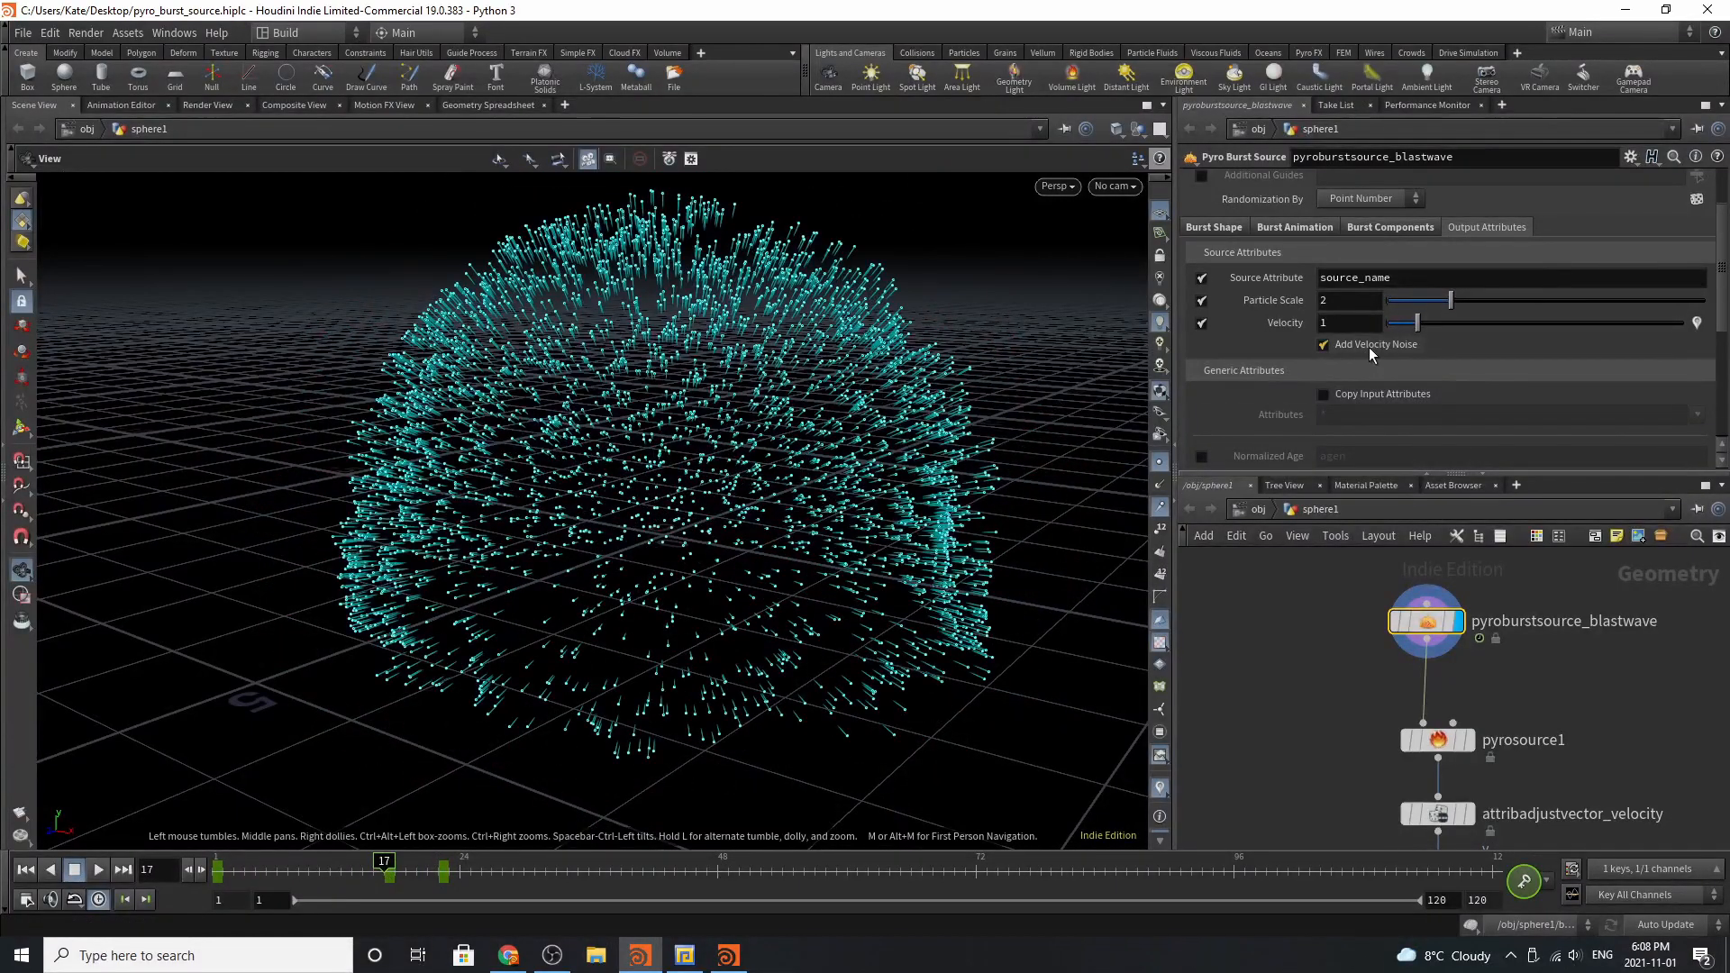
{"action": "left_click", "coordinate": [1322, 344]}
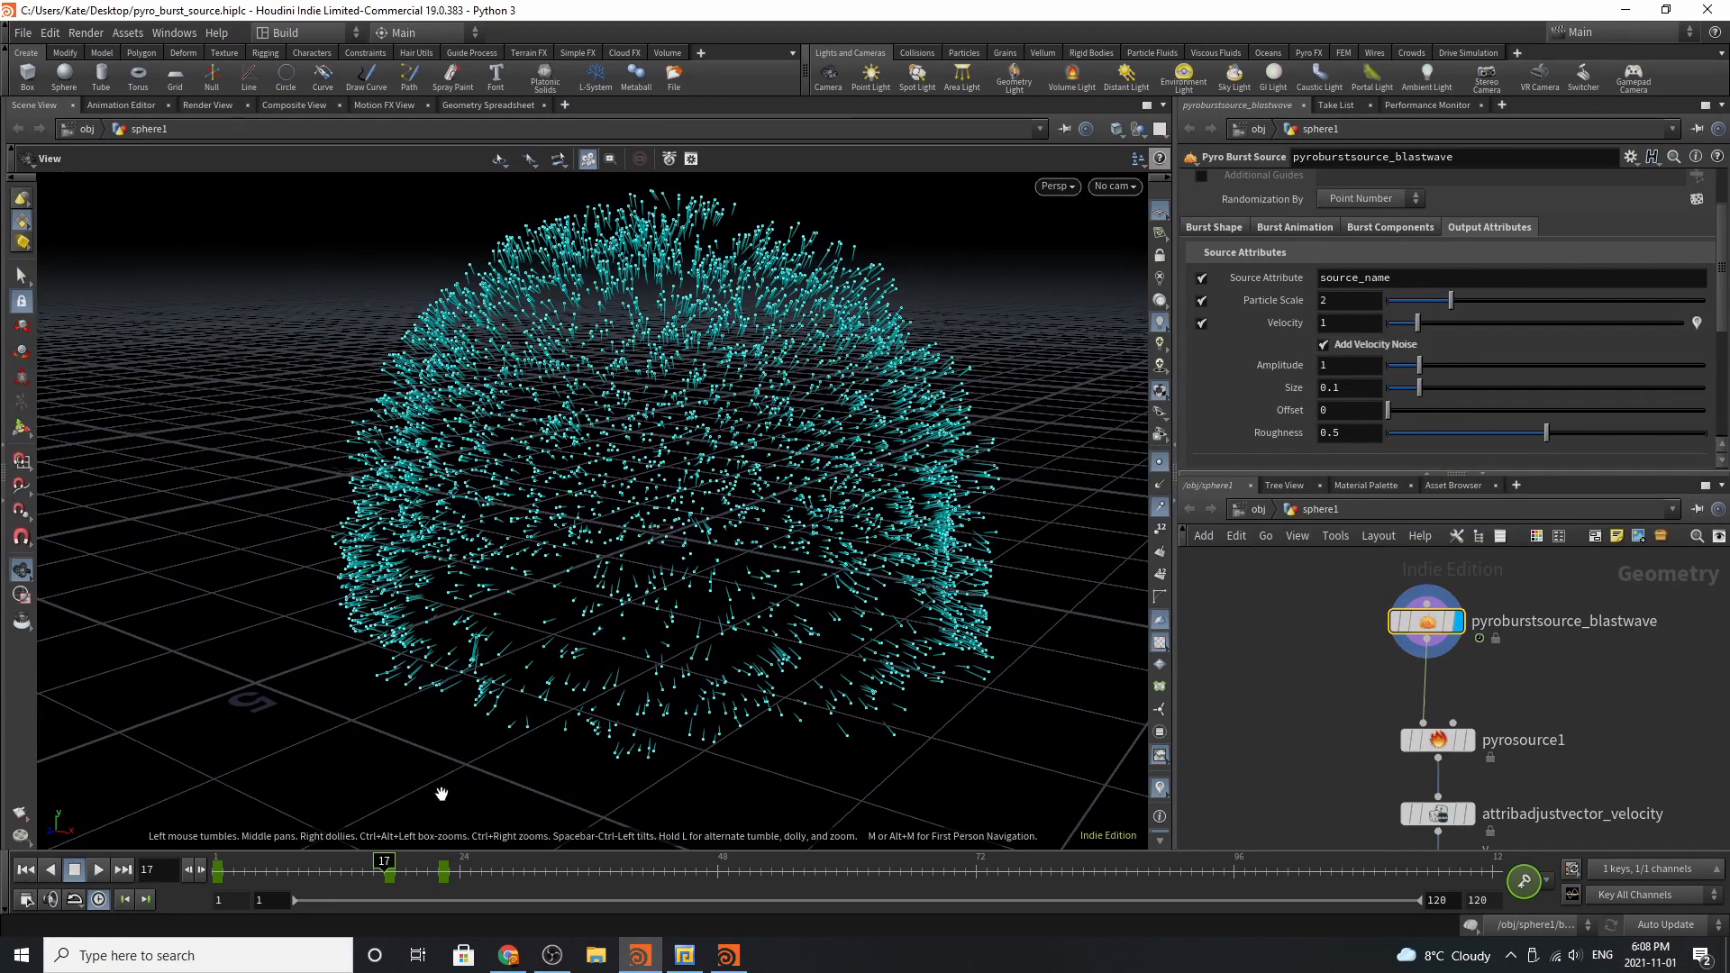
{"action": "left_click_drag", "start_coordinate": [383, 861], "coordinate": [407, 860]}
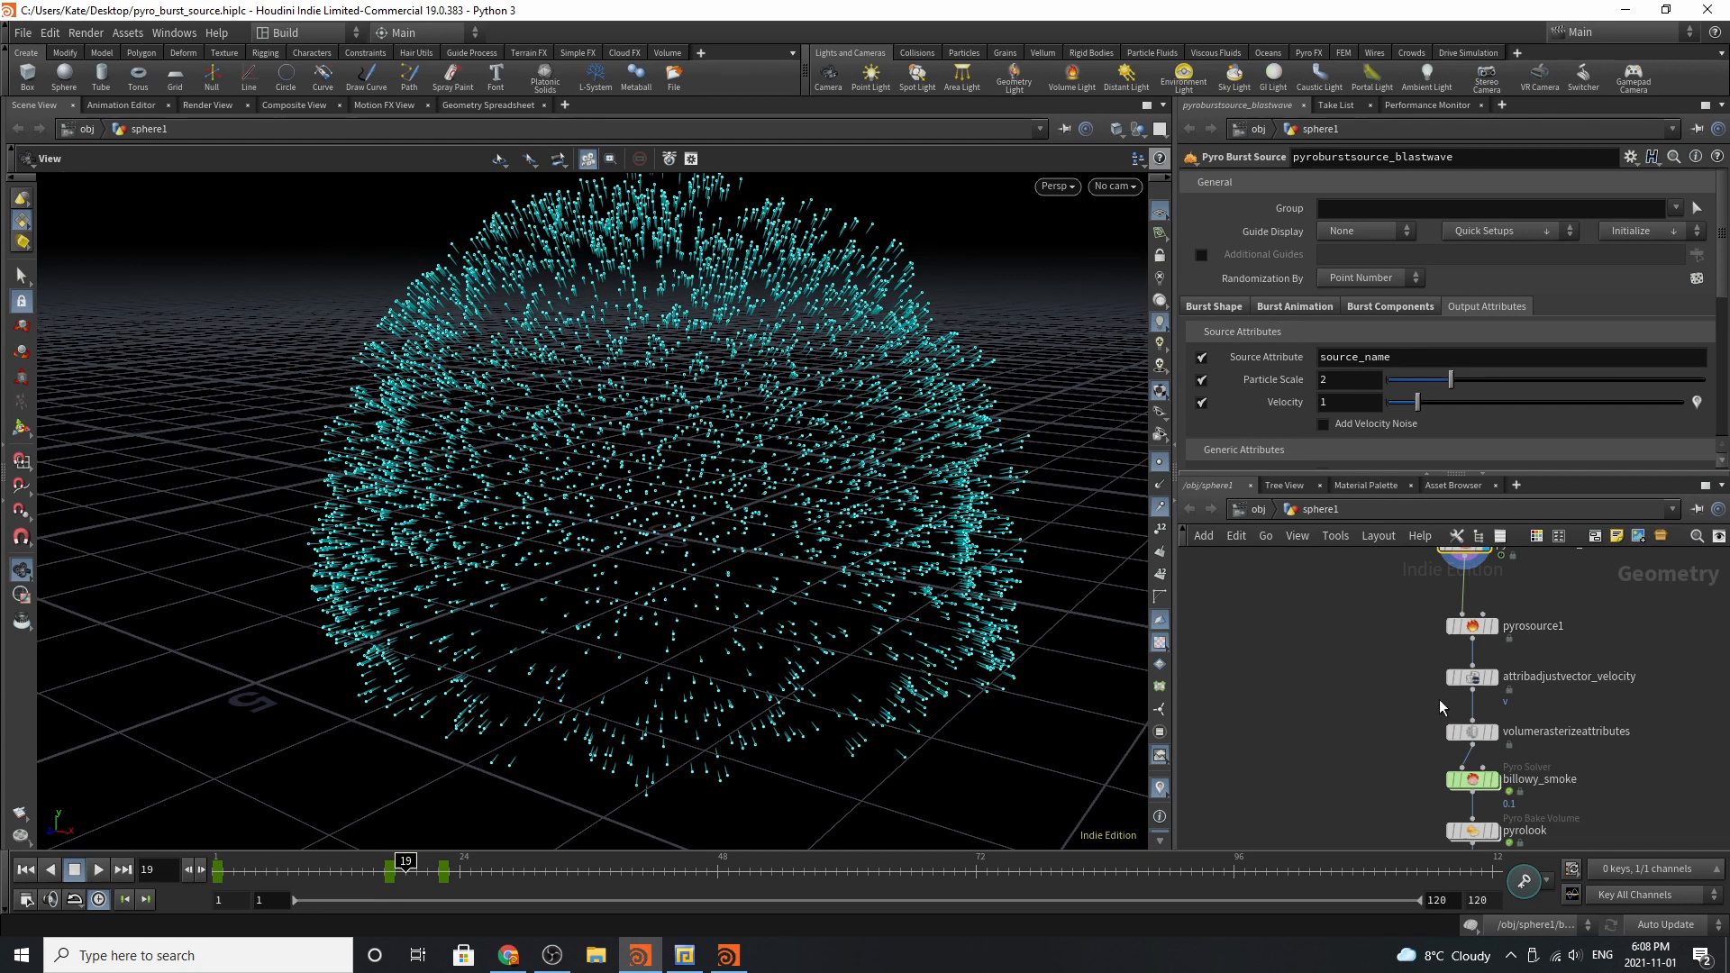
{"action": "key", "text": "tab"}
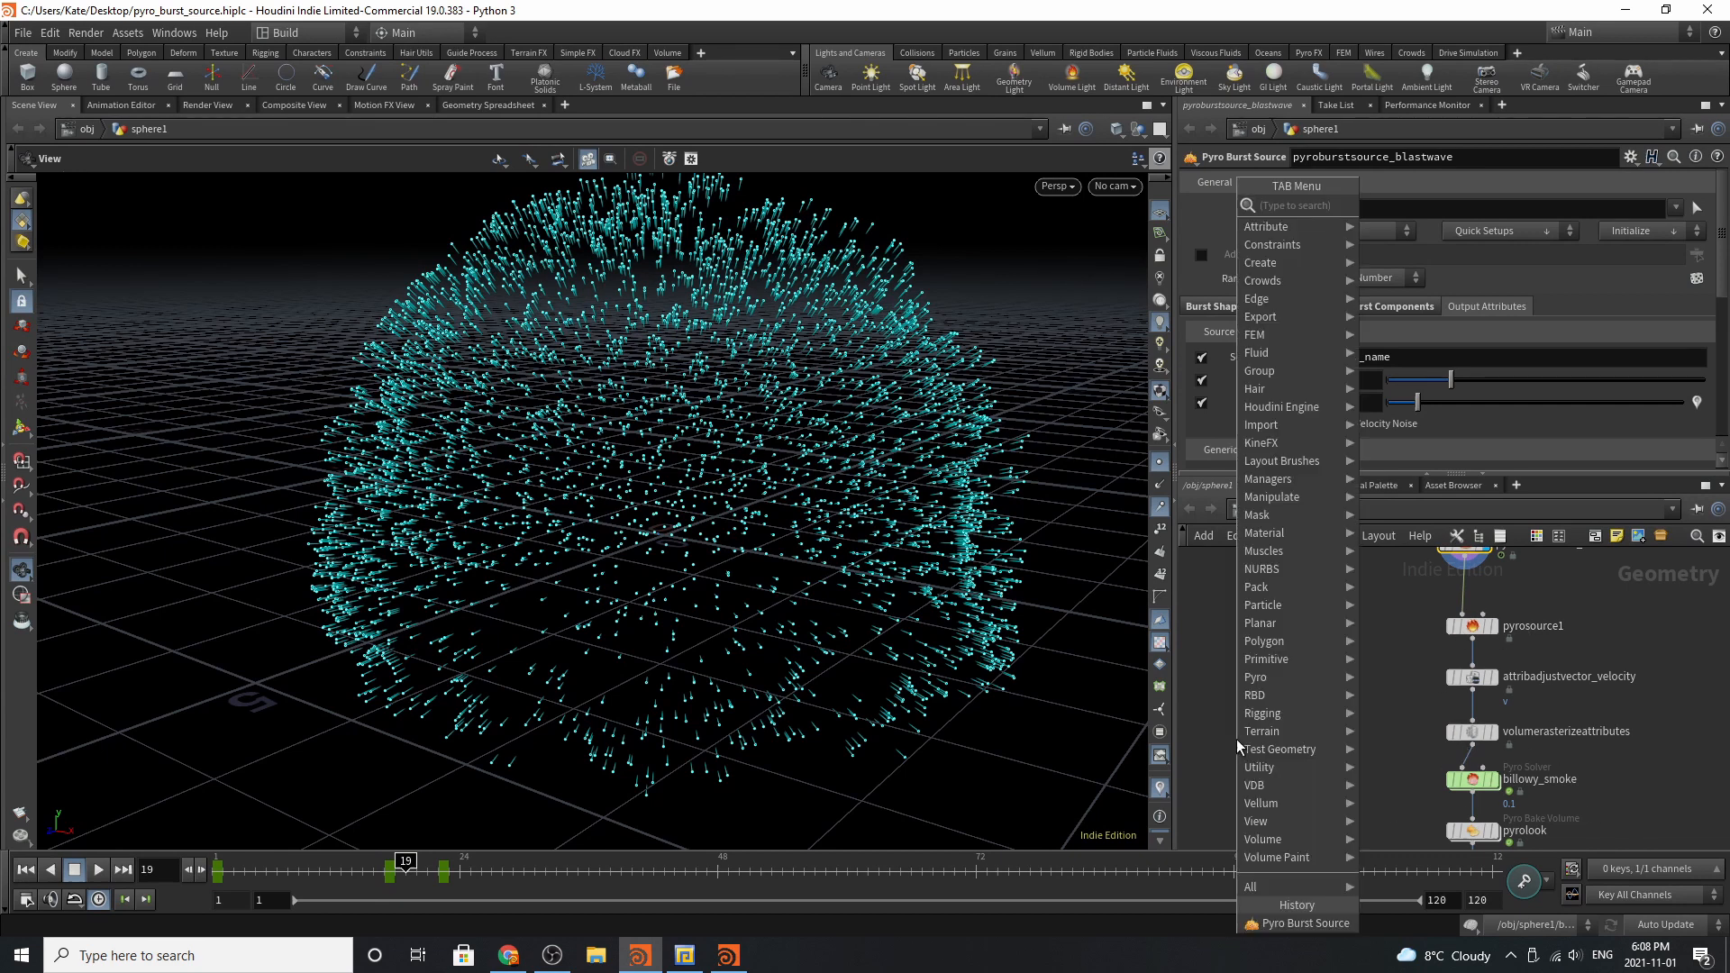
{"action": "type", "text": "bil"}
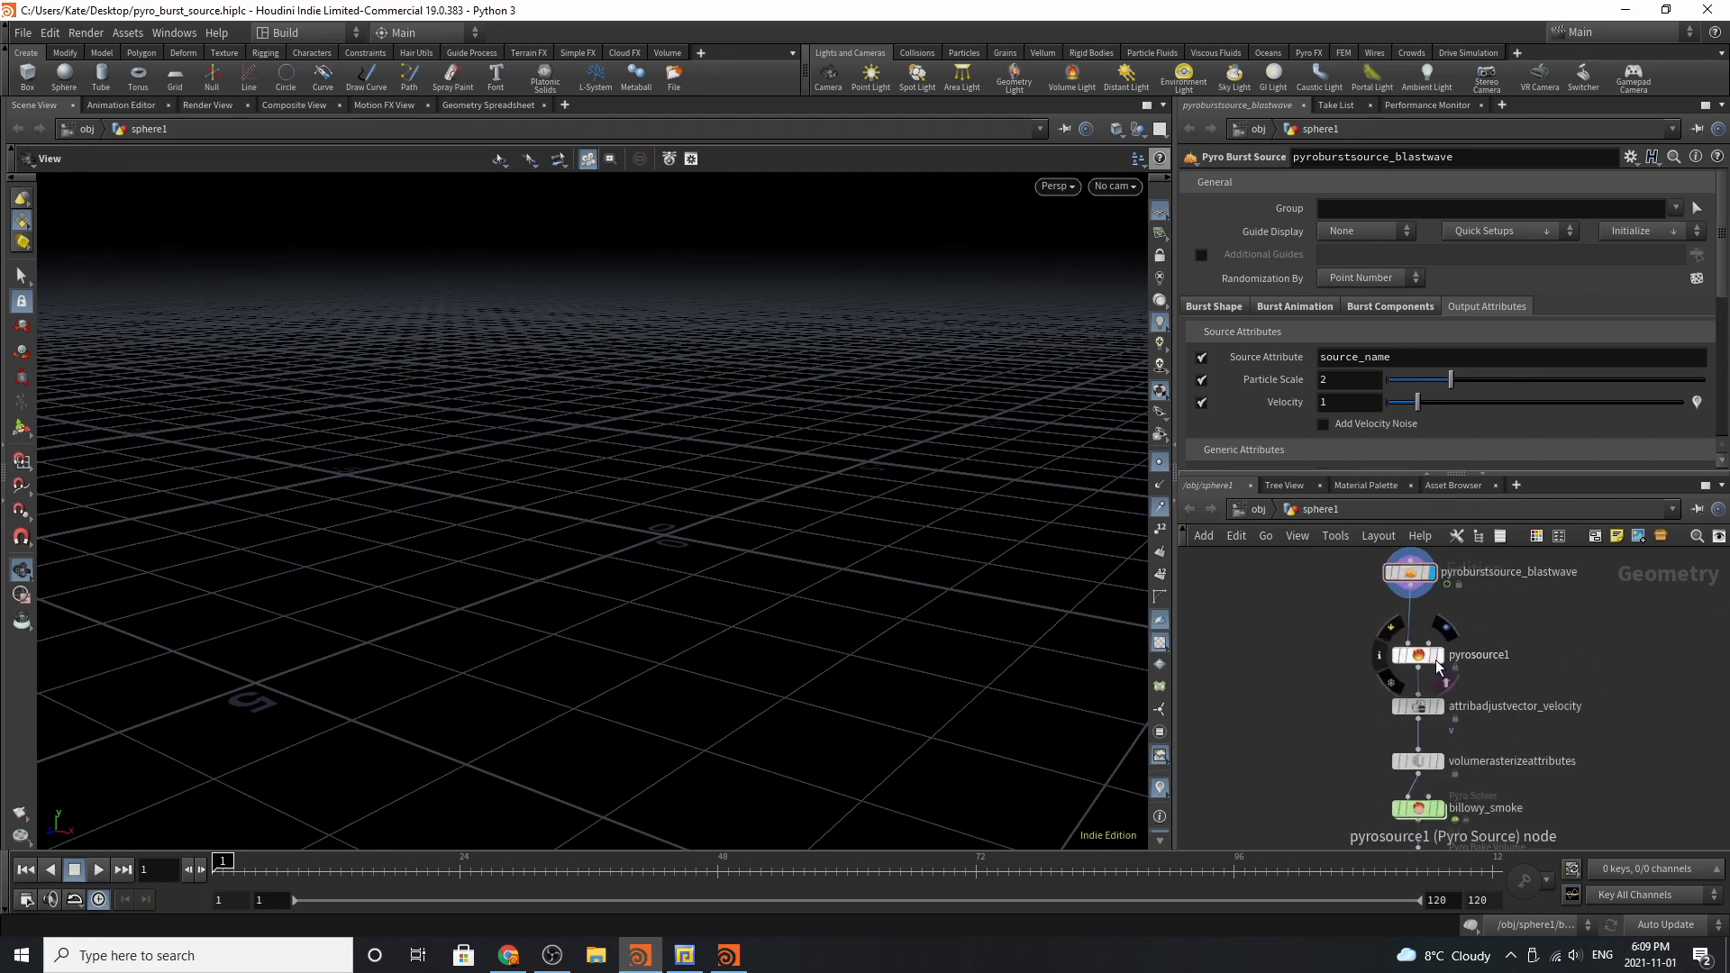
{"action": "left_click", "coordinate": [1417, 655]}
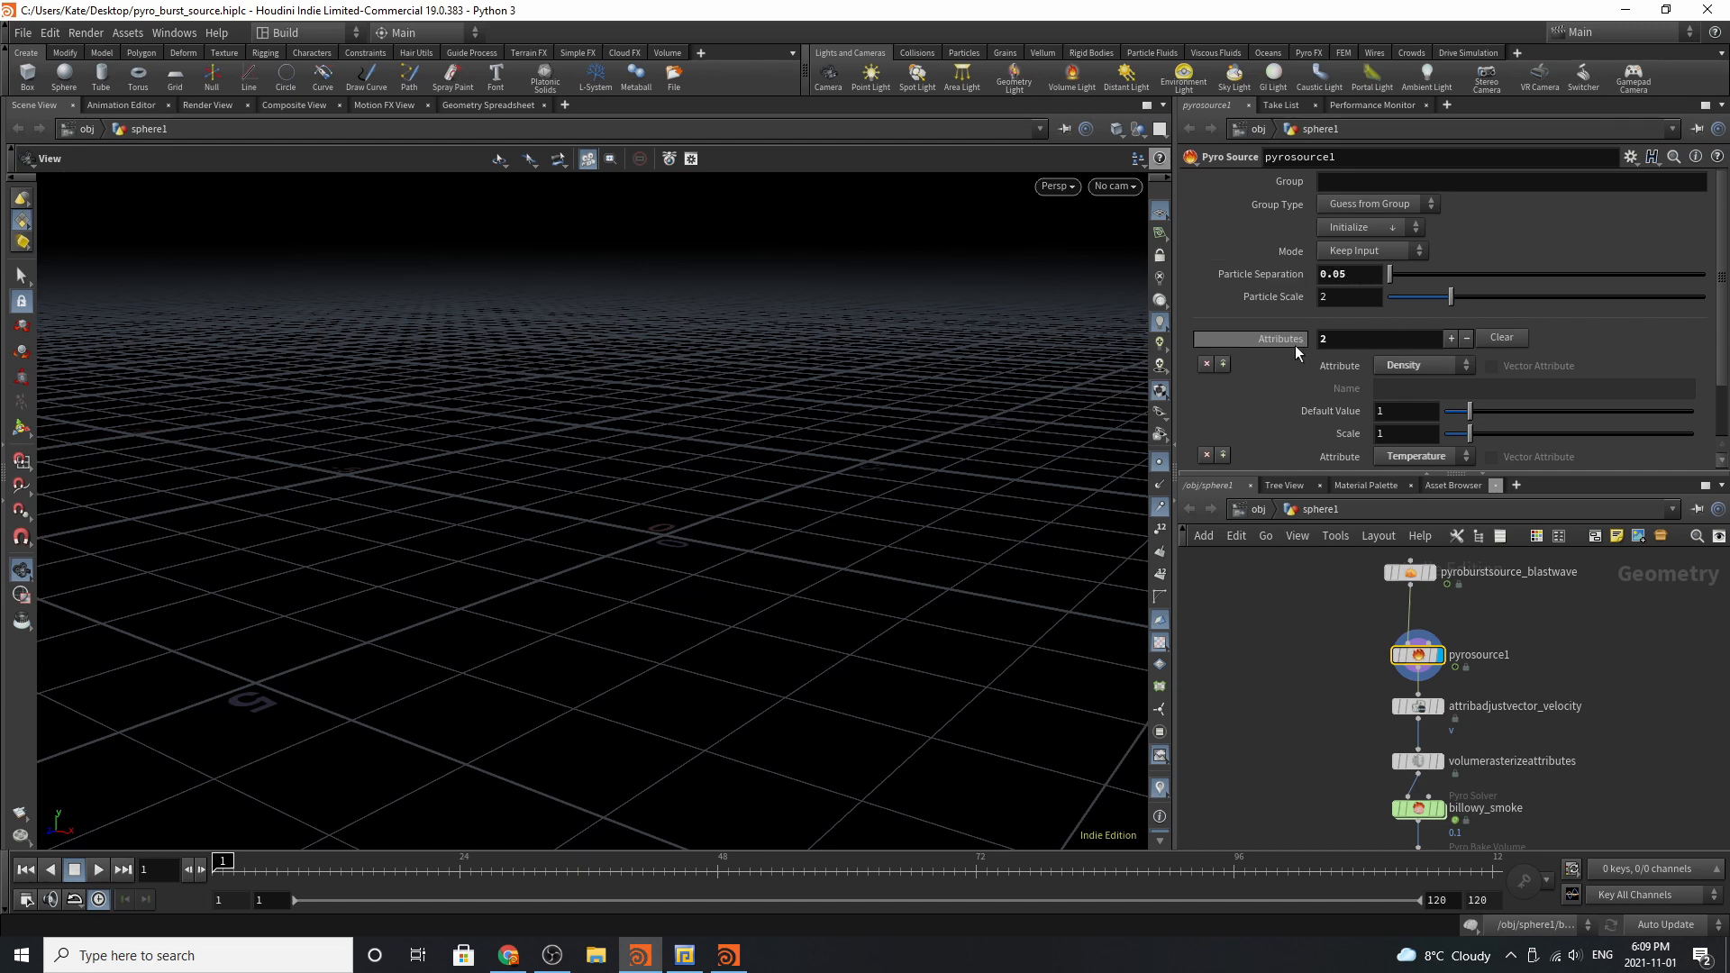
Scroll the pyrosource1 attributes, then select the velocity noise node.
{"action": "scroll", "scroll_direction": "down", "scroll_amount": 3}
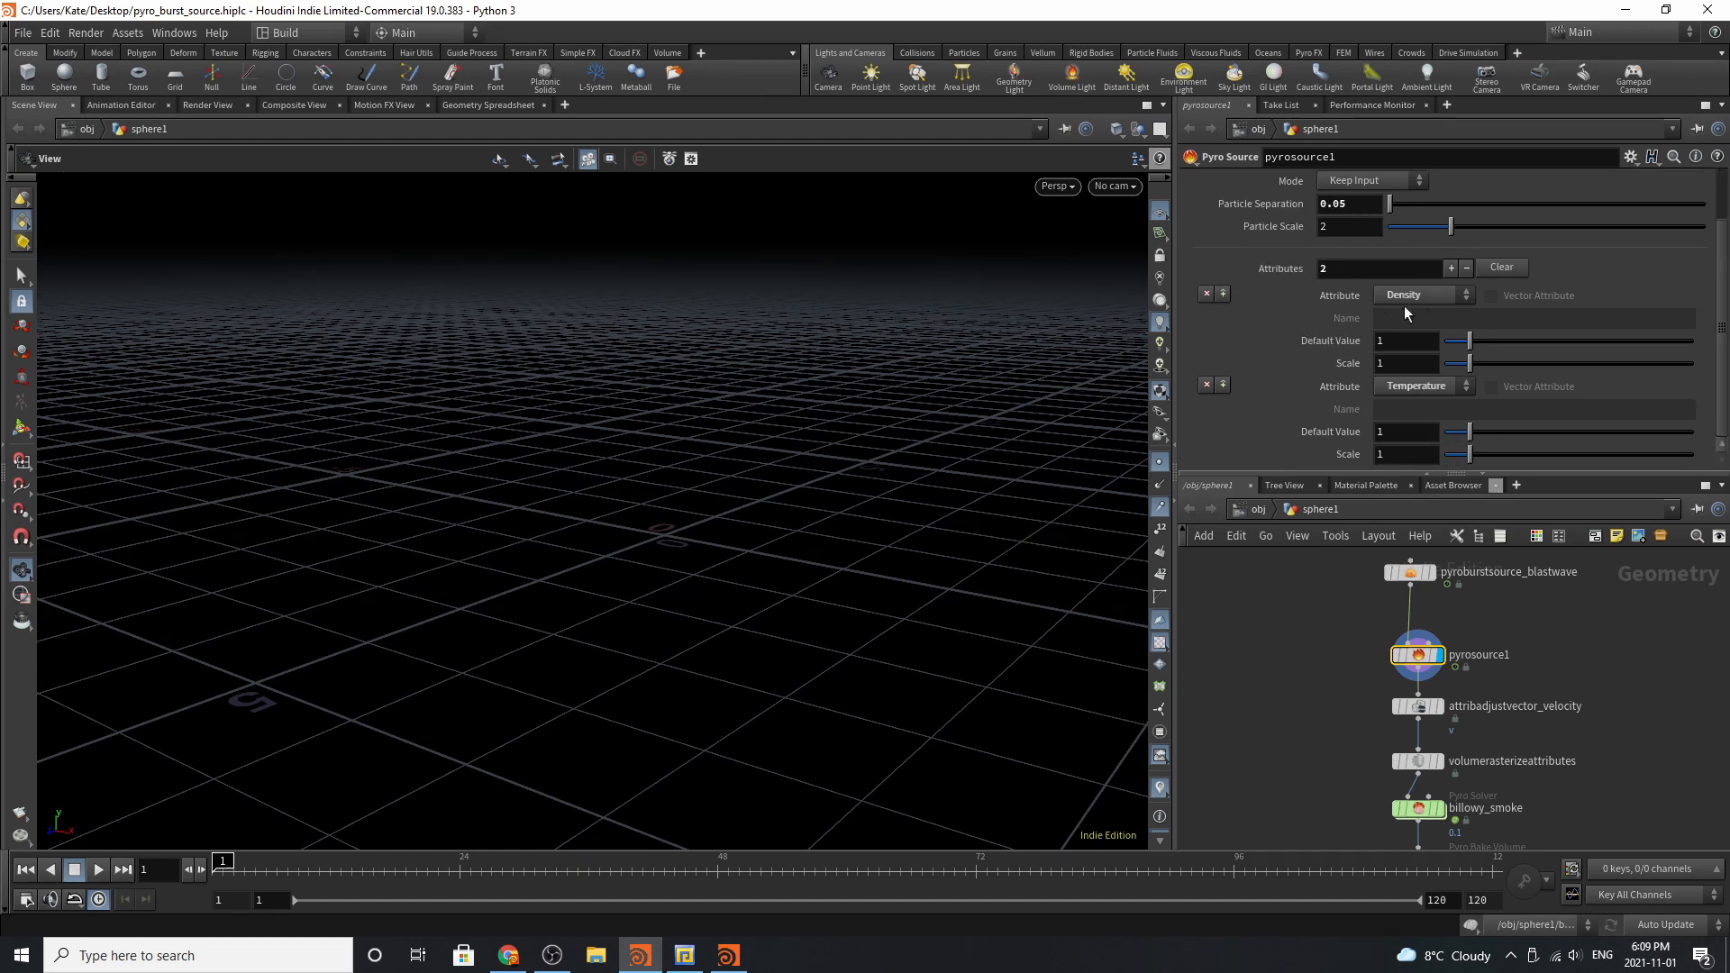
{"action": "mouse_move", "coordinate": [1447, 398]}
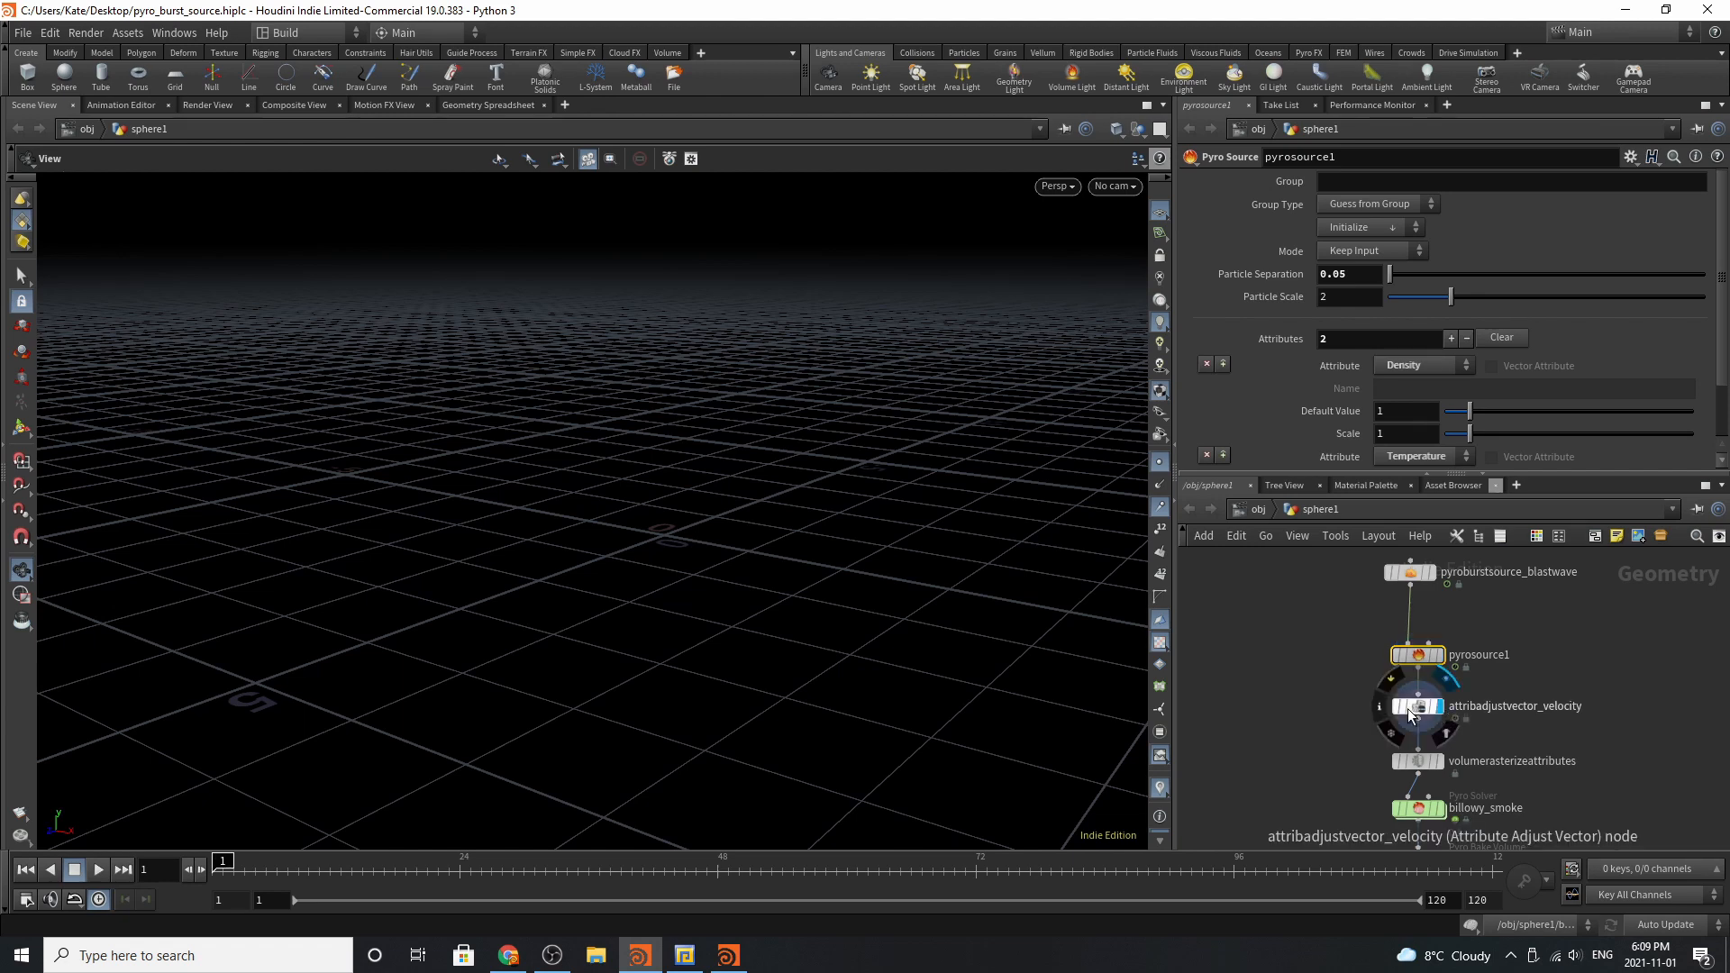
{"action": "left_click", "coordinate": [1416, 707]}
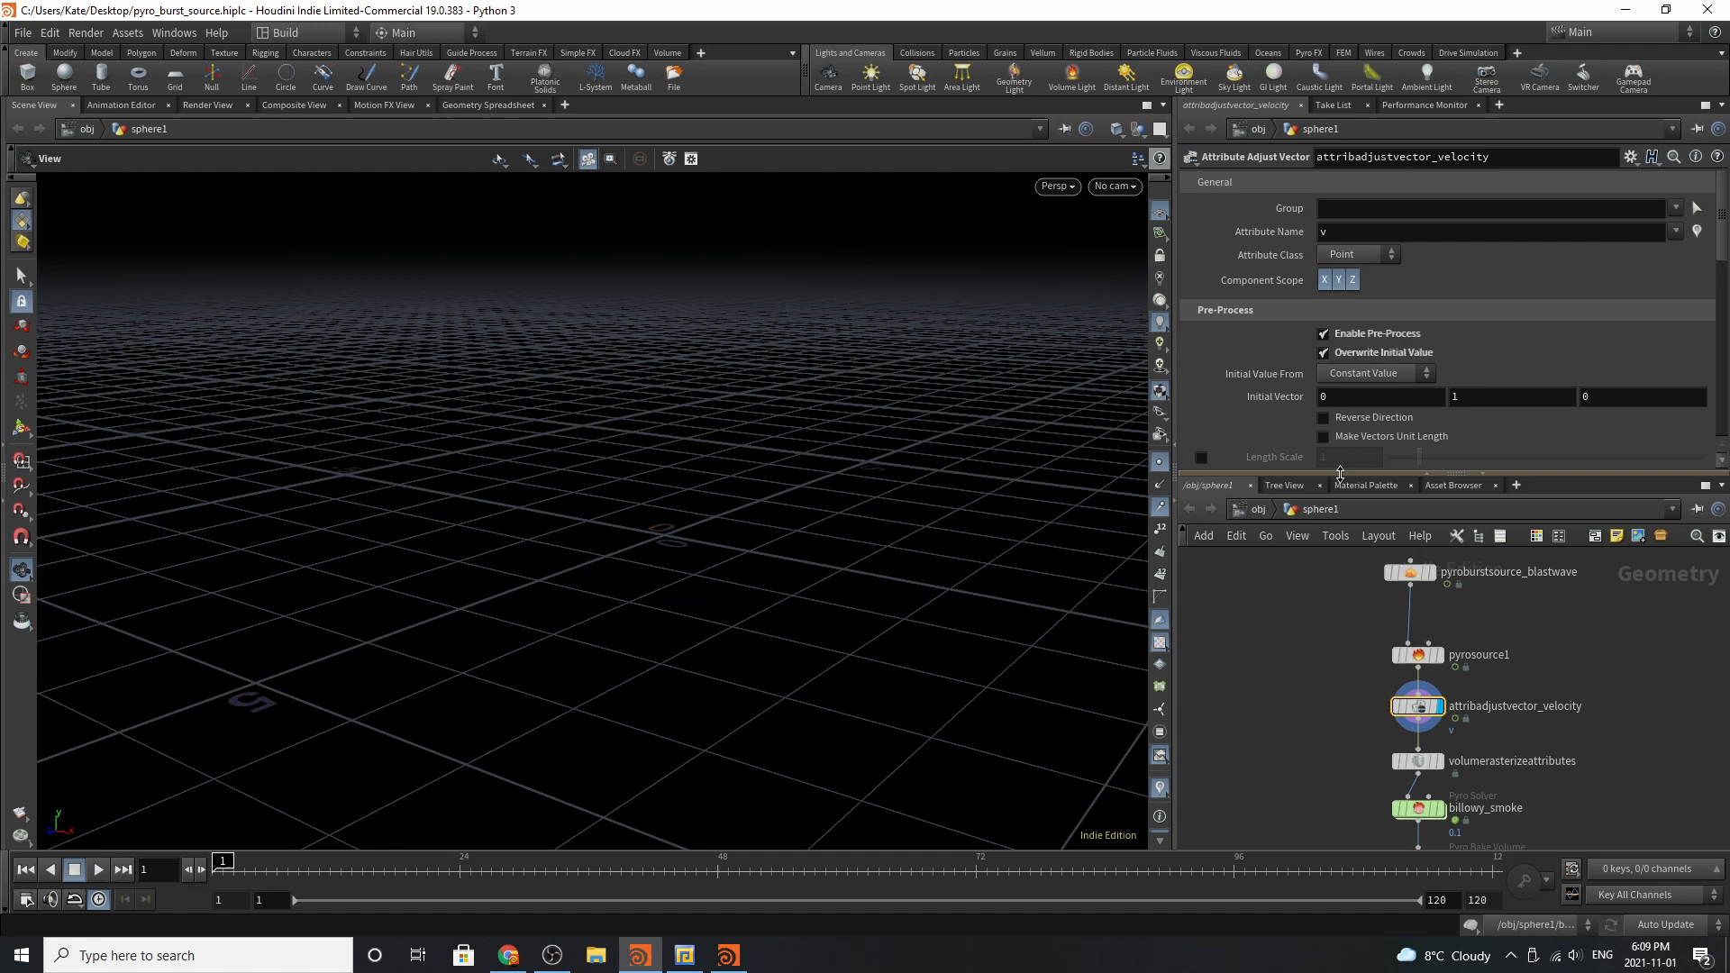
Scroll attribadjustvector_velocity to Noise Pattern and expand its Animation folder.
{"action": "scroll", "scroll_direction": "down", "scroll_amount": 3}
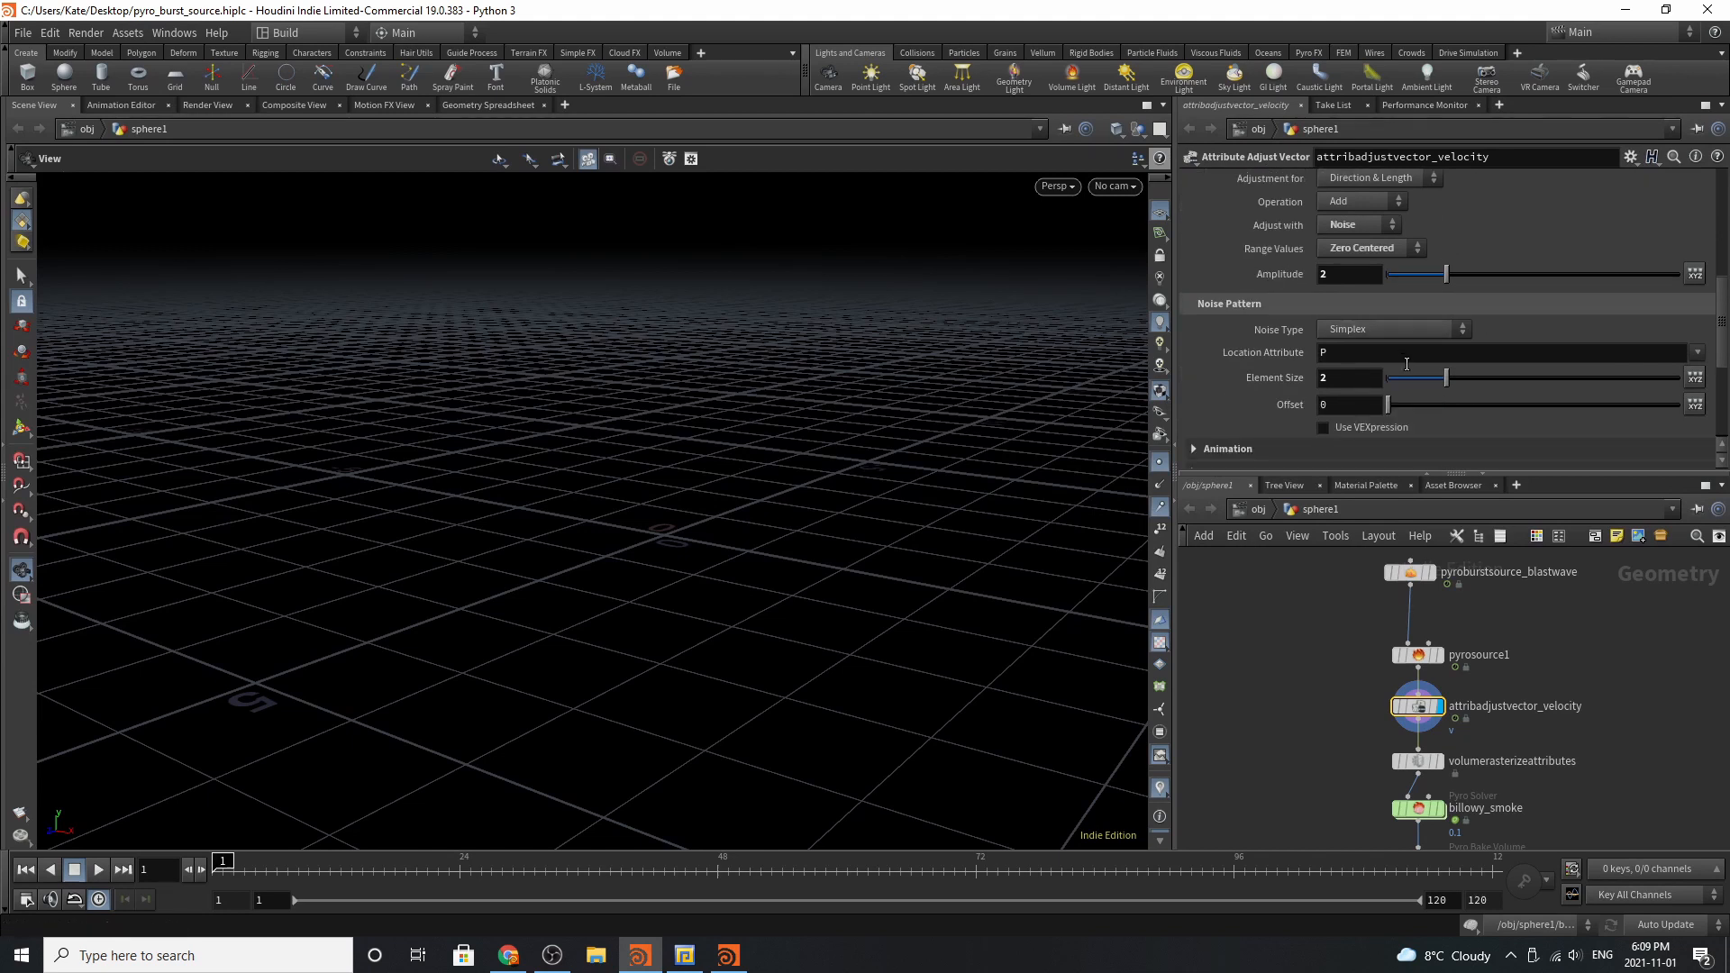
{"action": "scroll", "scroll_direction": "down", "scroll_amount": 3}
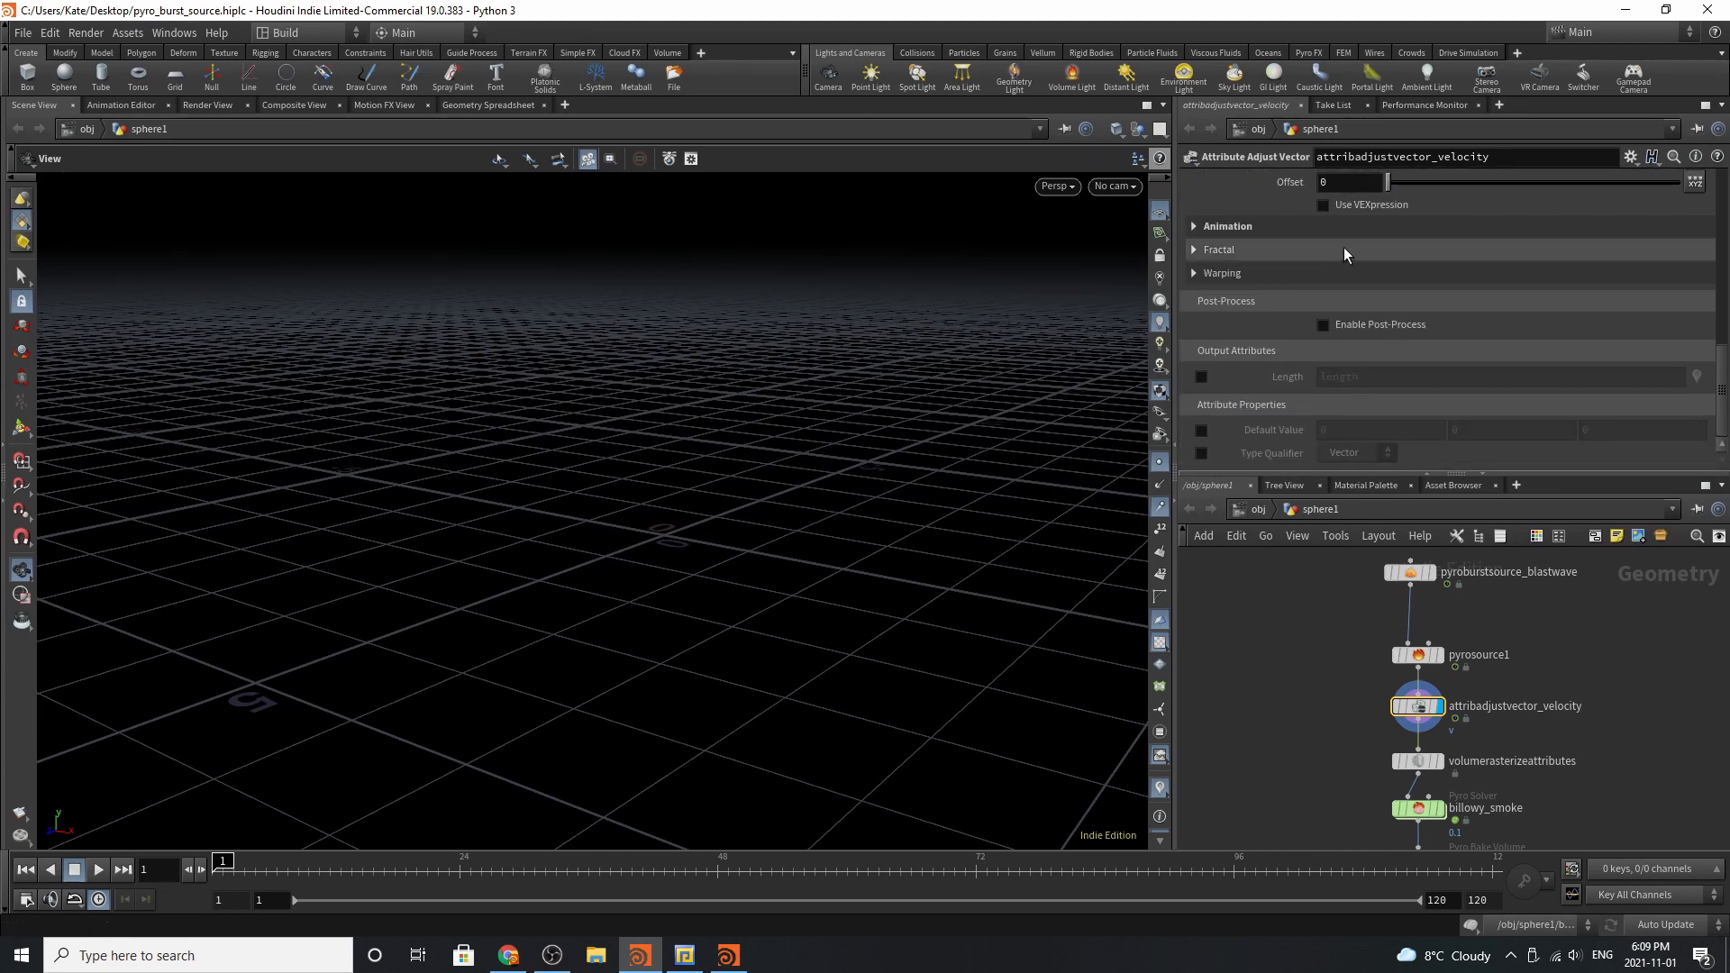
{"action": "left_click", "coordinate": [1224, 226]}
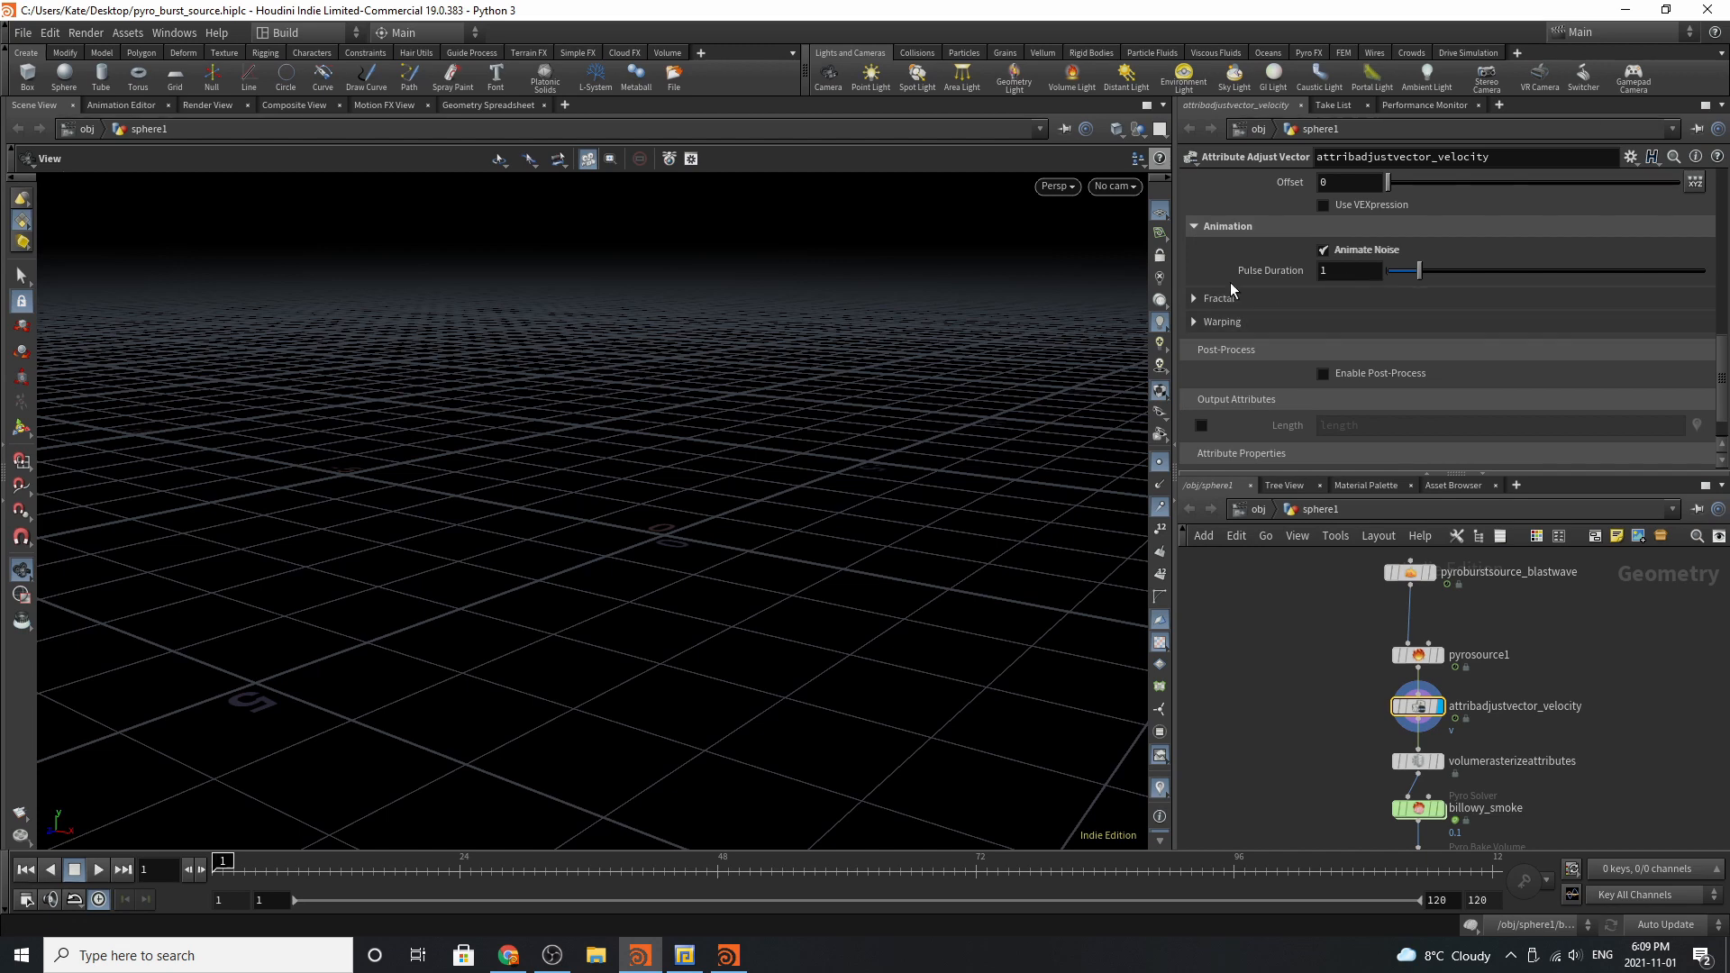
{"action": "scroll", "scroll_direction": "down", "scroll_amount": 3}
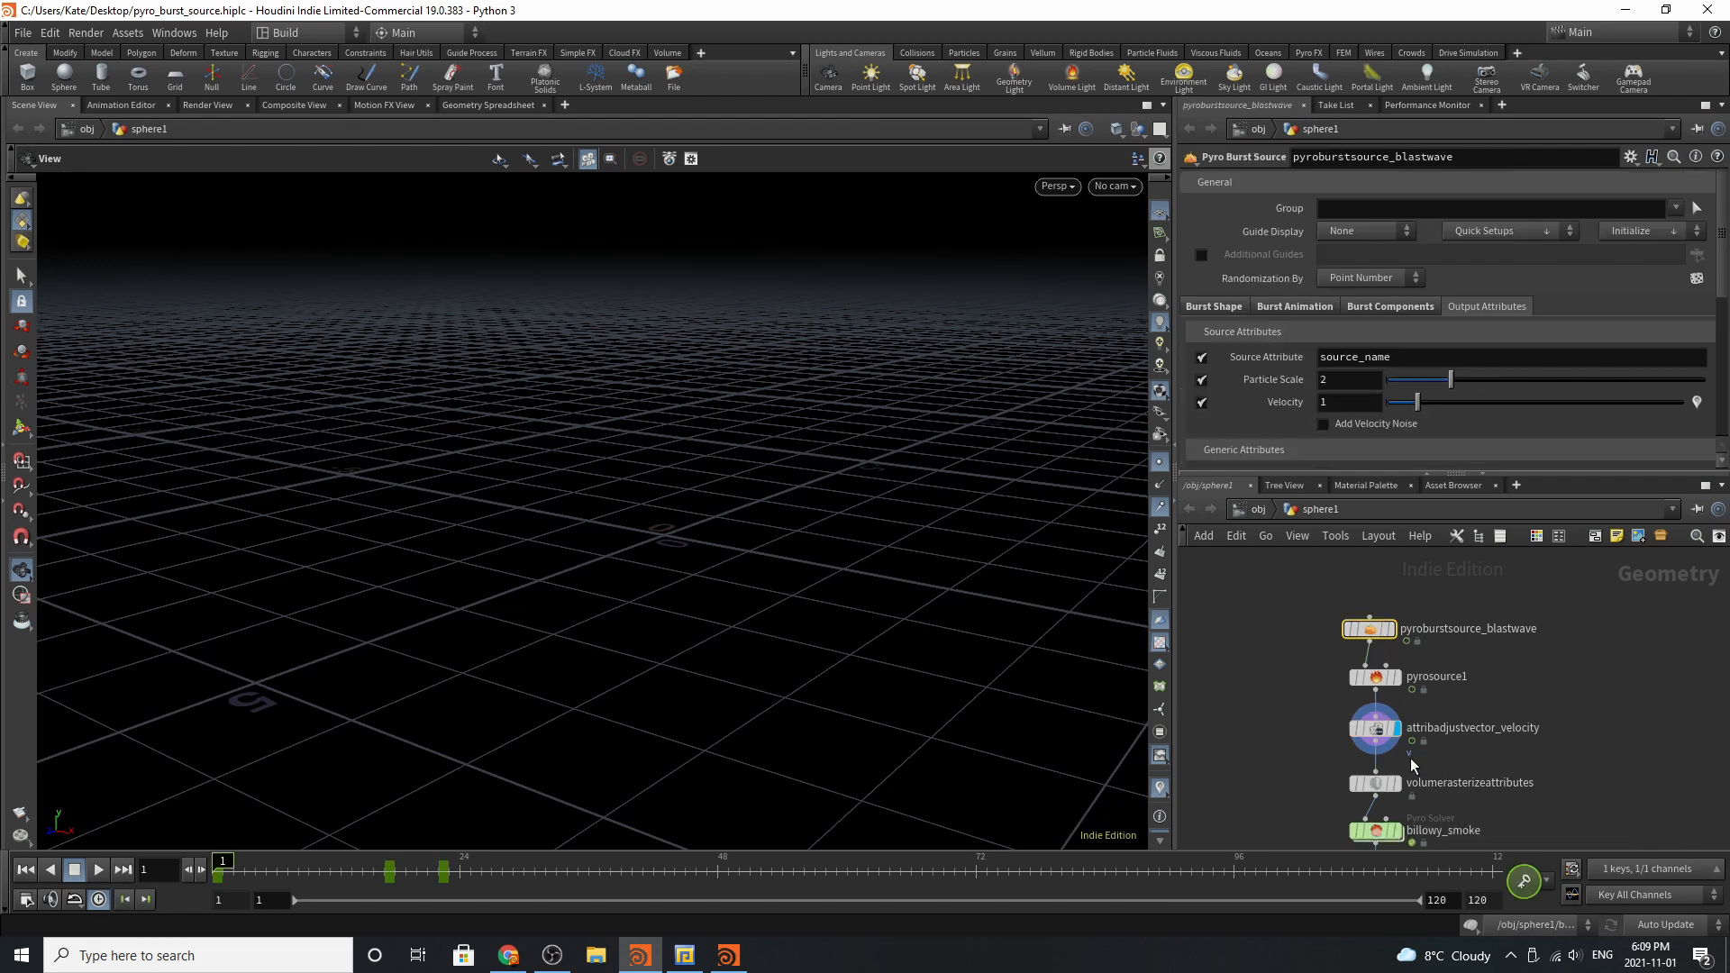
{"action": "mouse_move", "coordinate": [1511, 271]}
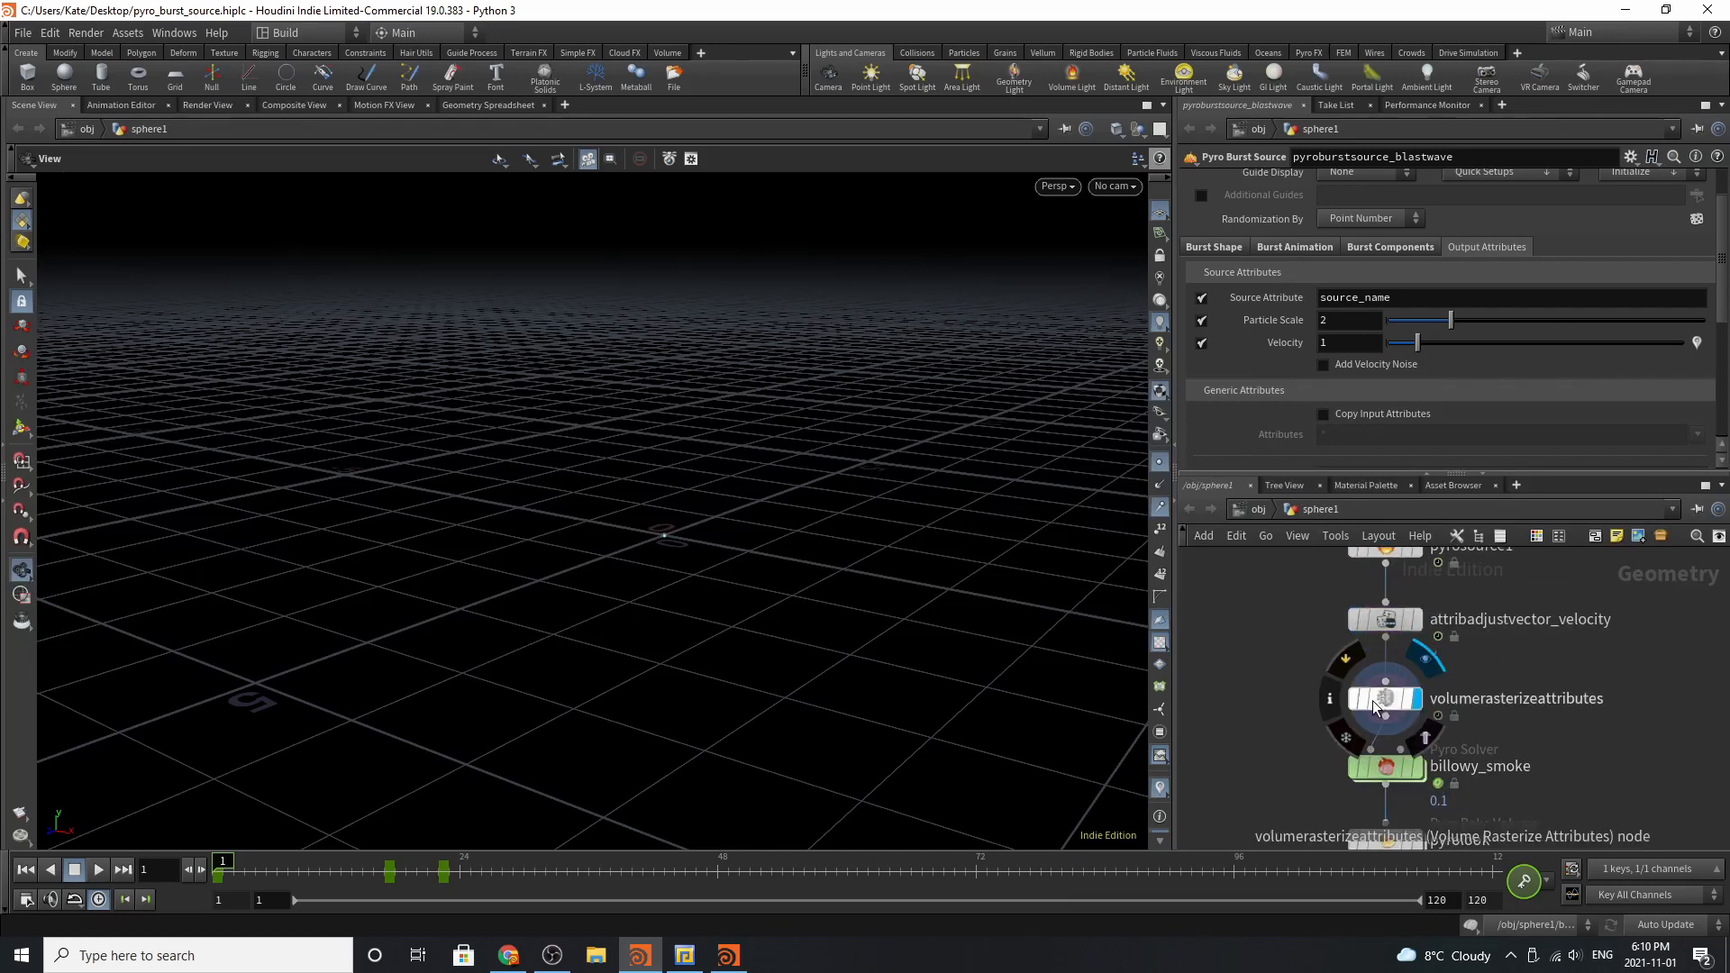
Review volumerasterizeattributes rules rasterizing density, temperature and v into volumes.
{"action": "left_click", "coordinate": [1382, 697]}
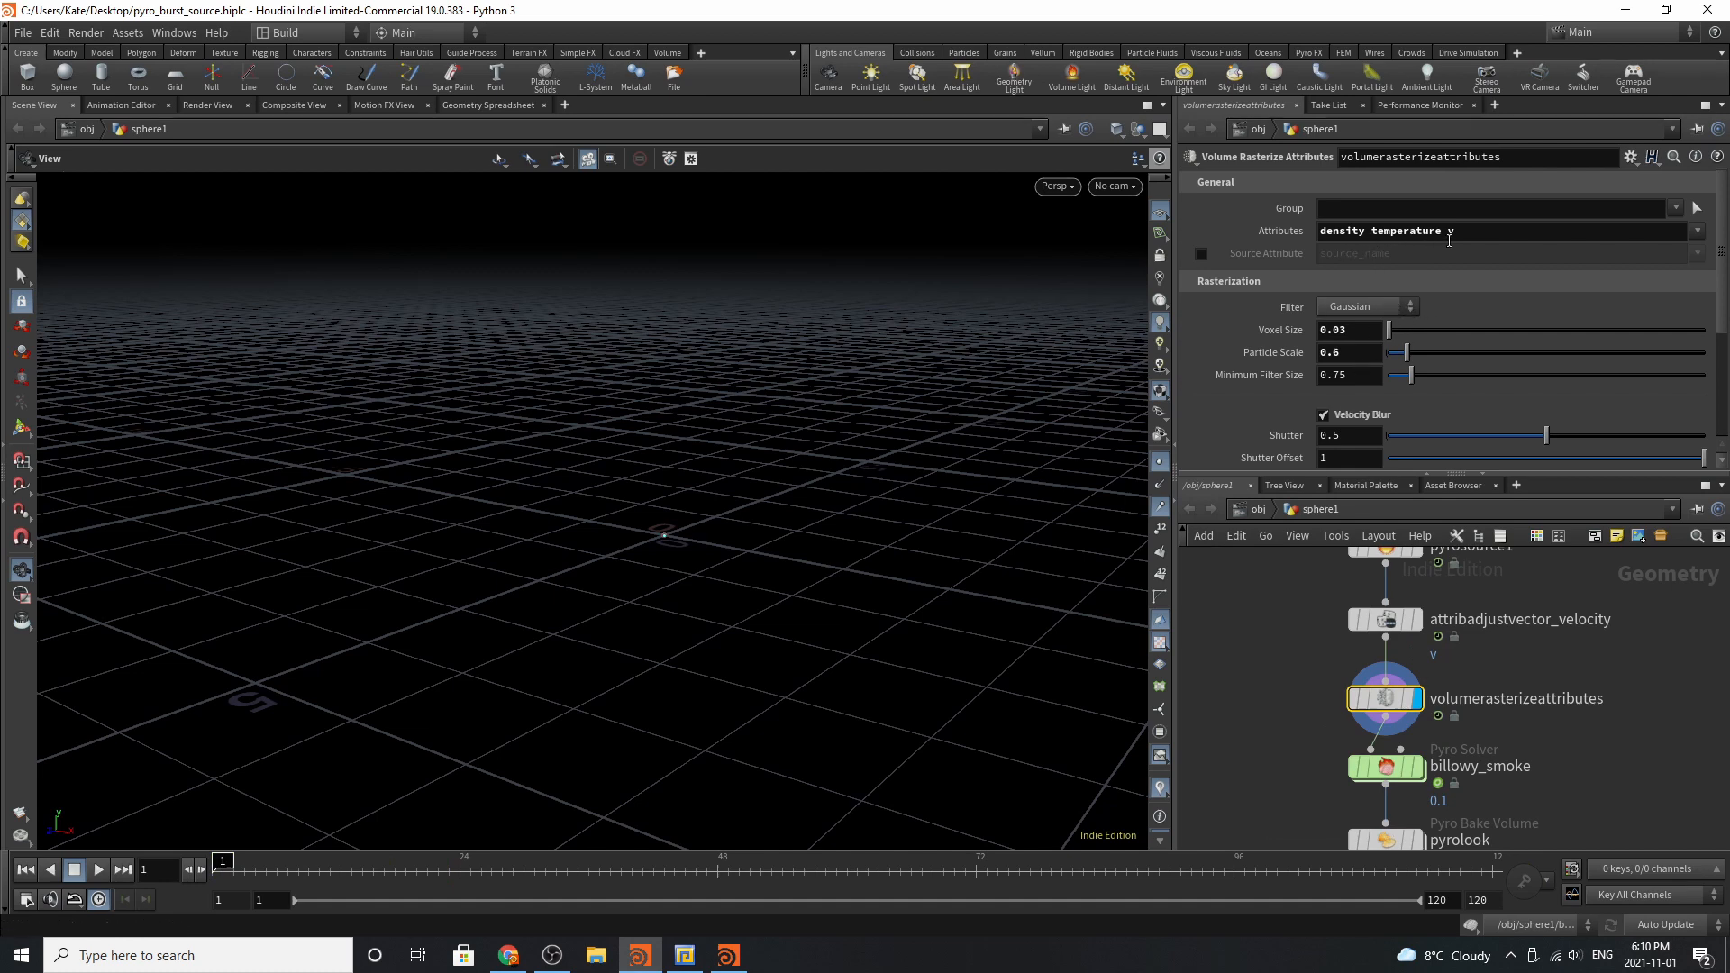
{"action": "scroll", "scroll_direction": "down", "scroll_amount": 3}
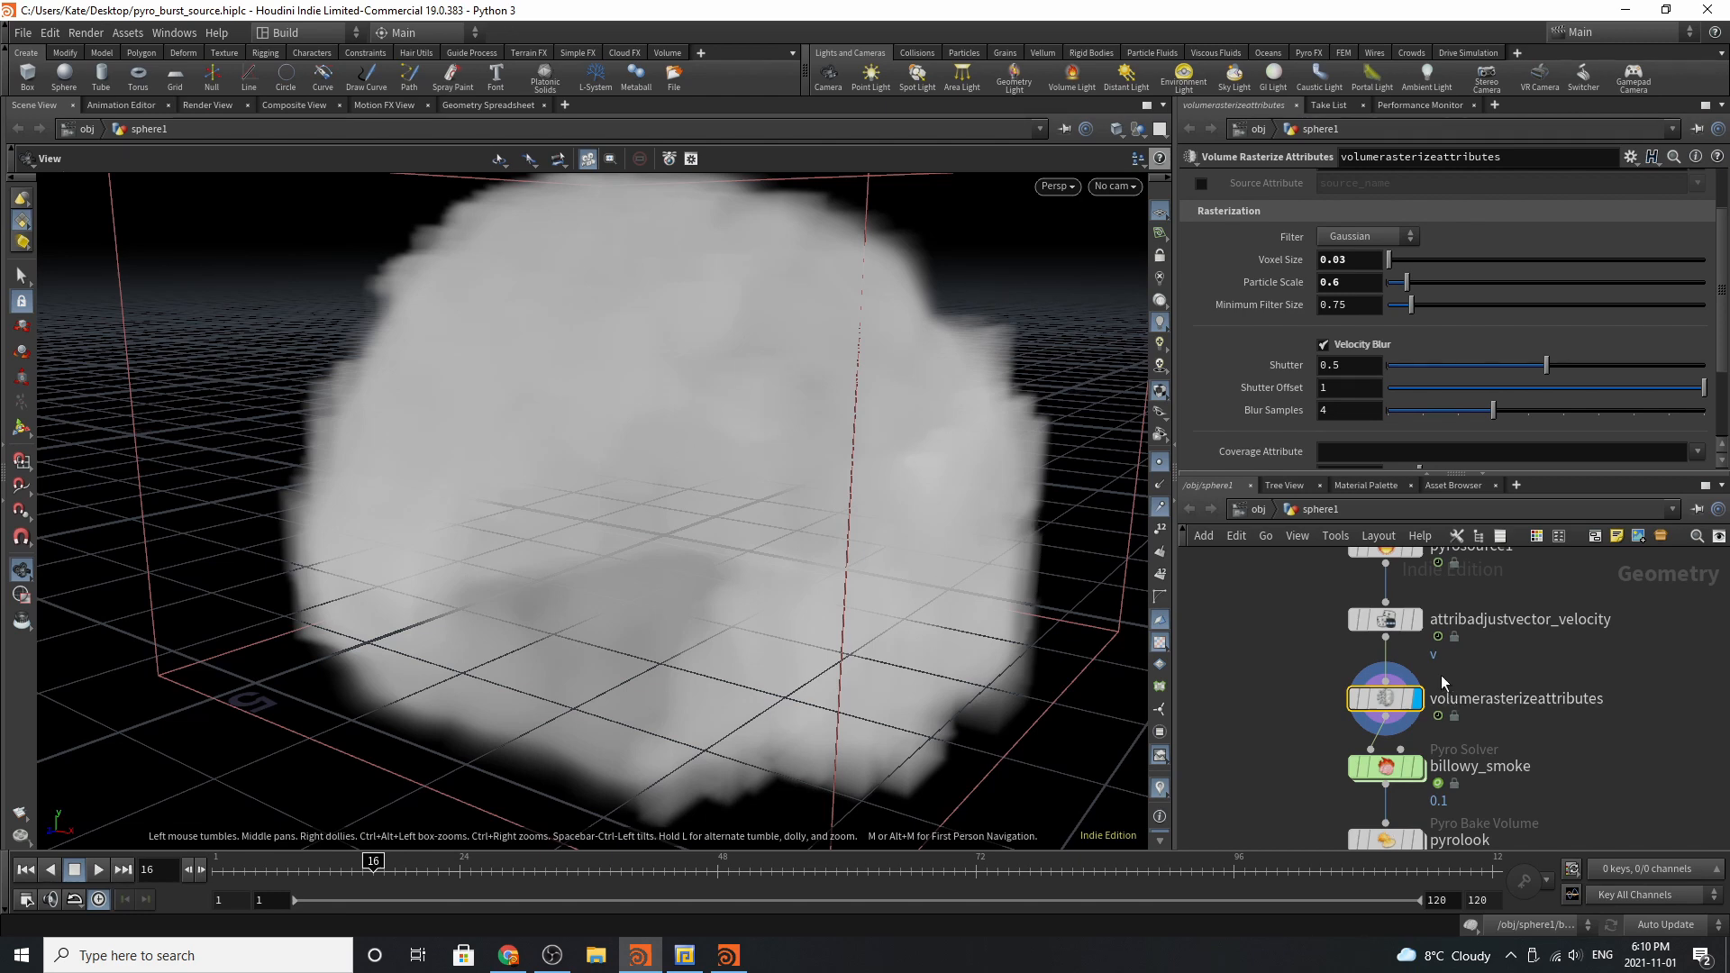
{"action": "left_click", "coordinate": [1384, 619]}
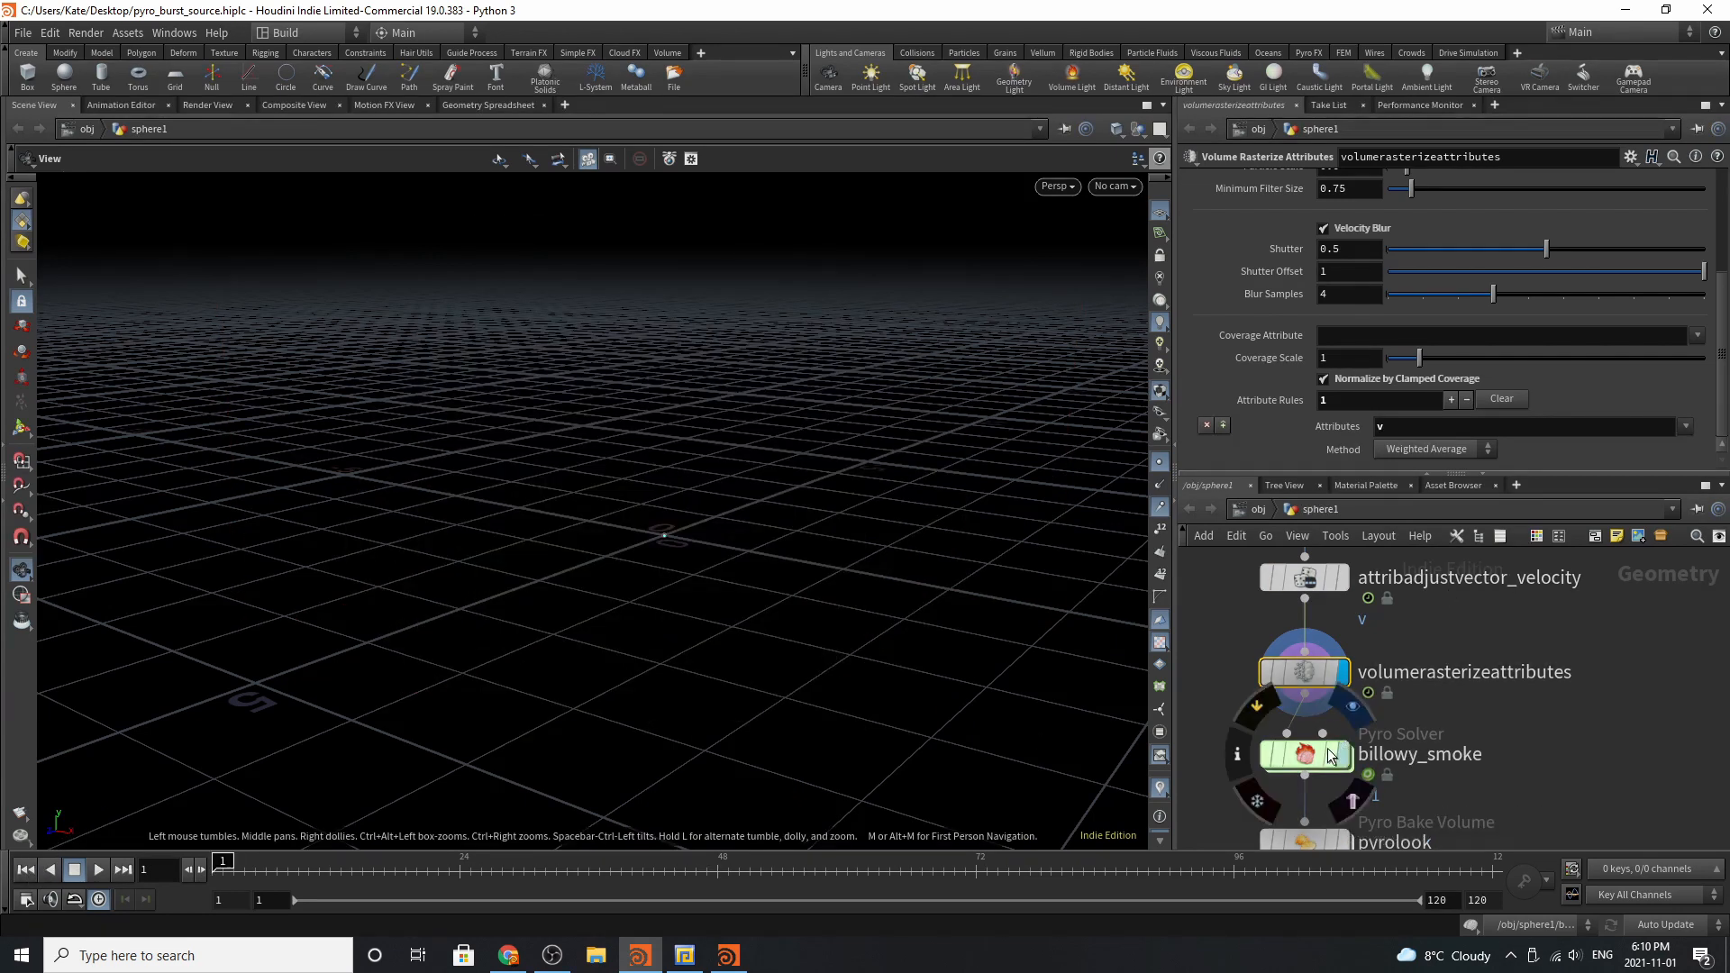
Check the billowy_smoke solver's Setup and Bound tabs, toggling Boundary Conditions open and closed.
{"action": "left_click", "coordinate": [1303, 754]}
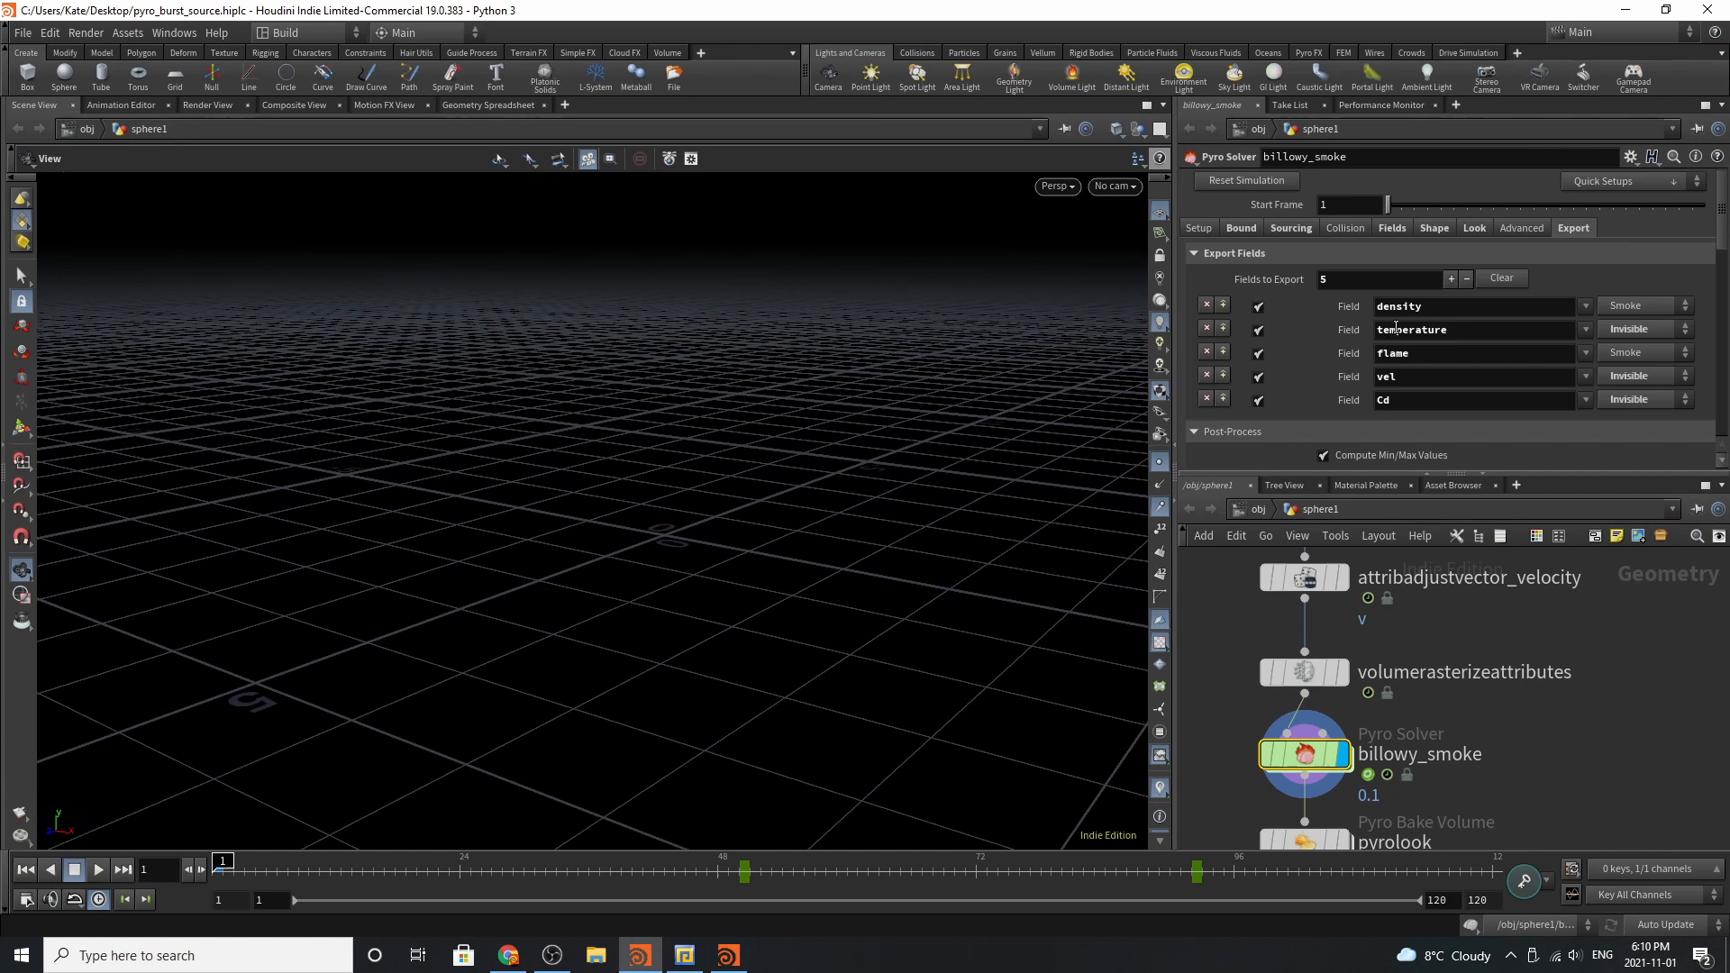
{"action": "left_click", "coordinate": [1199, 227]}
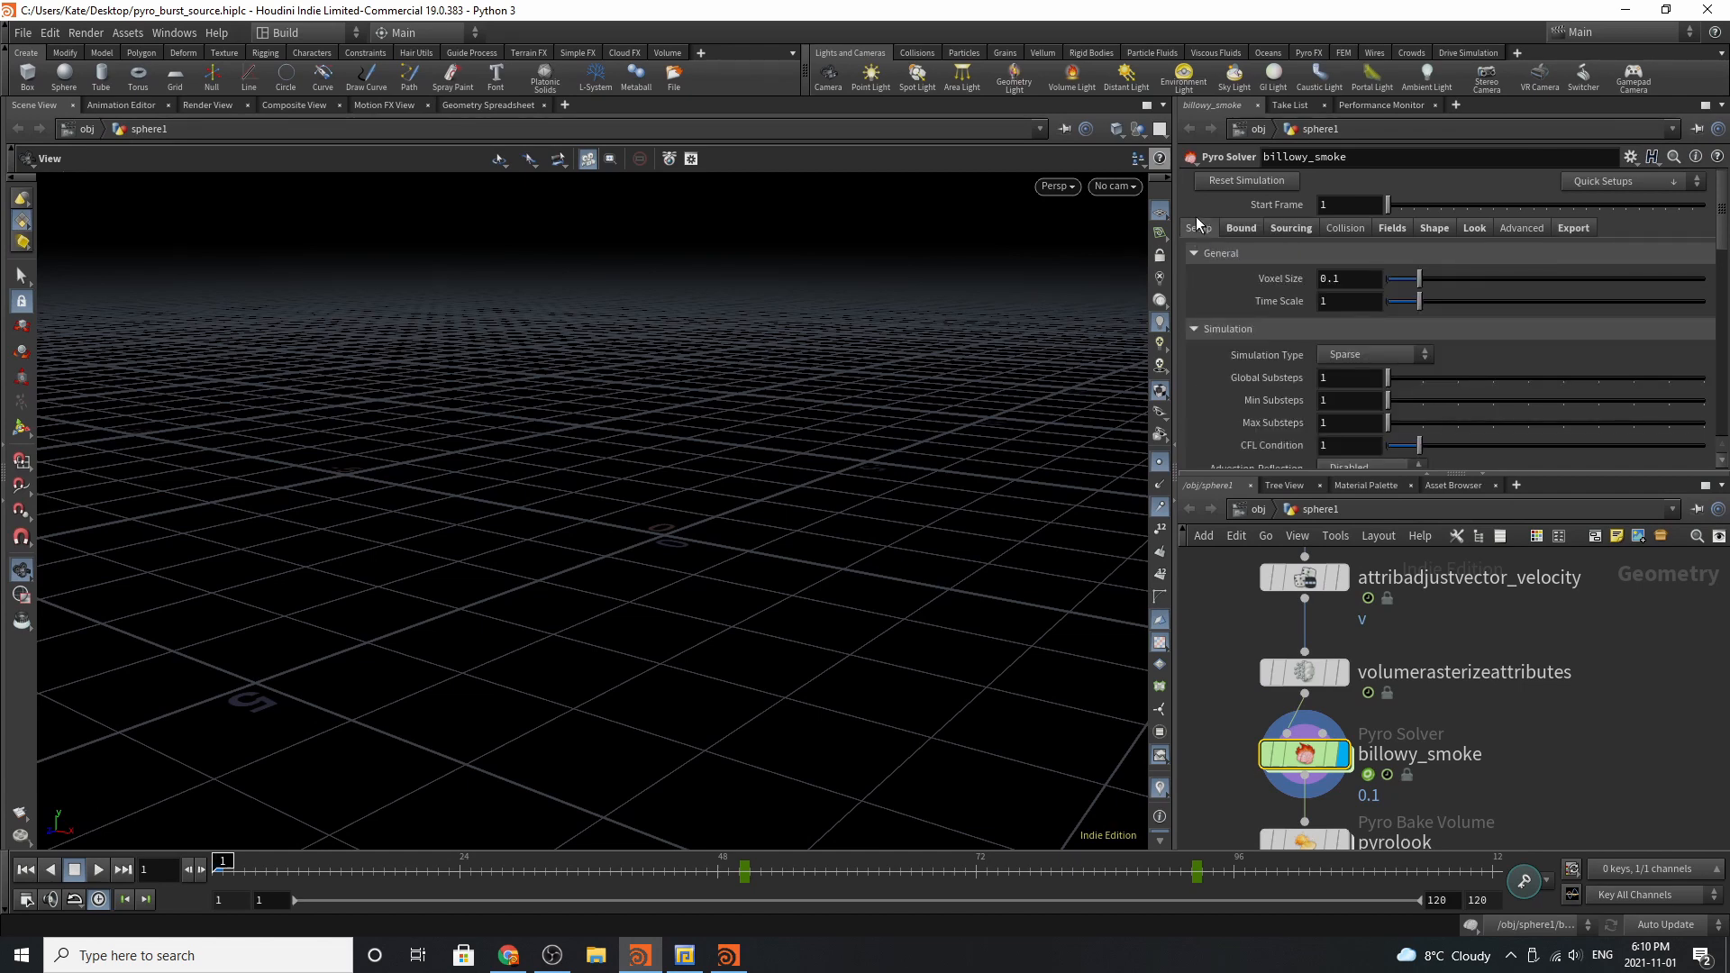
{"action": "mouse_move", "coordinate": [1188, 277]}
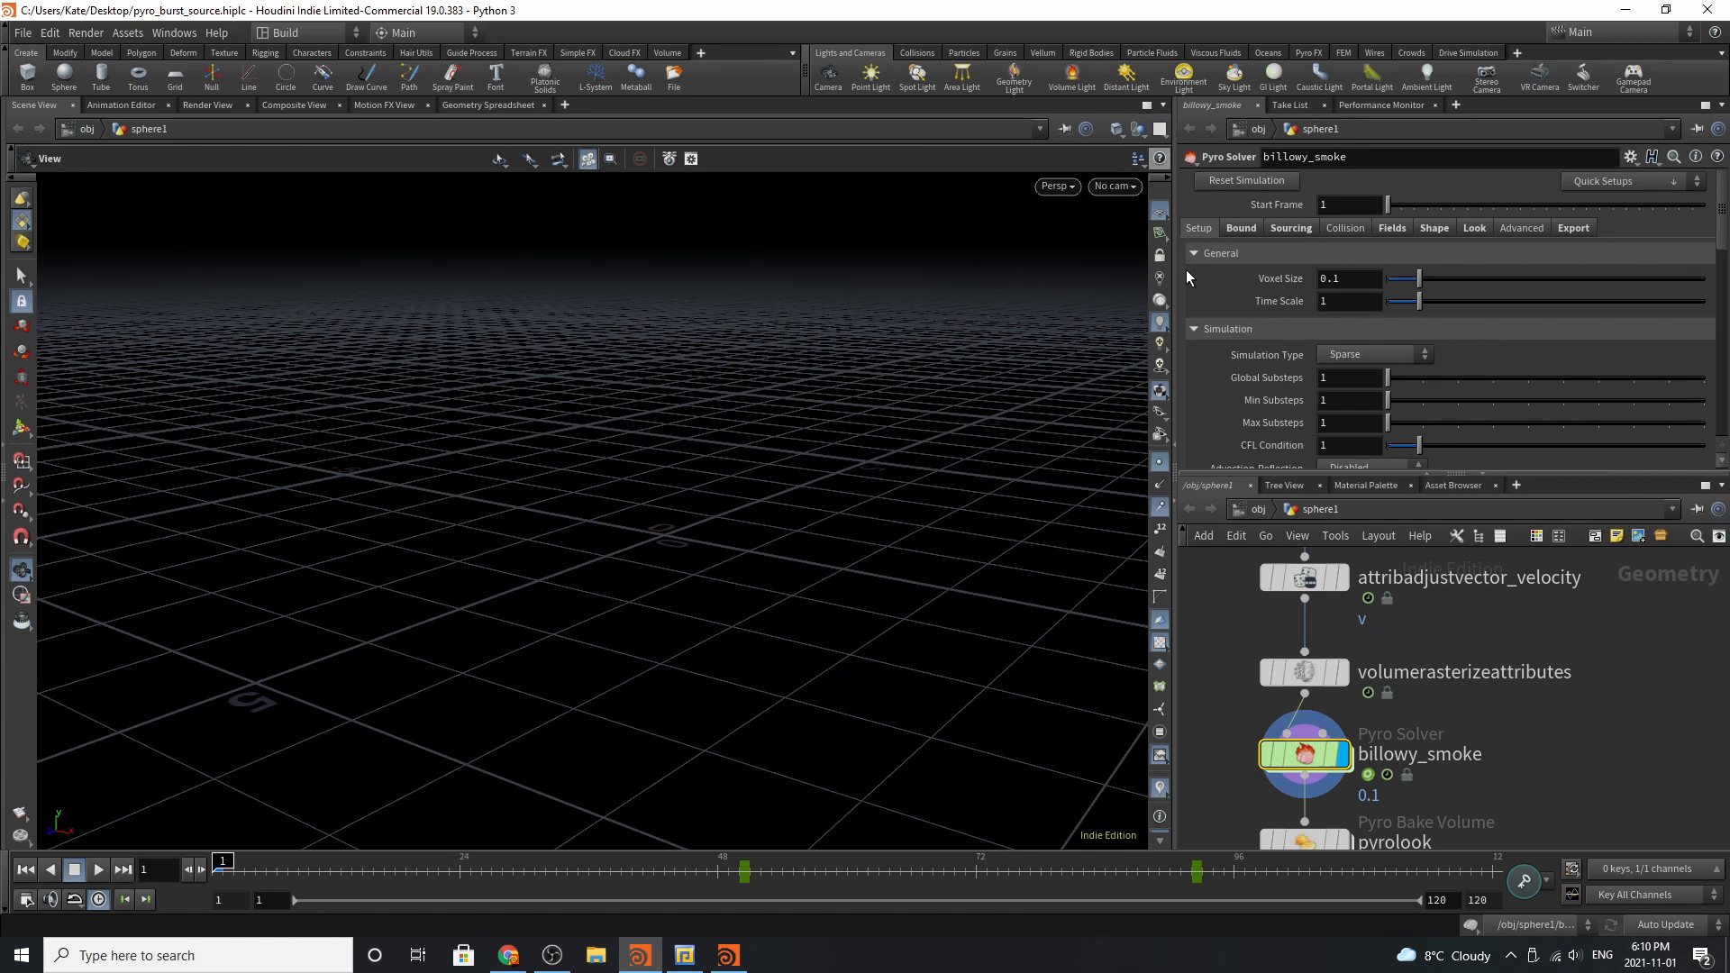
{"action": "mouse_move", "coordinate": [1161, 10]}
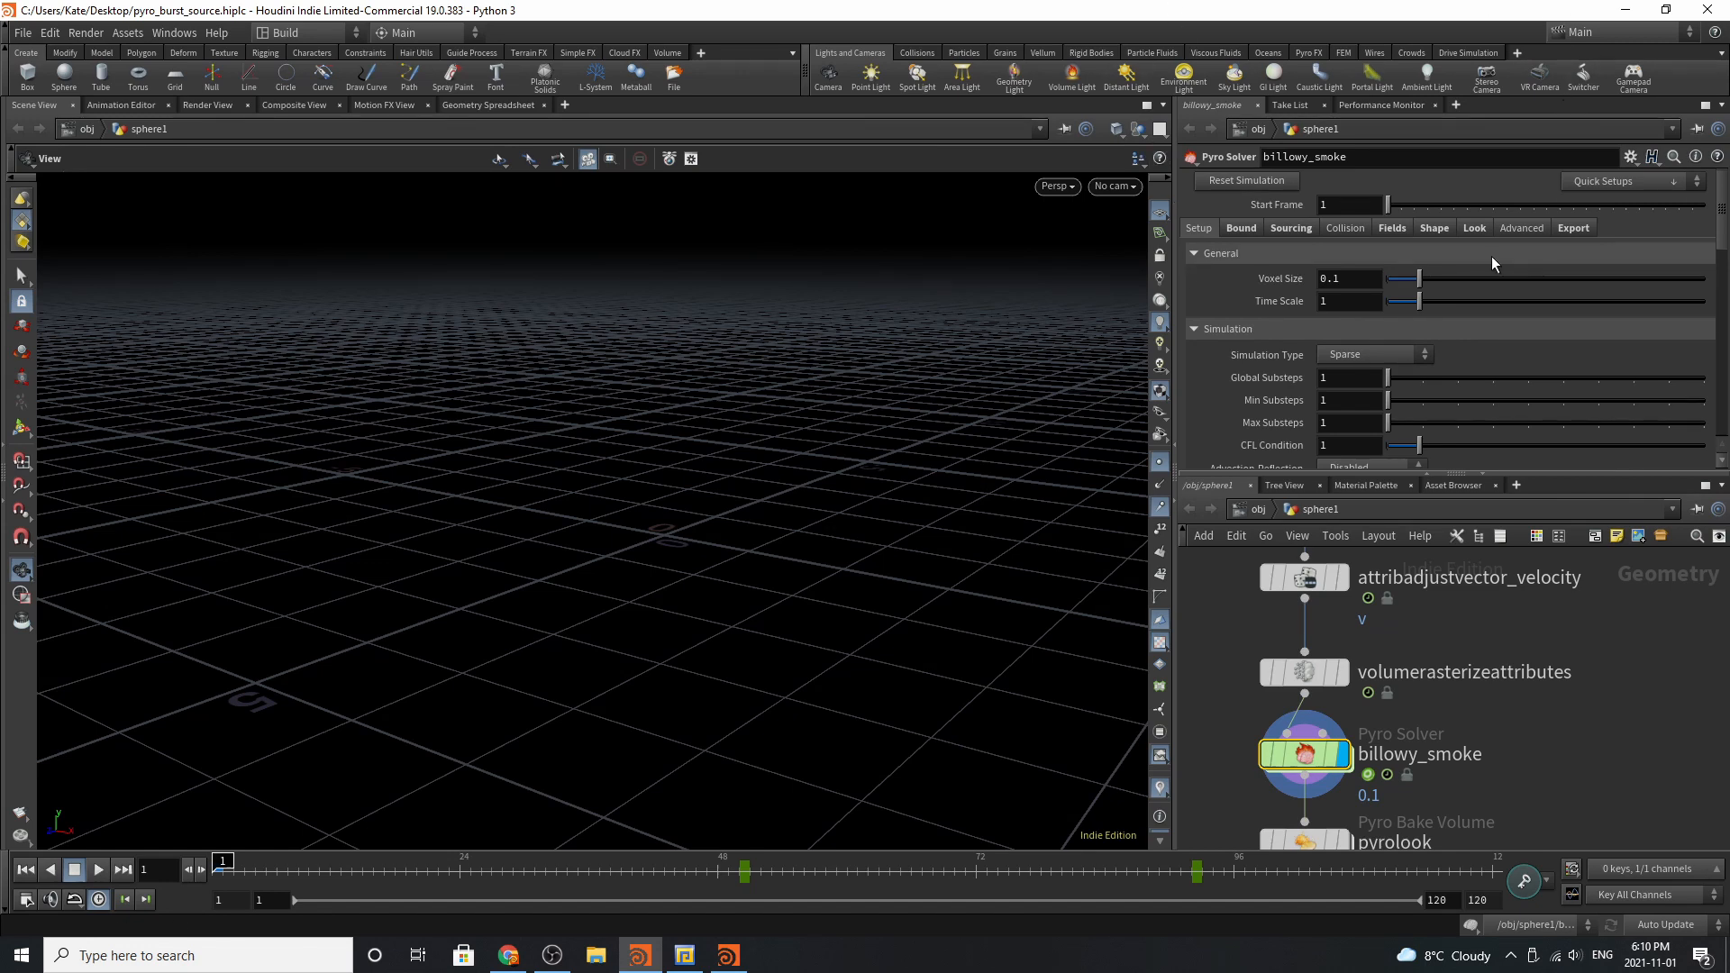
{"action": "mouse_move", "coordinate": [1382, 256]}
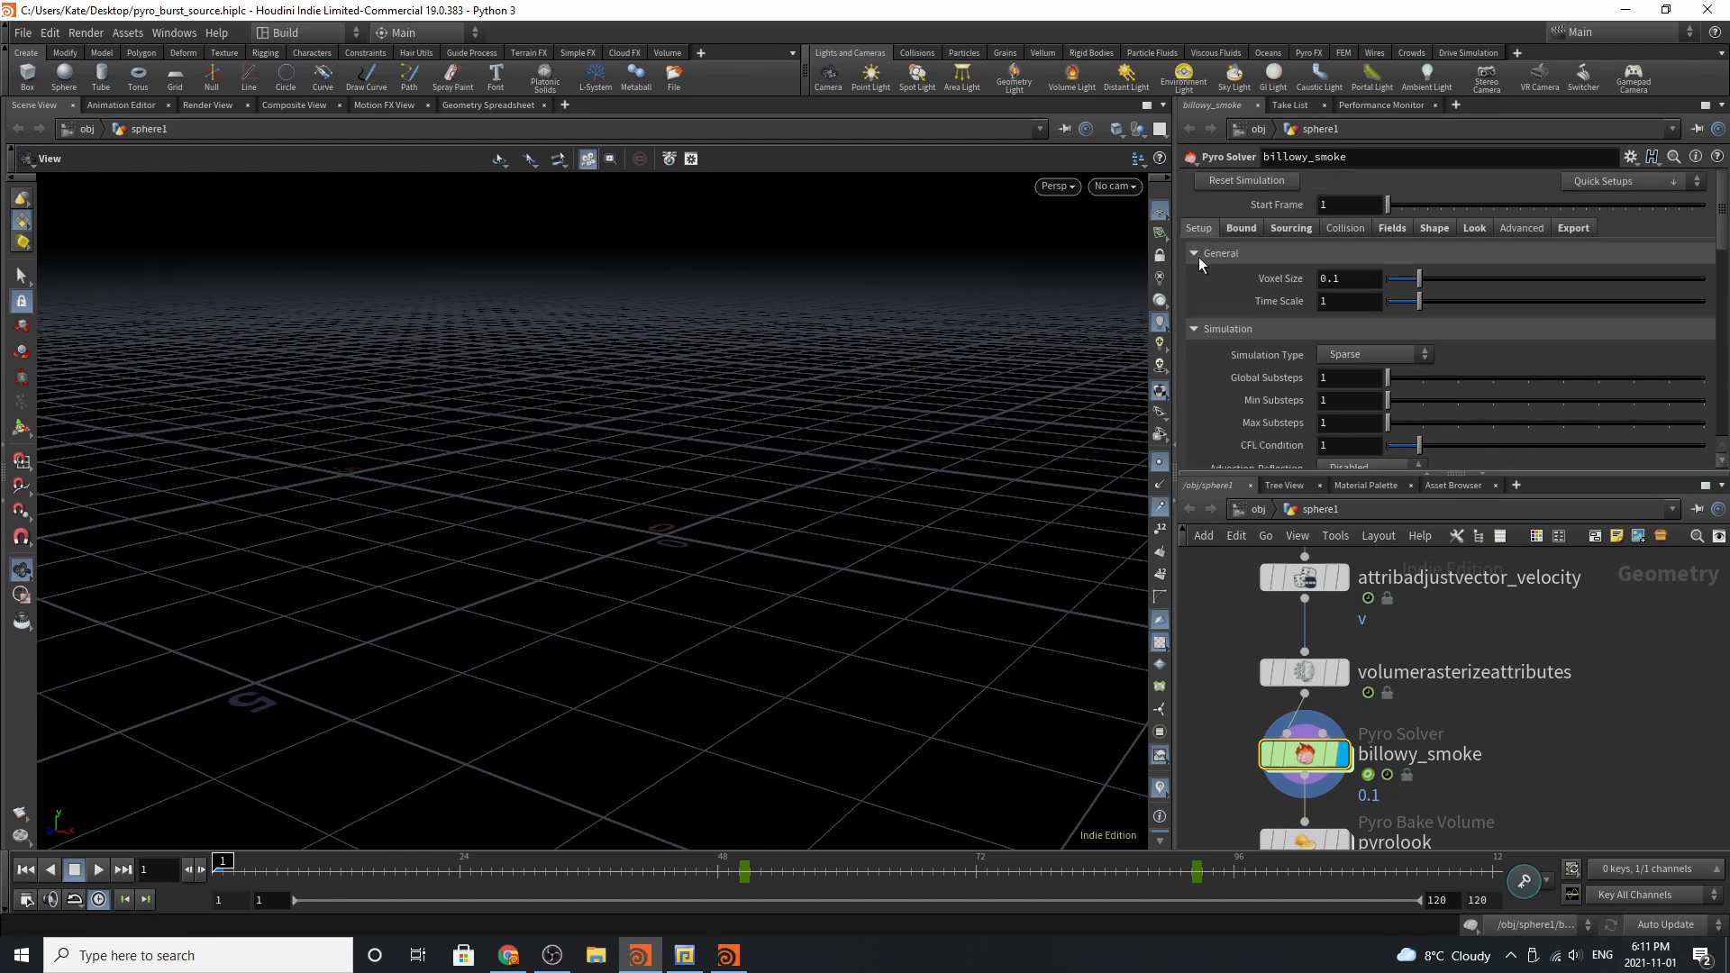
{"action": "left_click", "coordinate": [1241, 227]}
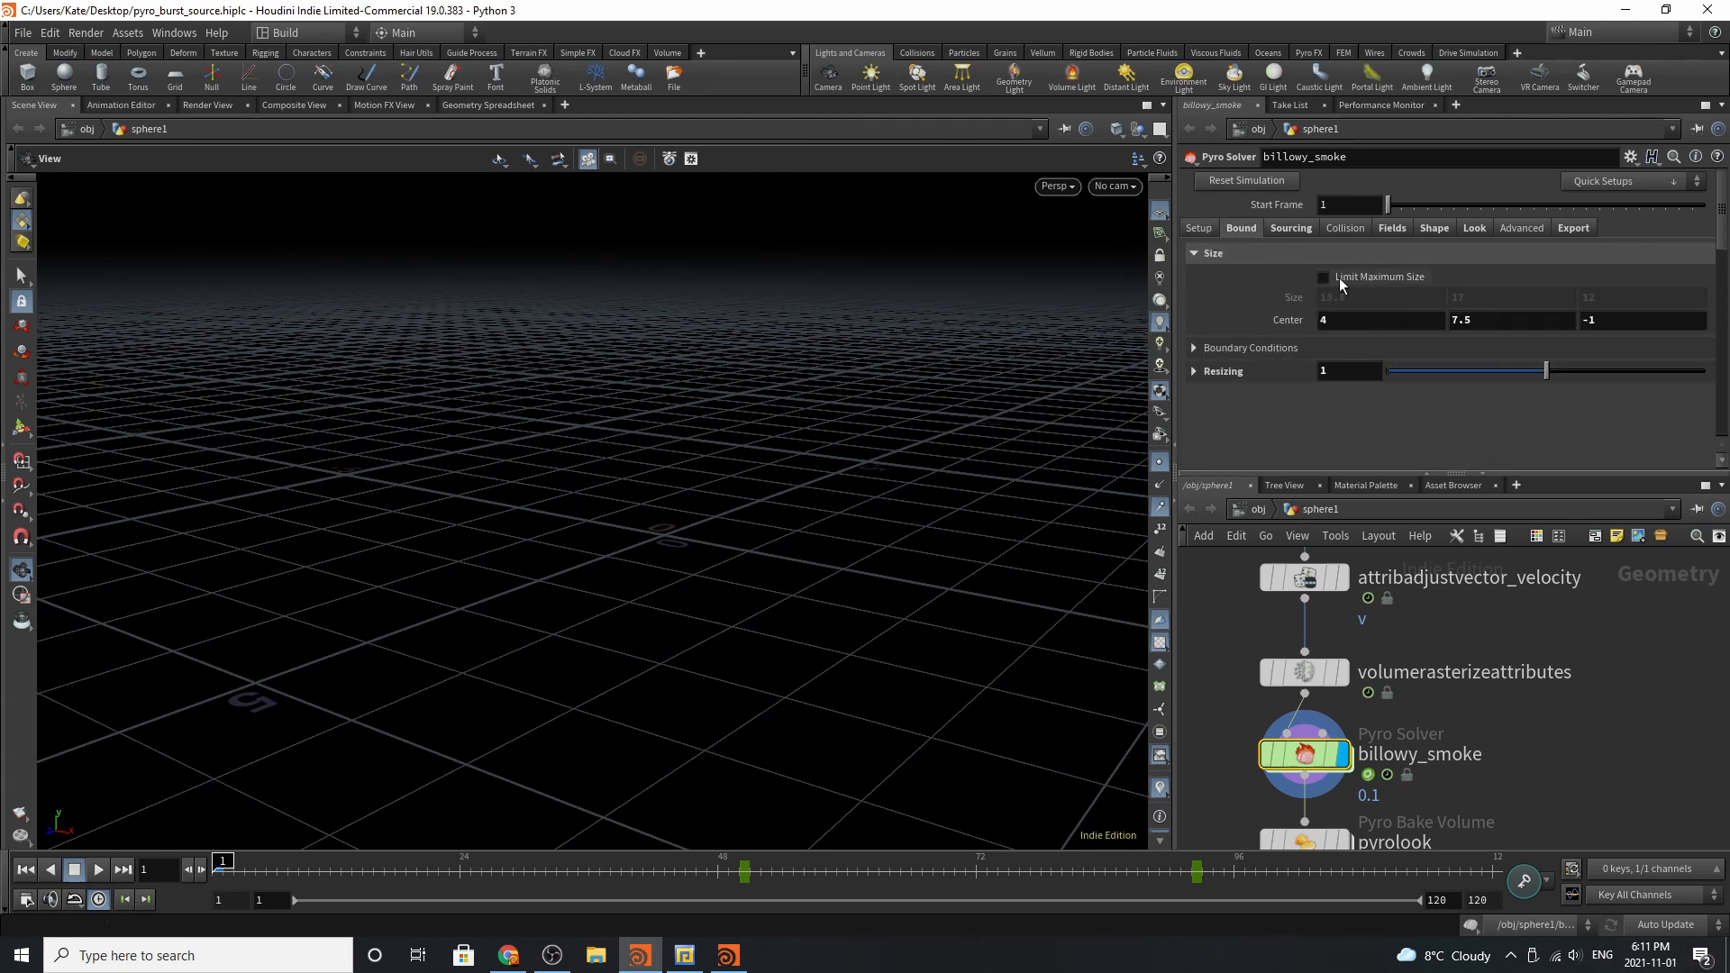
{"action": "mouse_move", "coordinate": [1386, 281]}
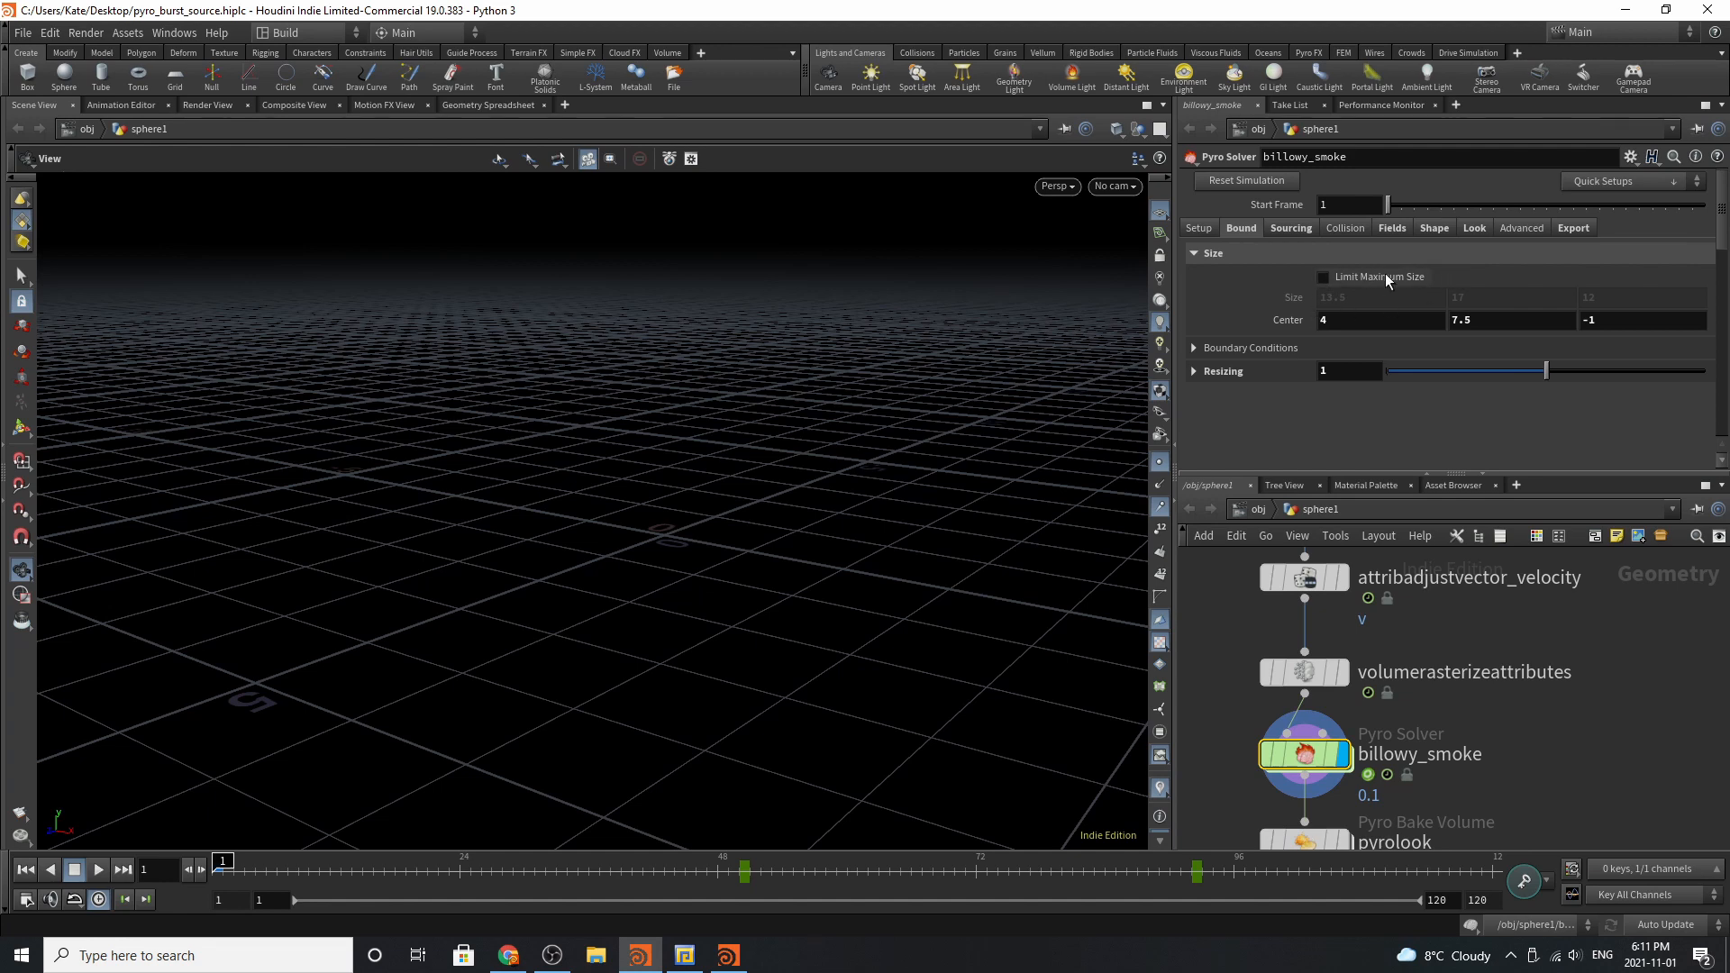
{"action": "left_click", "coordinate": [1194, 348]}
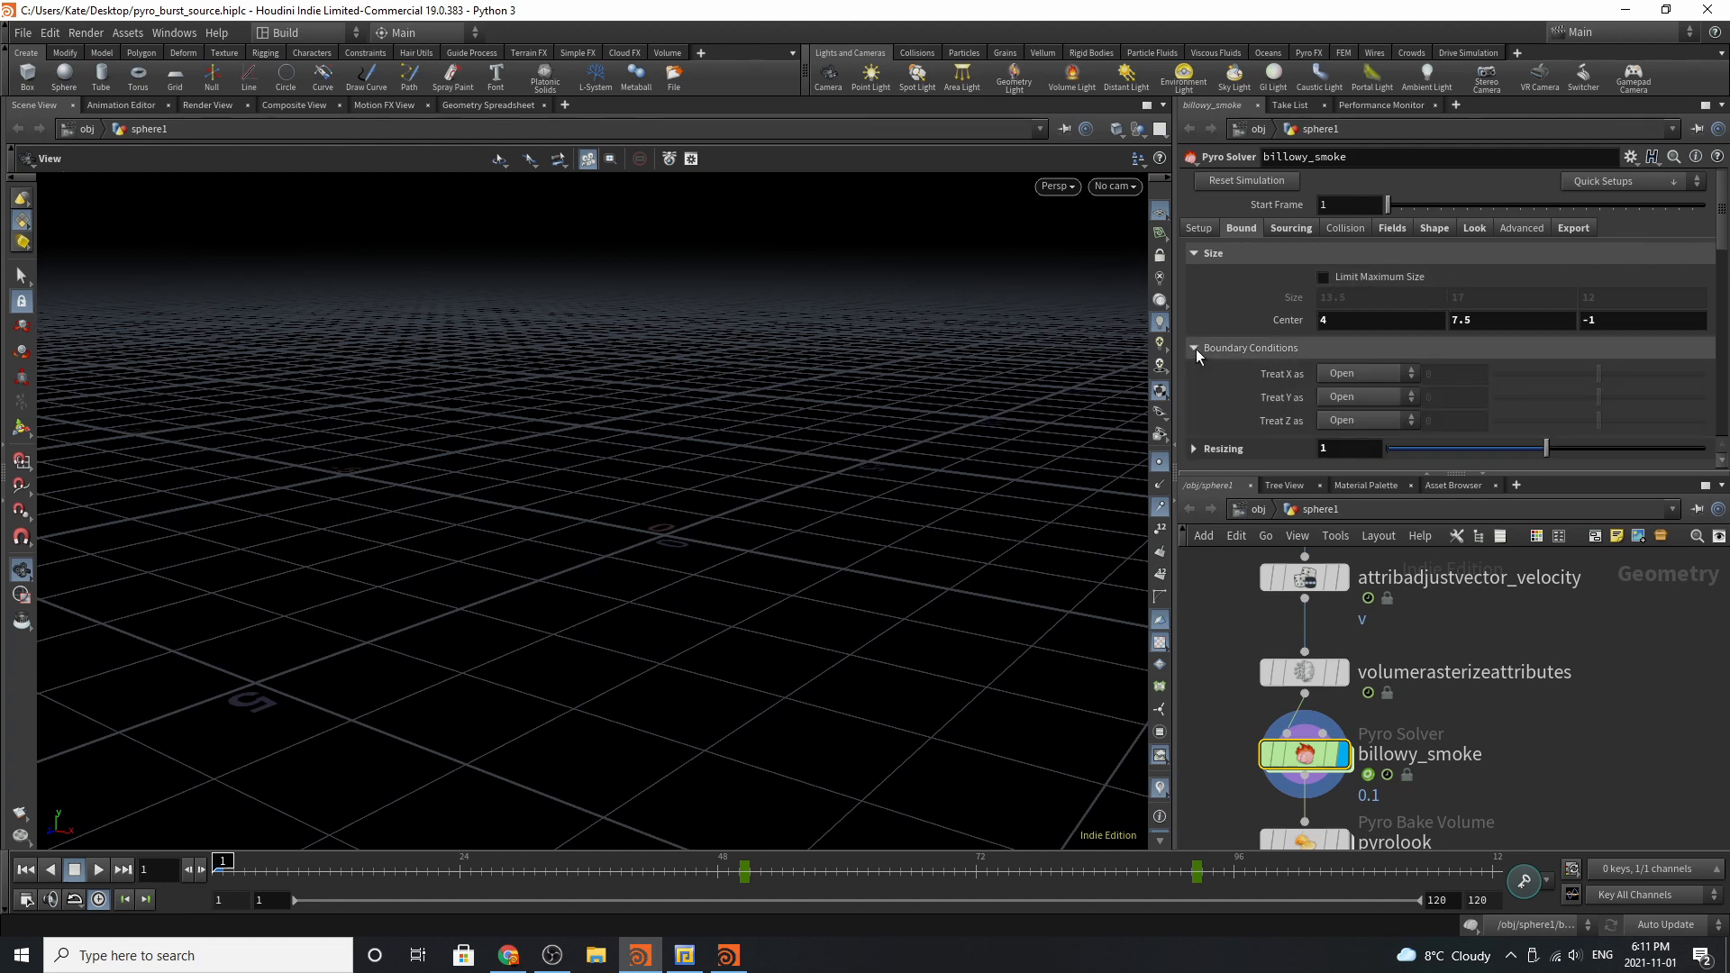
{"action": "left_click", "coordinate": [1193, 348]}
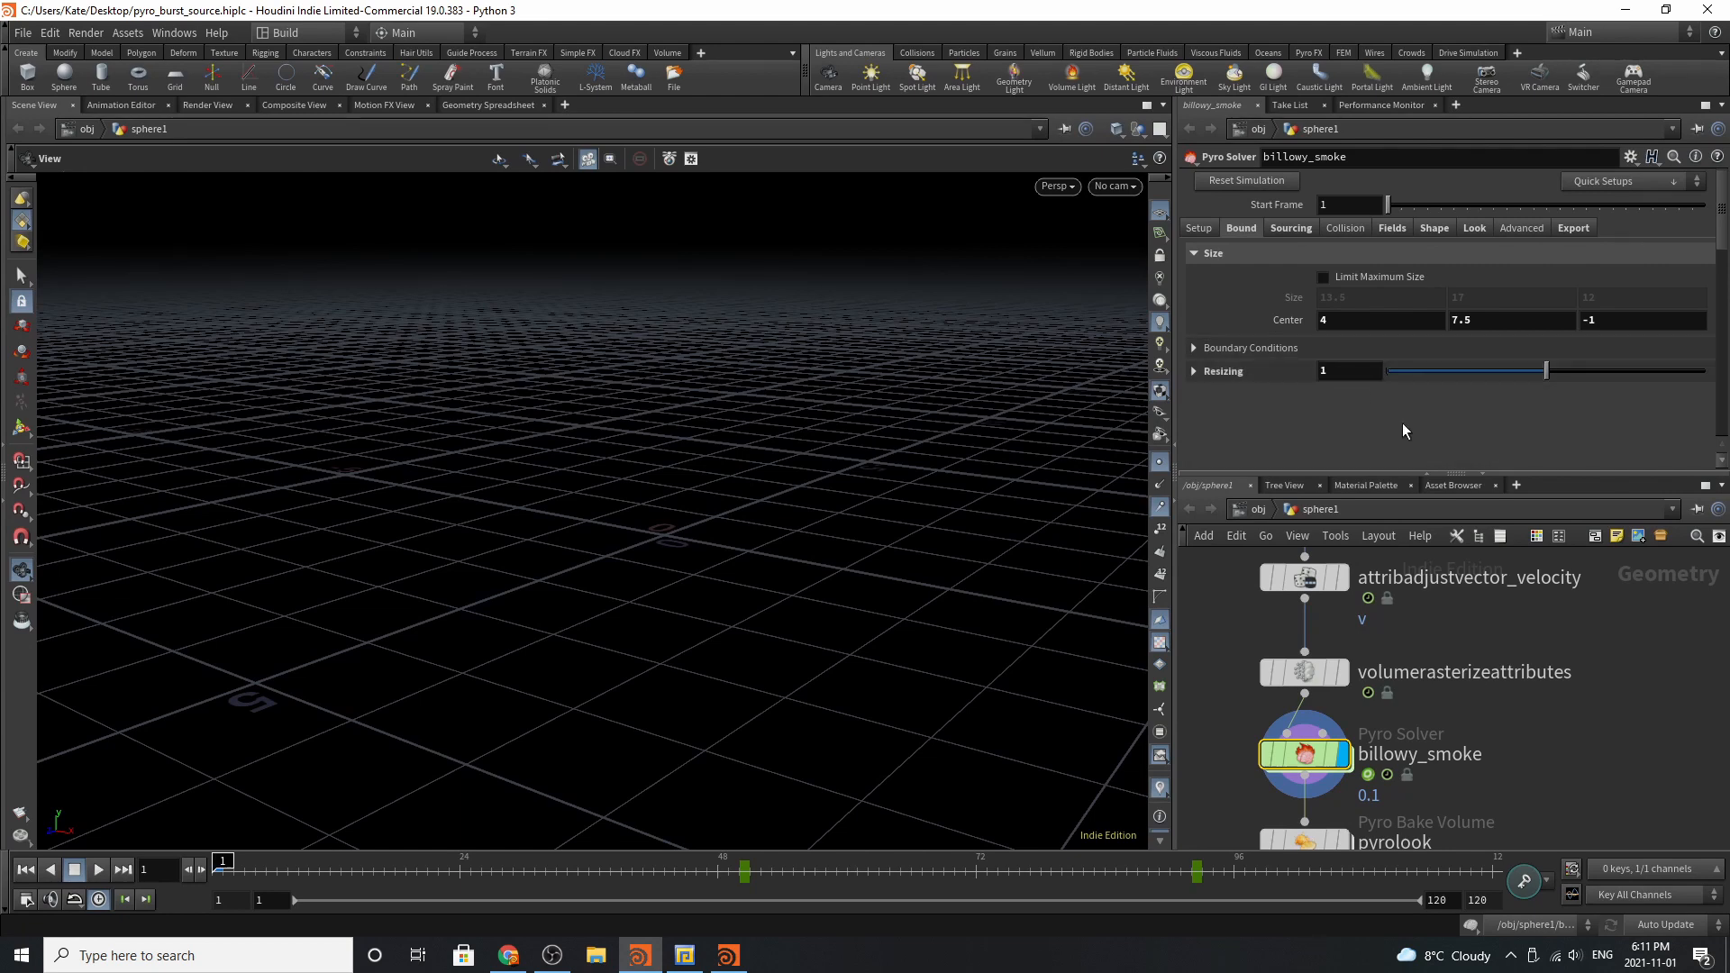
Scroll the Sourcing tab's density and temperature volumes, then show the Fields tab.
{"action": "left_click", "coordinate": [1289, 227]}
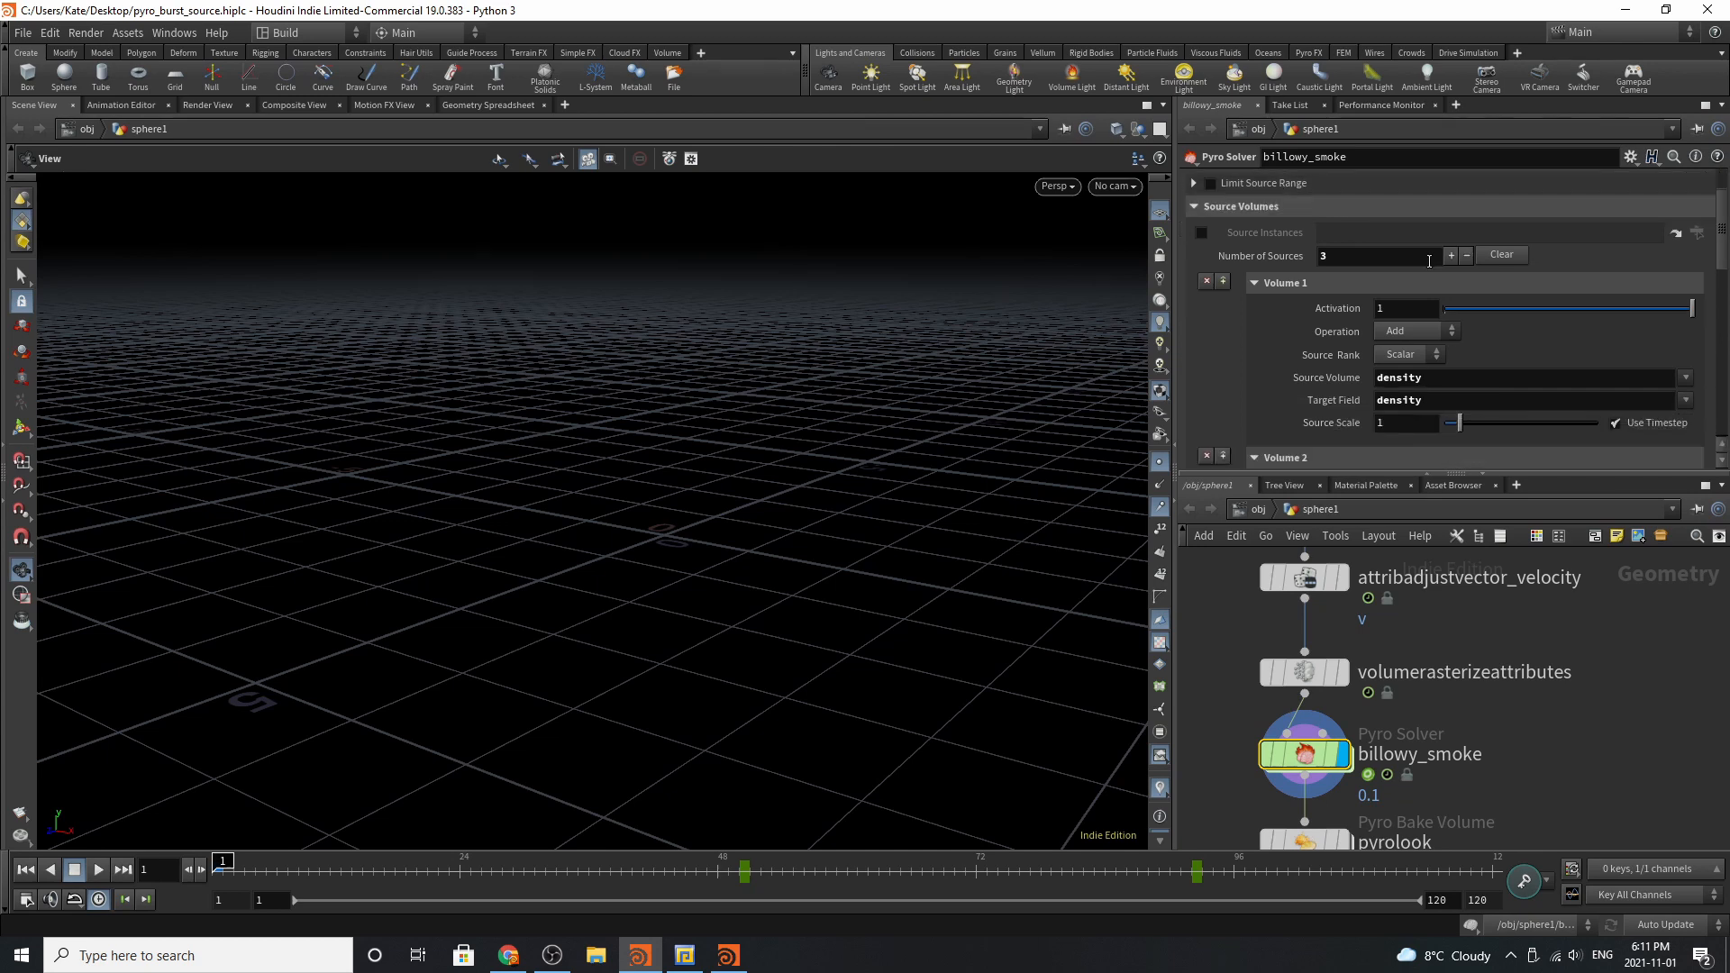
{"action": "scroll", "scroll_direction": "down", "scroll_amount": 3}
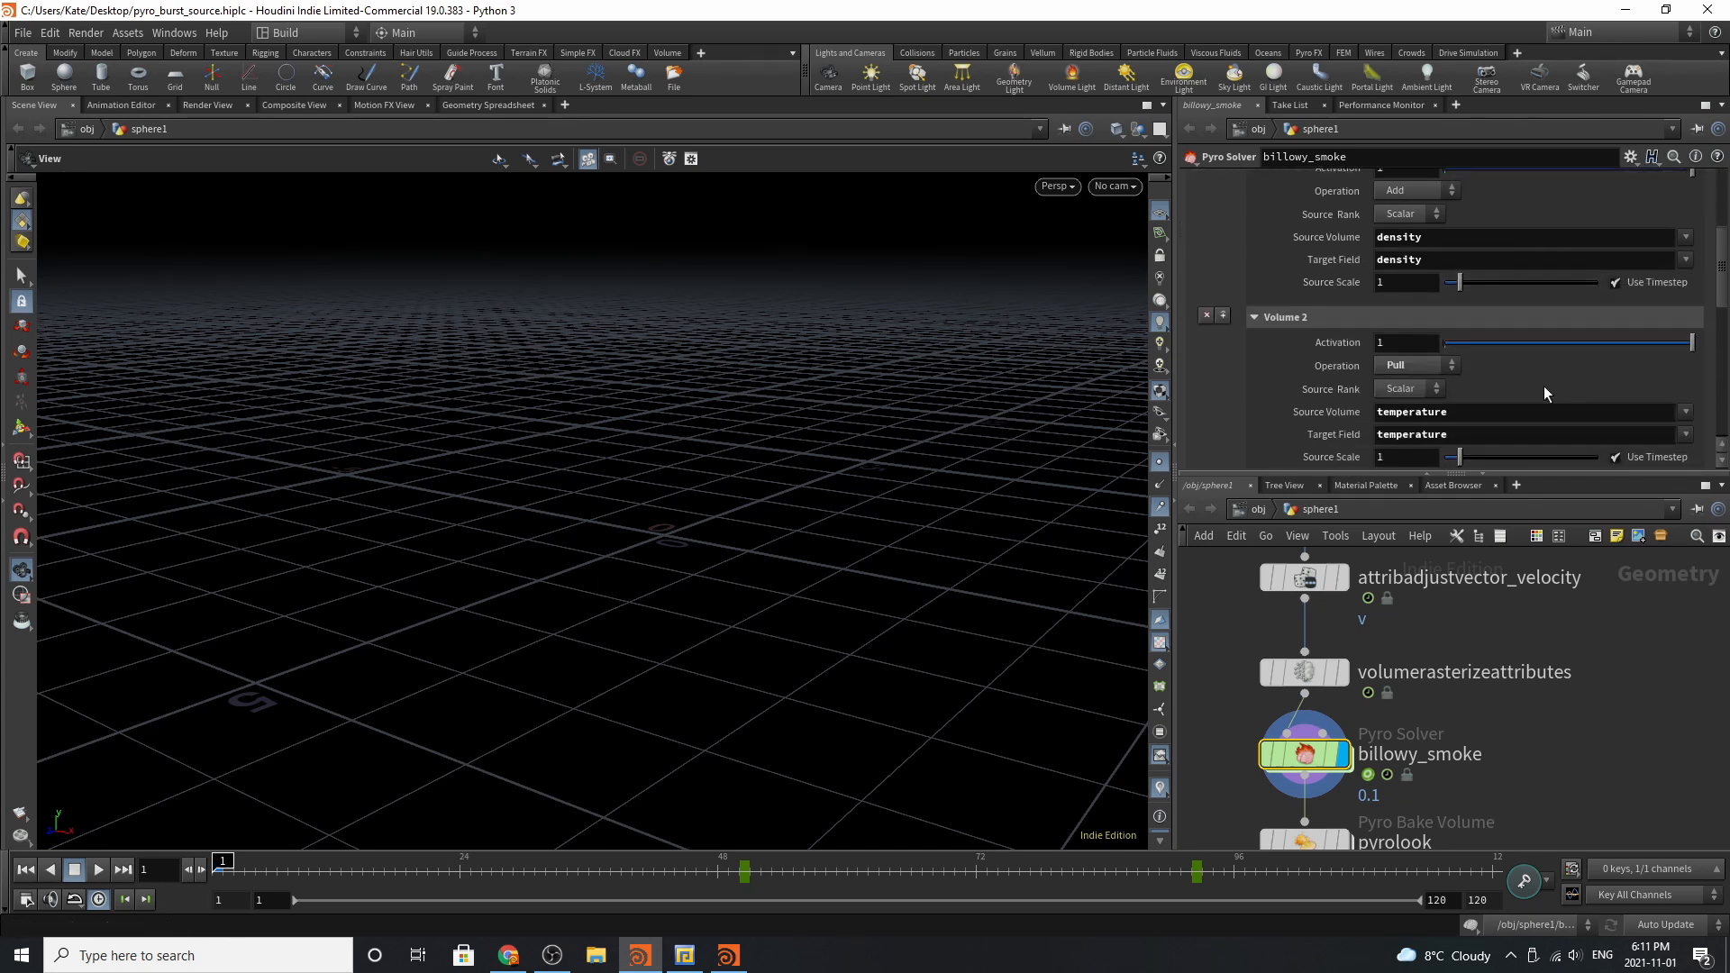
{"action": "scroll", "scroll_direction": "down", "scroll_amount": 3}
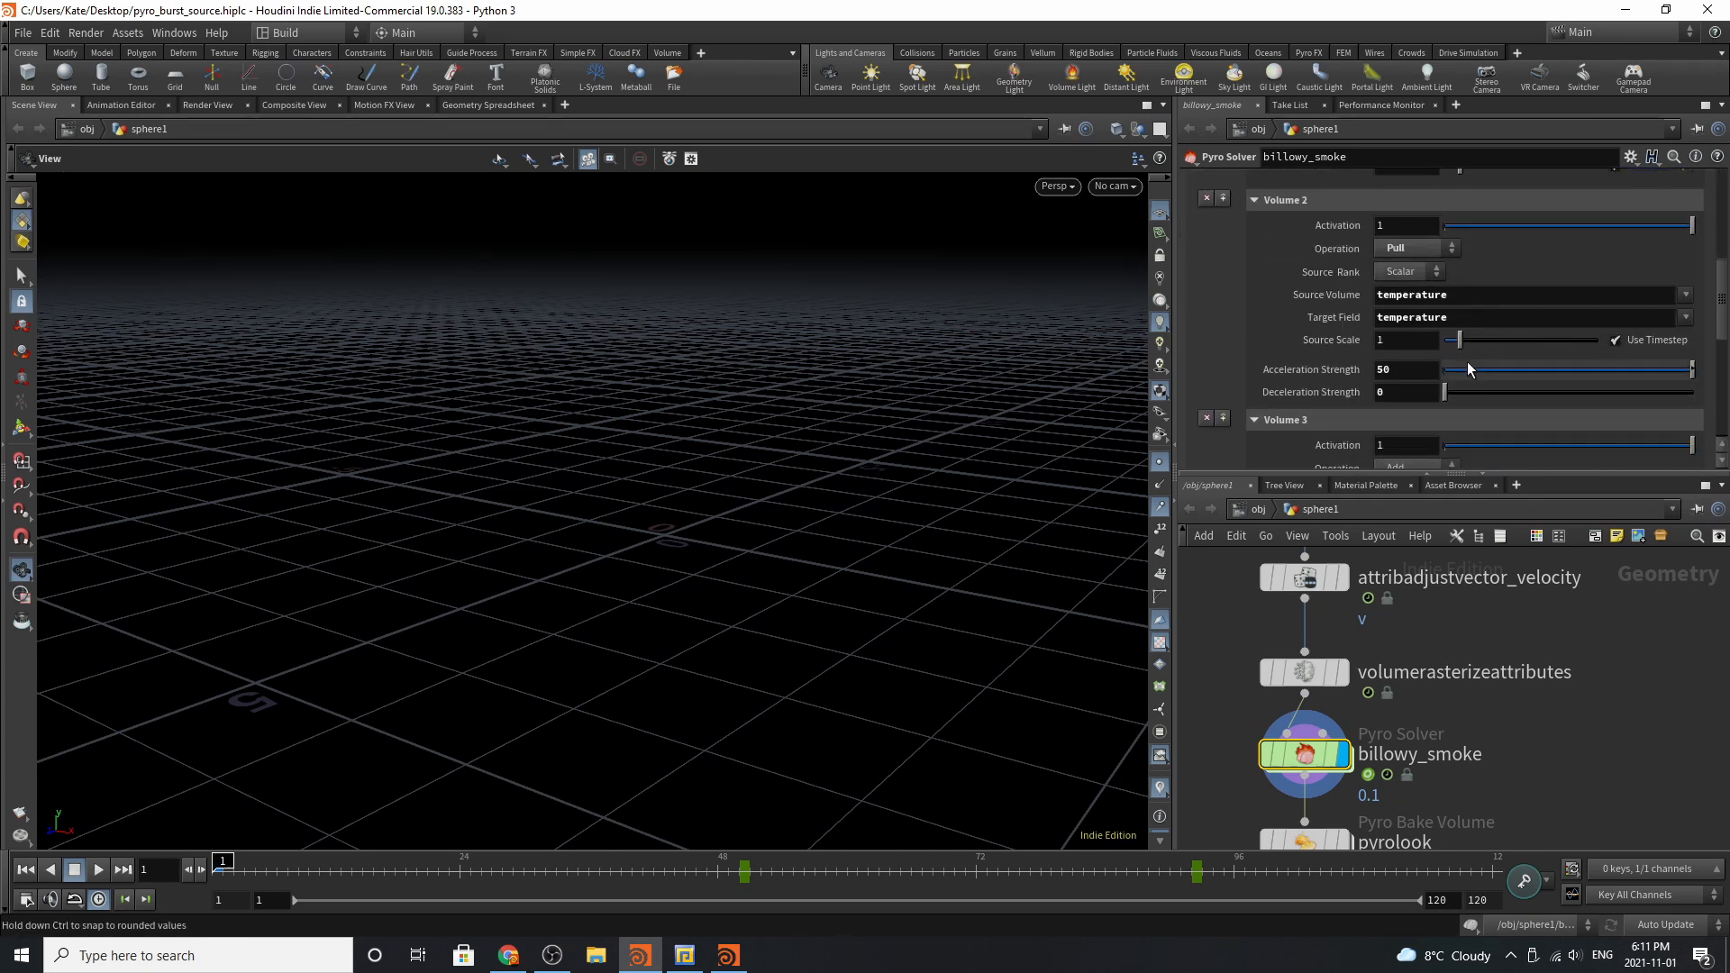
{"action": "mouse_move", "coordinate": [1580, 425]}
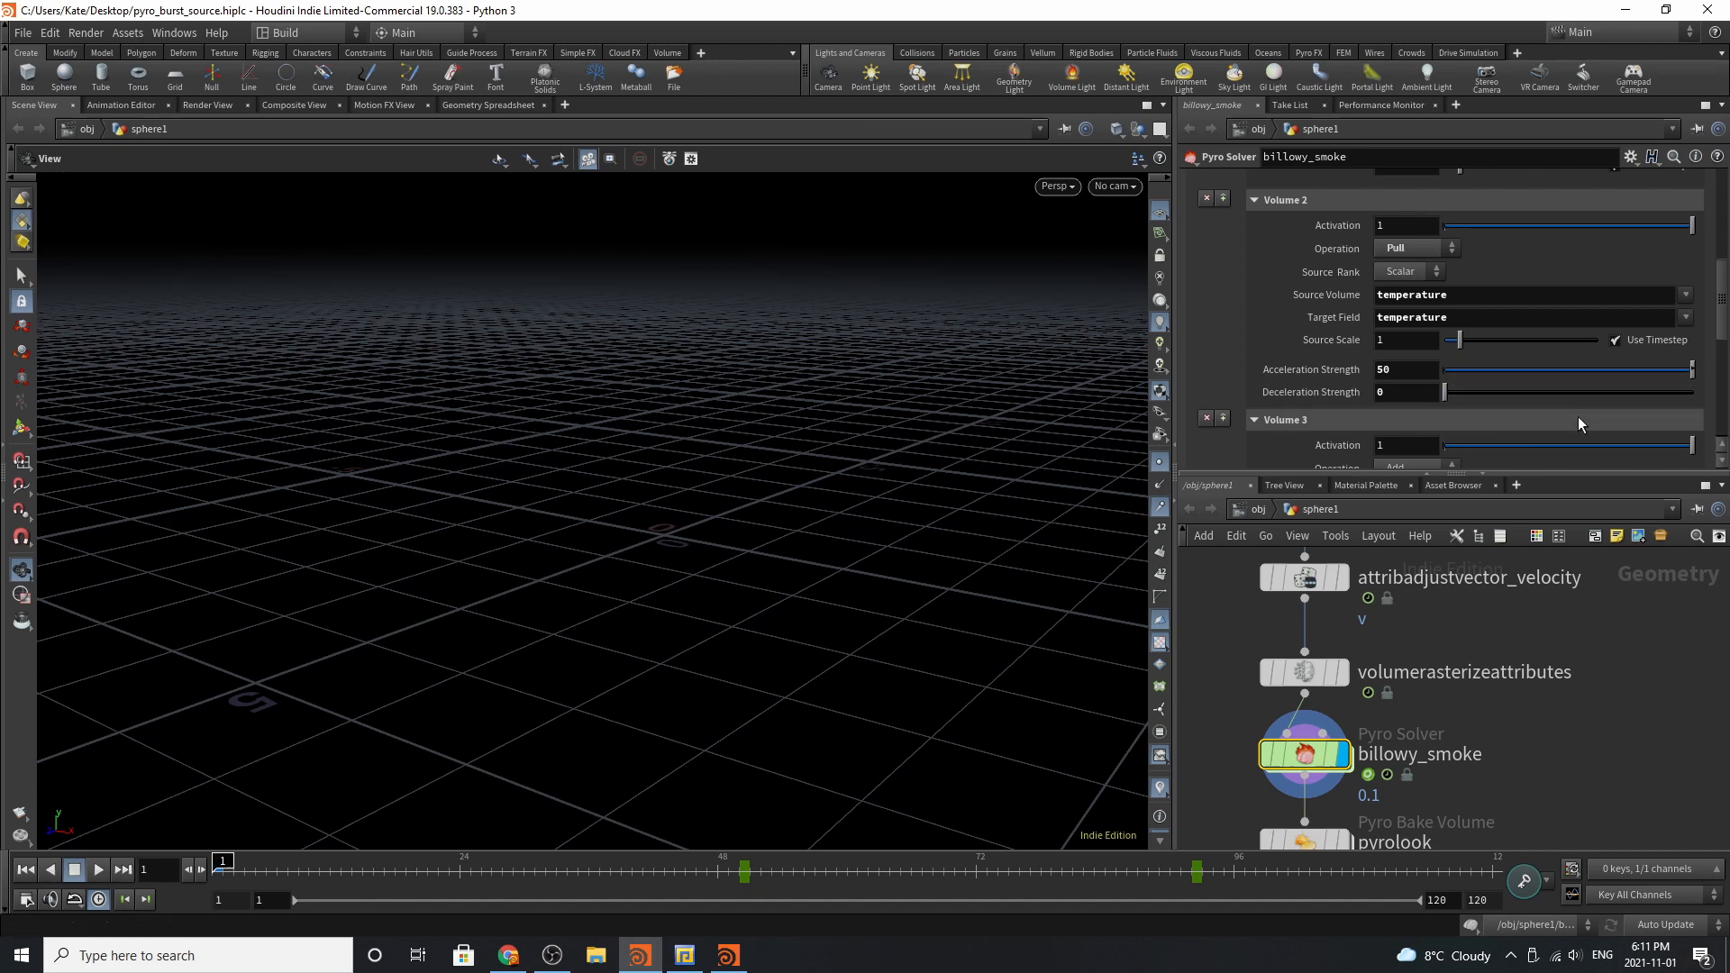
{"action": "scroll", "scroll_direction": "down", "scroll_amount": 3}
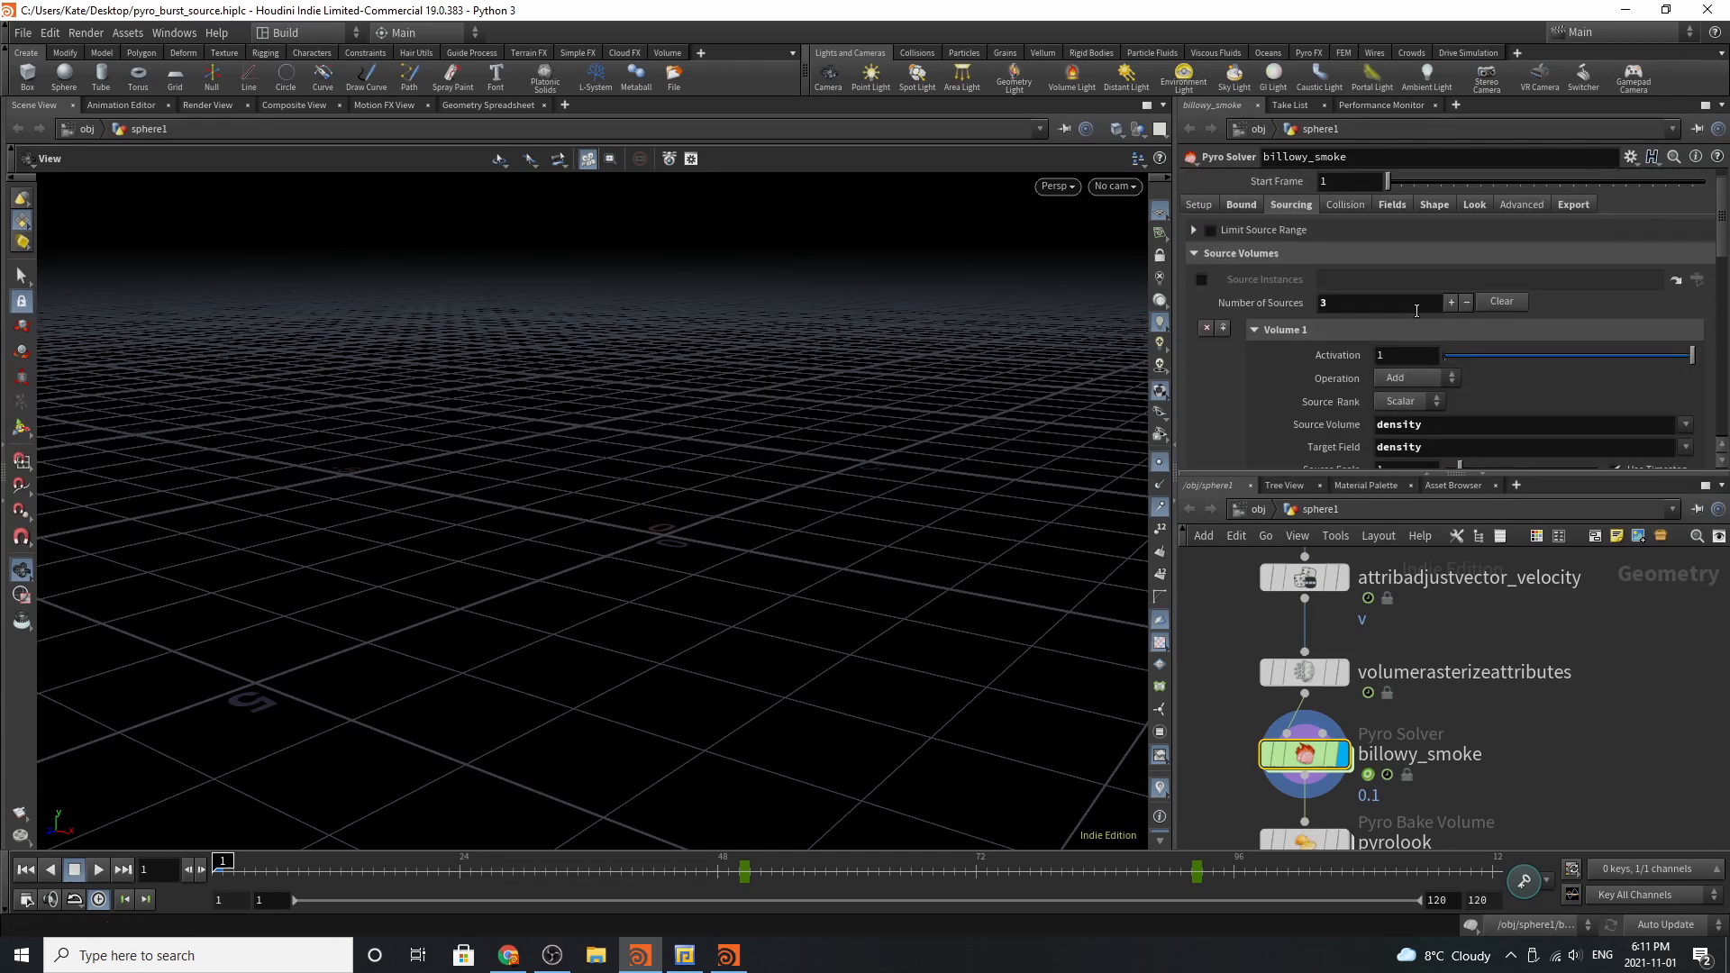
{"action": "left_click", "coordinate": [1391, 204]}
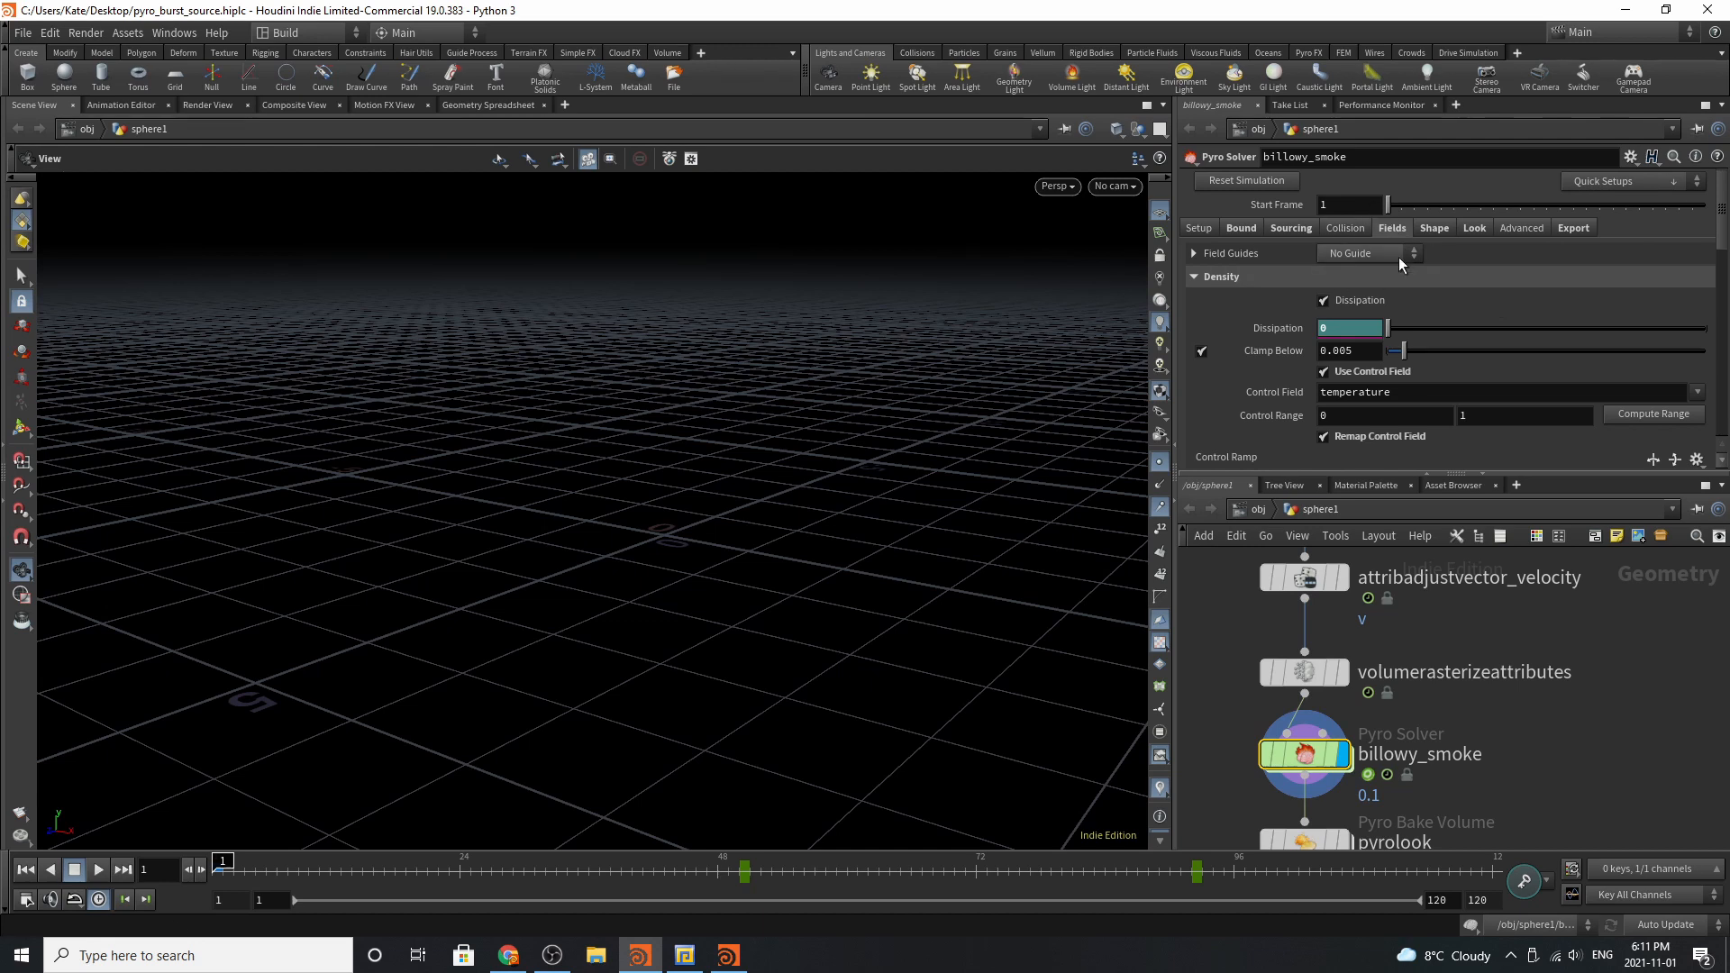
{"action": "left_click", "coordinate": [1346, 227]}
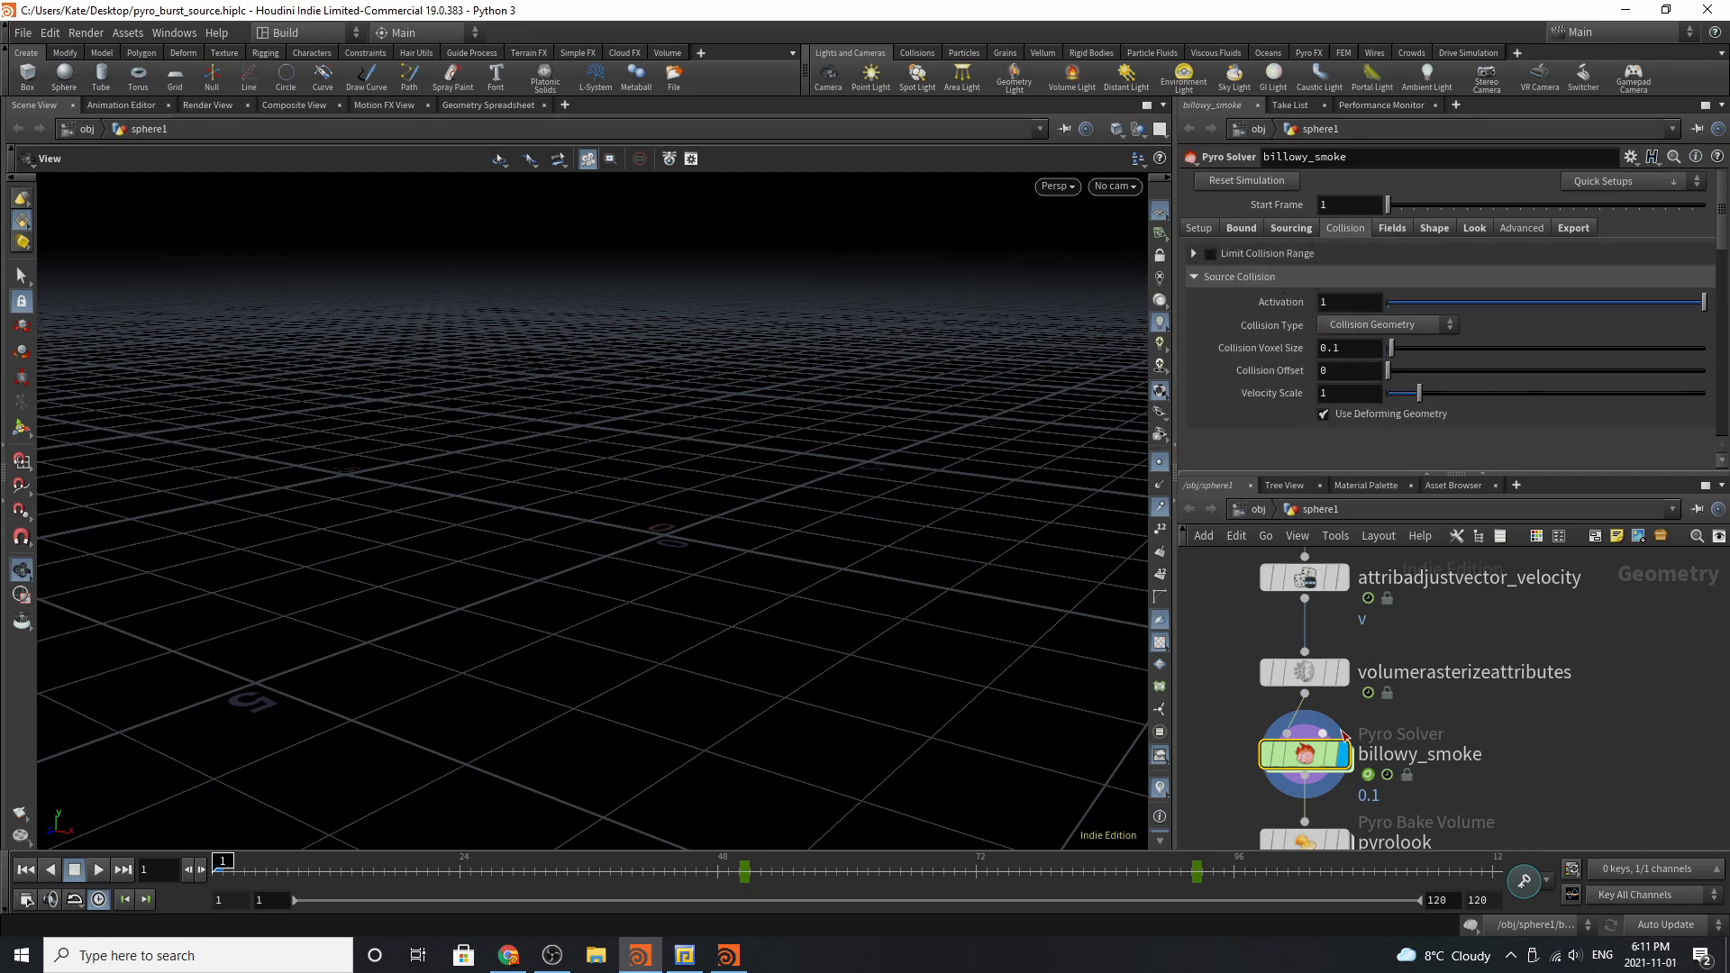
{"action": "mouse_move", "coordinate": [1322, 733]}
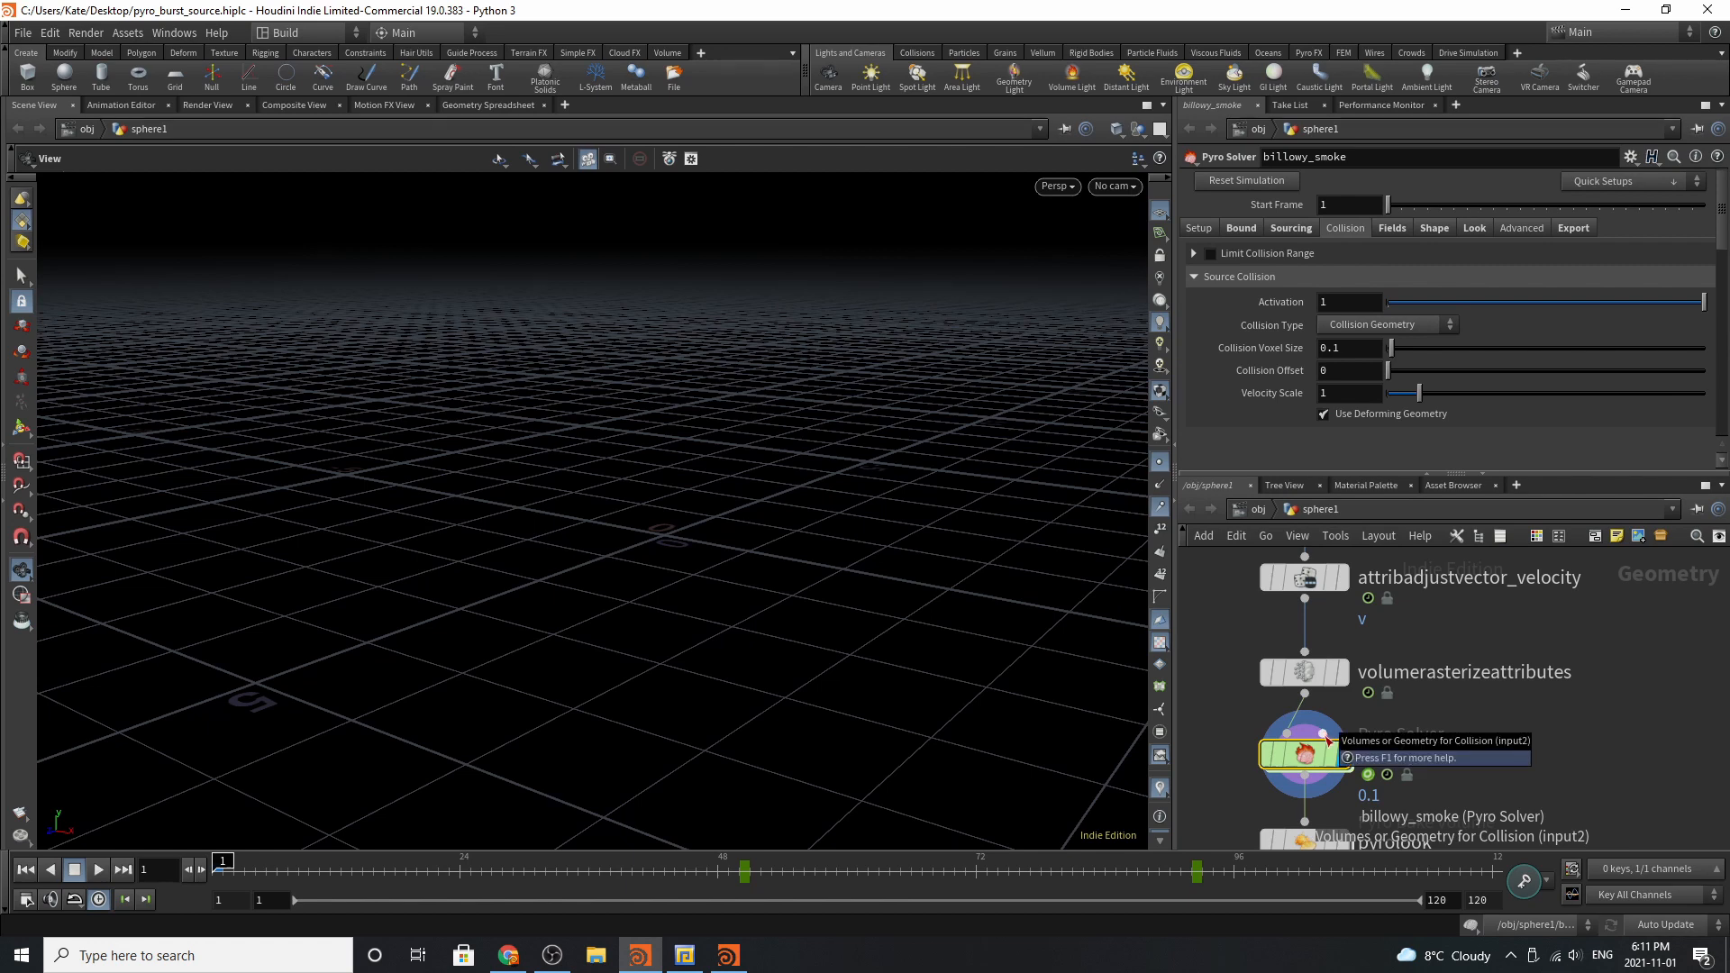
{"action": "left_click", "coordinate": [1391, 227]}
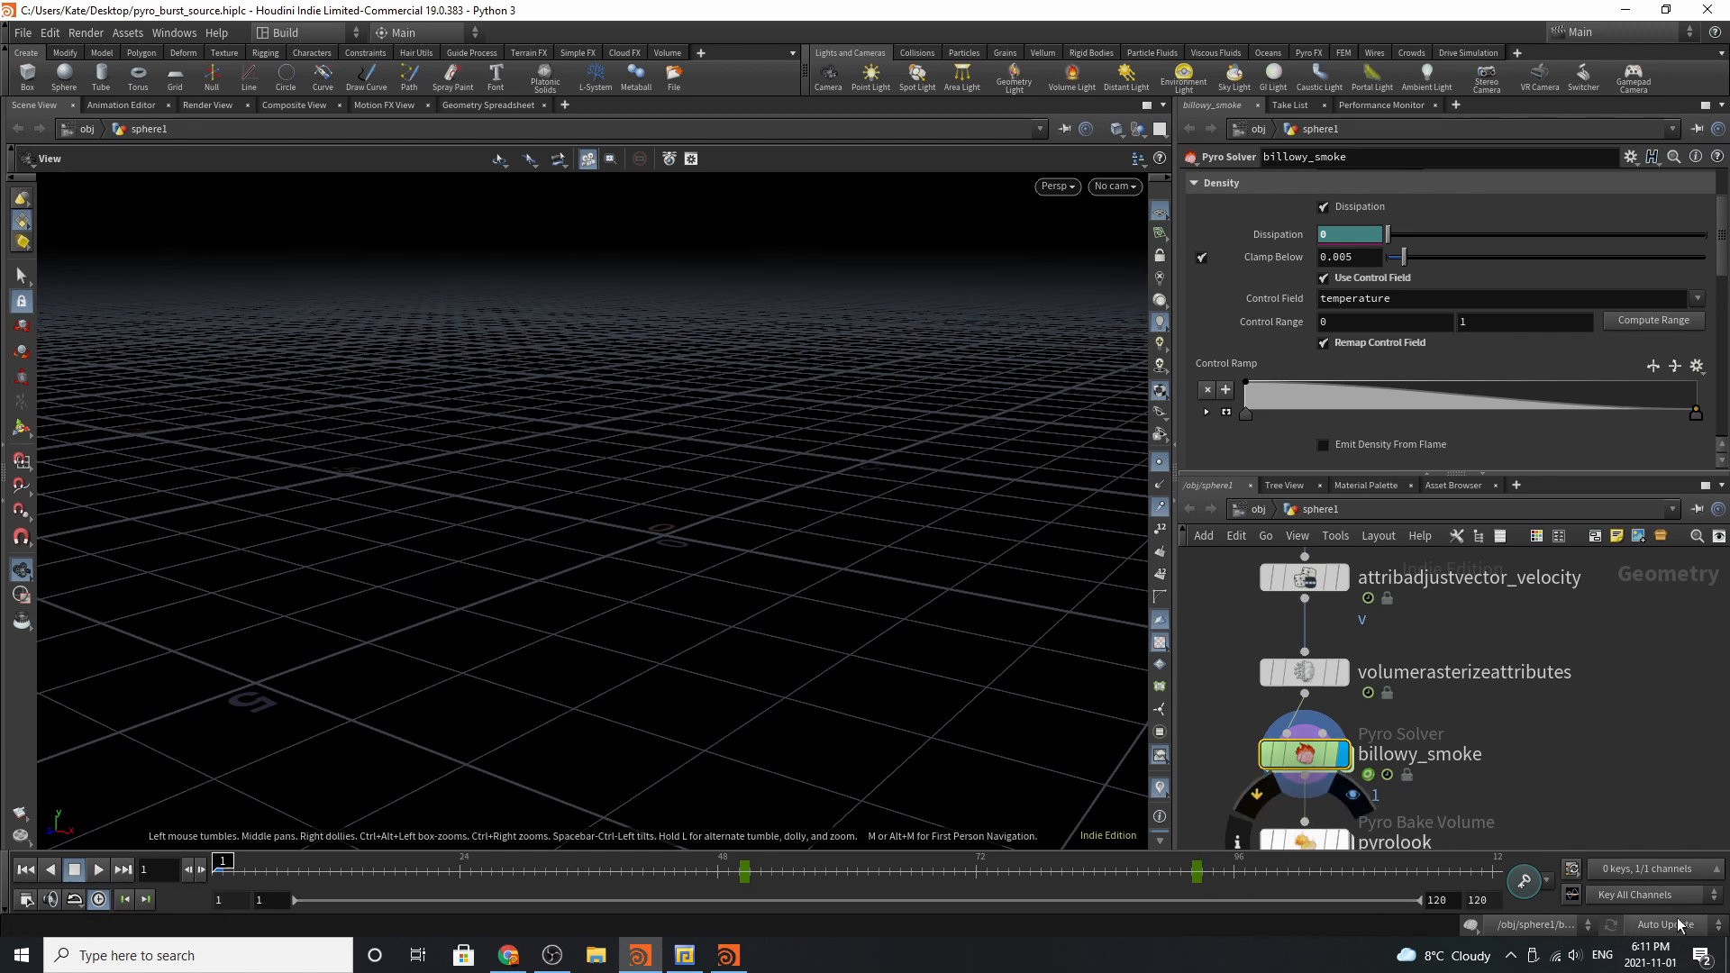
Set updates to Manual, scrub to frame 92, and scroll Fields past Temperature.
{"action": "left_click", "coordinate": [1662, 925]}
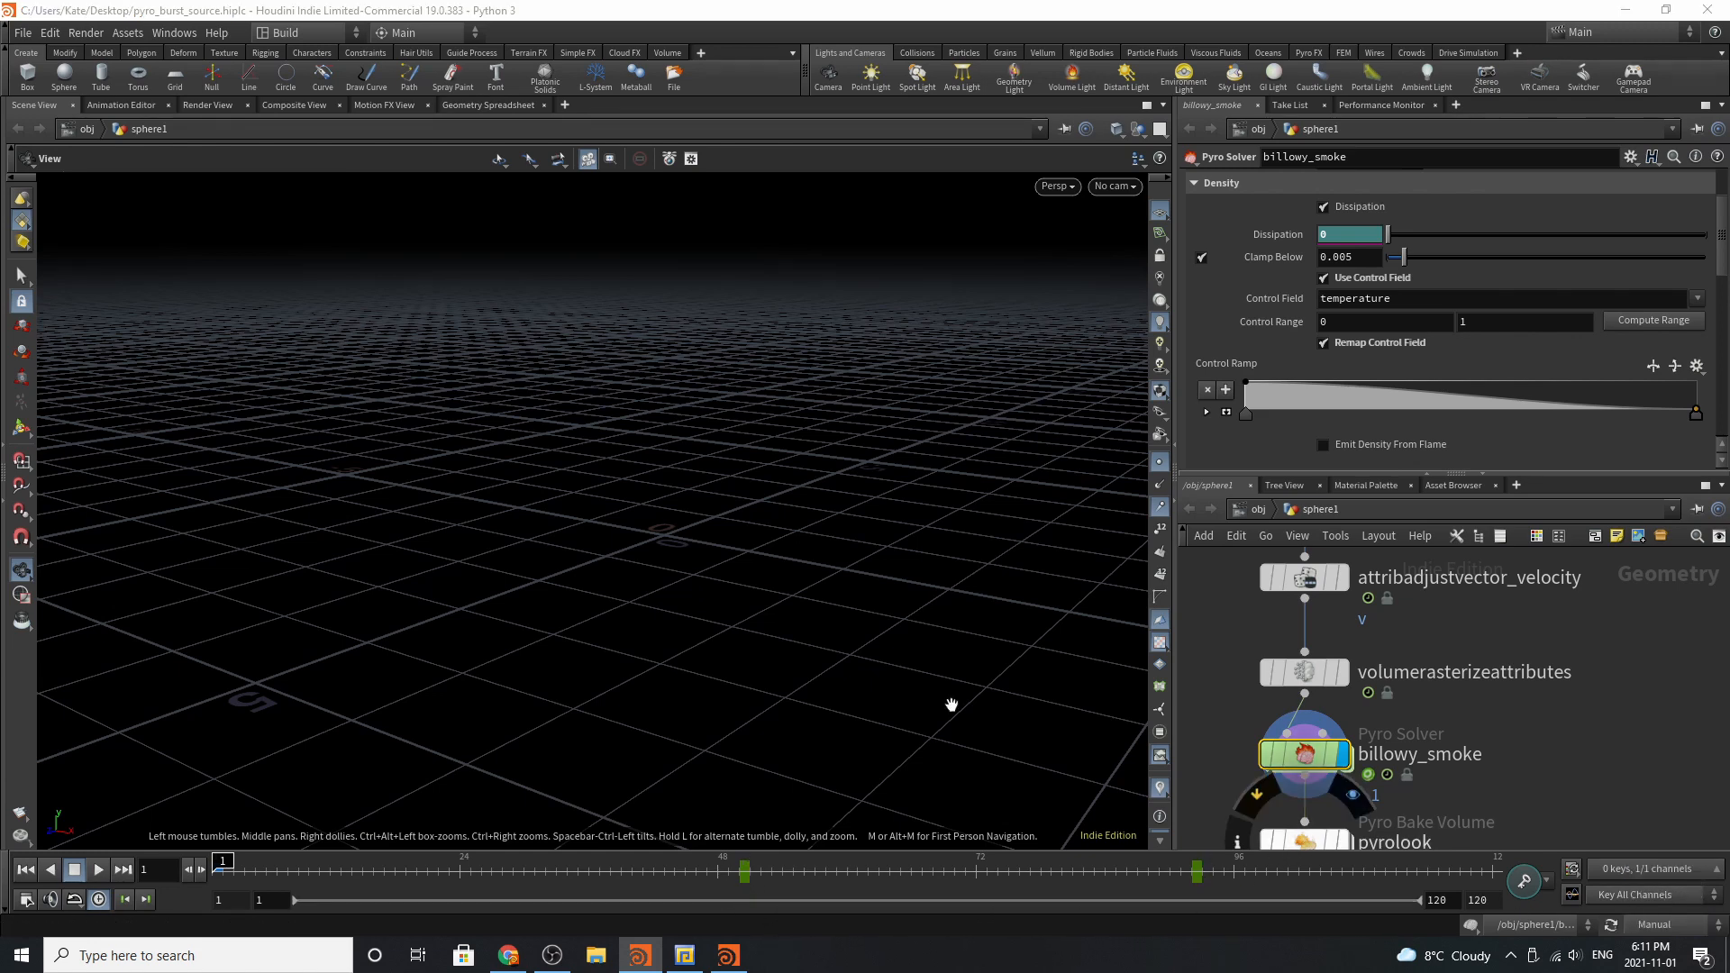
{"action": "left_click_drag", "start_coordinate": [226, 872], "coordinate": [748, 872]}
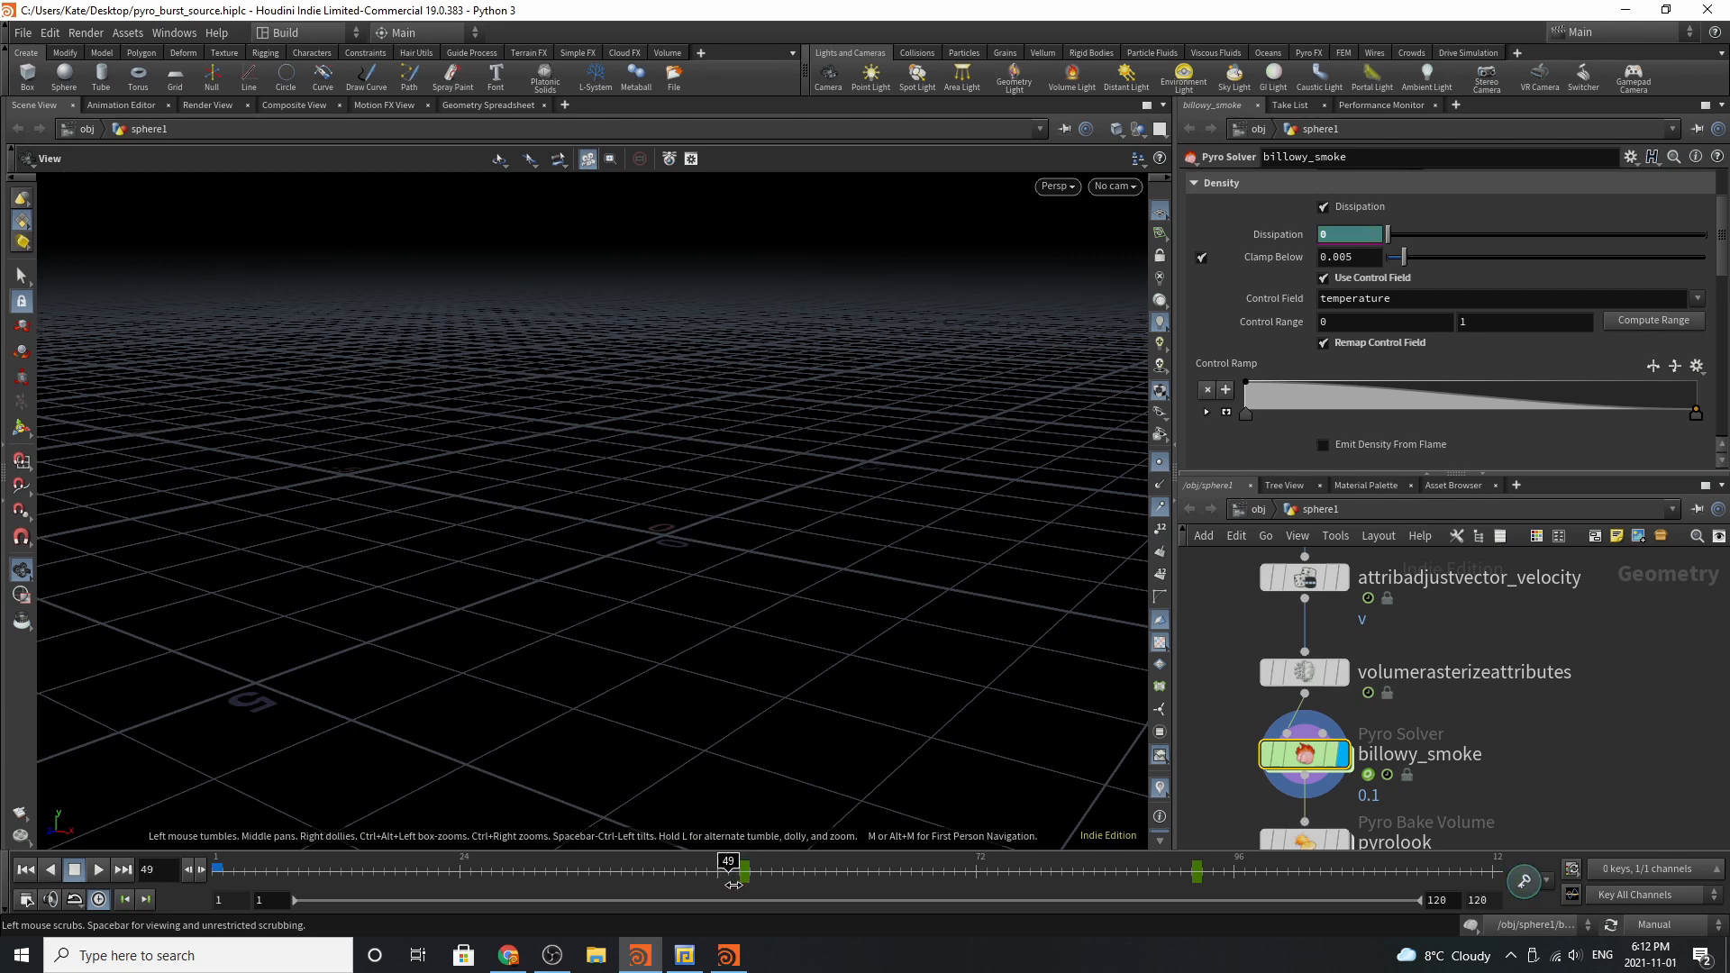
{"action": "left_click_drag", "start_coordinate": [731, 872], "coordinate": [1191, 872]}
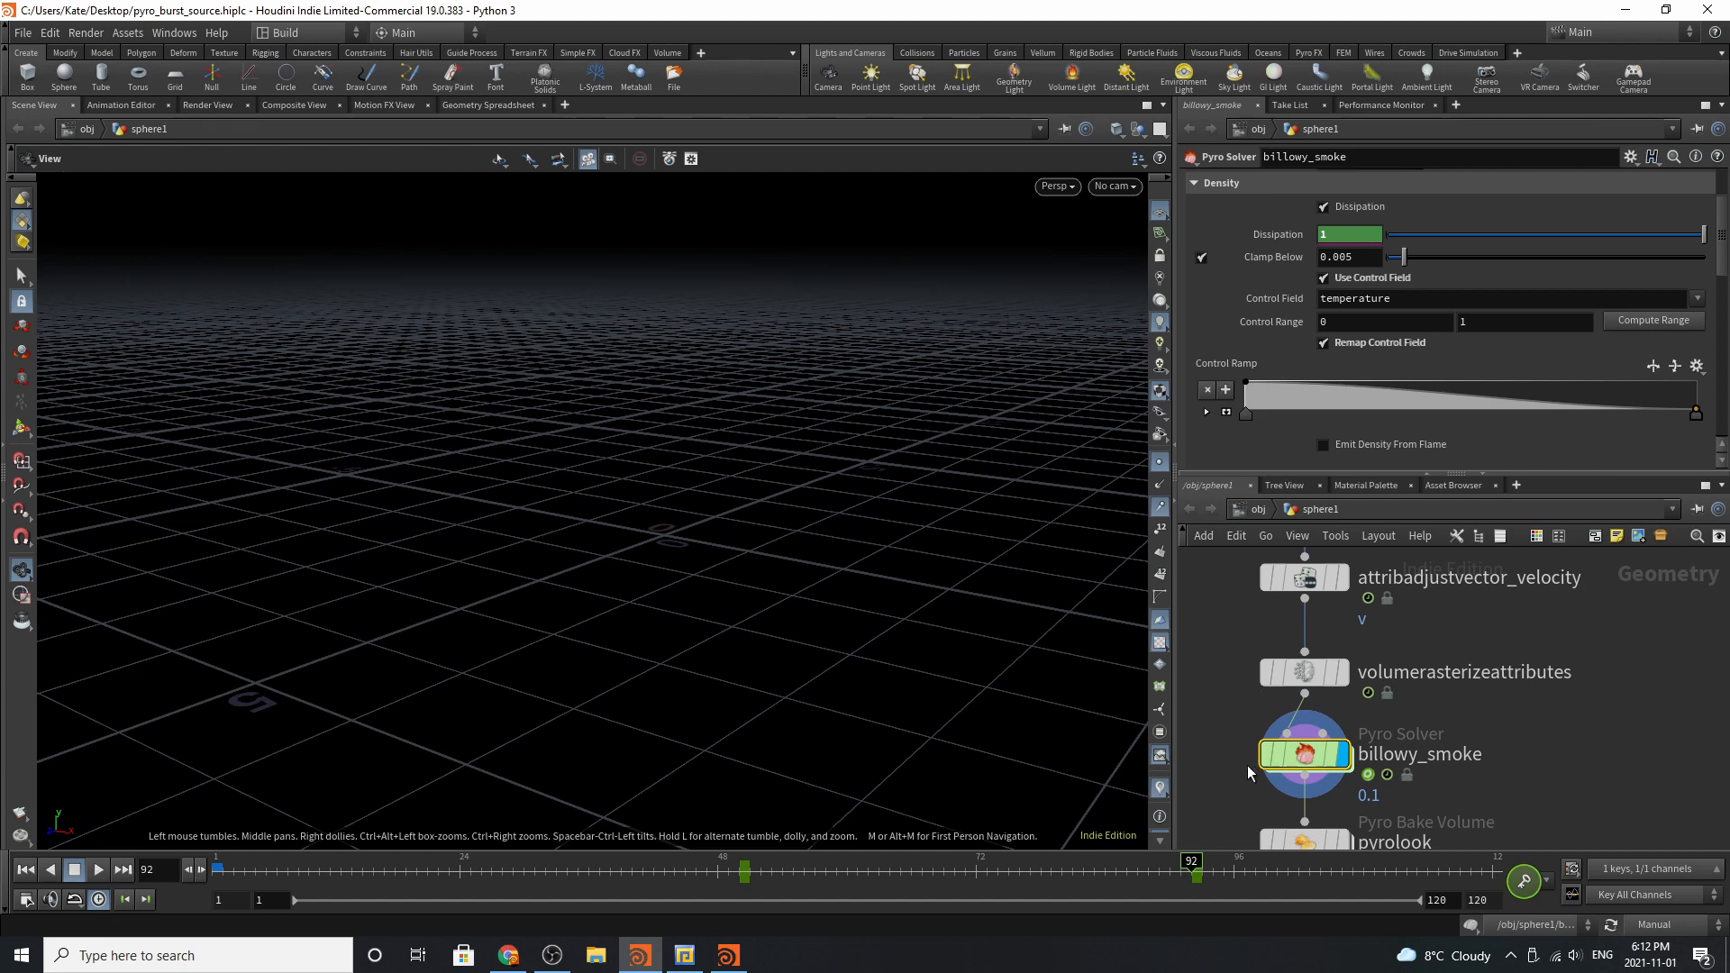
{"action": "mouse_move", "coordinate": [1236, 624]}
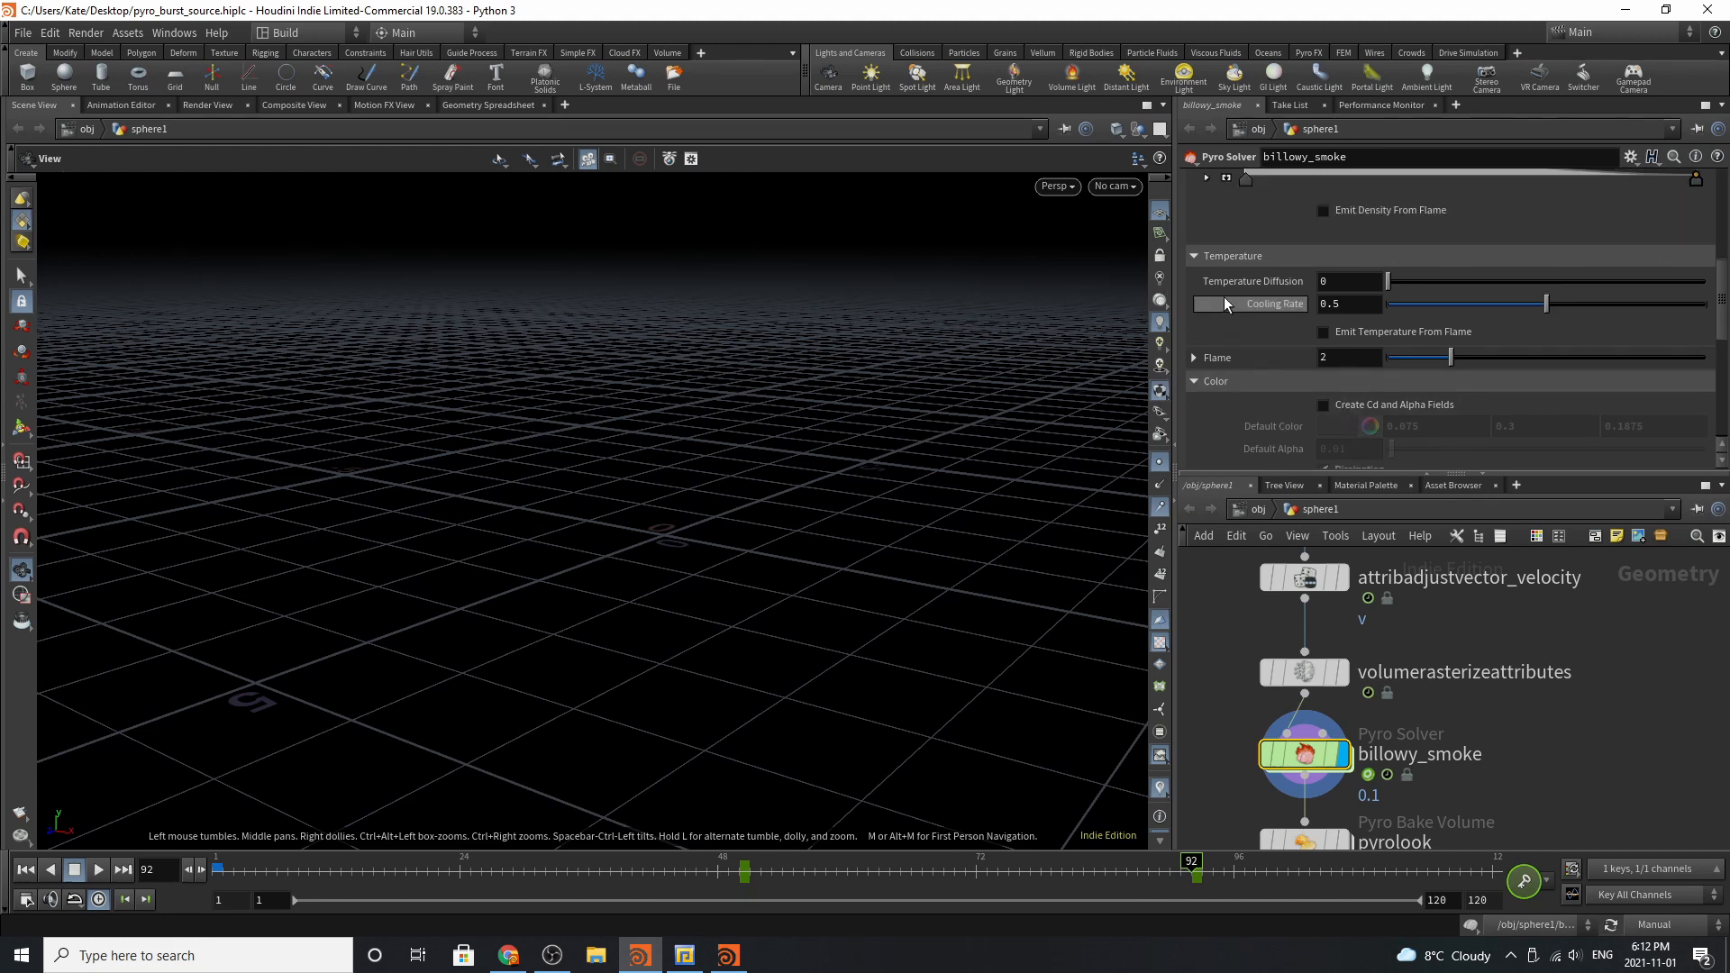
{"action": "scroll", "scroll_direction": "down", "scroll_amount": 3}
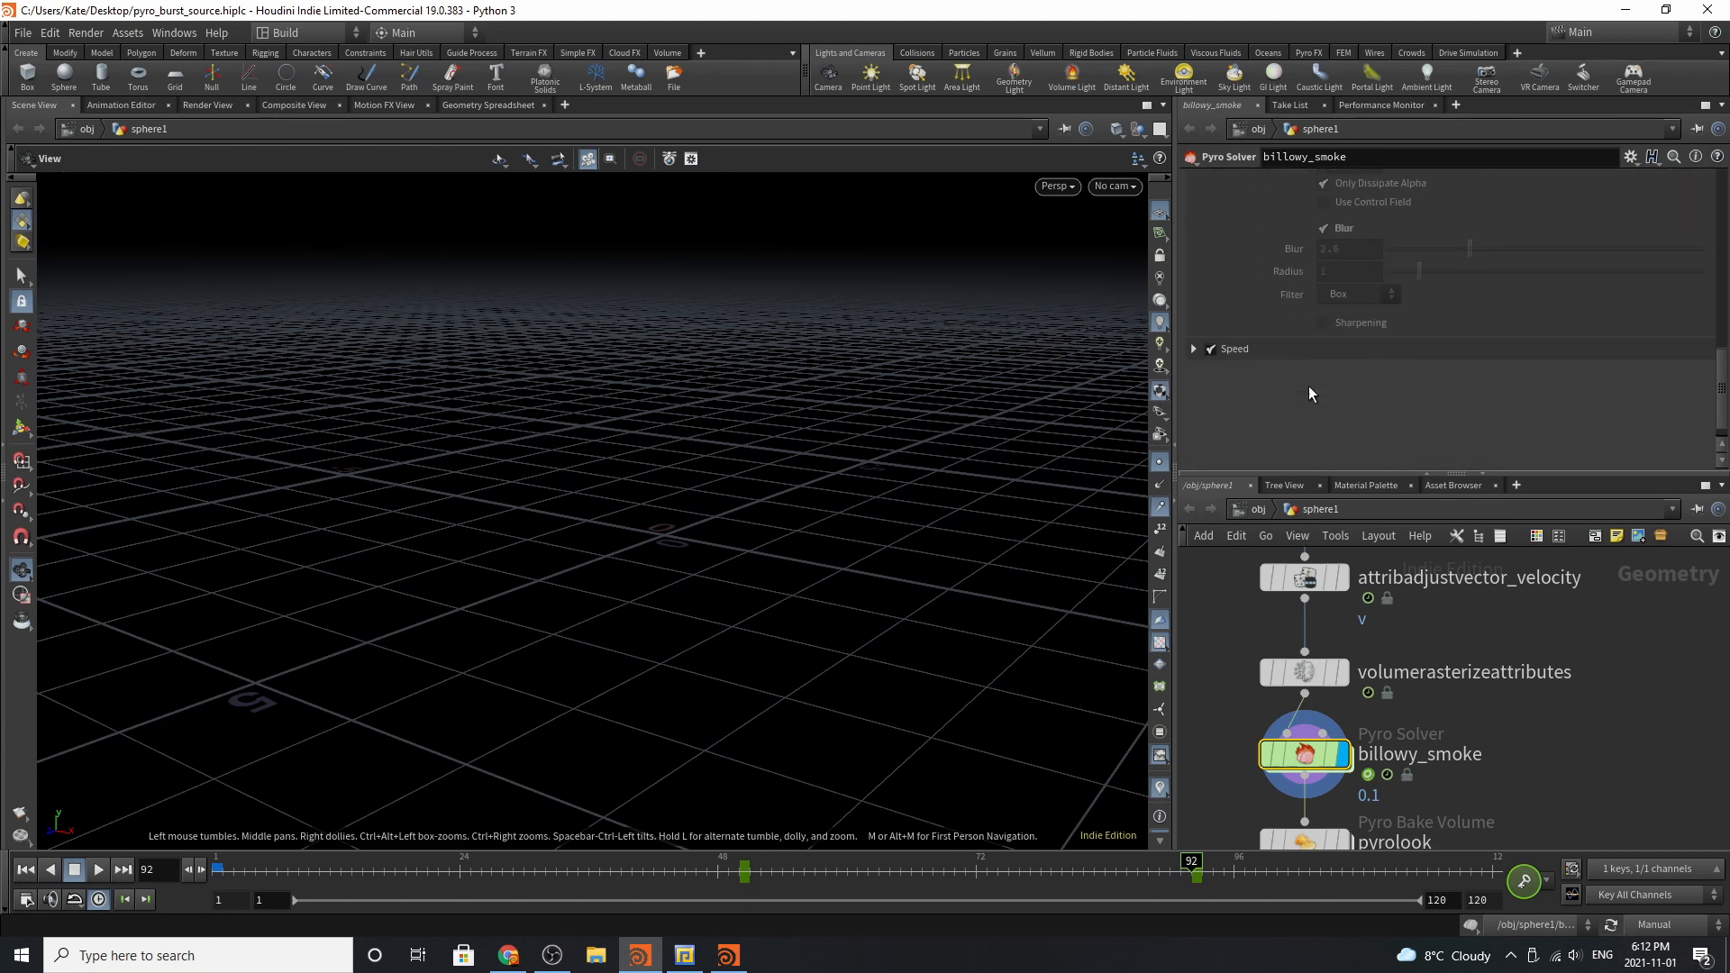
On the billowy_smoke solver's Shape tab, set the Shape Guide to Disturbance.
{"action": "left_click", "coordinate": [1392, 227]}
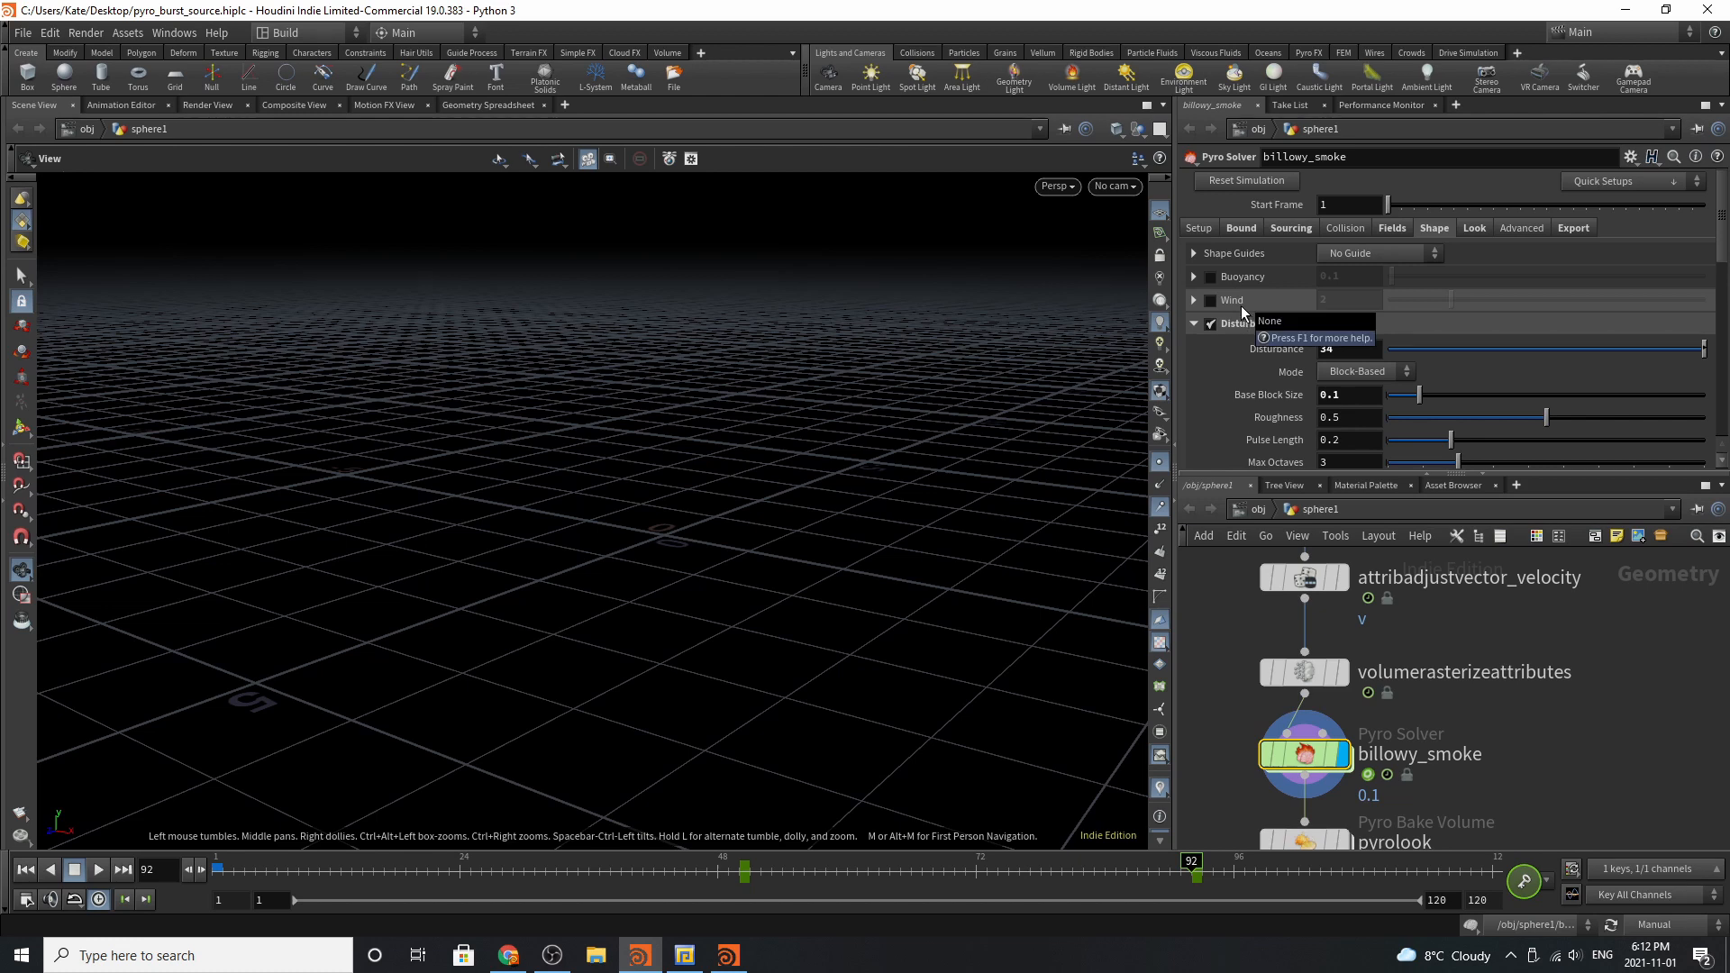
{"action": "left_click", "coordinate": [1195, 252]}
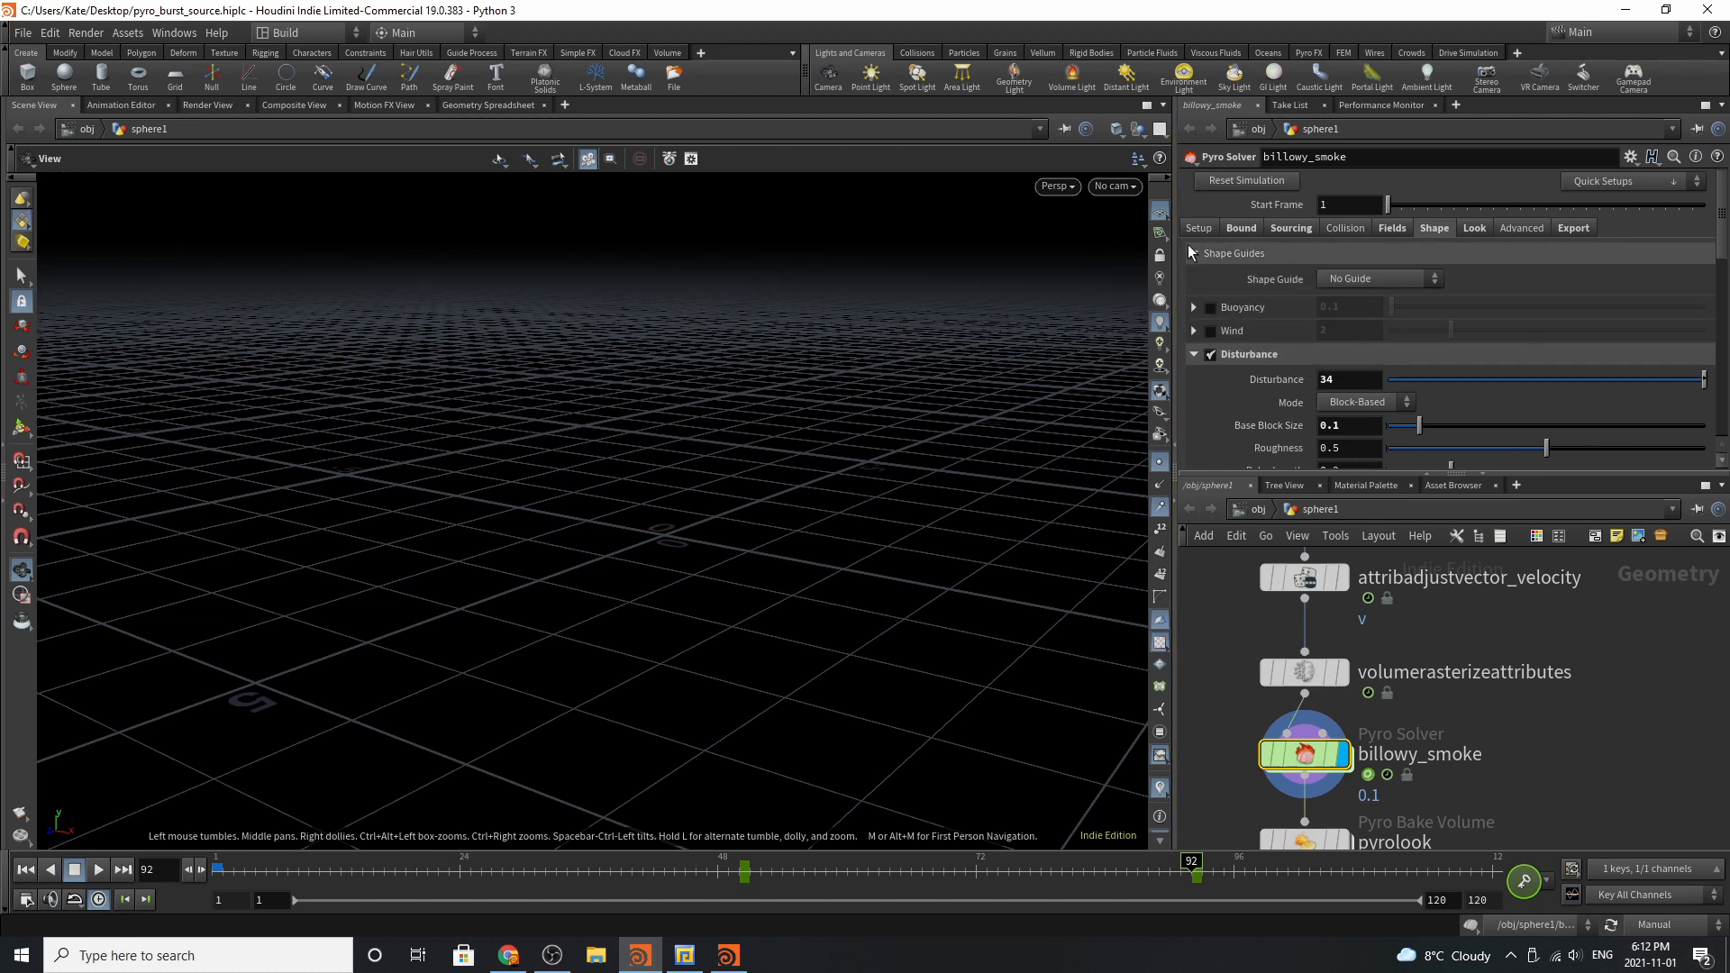
{"action": "left_click", "coordinate": [1380, 278]}
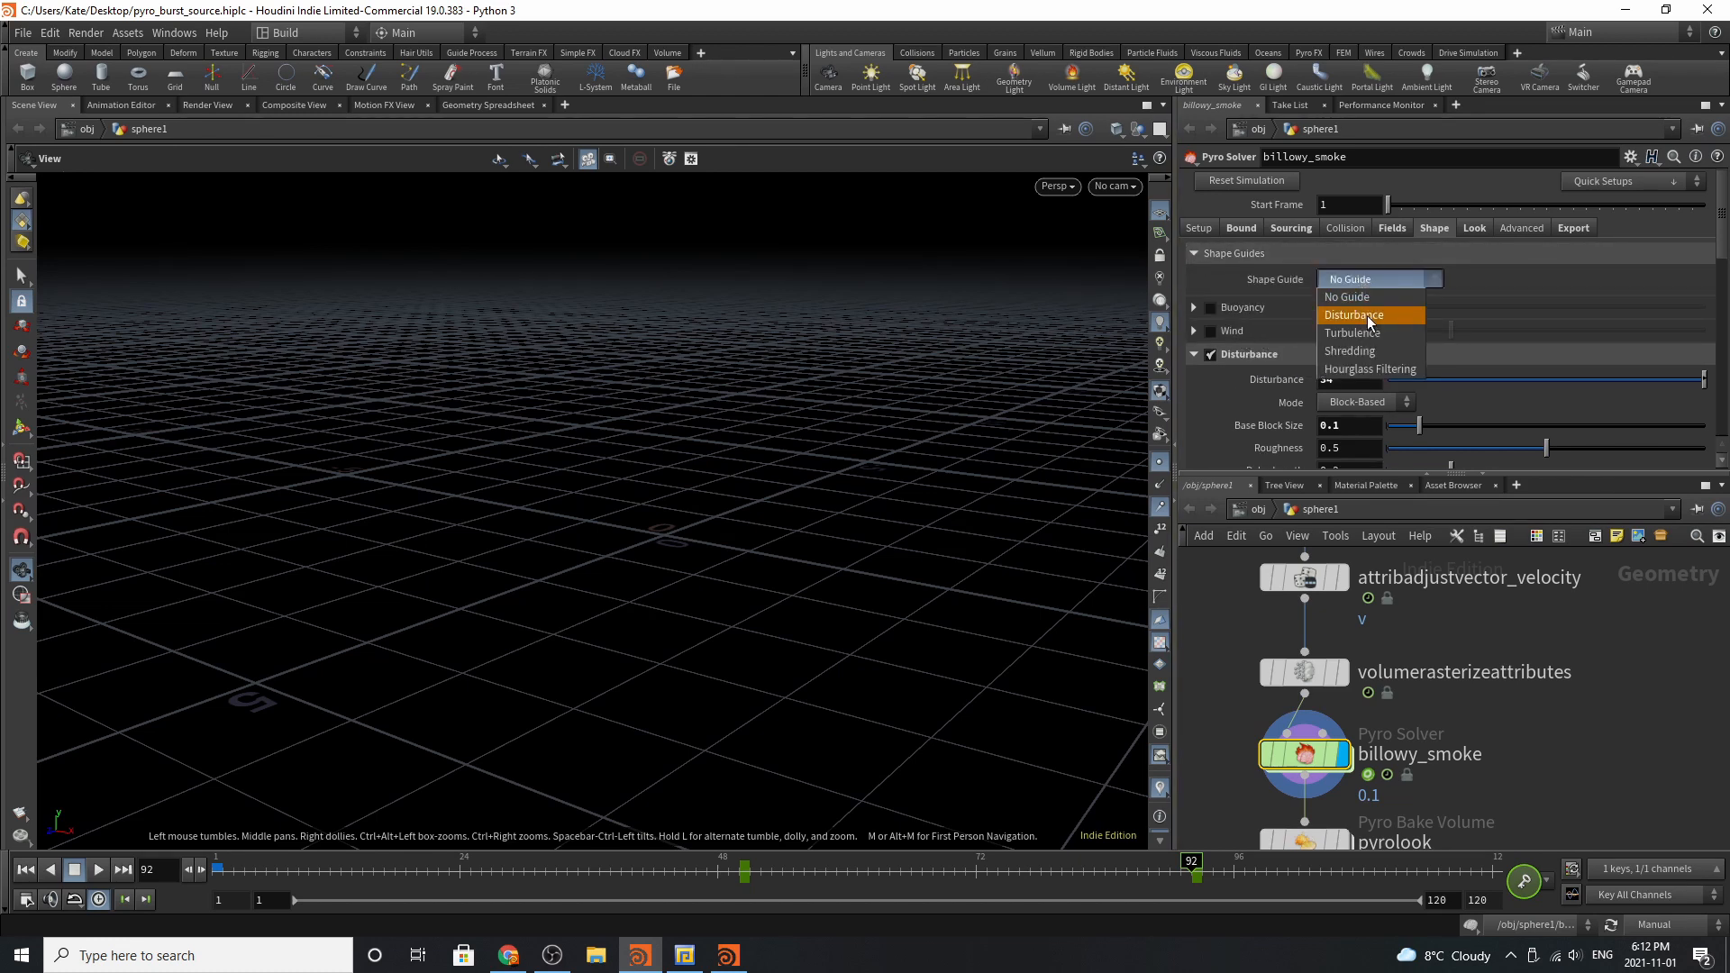
{"action": "mouse_move", "coordinate": [1372, 350]}
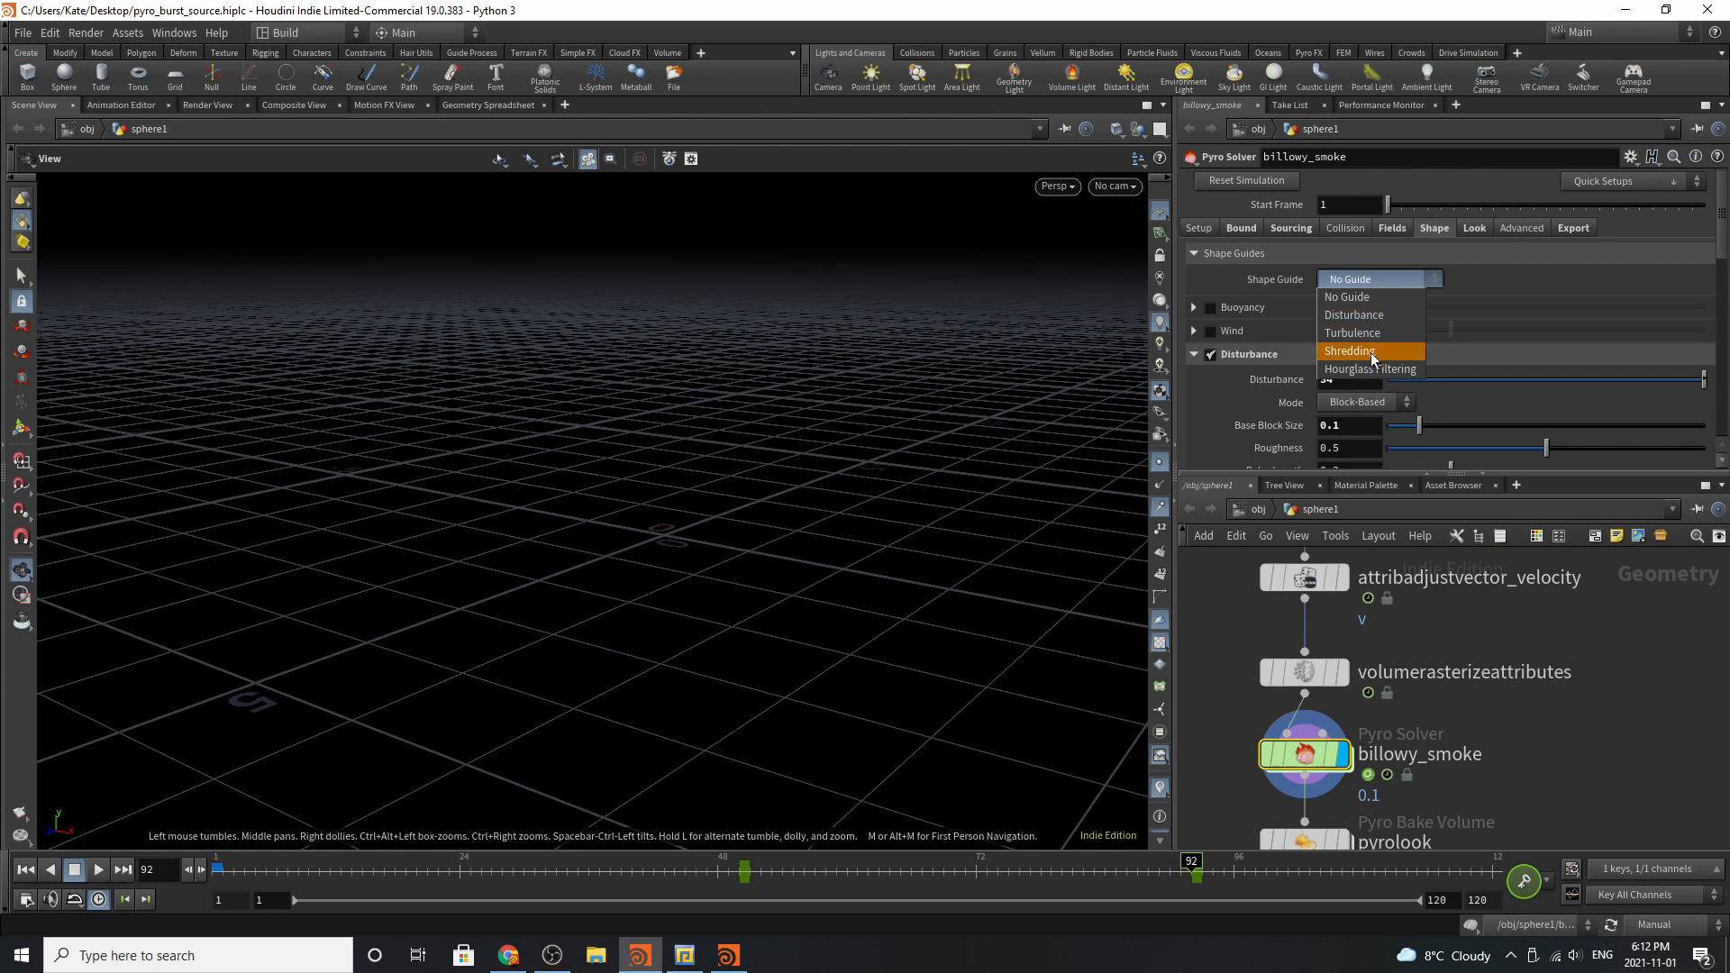
{"action": "mouse_move", "coordinate": [1377, 369]}
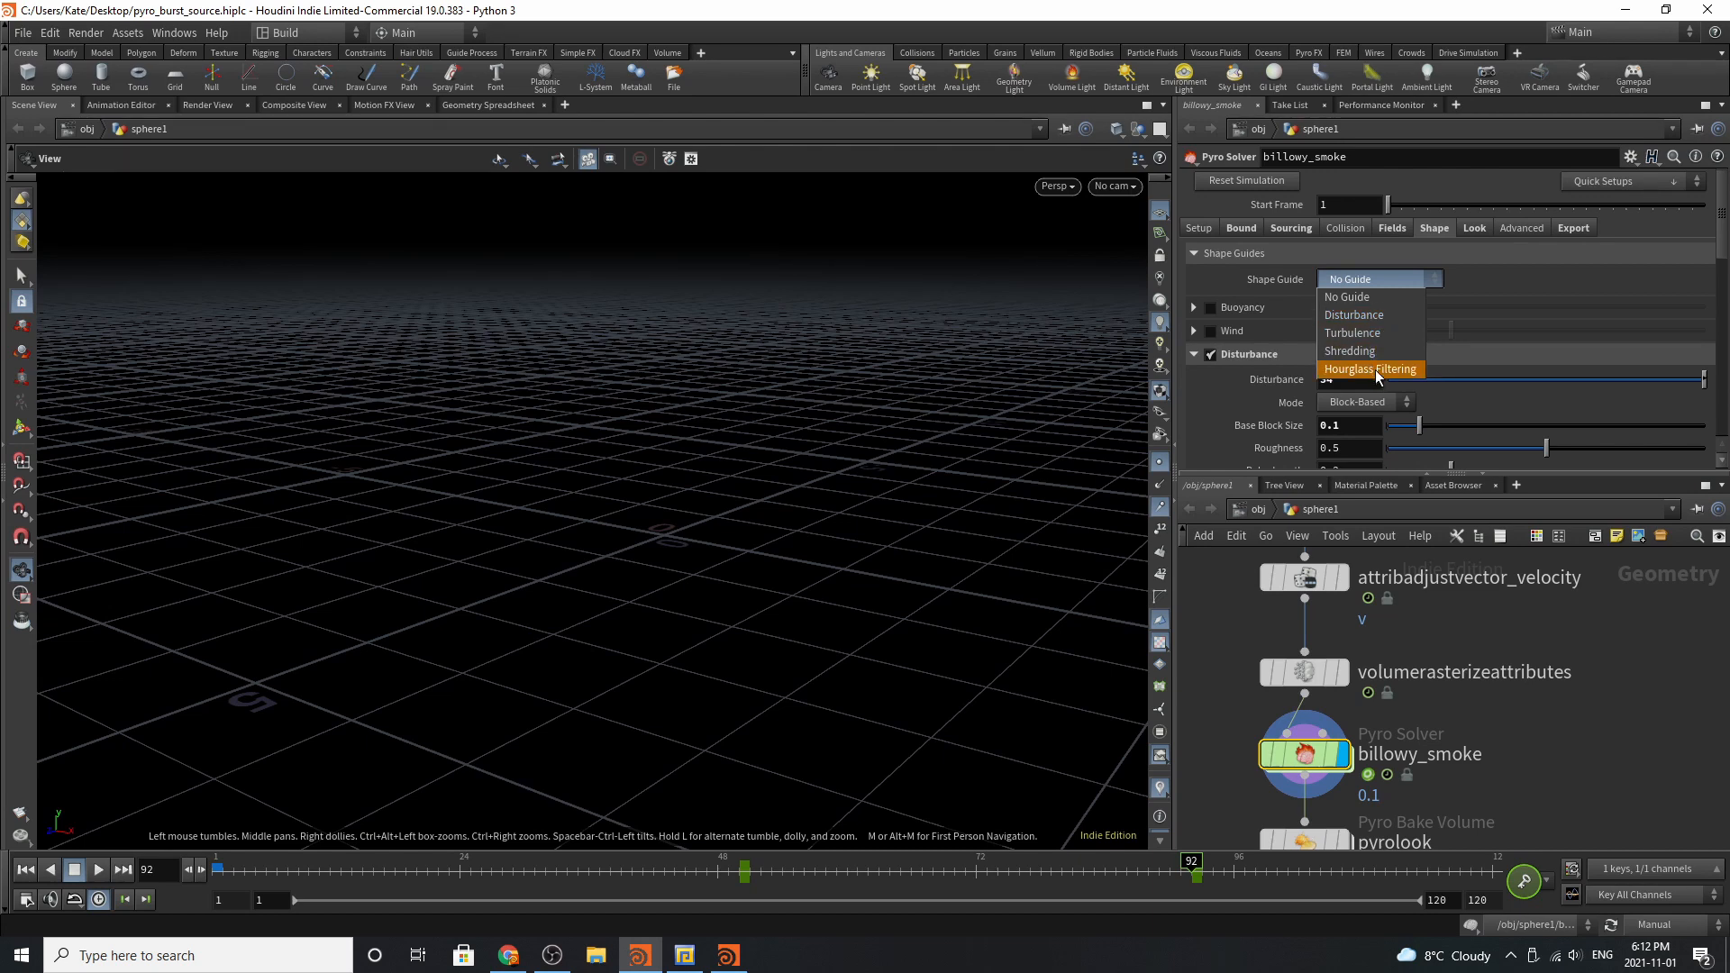
{"action": "mouse_move", "coordinate": [1368, 383]}
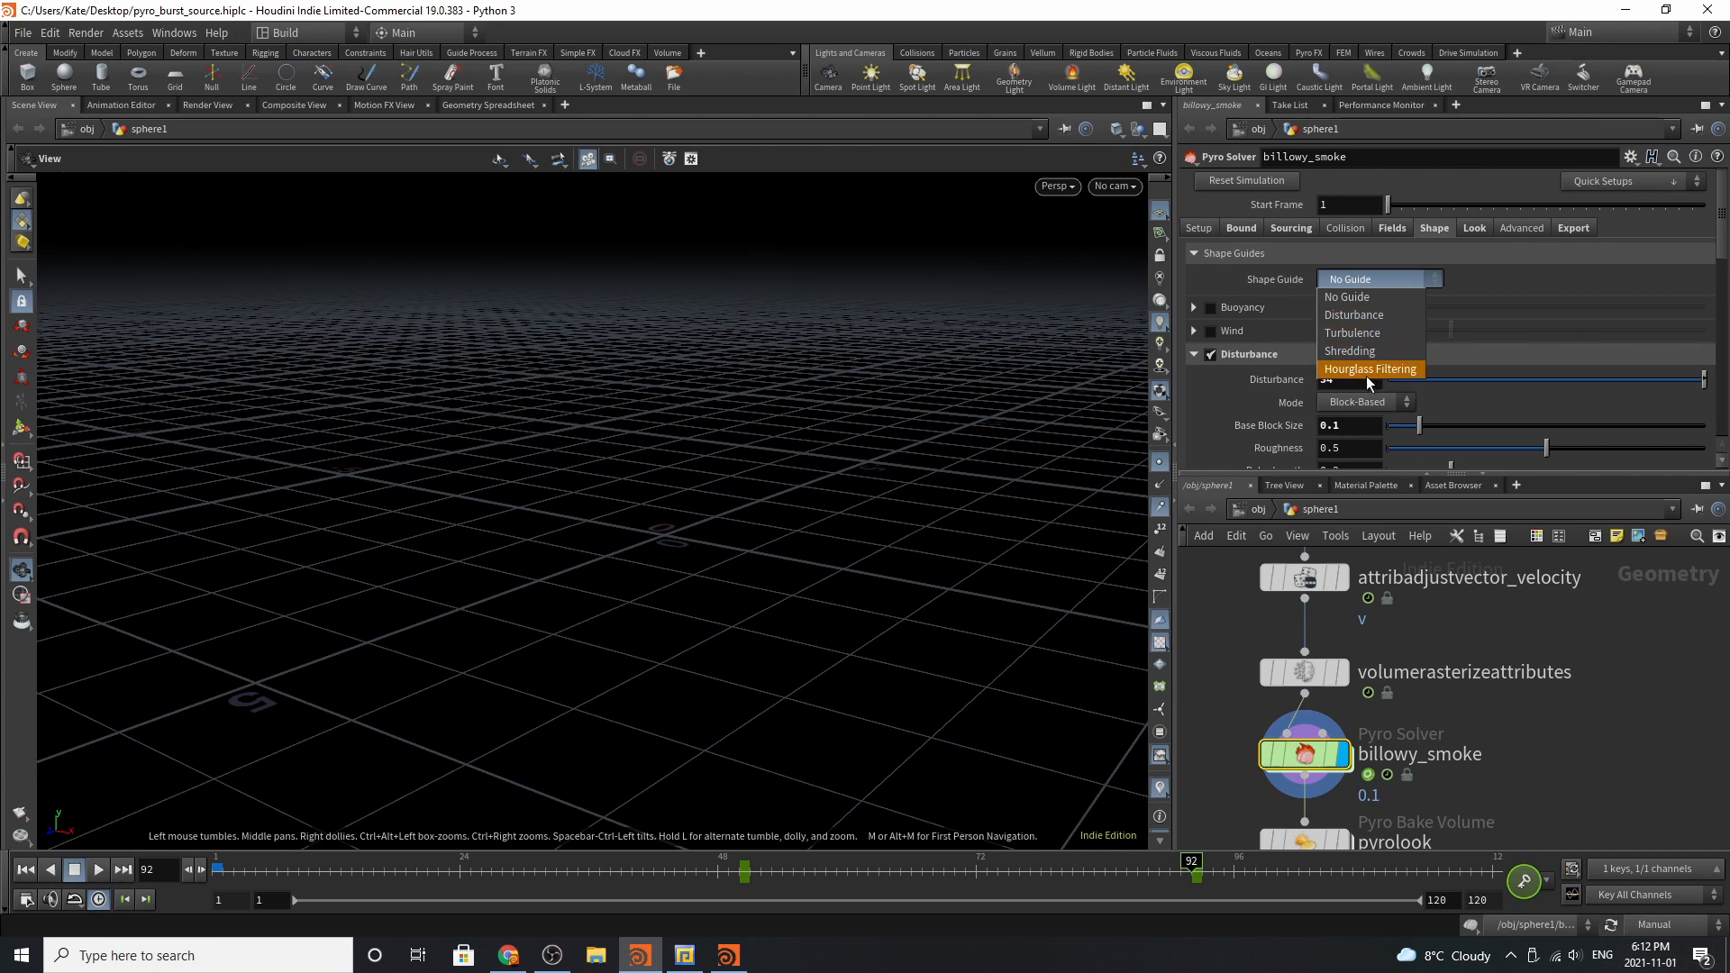
{"action": "left_click", "coordinate": [1353, 315]}
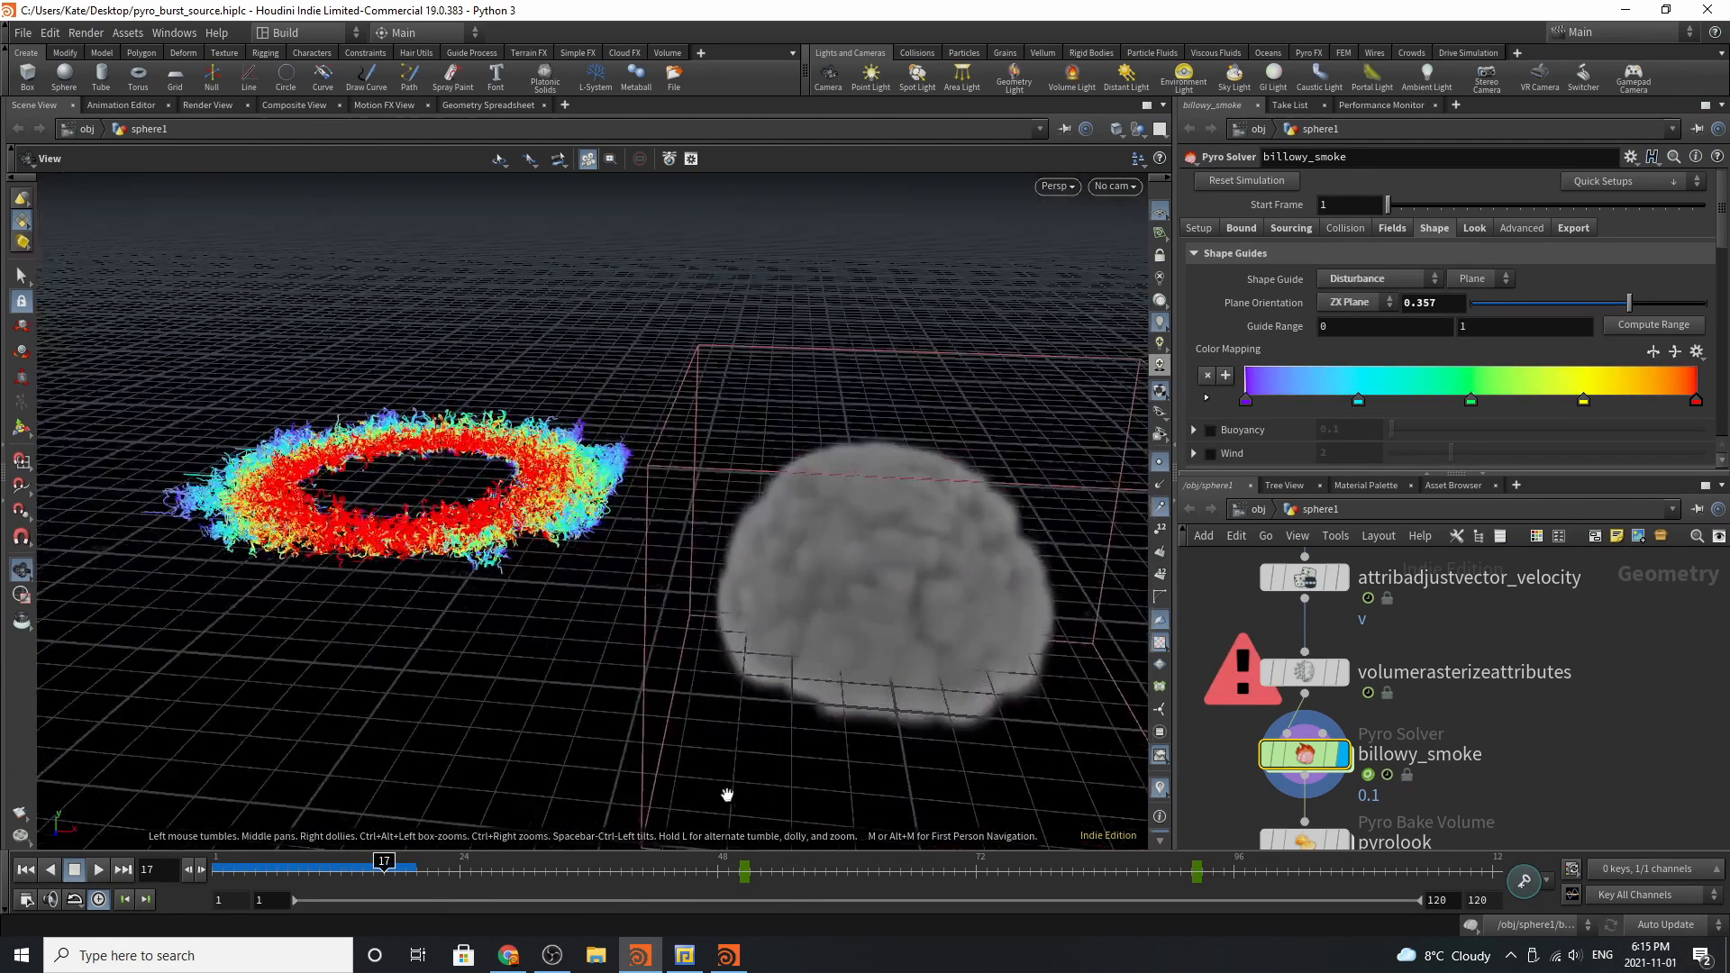
Switch the Disturbance guide type from Plane to 3D, scrubbing the timeline around frame 16.
{"action": "left_click", "coordinate": [1376, 278]}
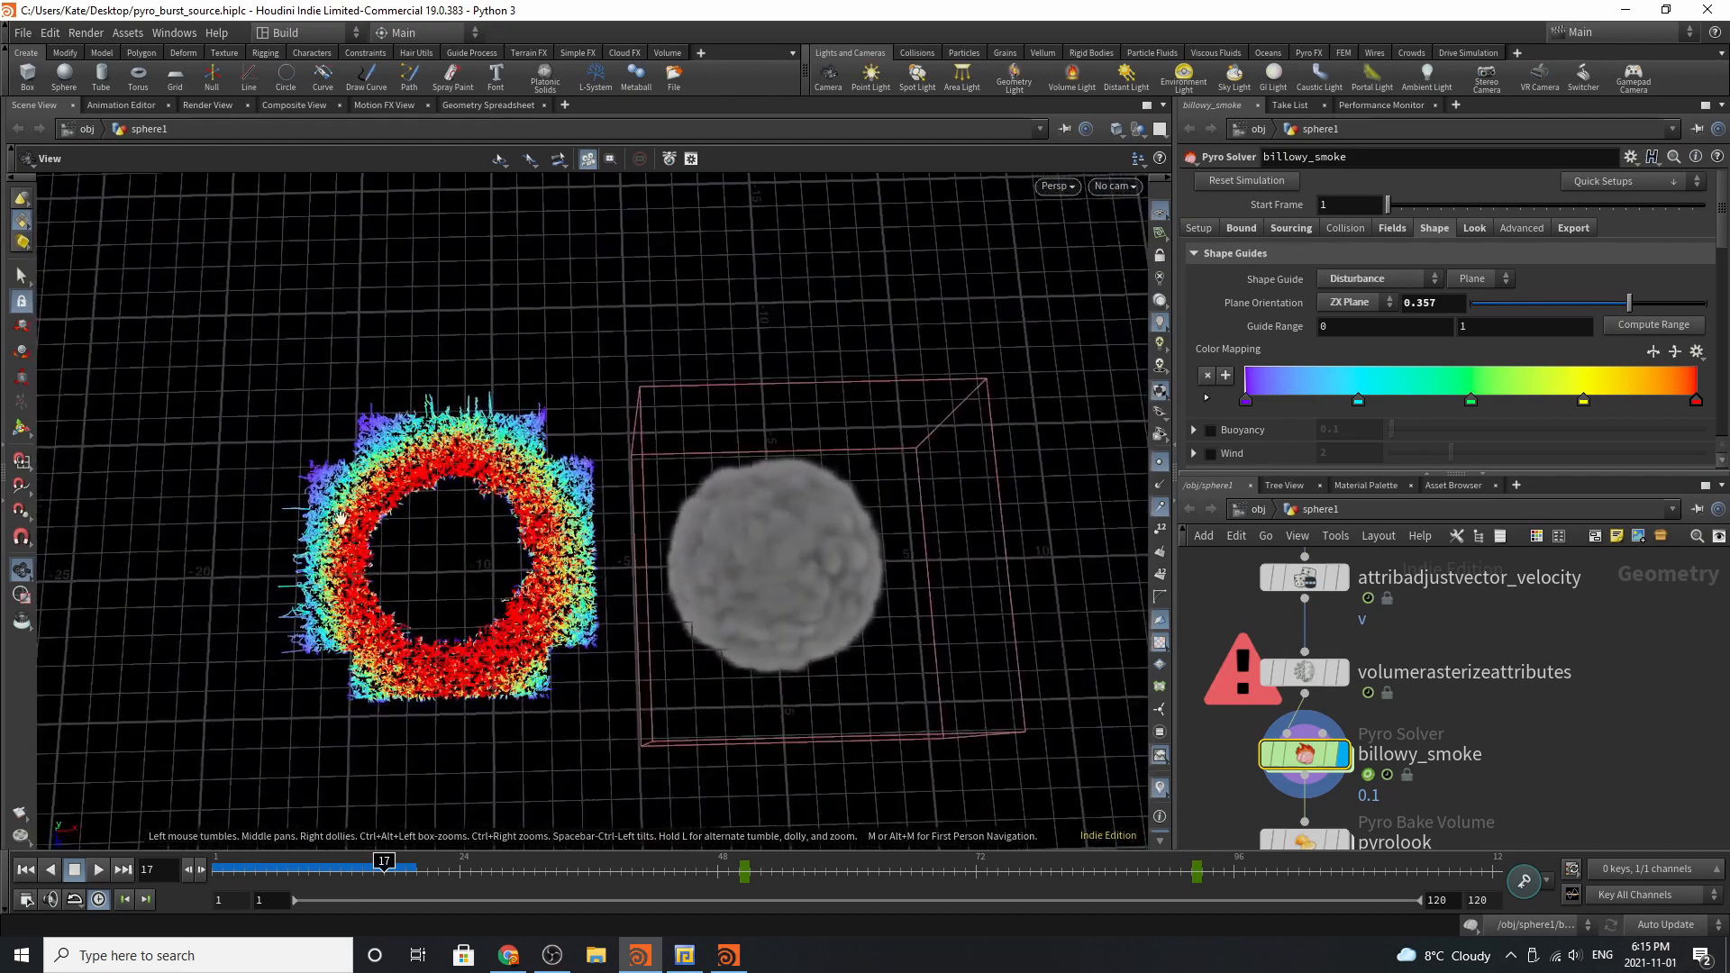
{"action": "left_click_drag", "start_coordinate": [384, 869], "coordinate": [296, 869]}
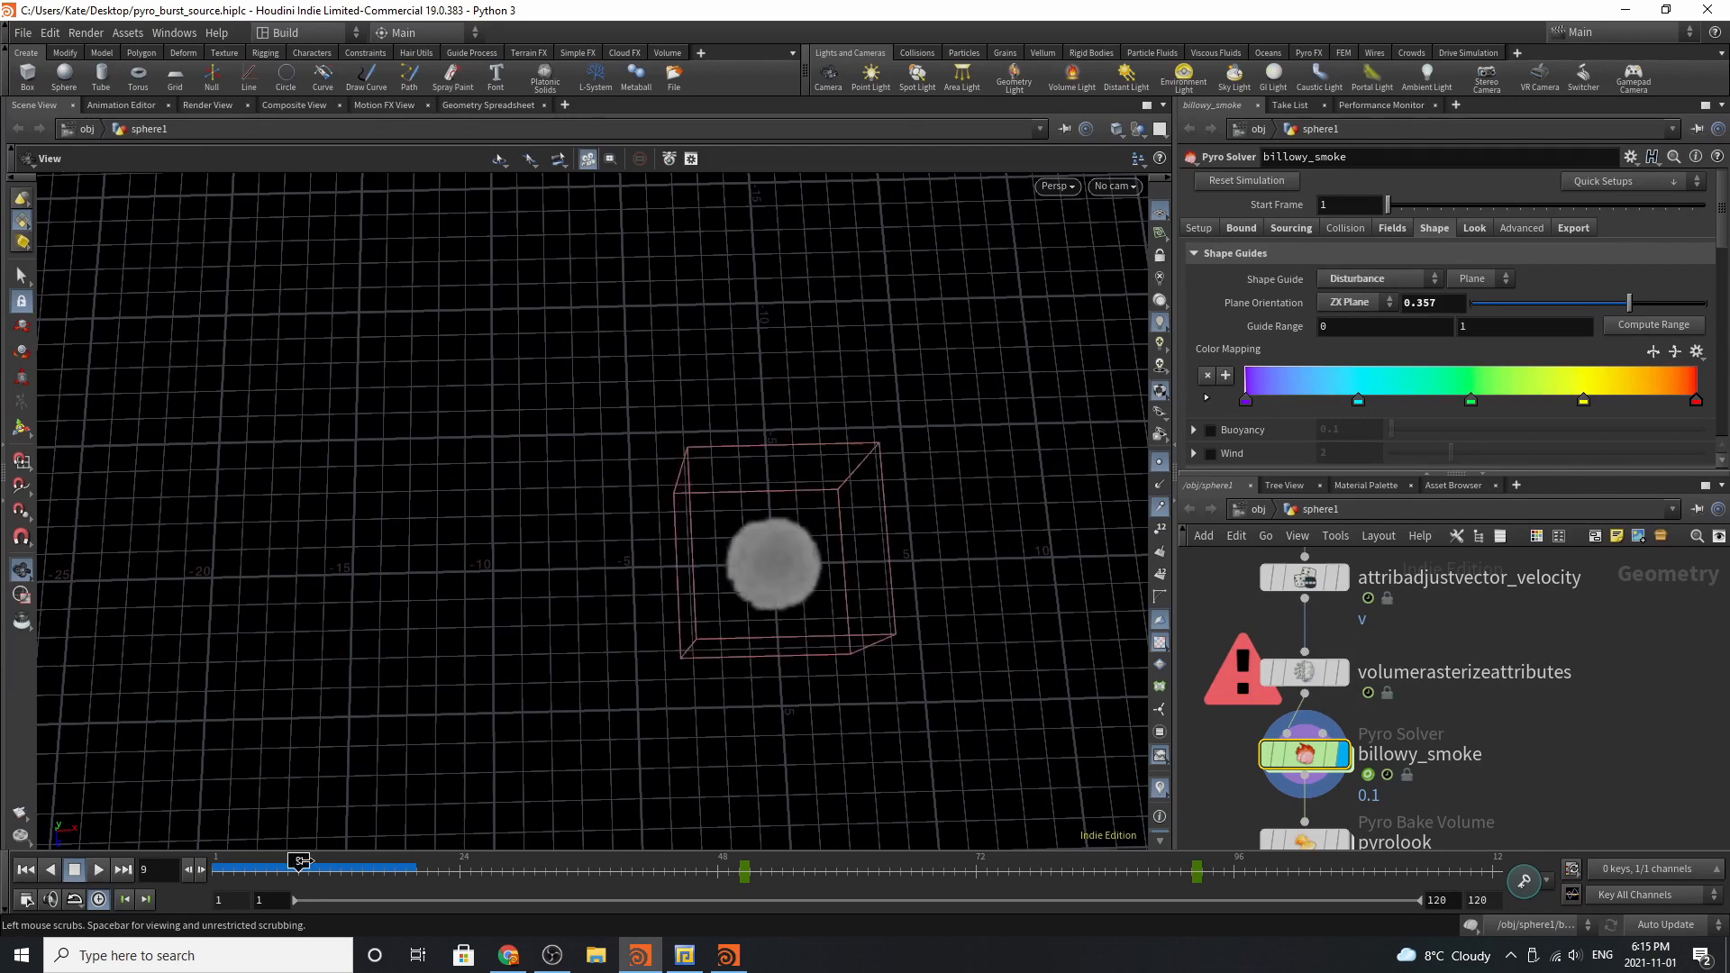
{"action": "left_click_drag", "start_coordinate": [296, 860], "coordinate": [373, 860]}
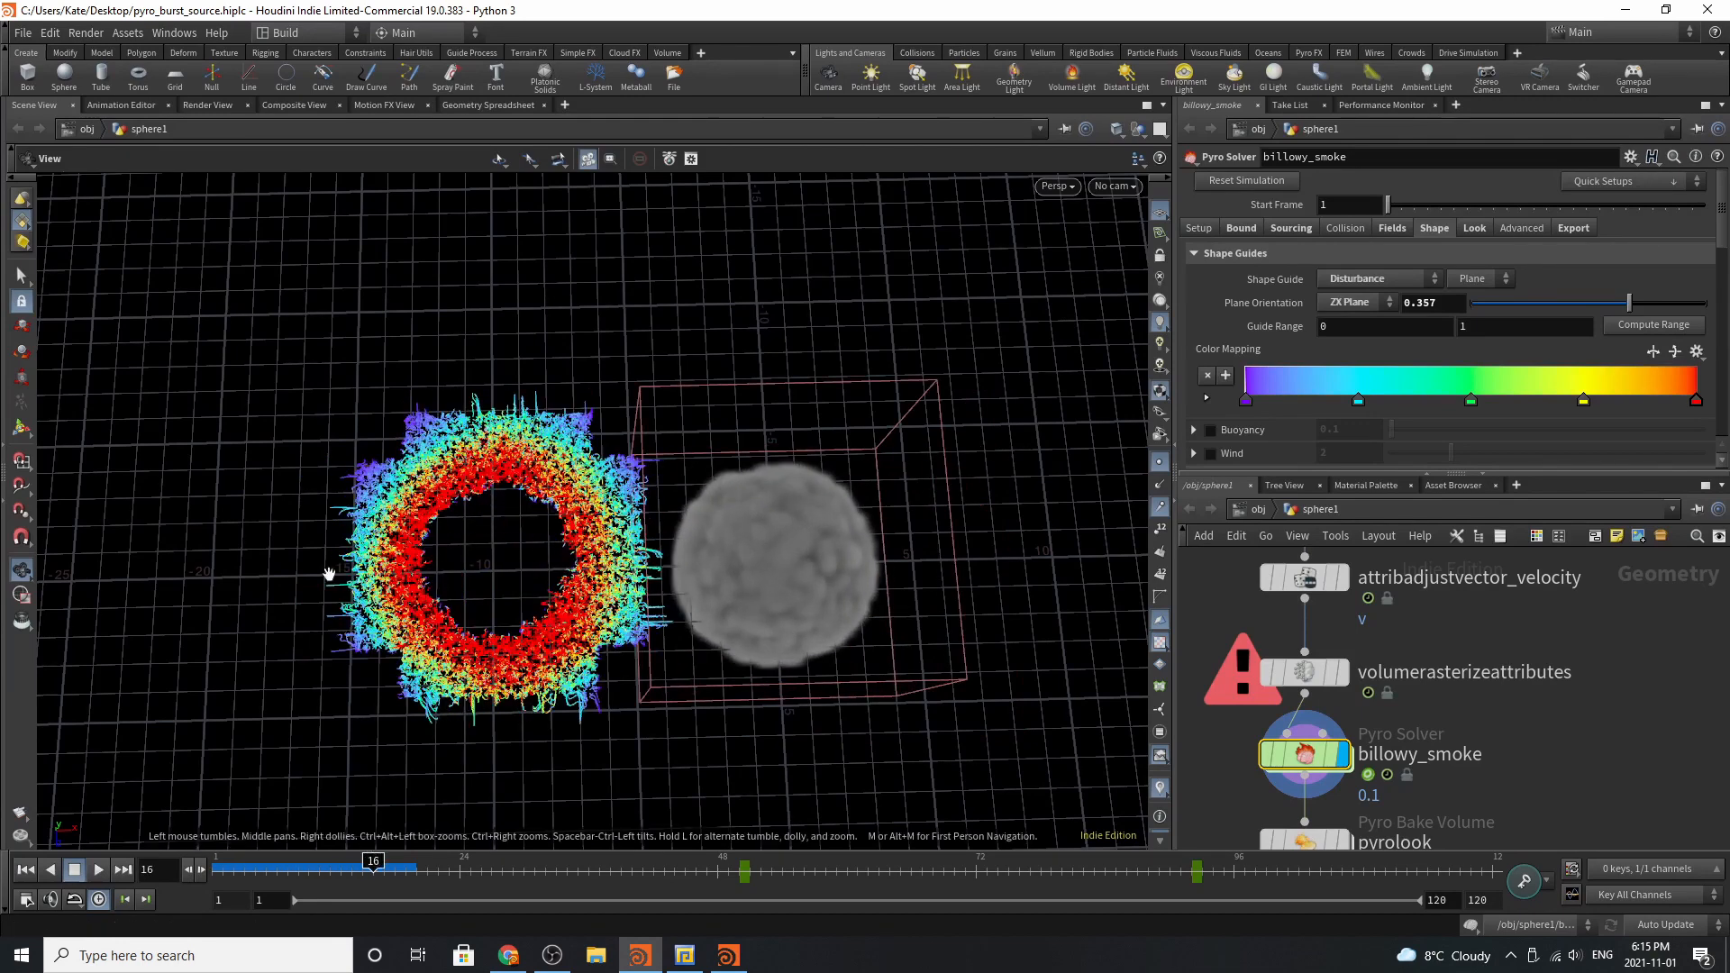
{"action": "left_click", "coordinate": [1479, 279]}
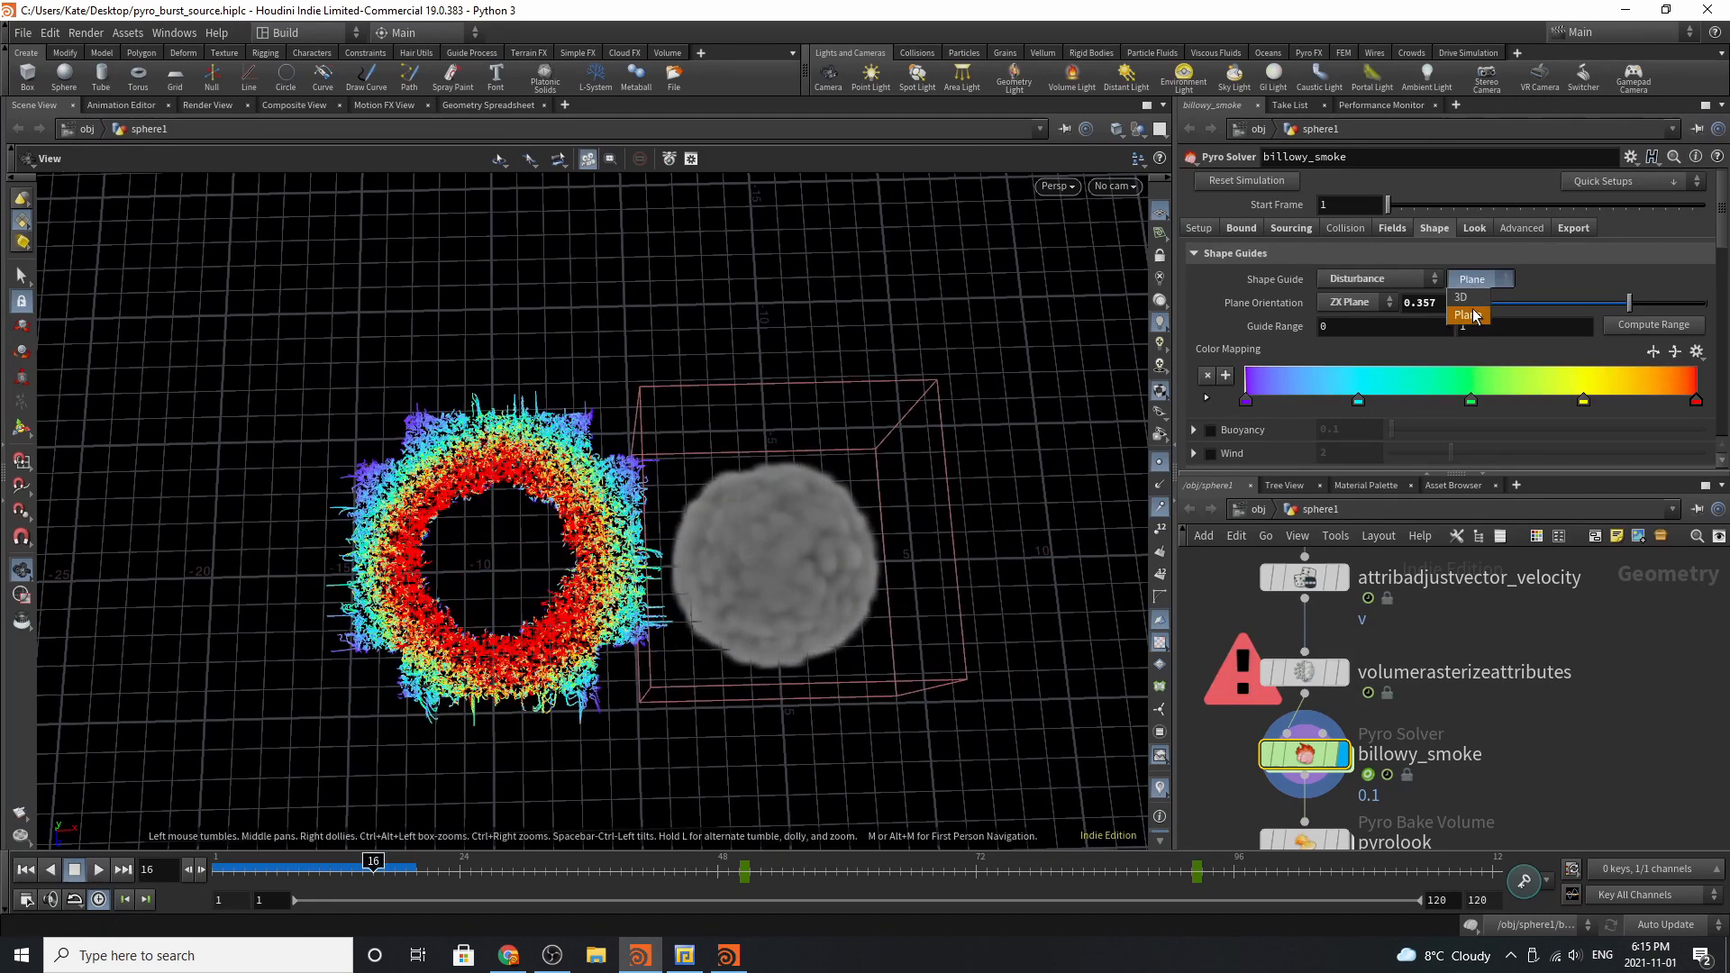
{"action": "left_click", "coordinate": [1460, 298]}
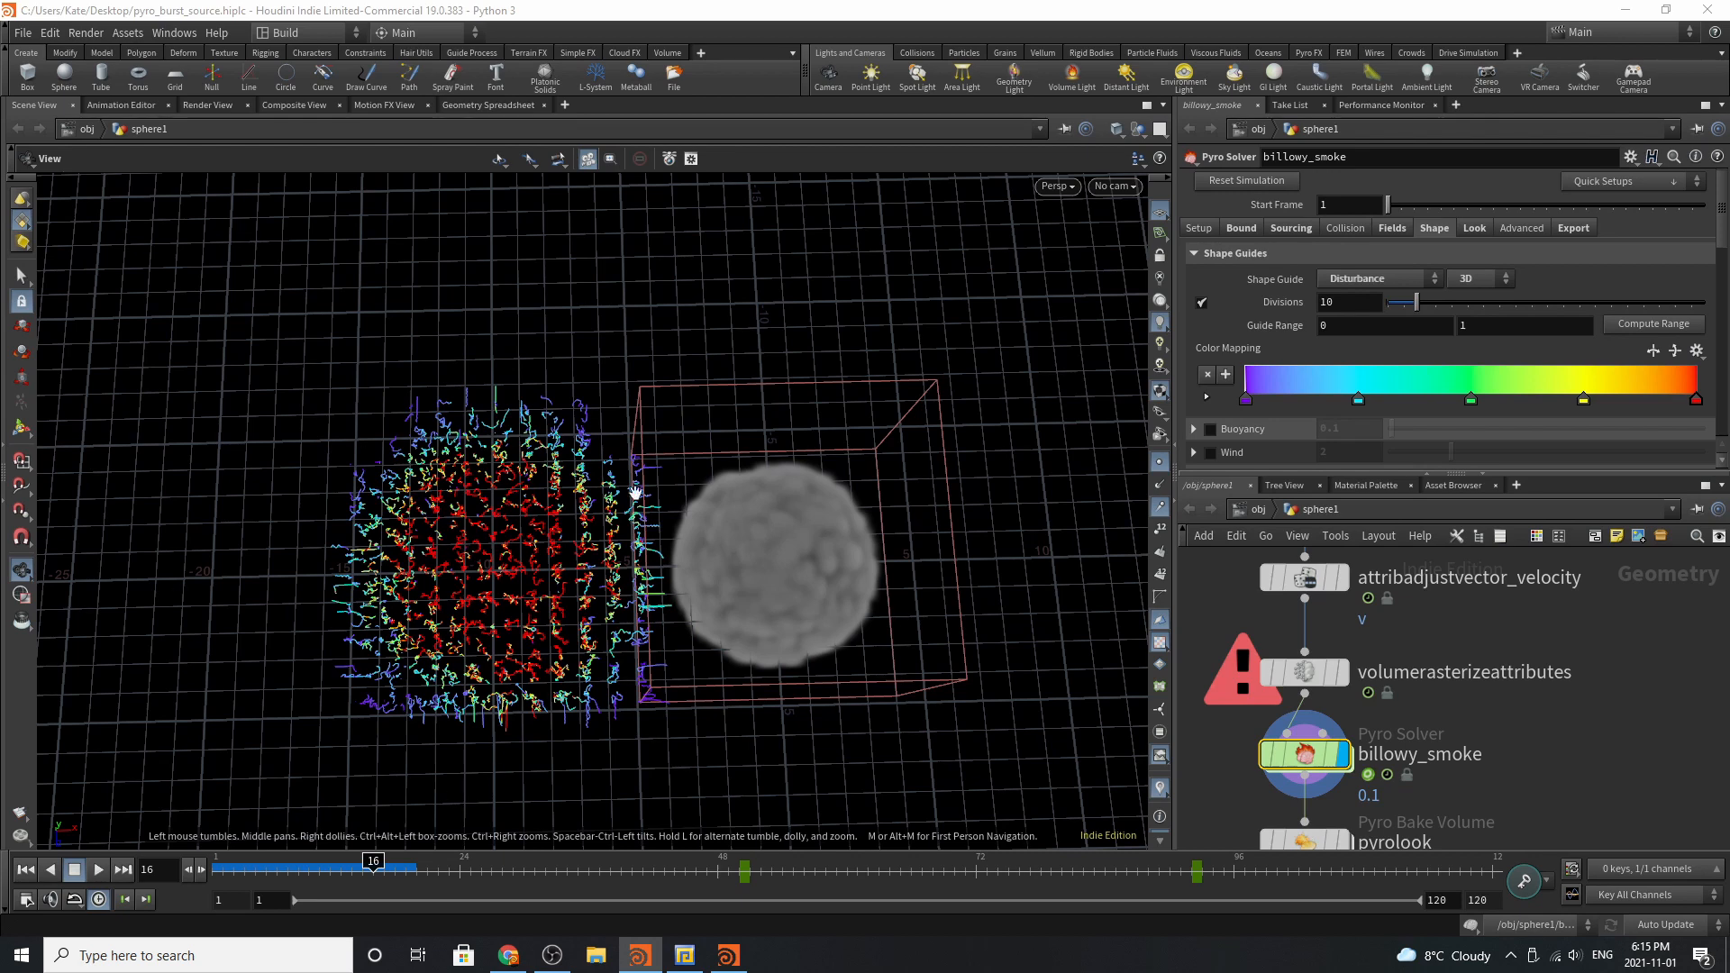
{"action": "left_click_drag", "start_coordinate": [373, 869], "coordinate": [341, 869]}
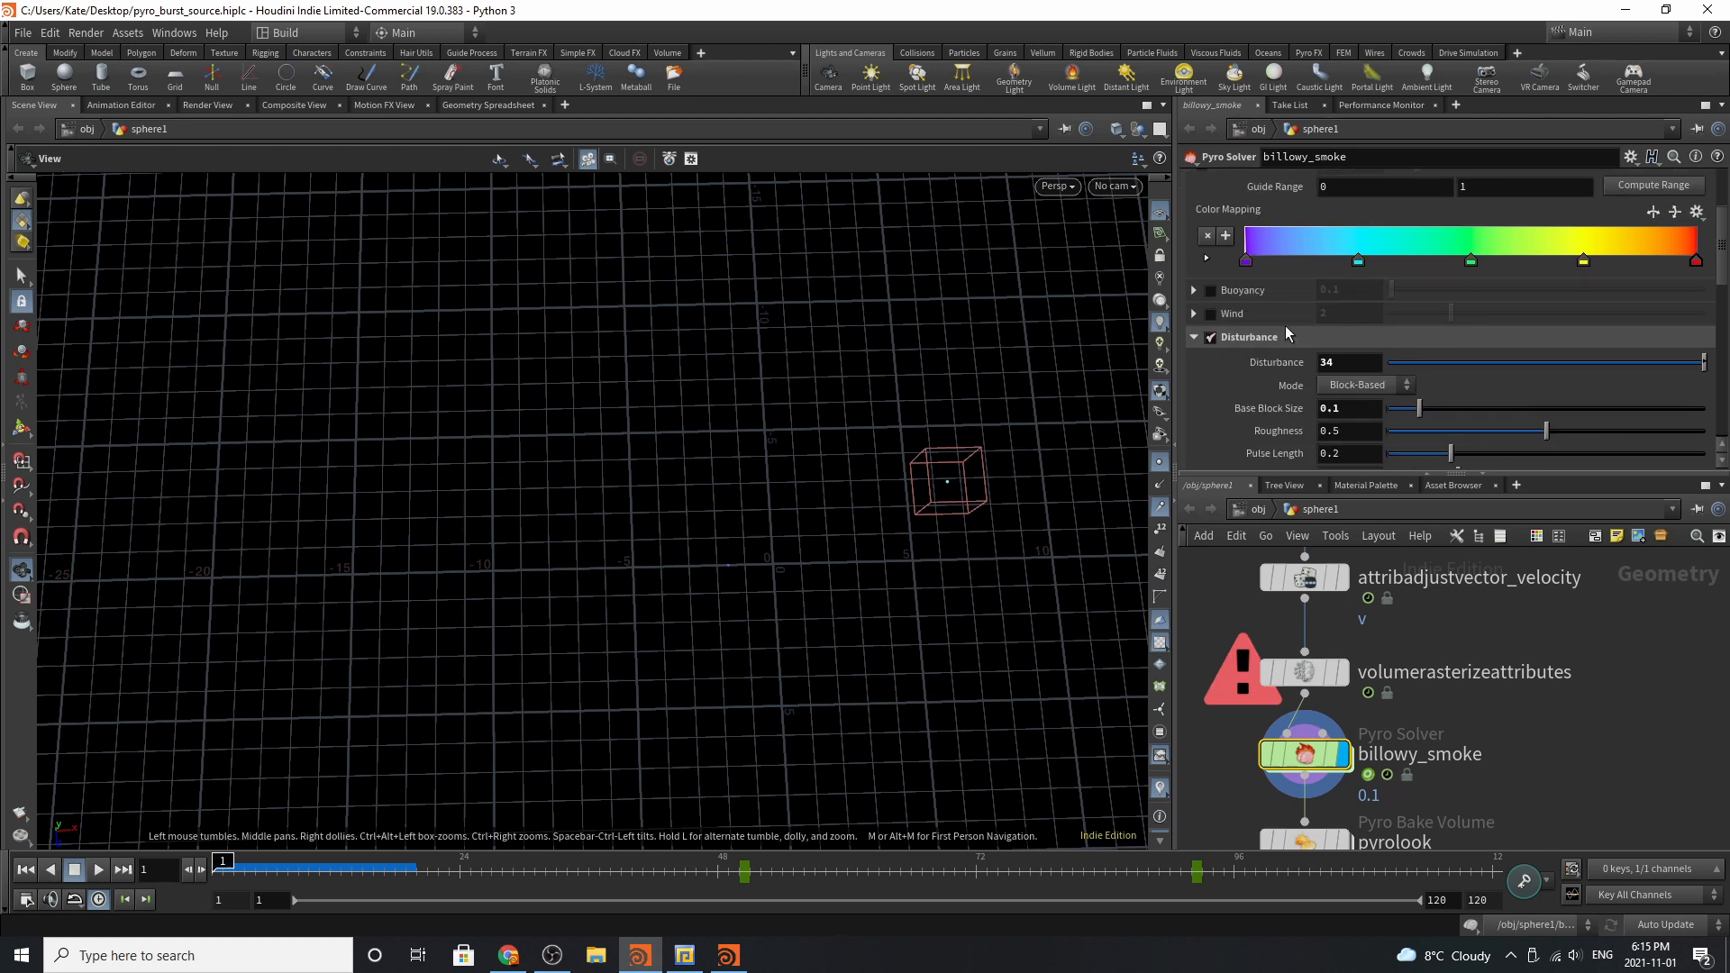
Review Disturbance, Turbulence and Shredding values, then expand Assign Material showing Pyro_Shader.
{"action": "scroll", "scroll_direction": "down", "scroll_amount": 3}
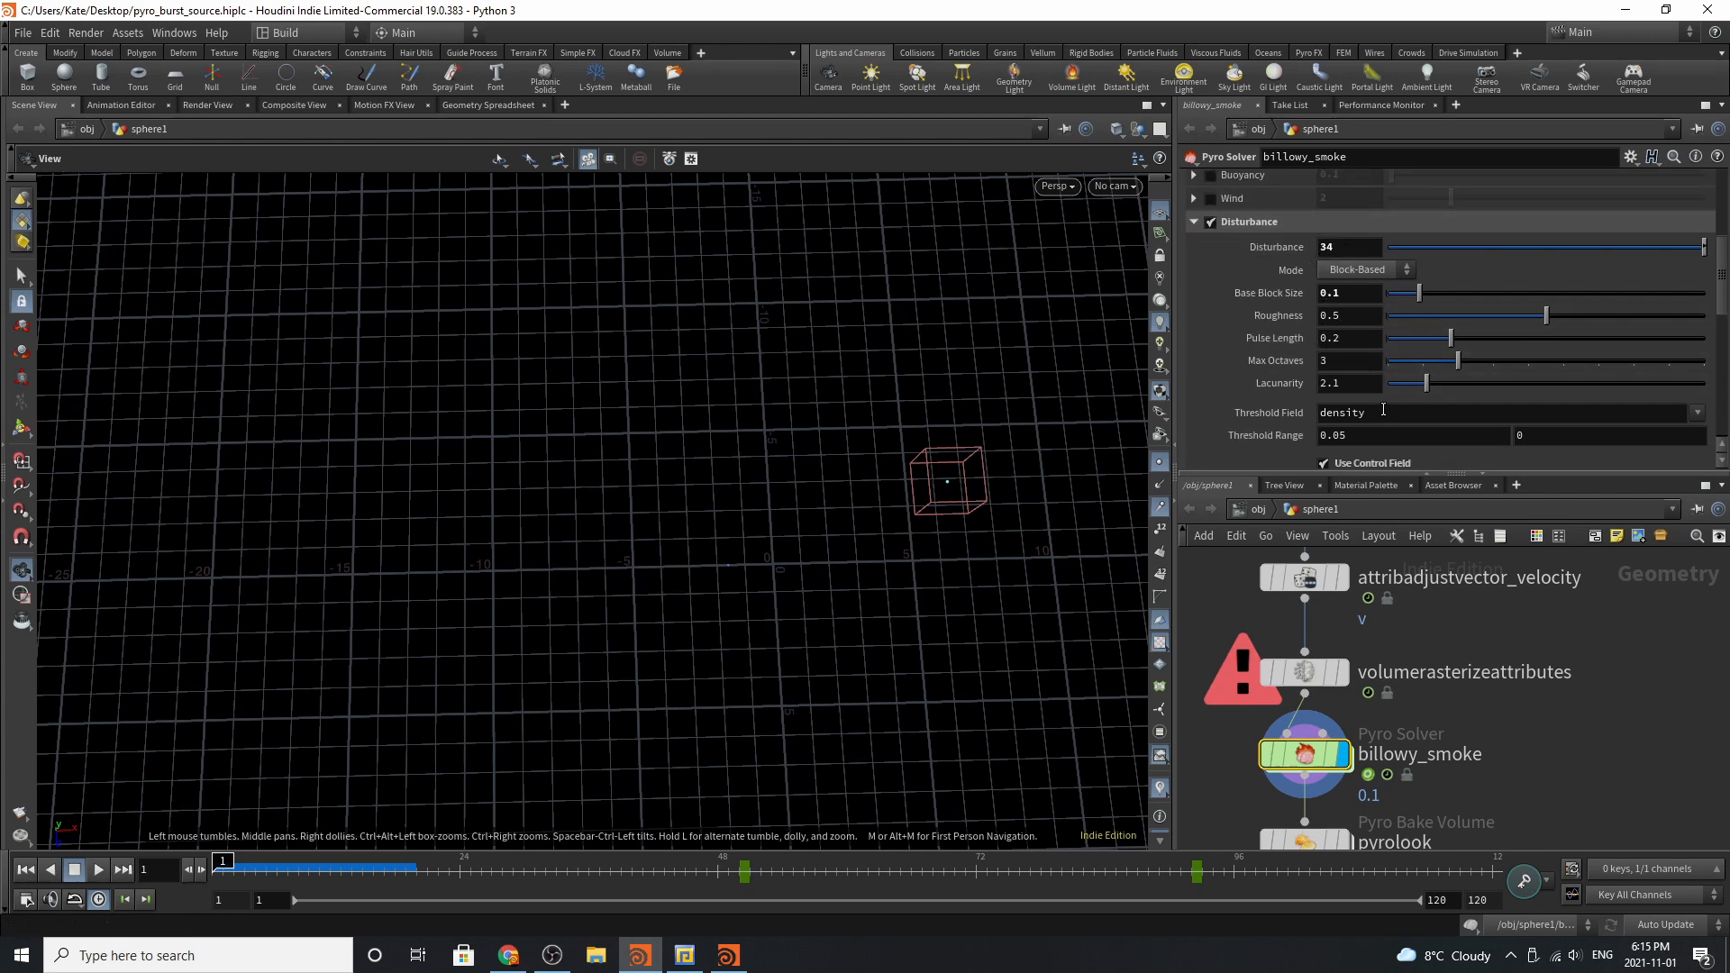
{"action": "scroll", "scroll_direction": "down", "scroll_amount": 3}
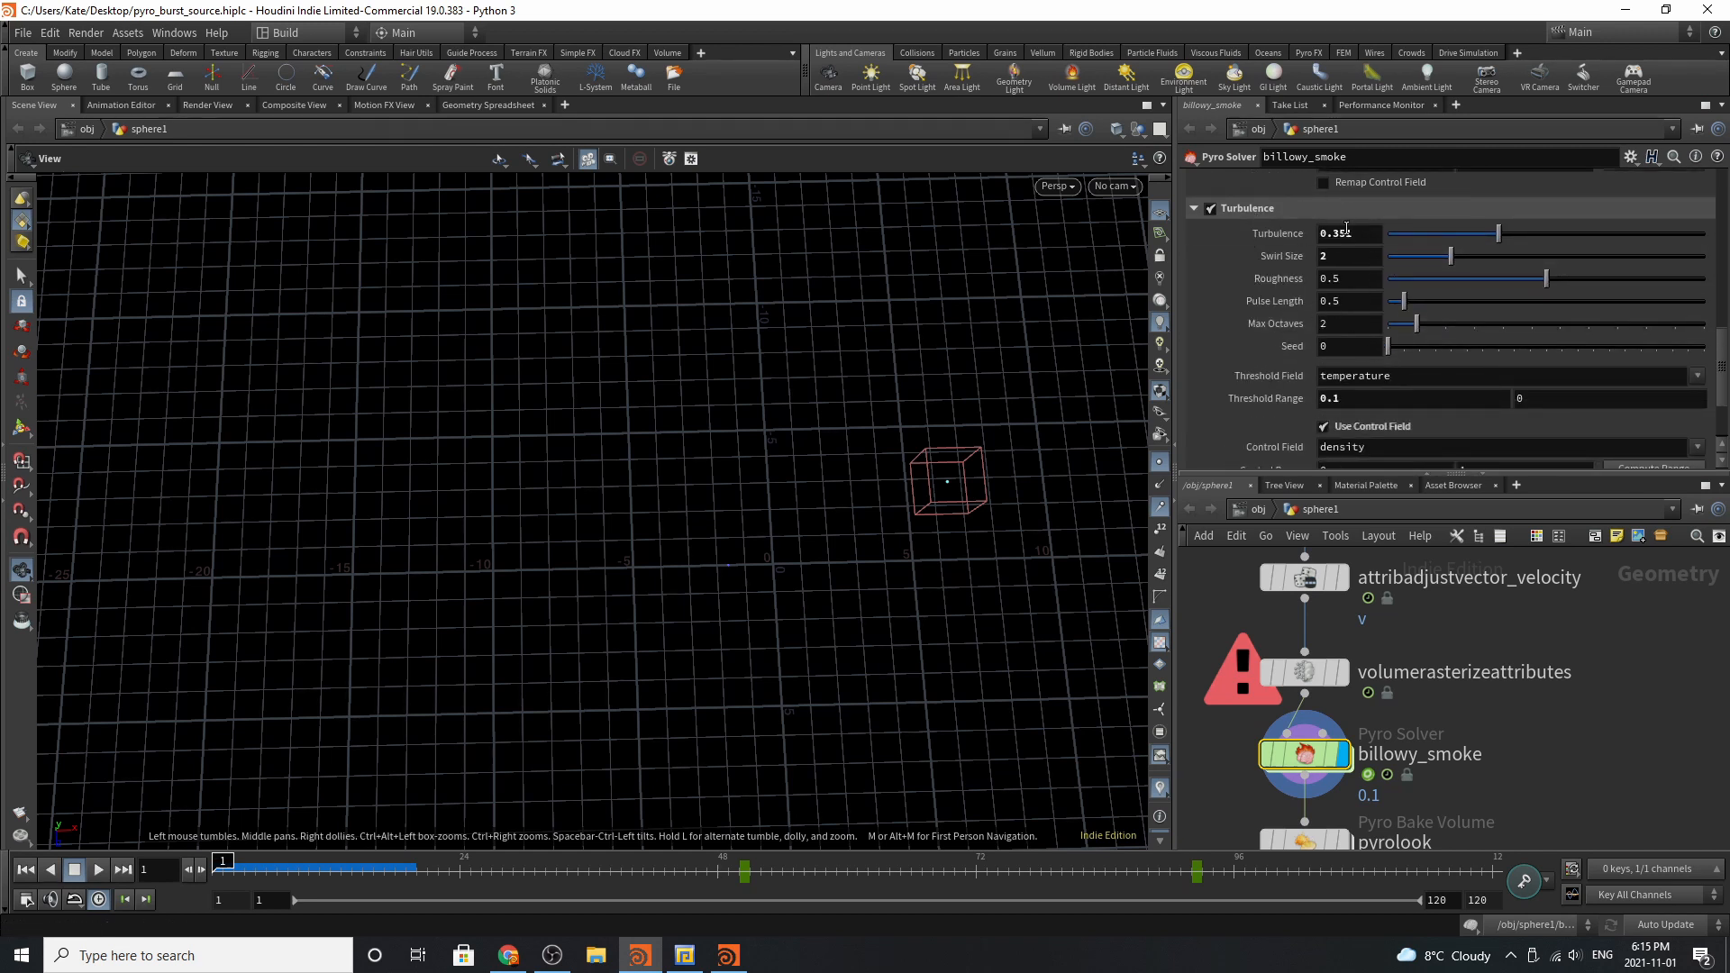
{"action": "scroll", "scroll_direction": "down", "scroll_amount": 3}
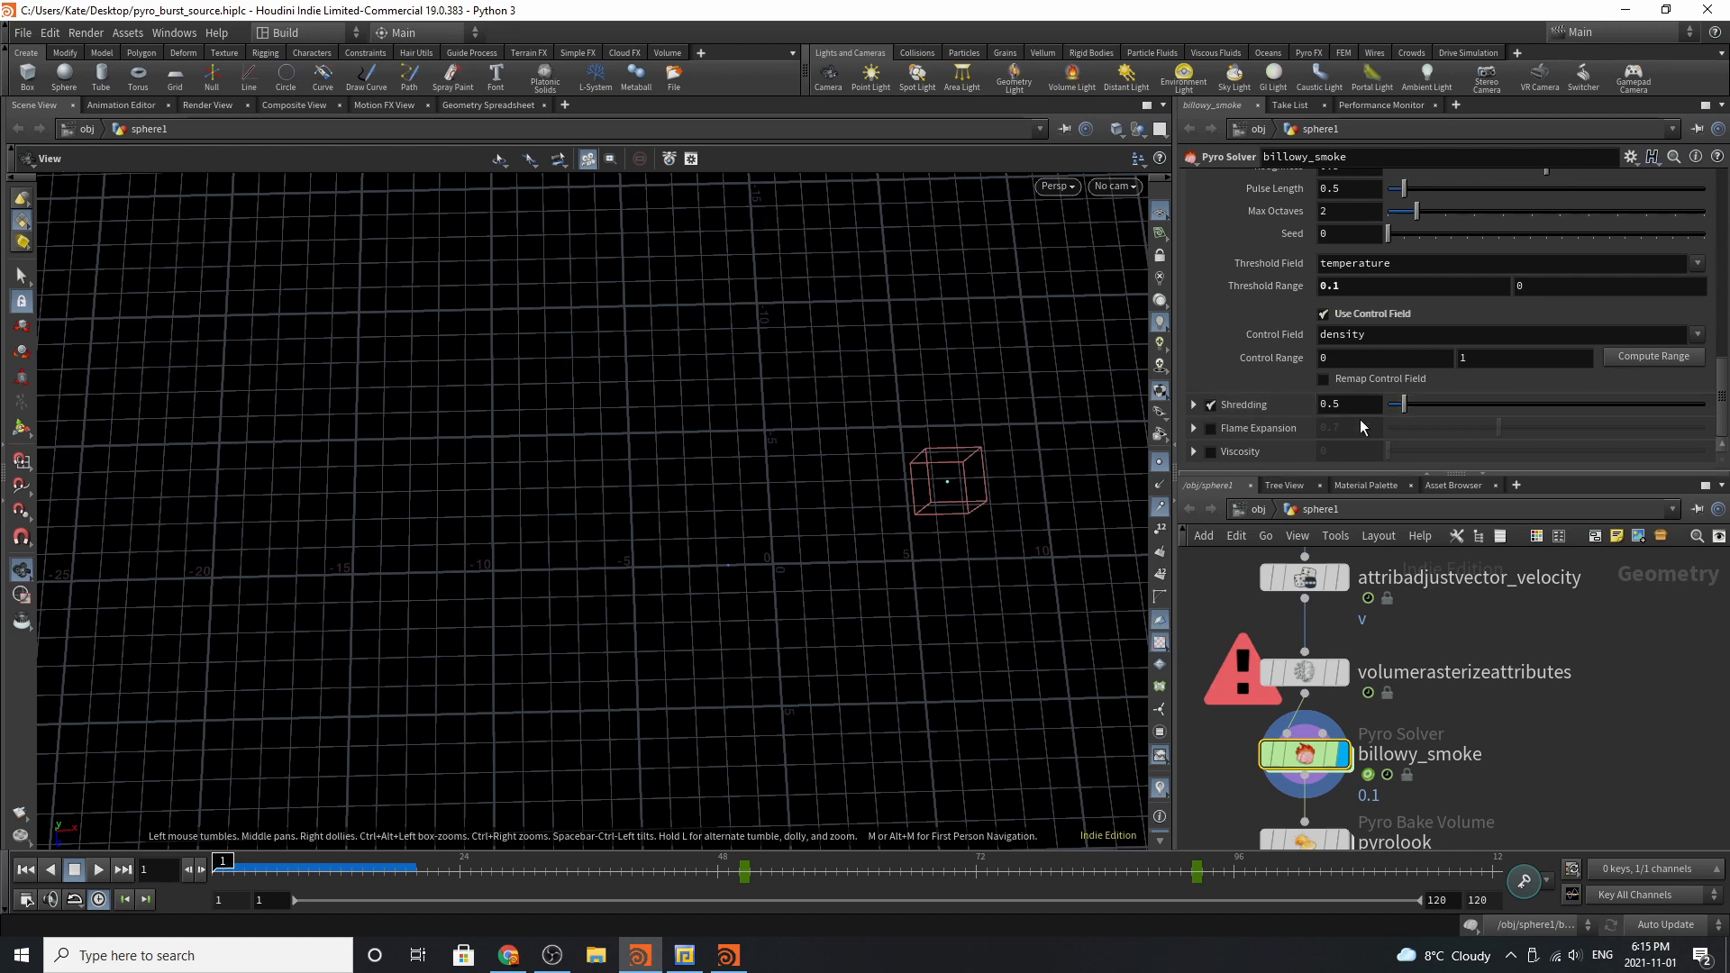
{"action": "mouse_move", "coordinate": [1203, 400]}
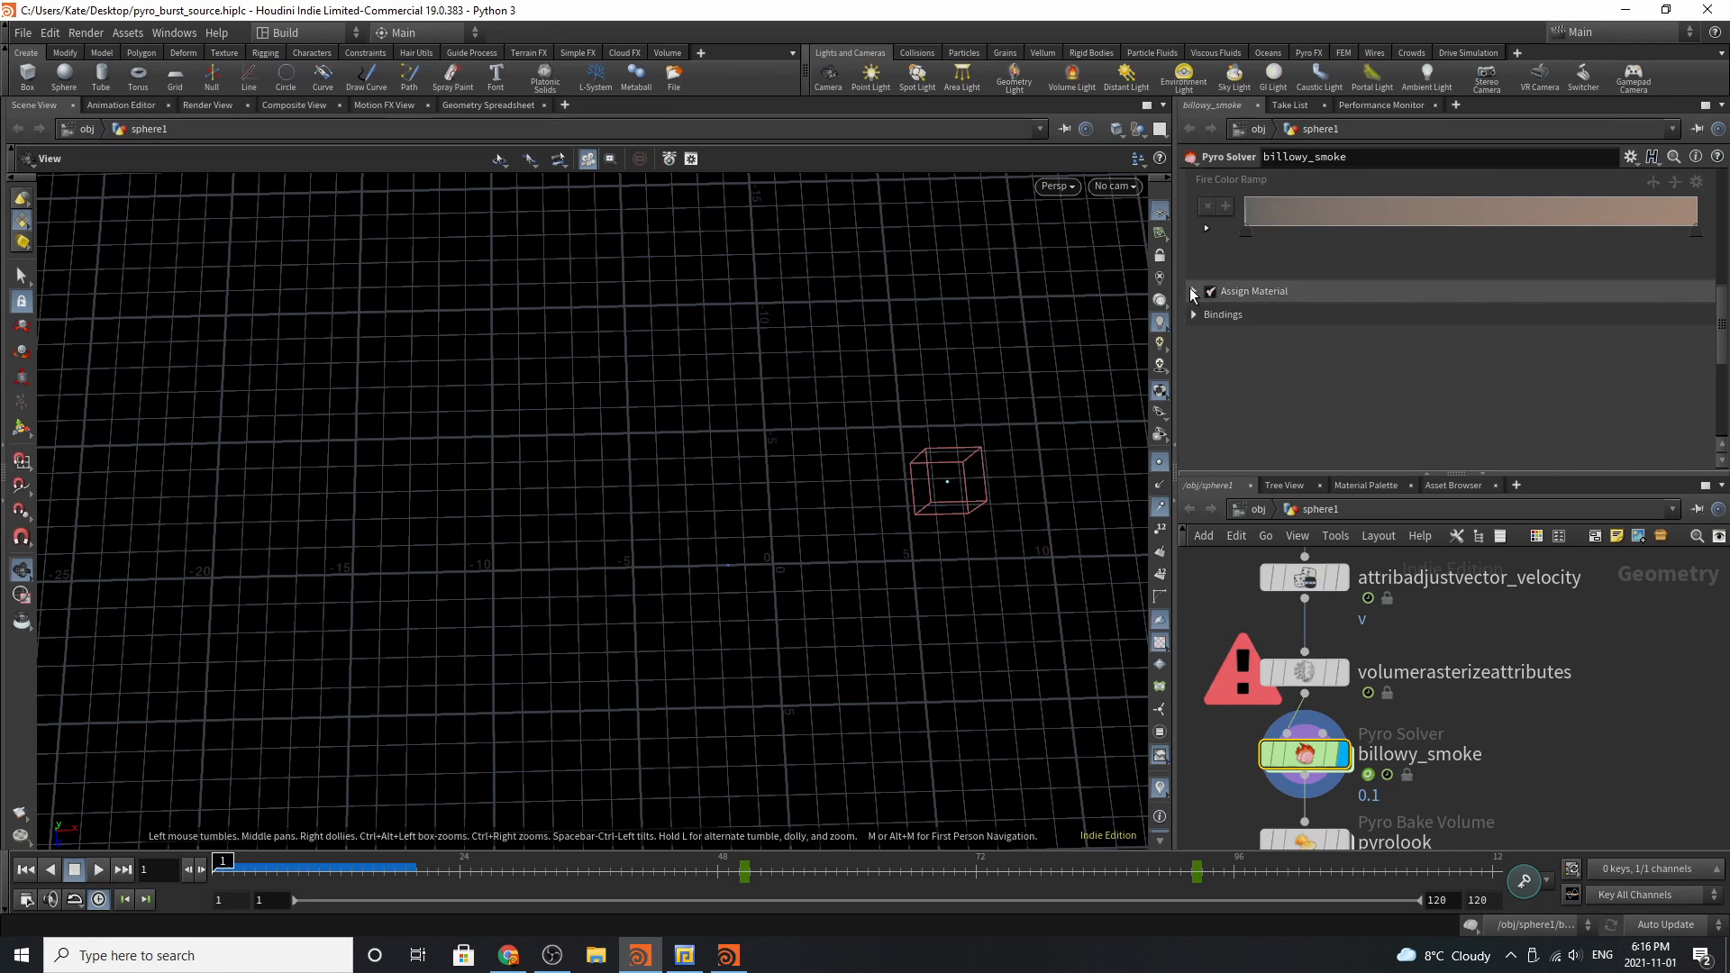
{"action": "left_click", "coordinate": [1194, 291]}
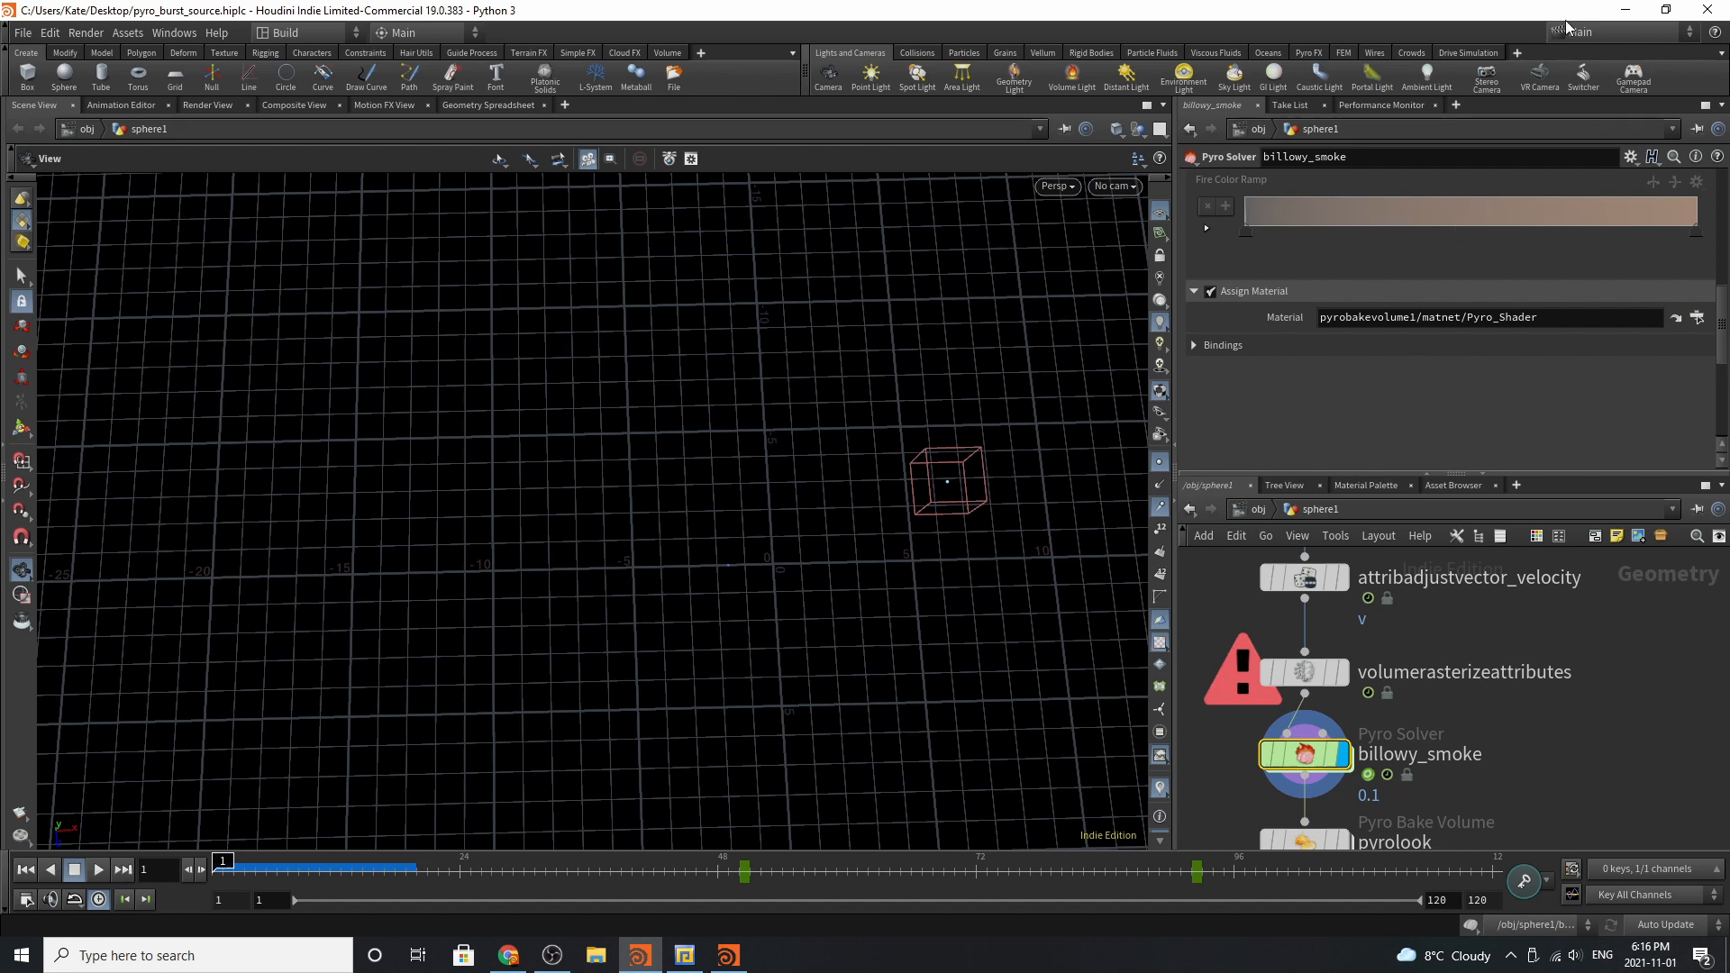
Show the Export tab's fields: density, temperature, flame, vel and Cd.
{"action": "left_click", "coordinate": [1474, 227]}
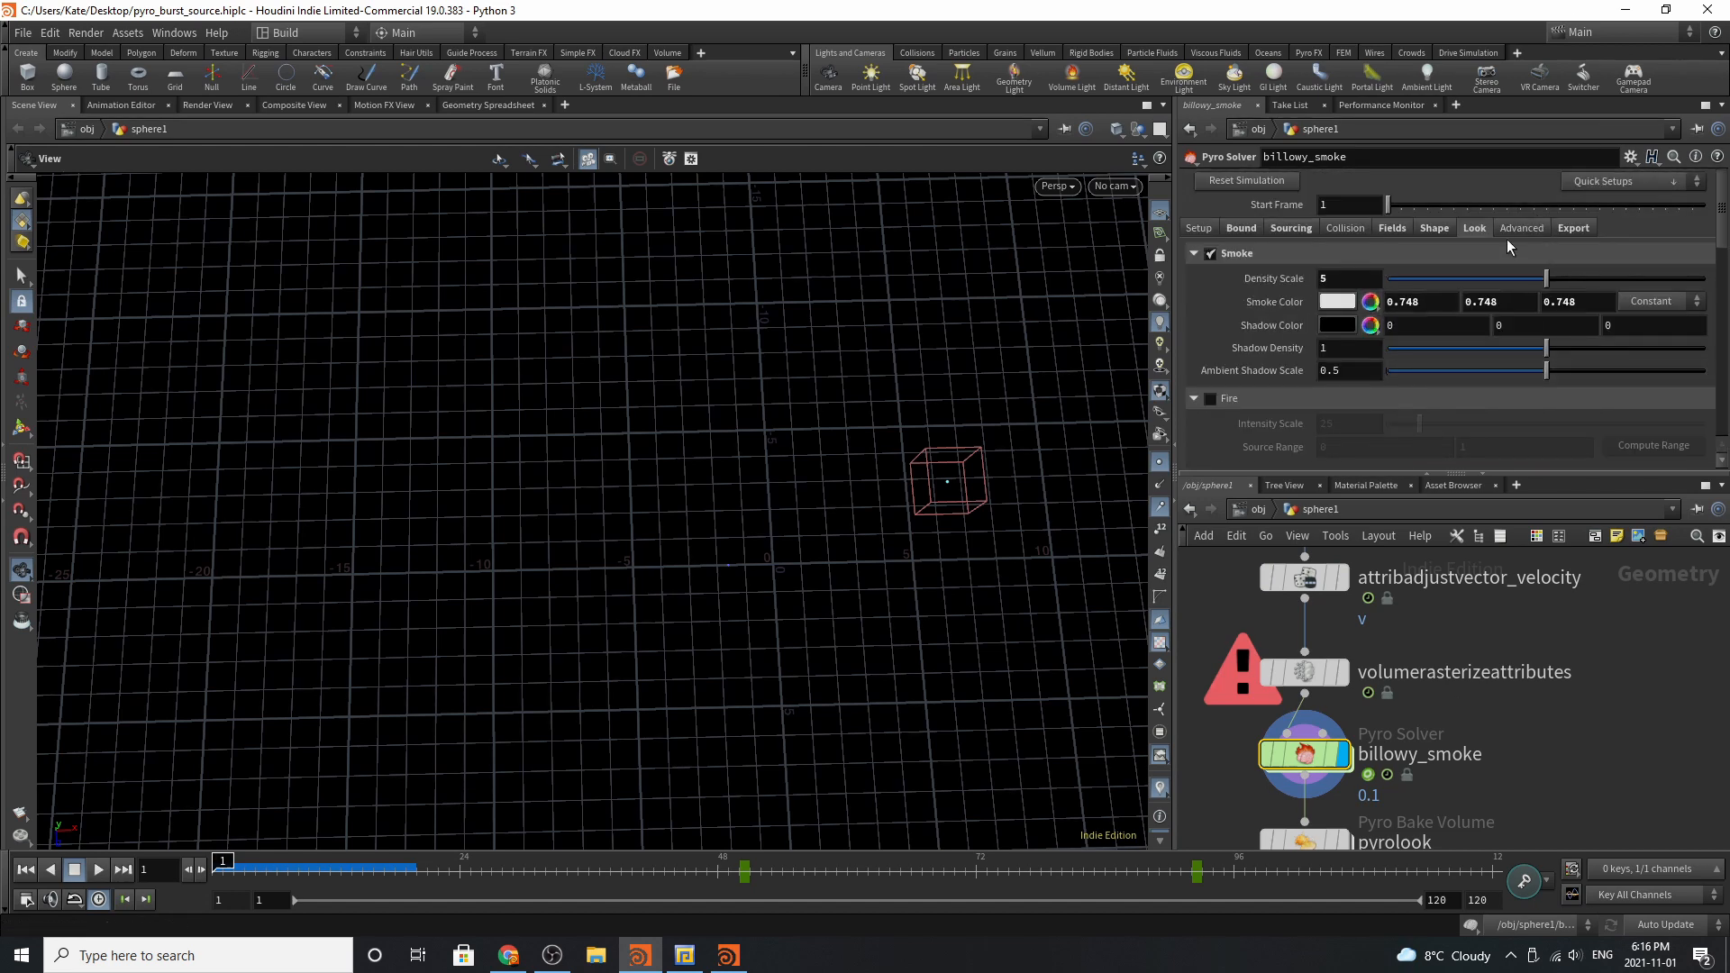
{"action": "left_click", "coordinate": [1572, 228]}
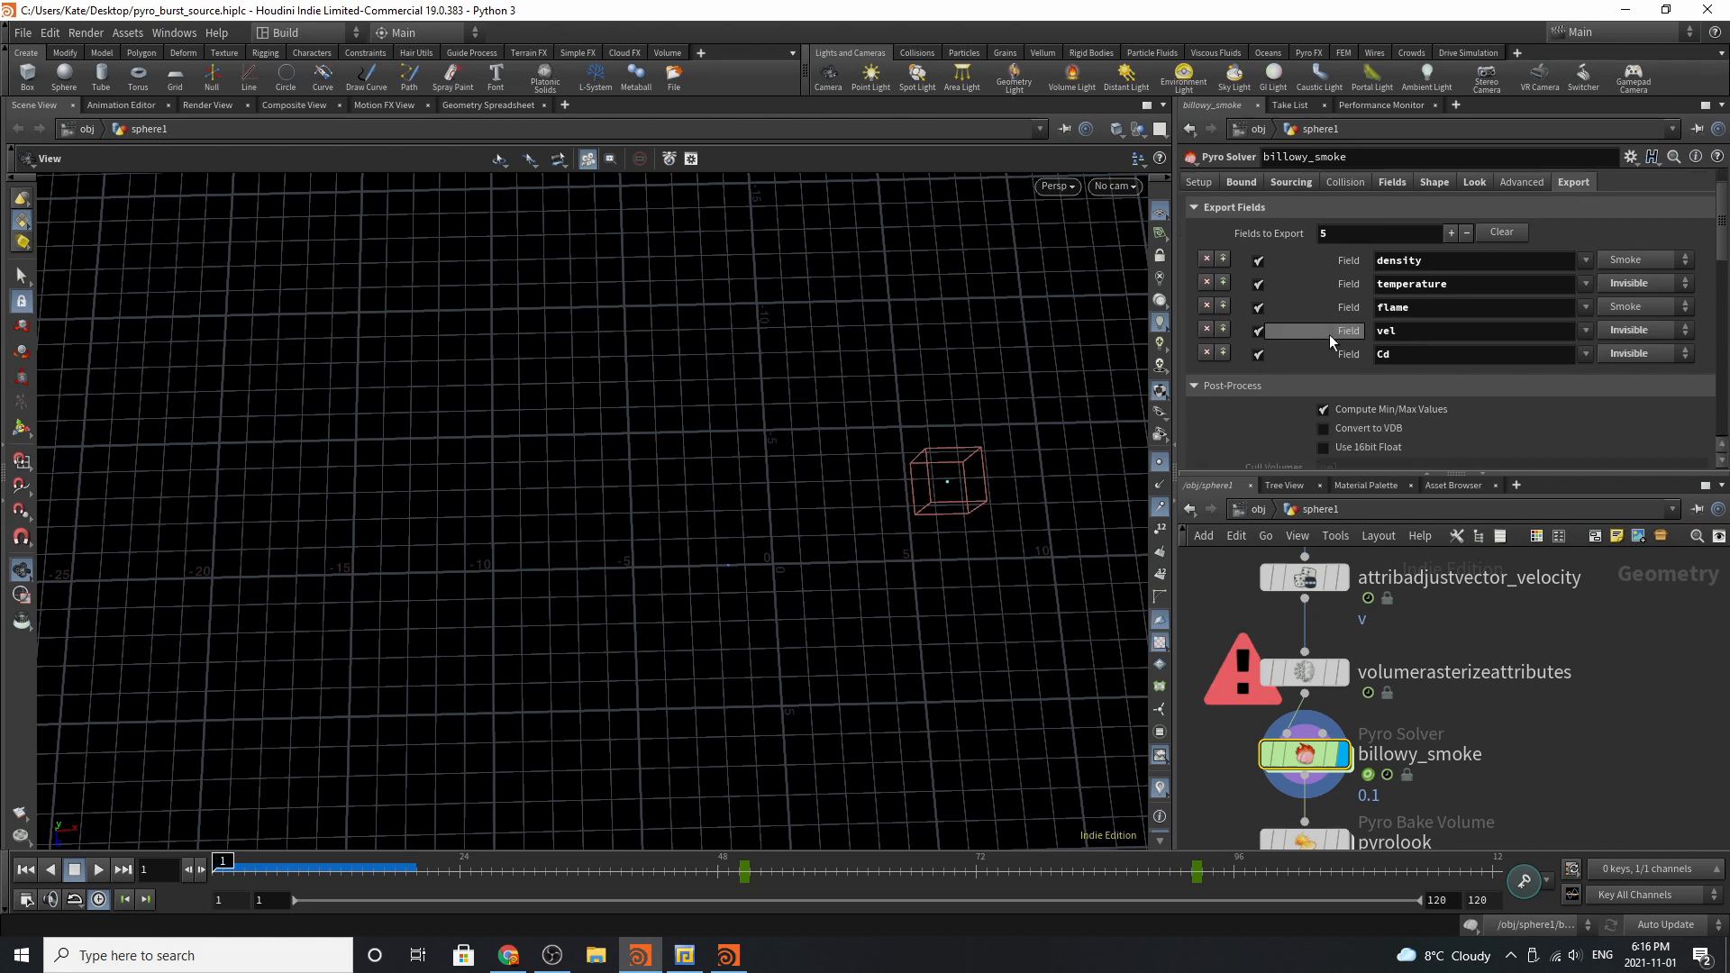
{"action": "scroll", "scroll_direction": "down", "scroll_amount": 3}
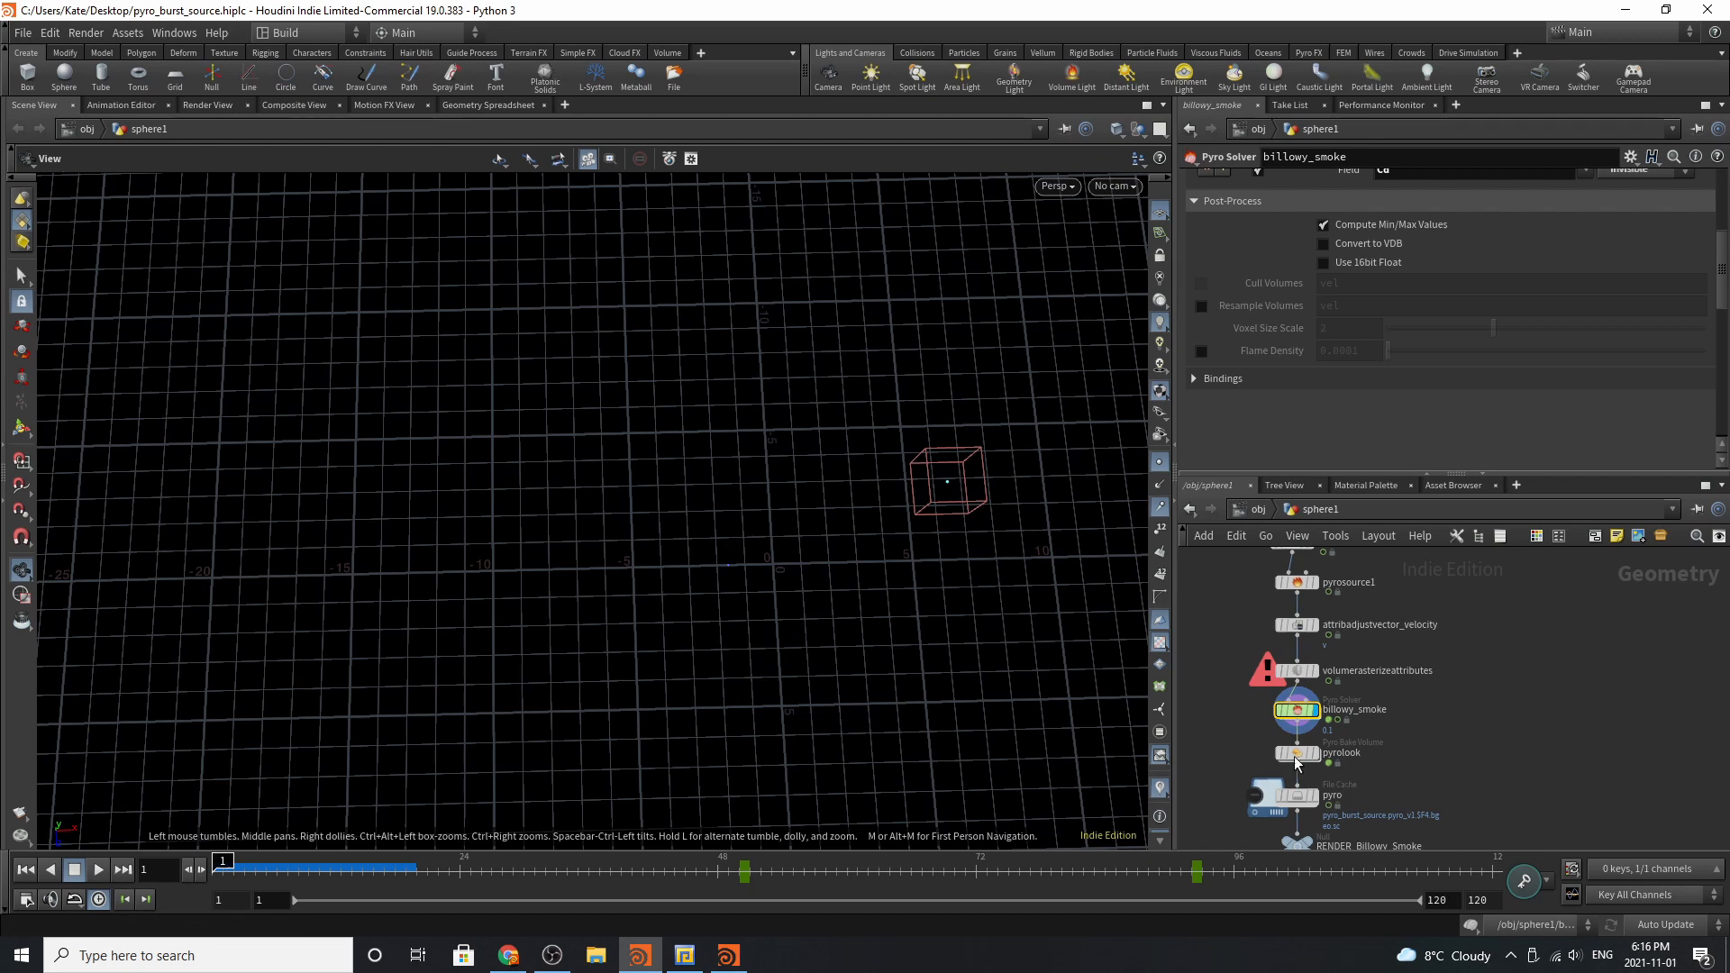
Select the pyrolook bake volume and review its Smoke settings, density scale 5.
{"action": "left_click", "coordinate": [1297, 754]}
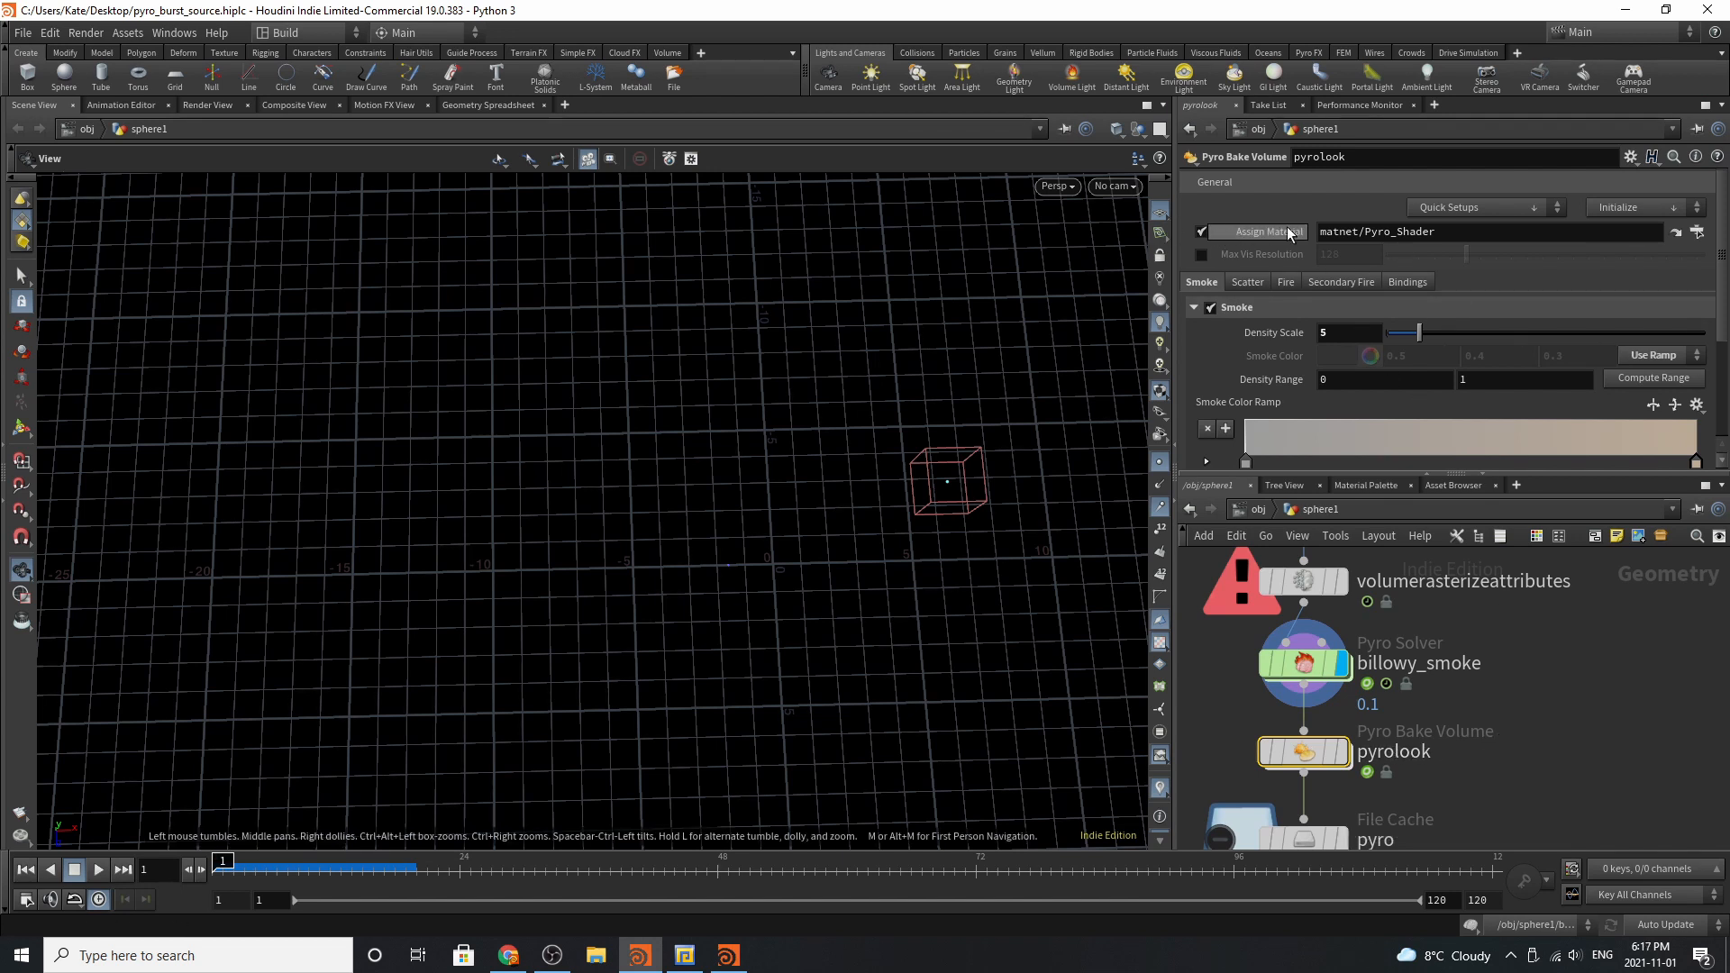
{"action": "scroll", "scroll_direction": "down", "scroll_amount": 3}
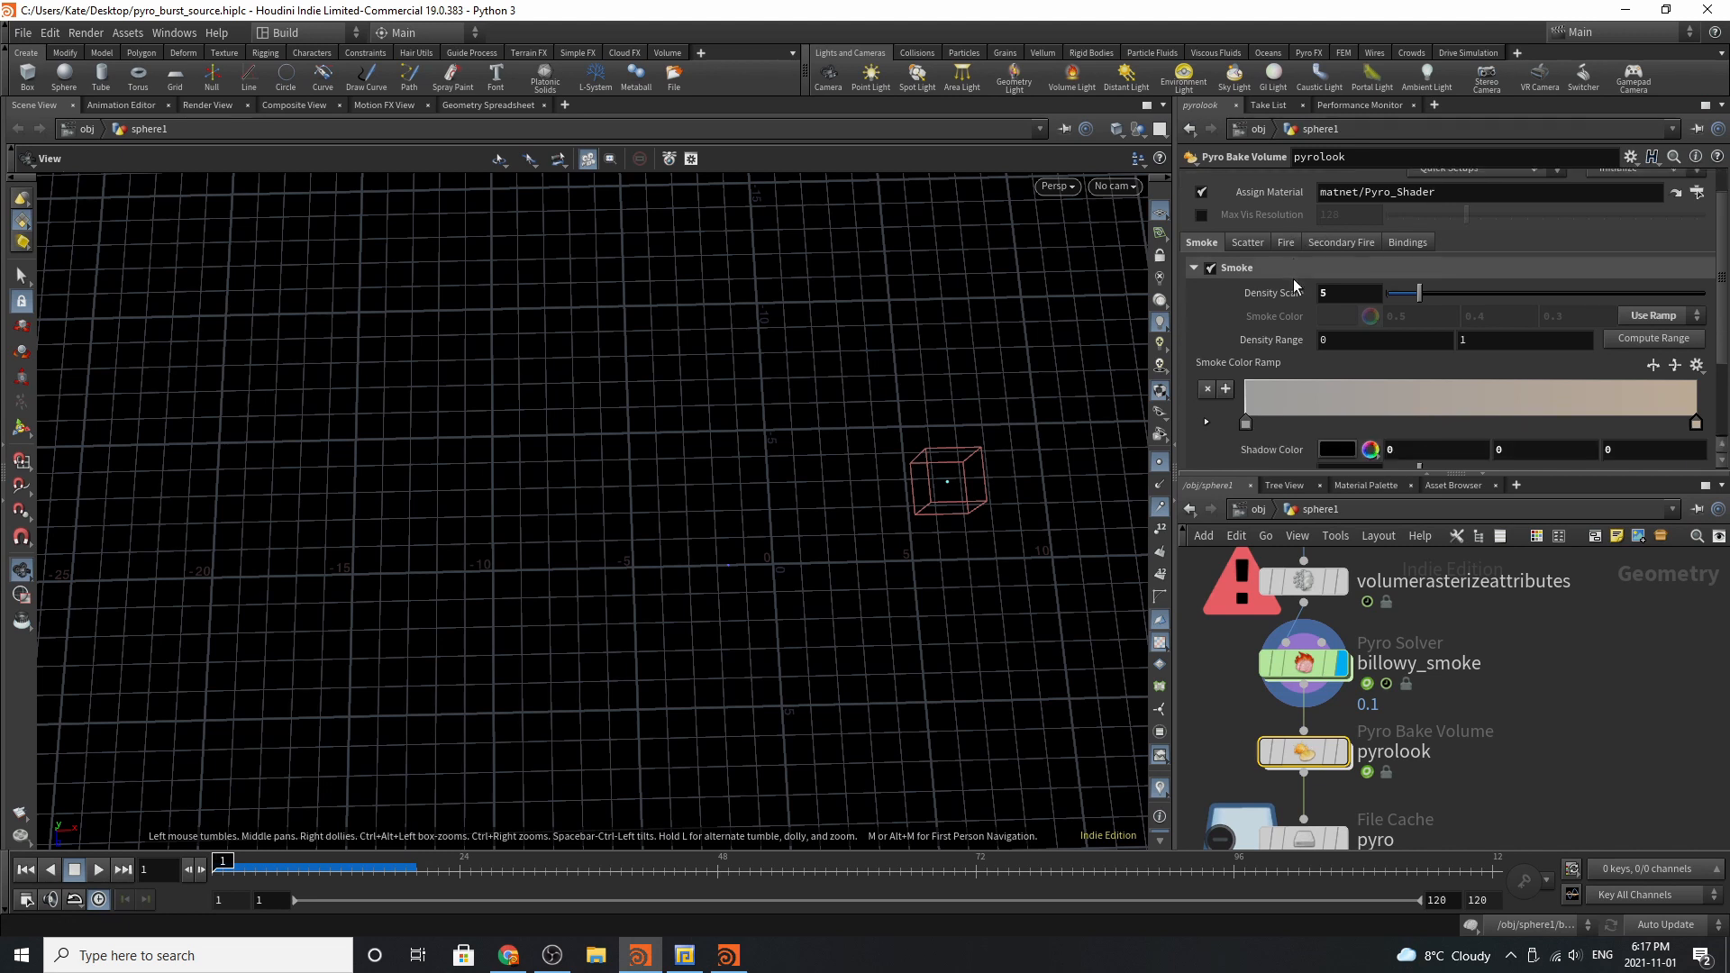
{"action": "scroll", "scroll_direction": "down", "scroll_amount": 3}
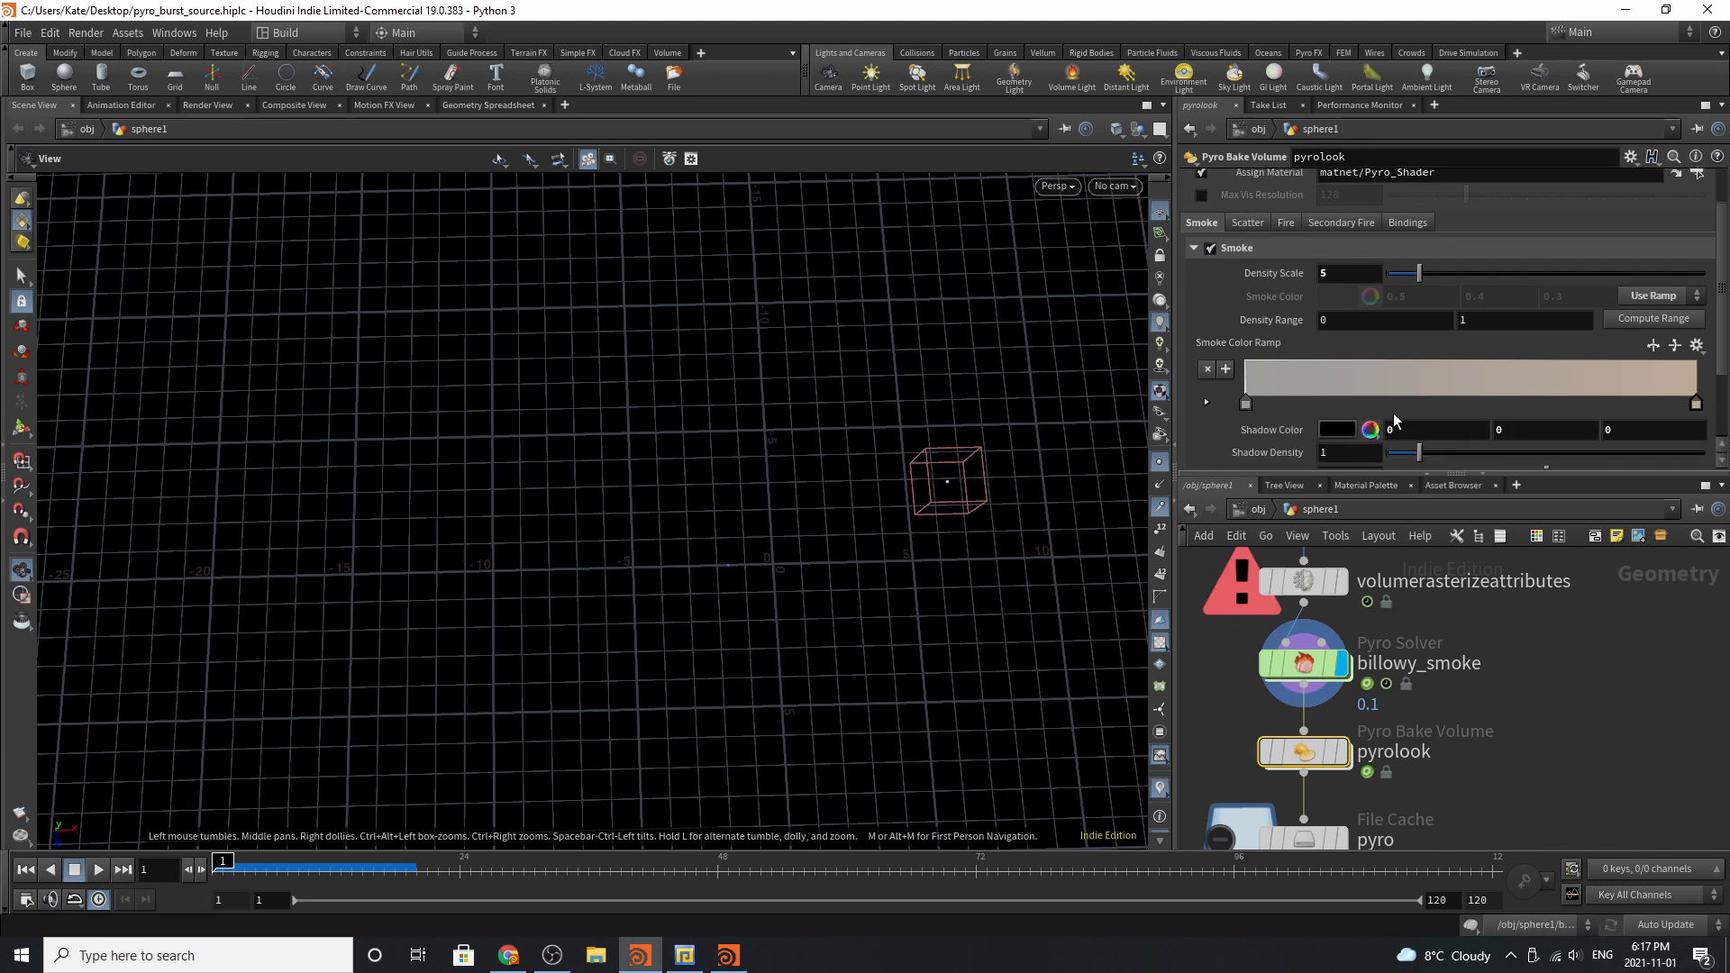
{"action": "scroll", "scroll_direction": "down", "scroll_amount": 3}
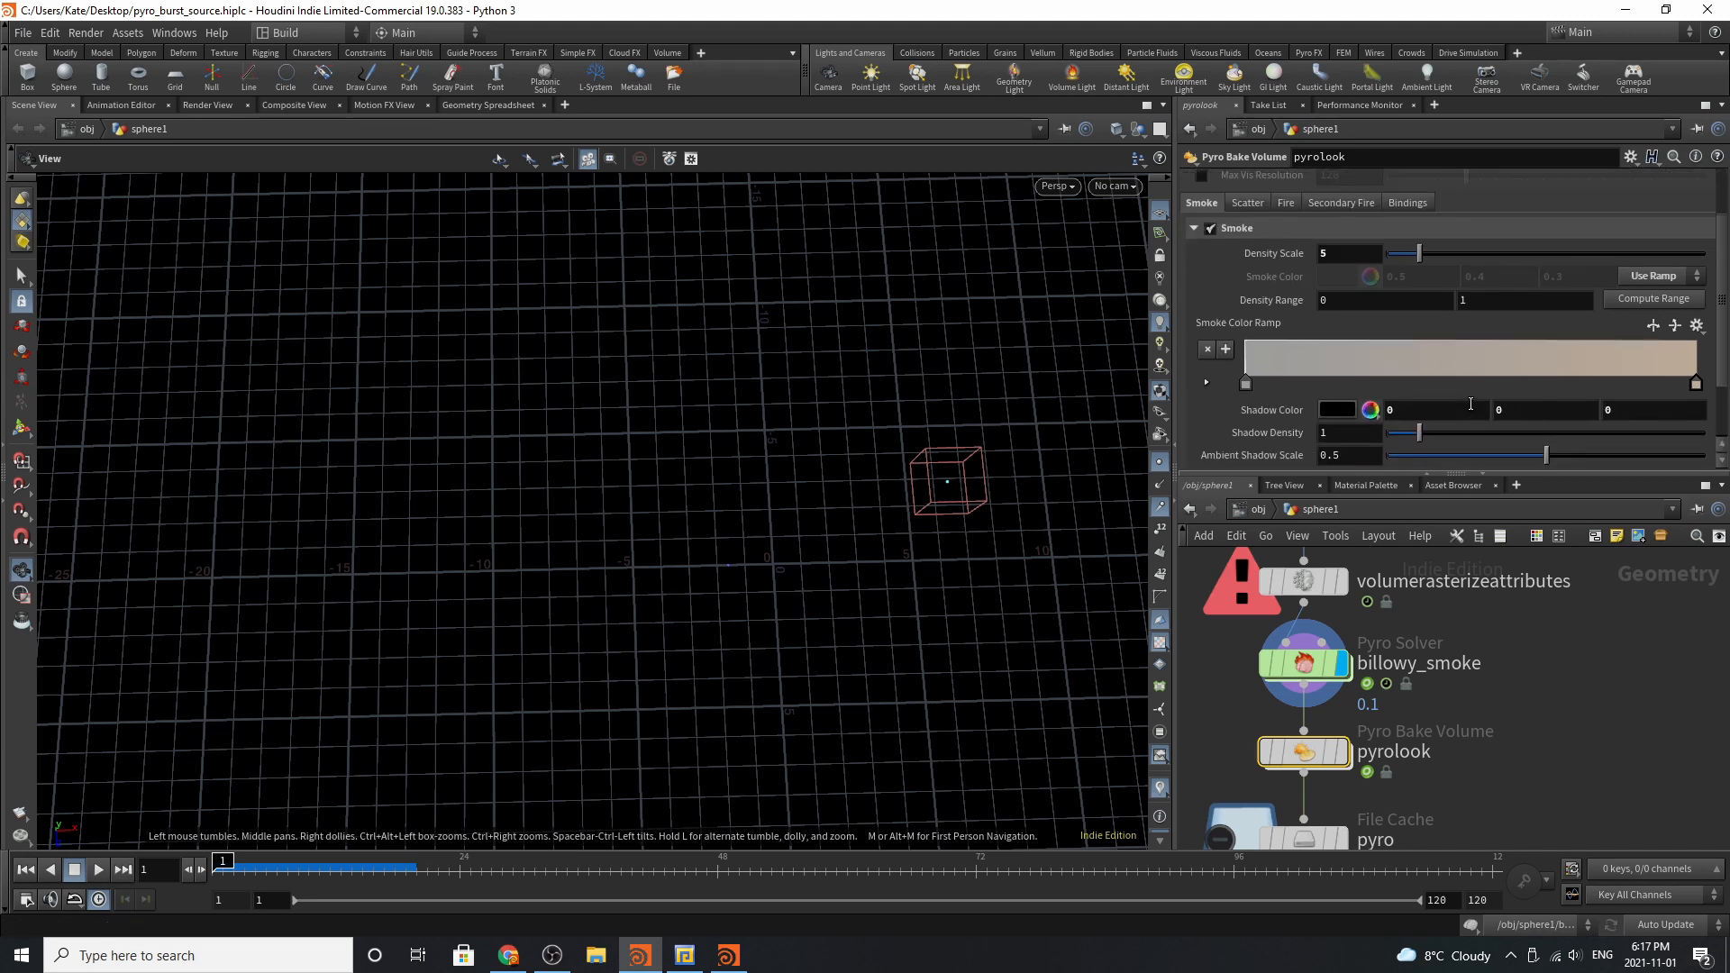
Browse the Scatter and Bindings tabs, toggling the bake emission volume folder.
{"action": "left_click", "coordinate": [1248, 202]}
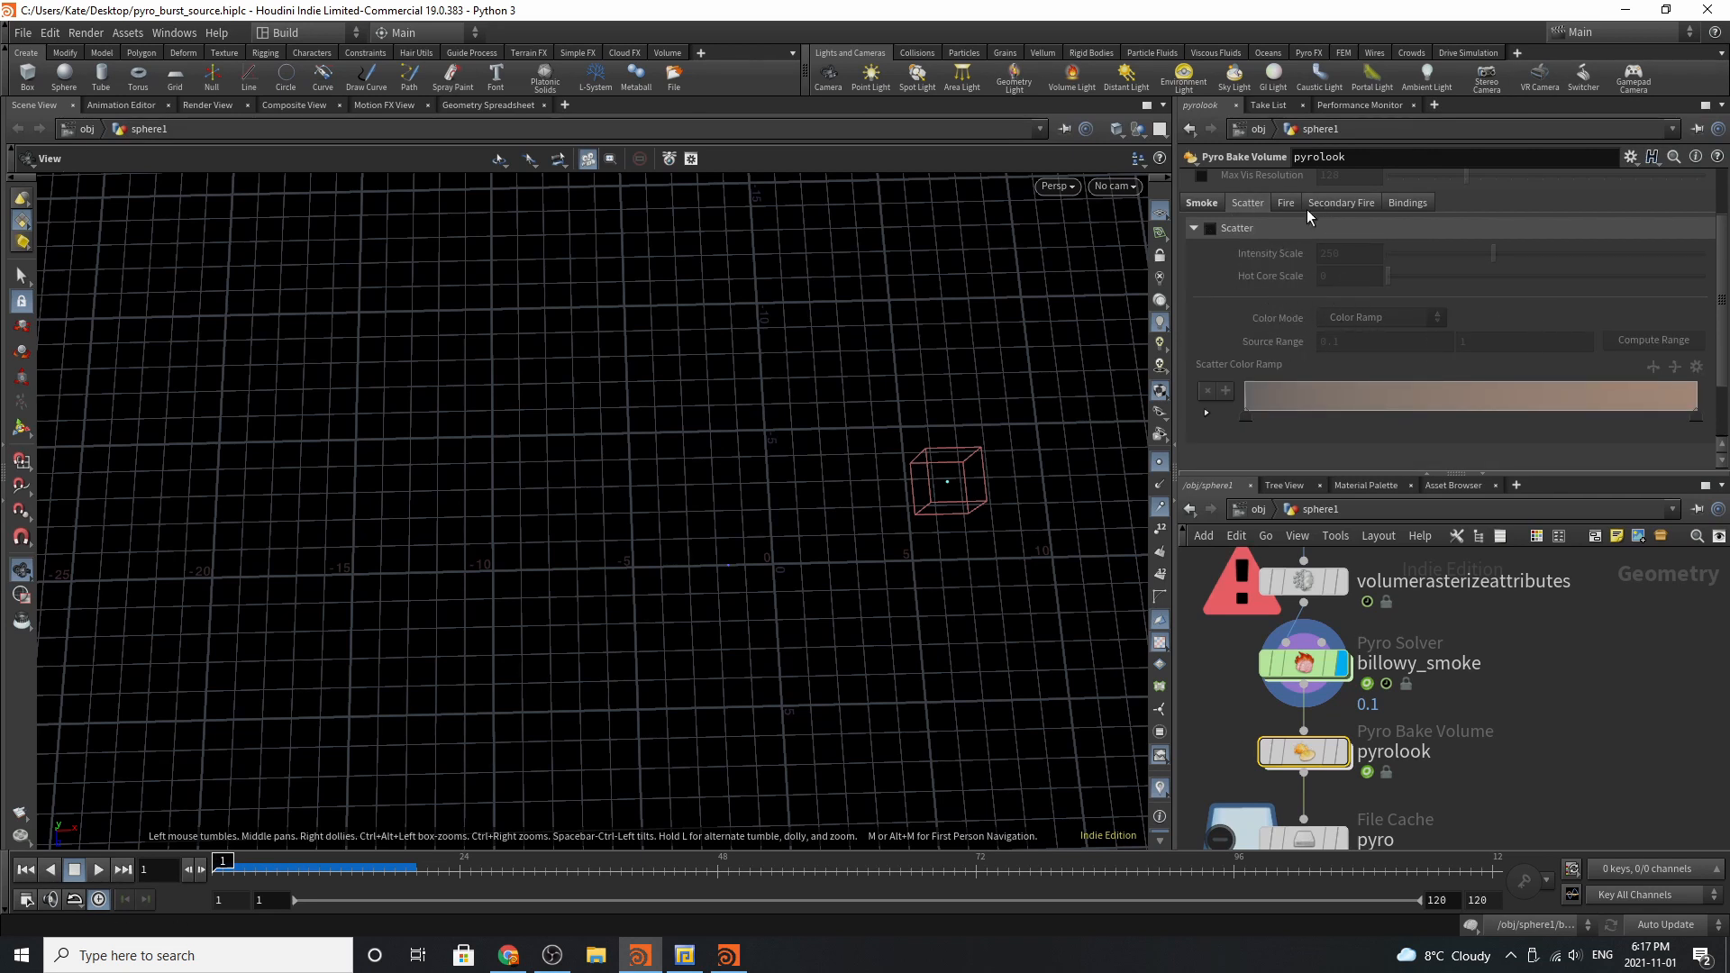
{"action": "left_click", "coordinate": [1285, 202]}
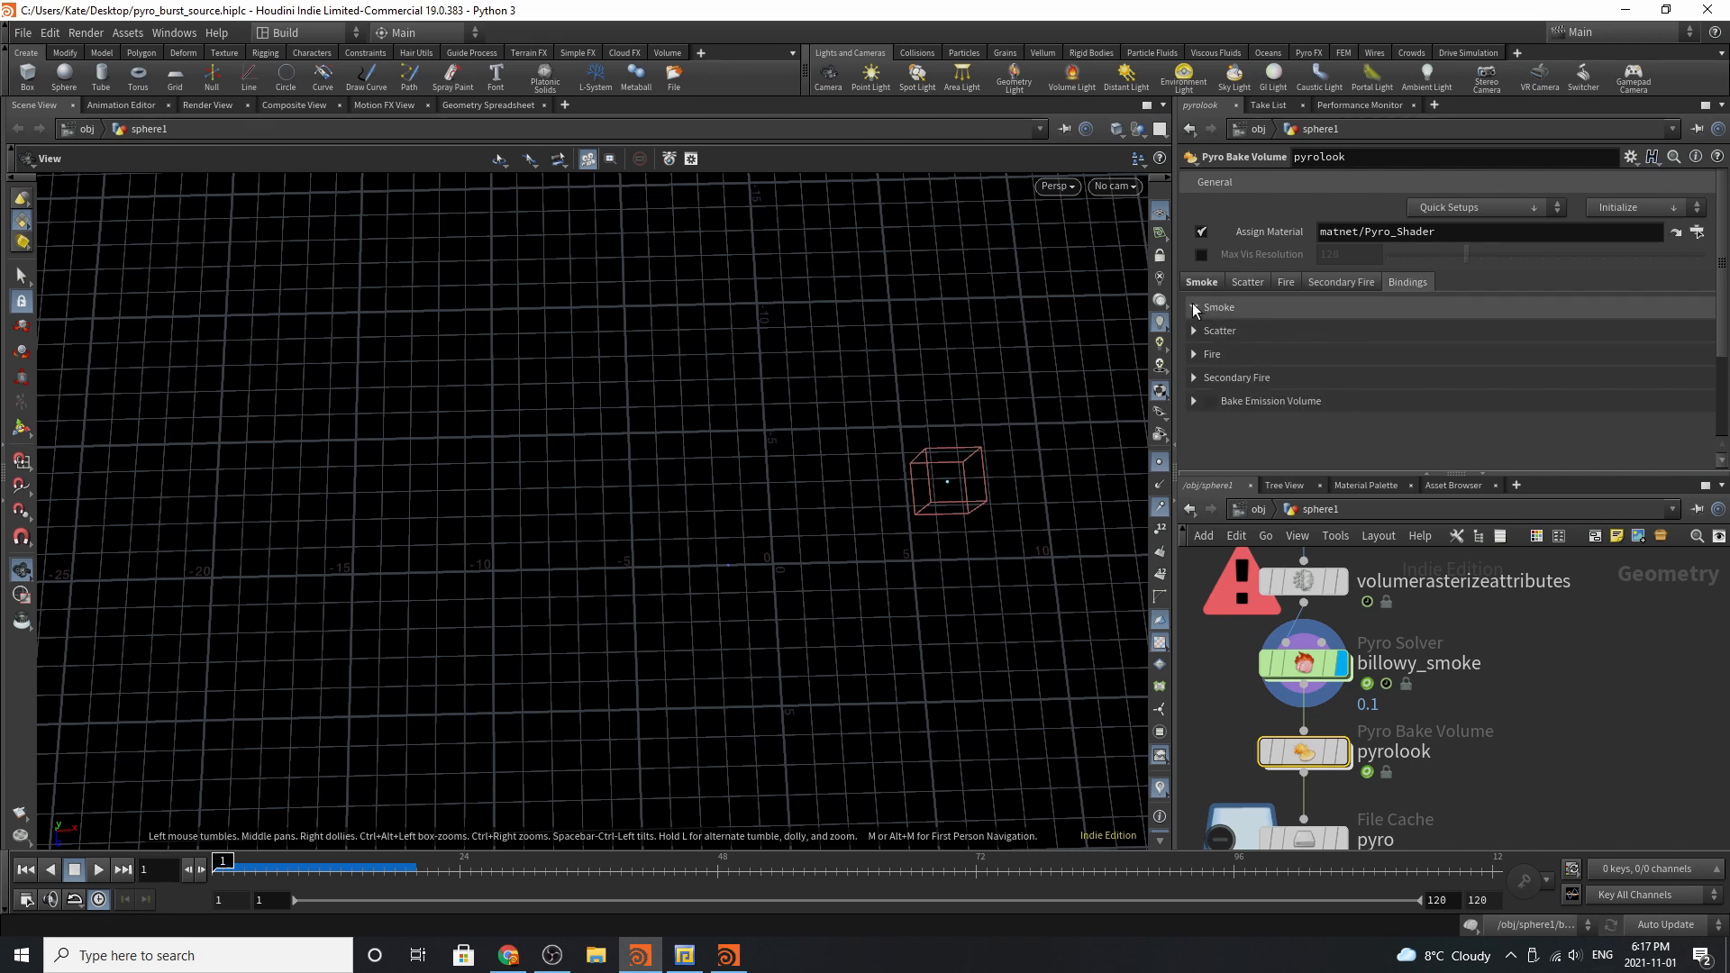
{"action": "left_click", "coordinate": [1194, 330]}
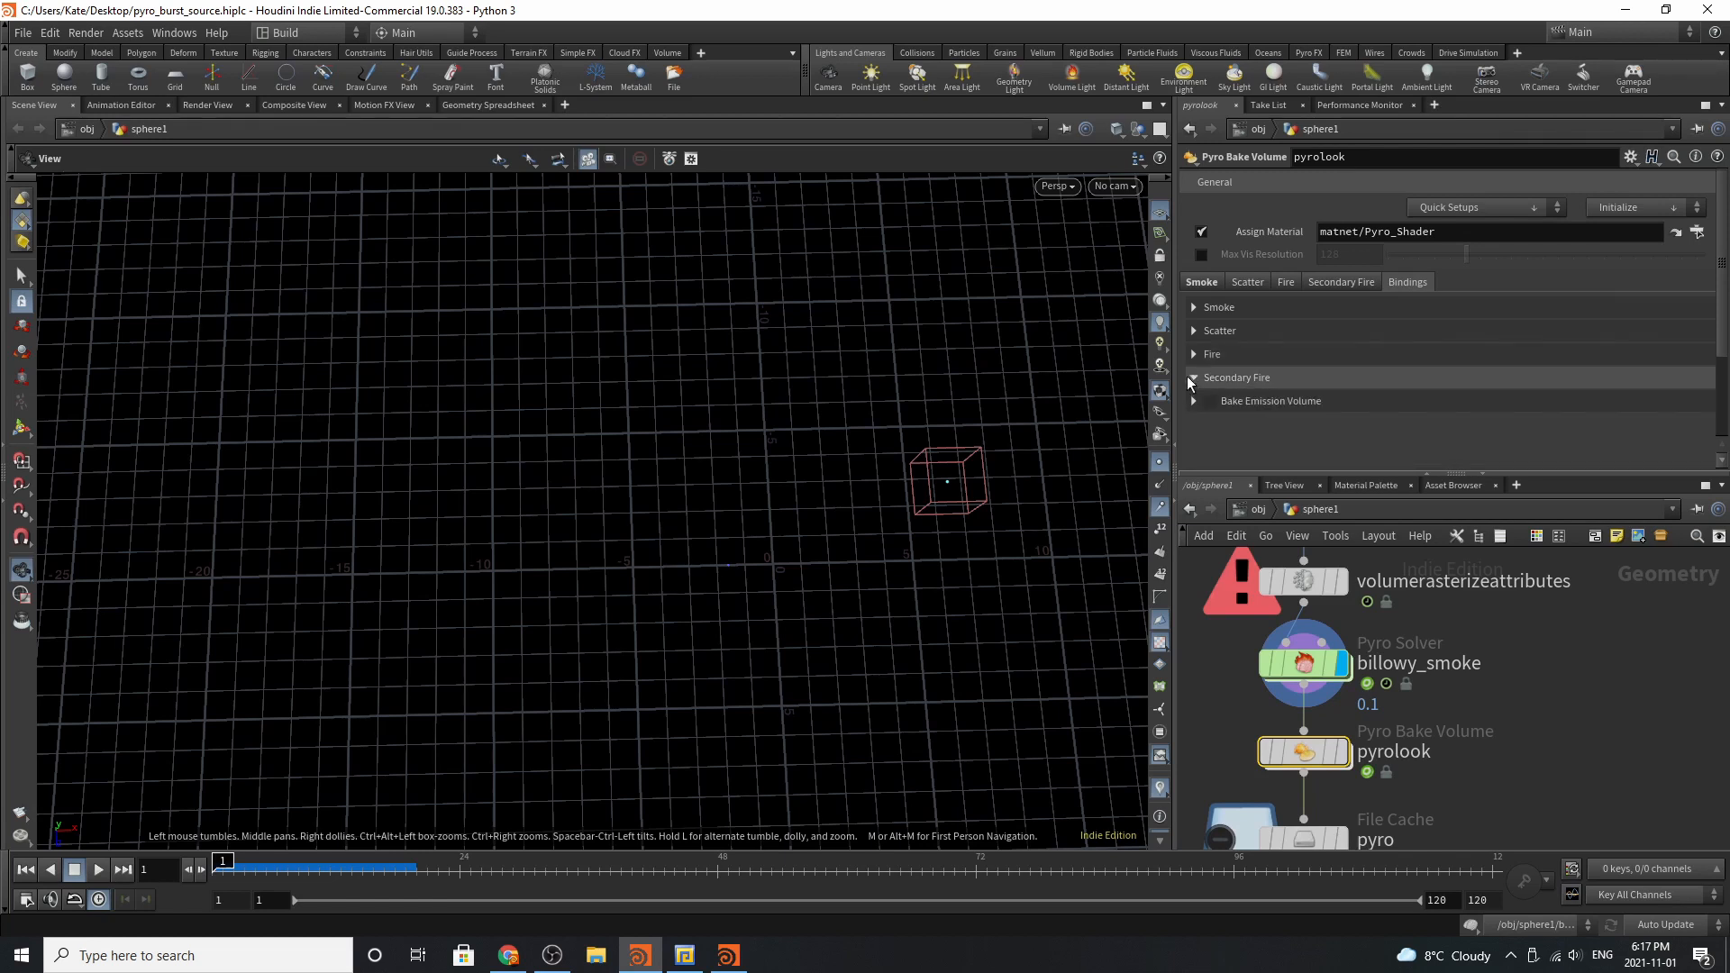
{"action": "left_click", "coordinate": [1193, 400]}
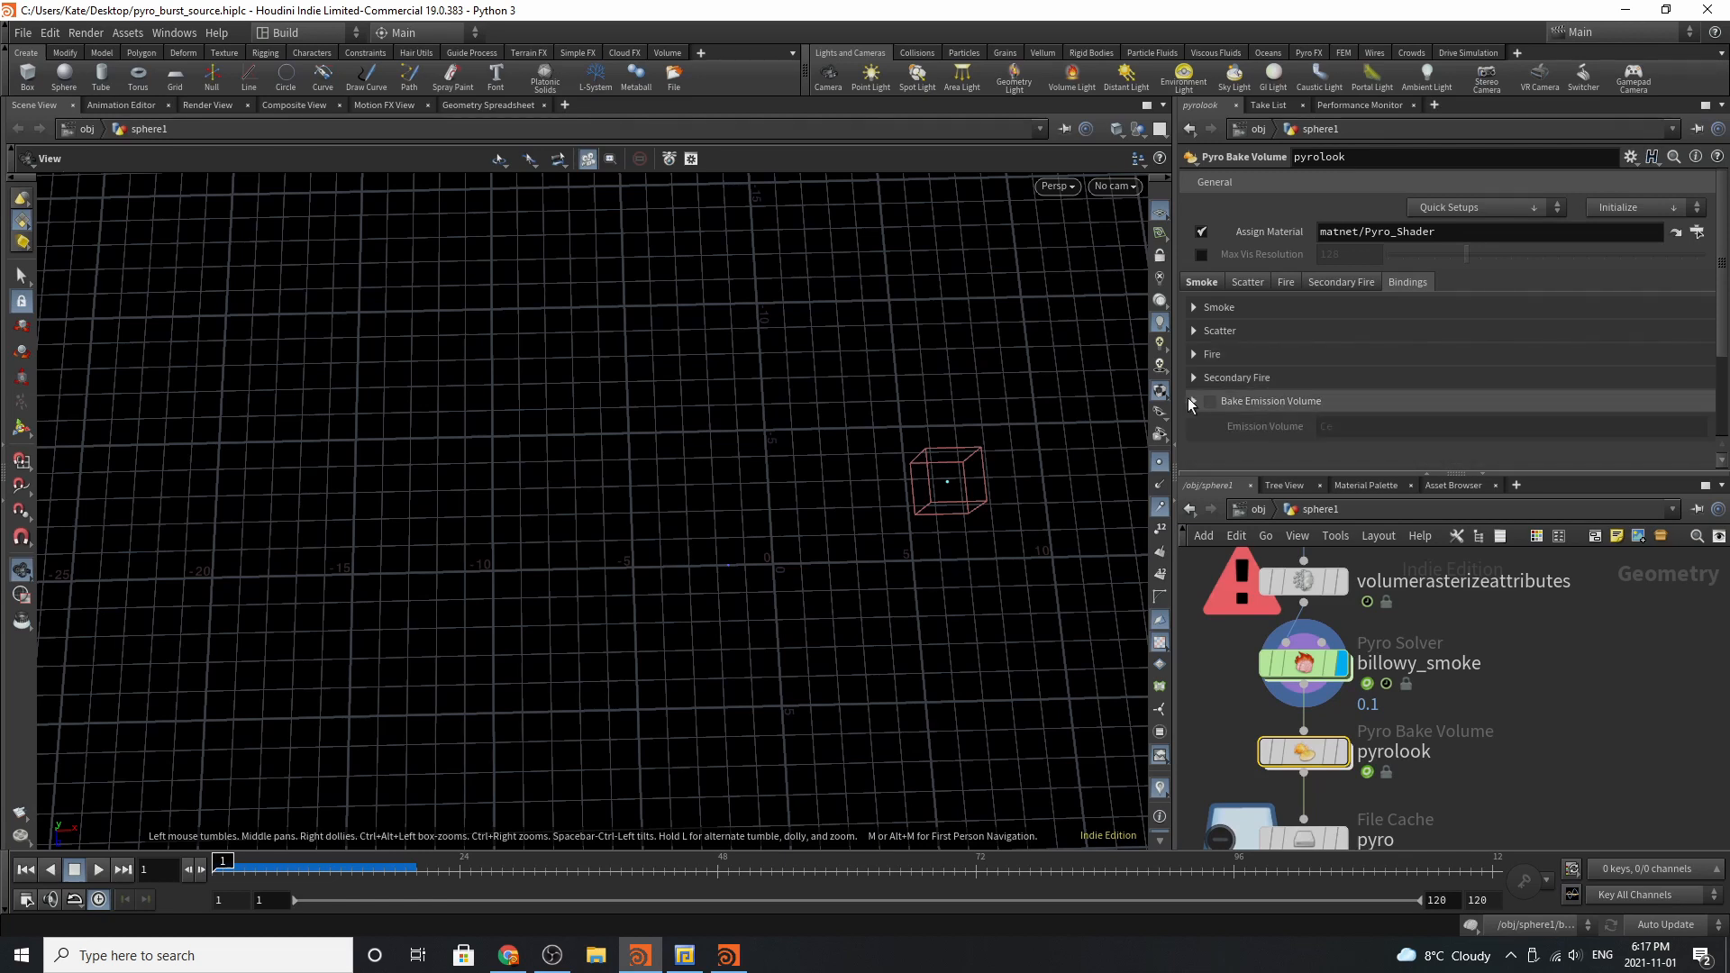
{"action": "left_click", "coordinate": [1194, 400]}
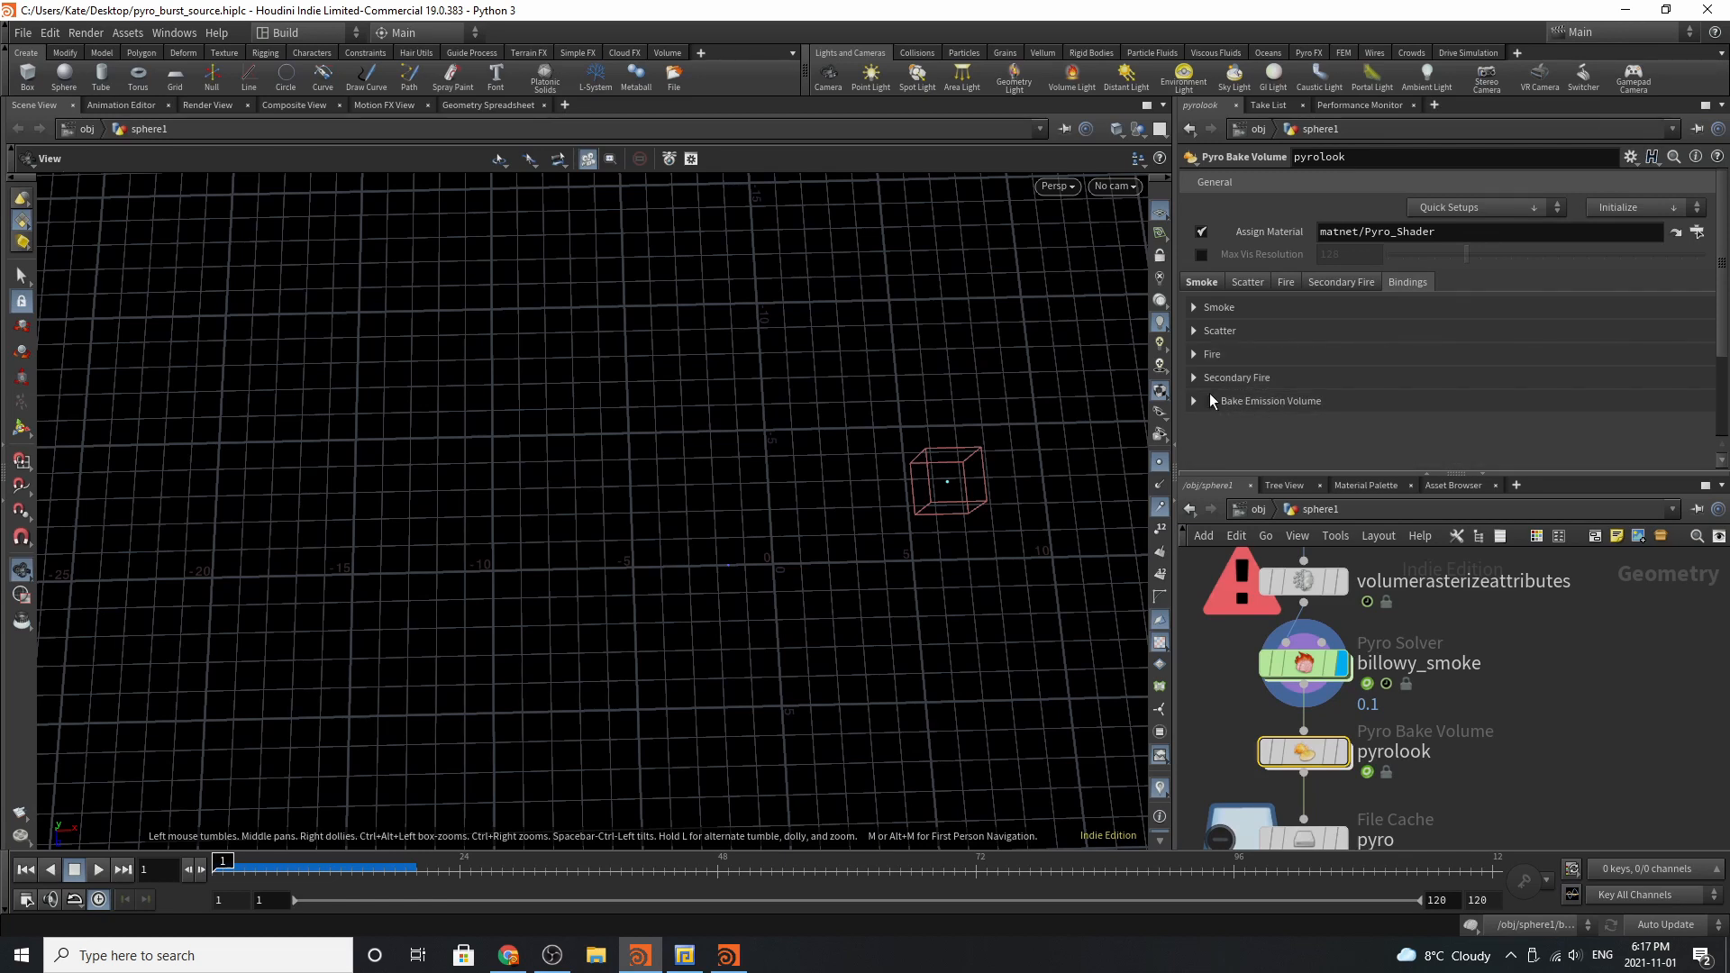
{"action": "scroll", "scroll_direction": "down", "scroll_amount": 3}
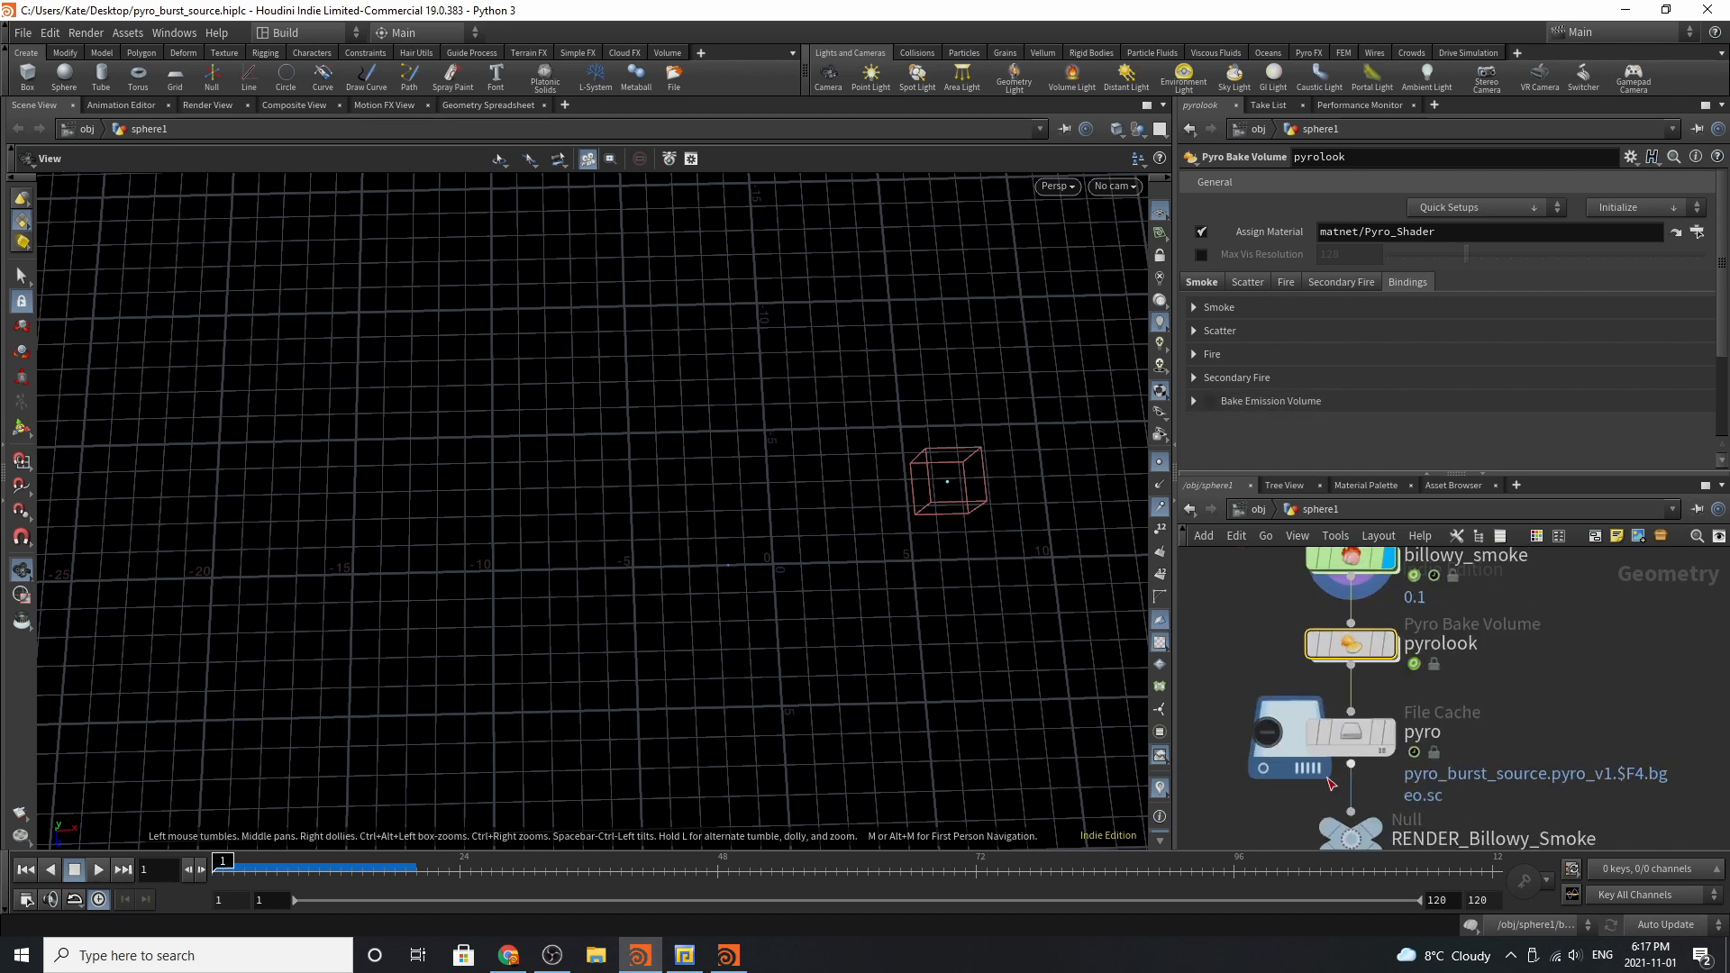
Display the RENDER_Billowy_Smoke null and move the timeline to about frame 62.
{"action": "left_click", "coordinate": [1351, 736]}
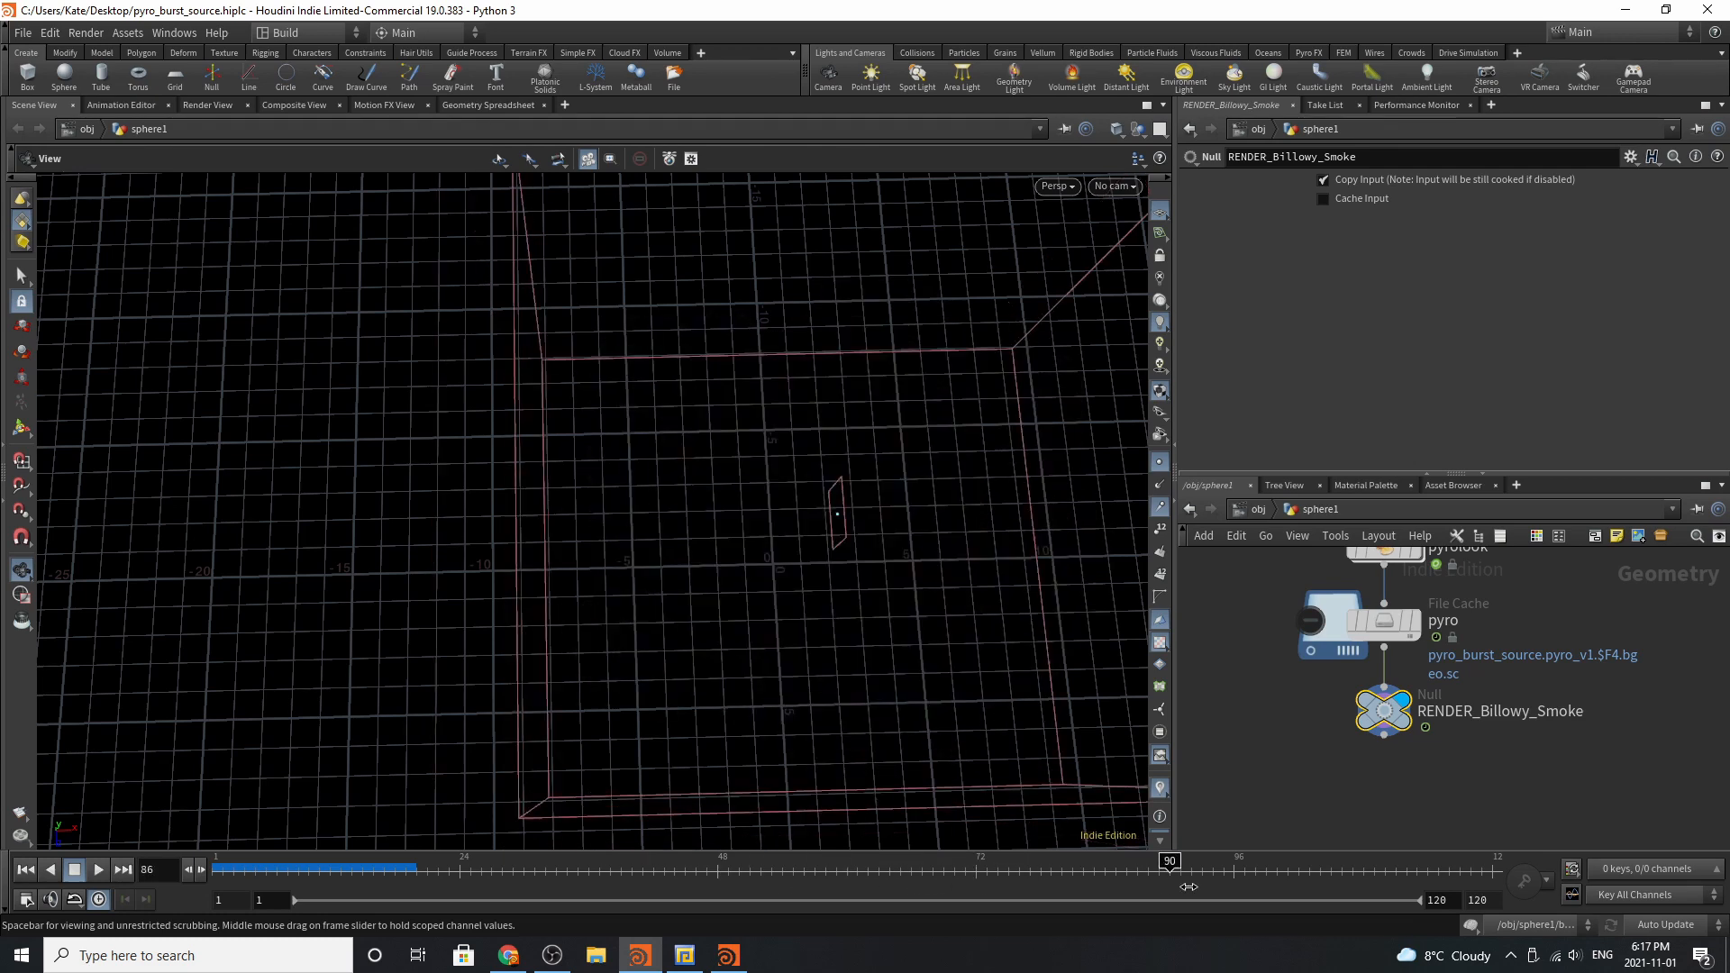
{"action": "left_click_drag", "start_coordinate": [1168, 861], "coordinate": [889, 860]}
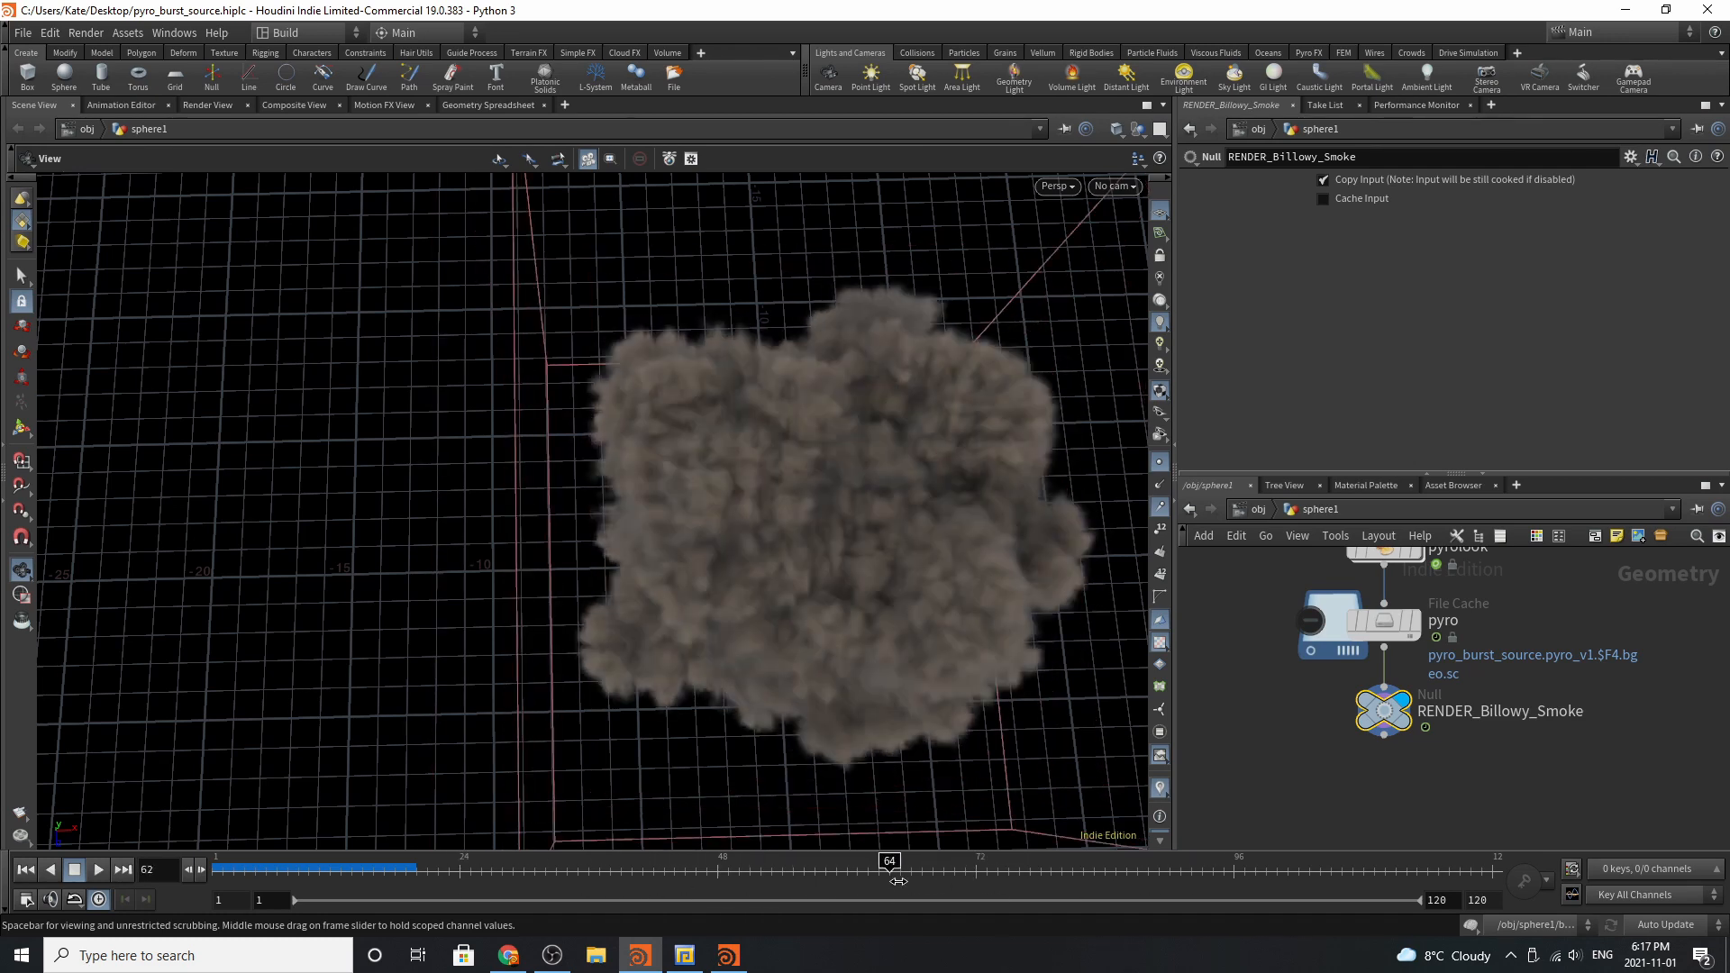